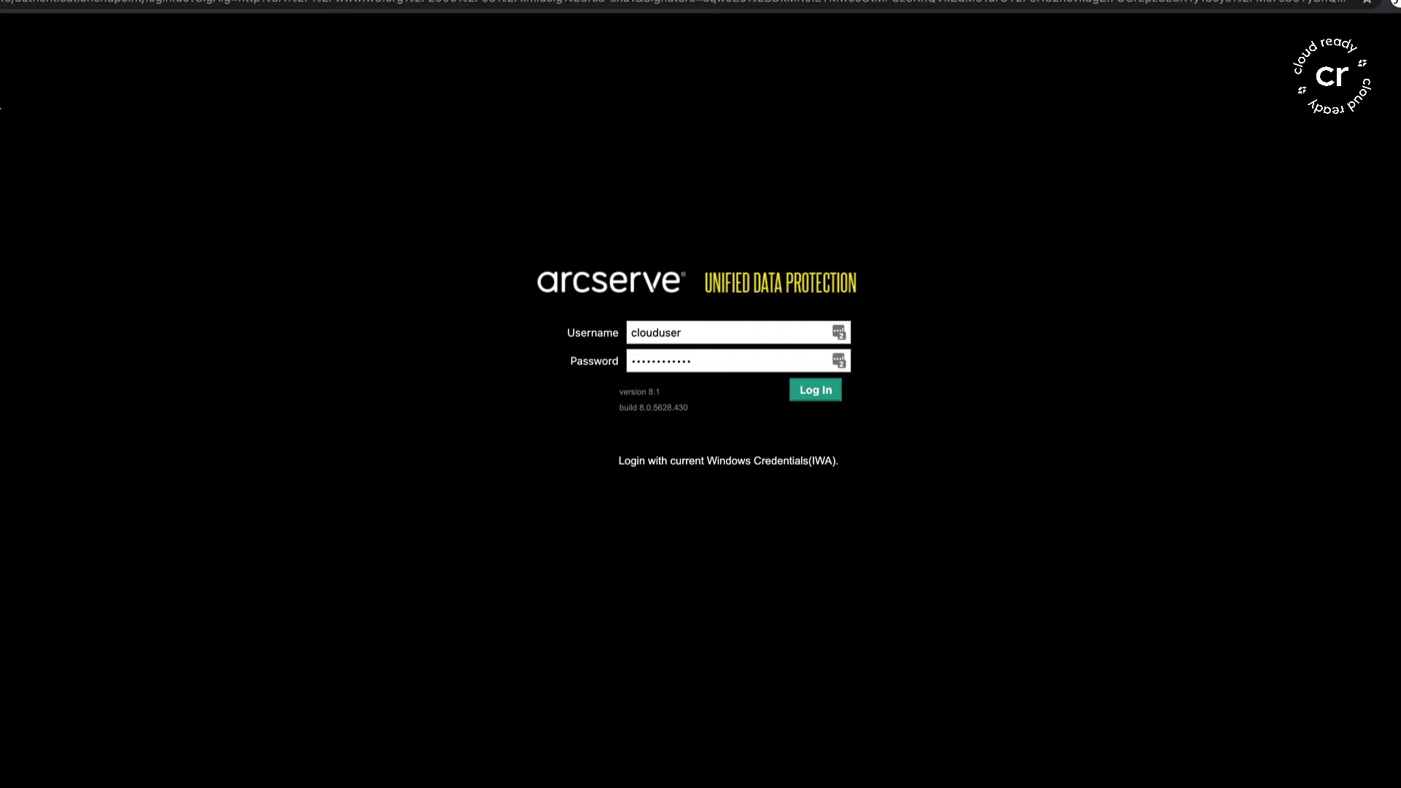
{"action": "mouse_move", "coordinate": [1021, 465]}
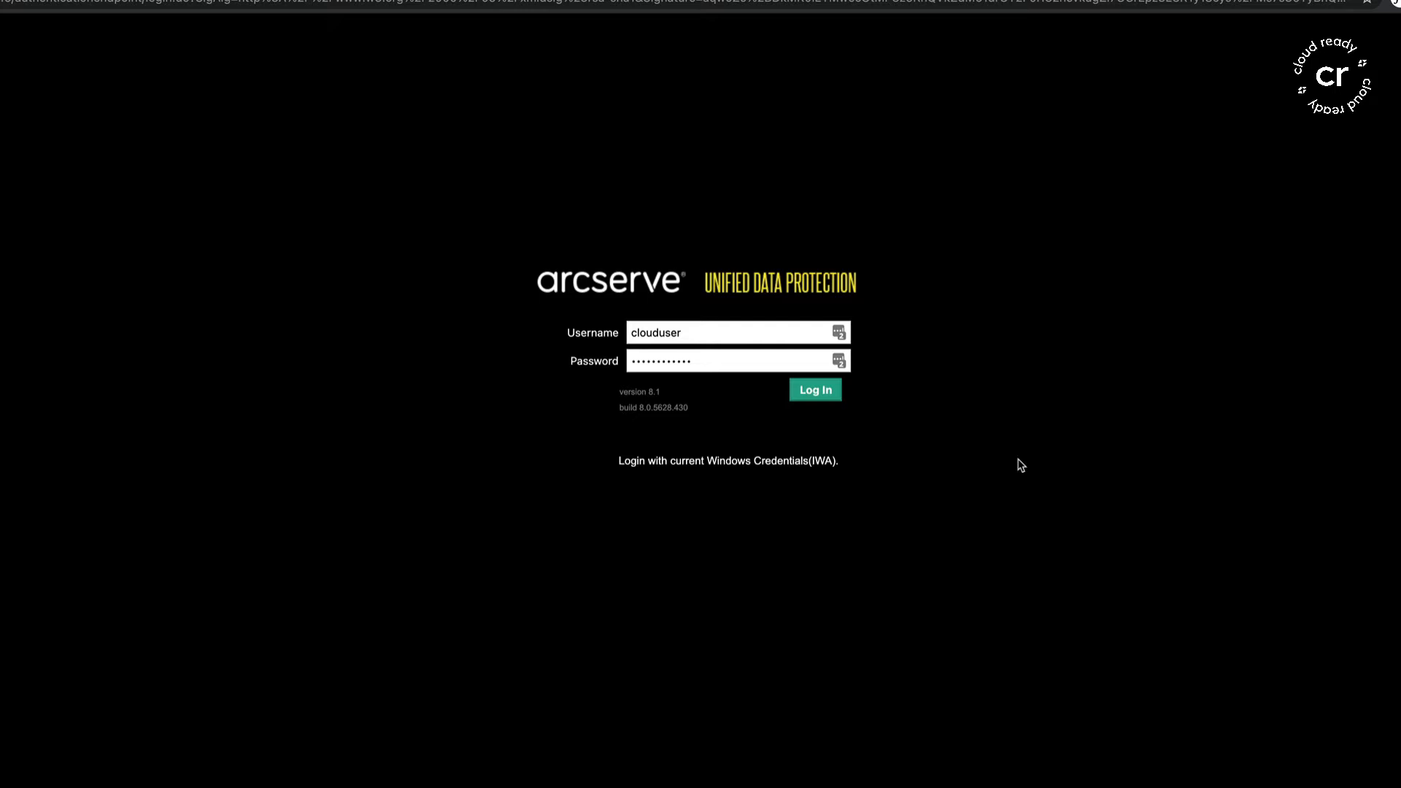
{"action": "mouse_move", "coordinate": [814, 389]}
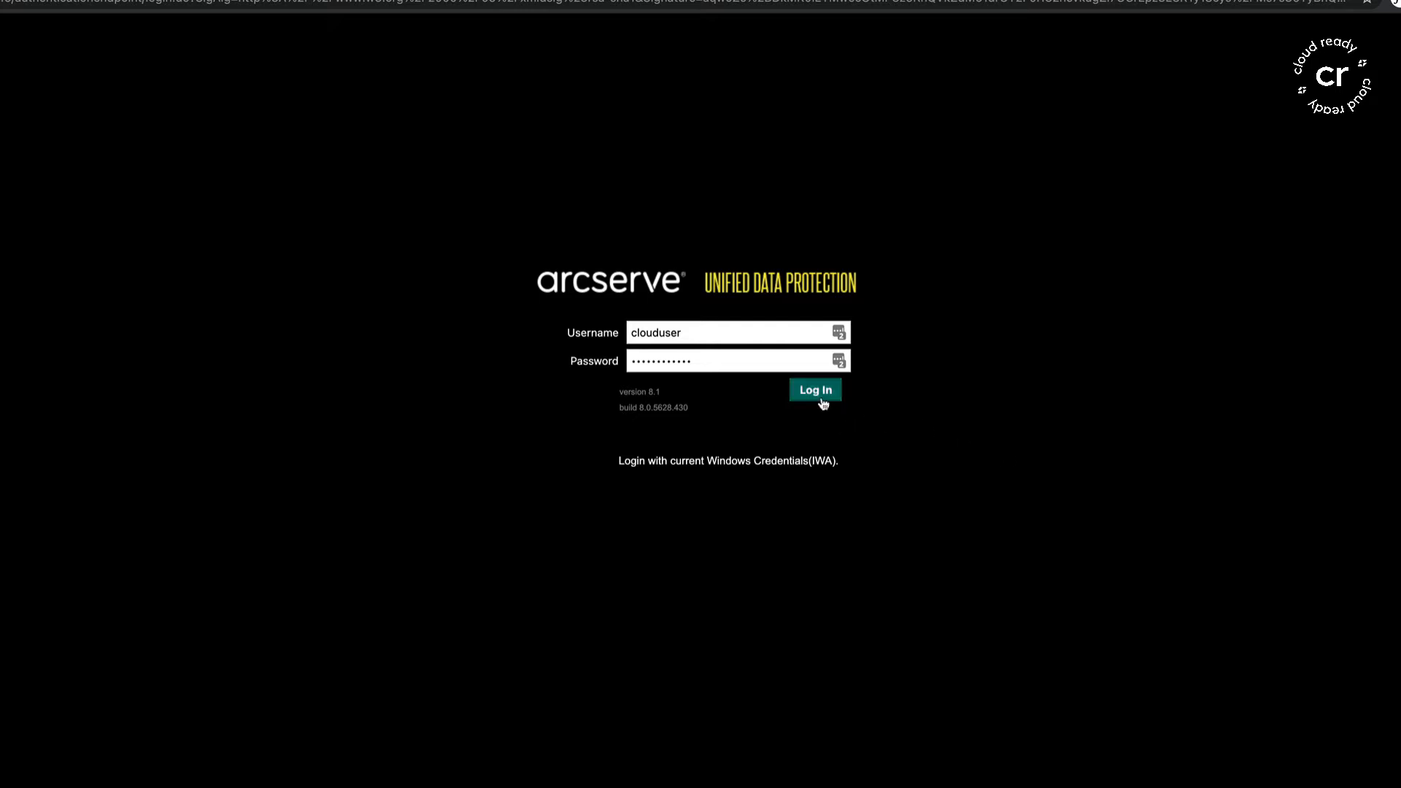
{"action": "left_click", "coordinate": [814, 389]}
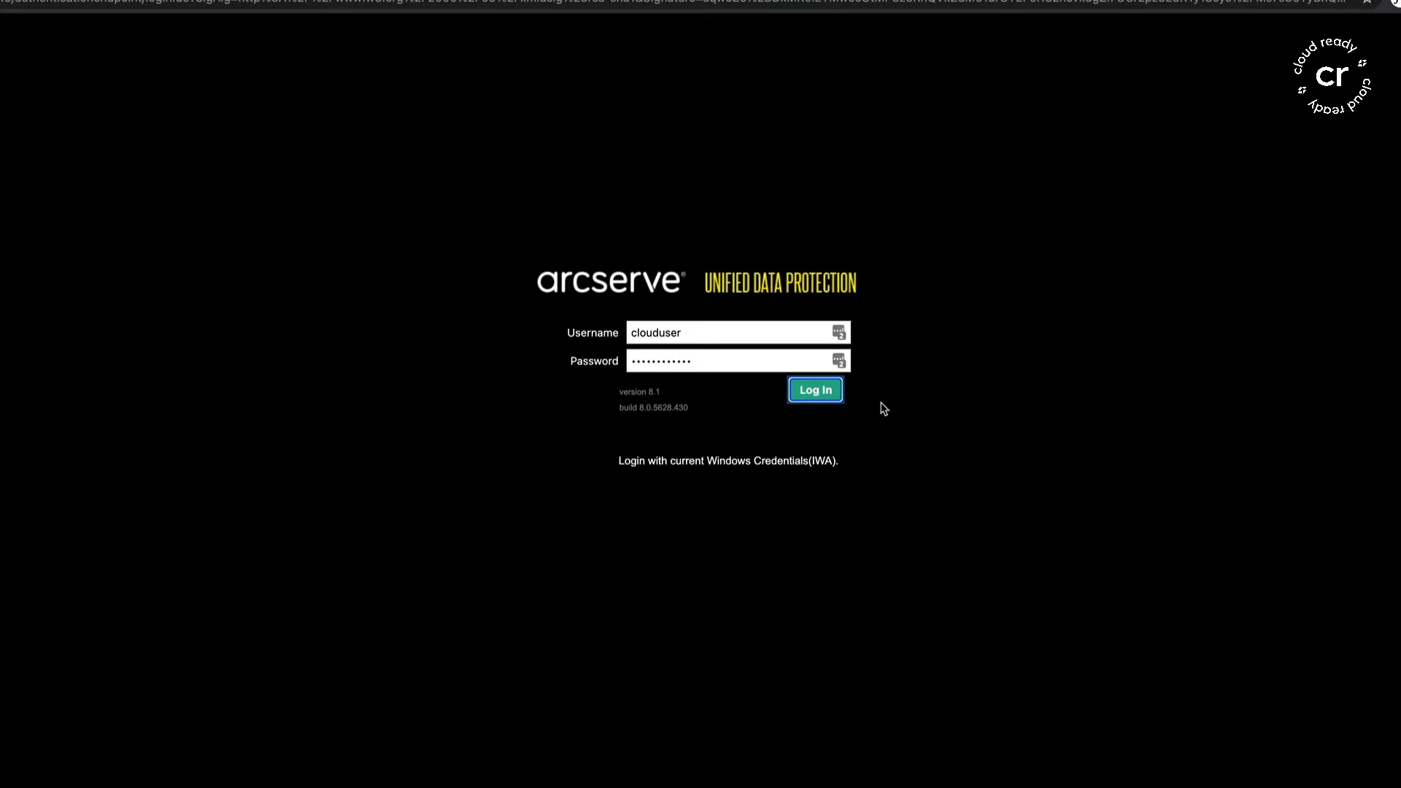
{"action": "left_click", "coordinate": [812, 390]}
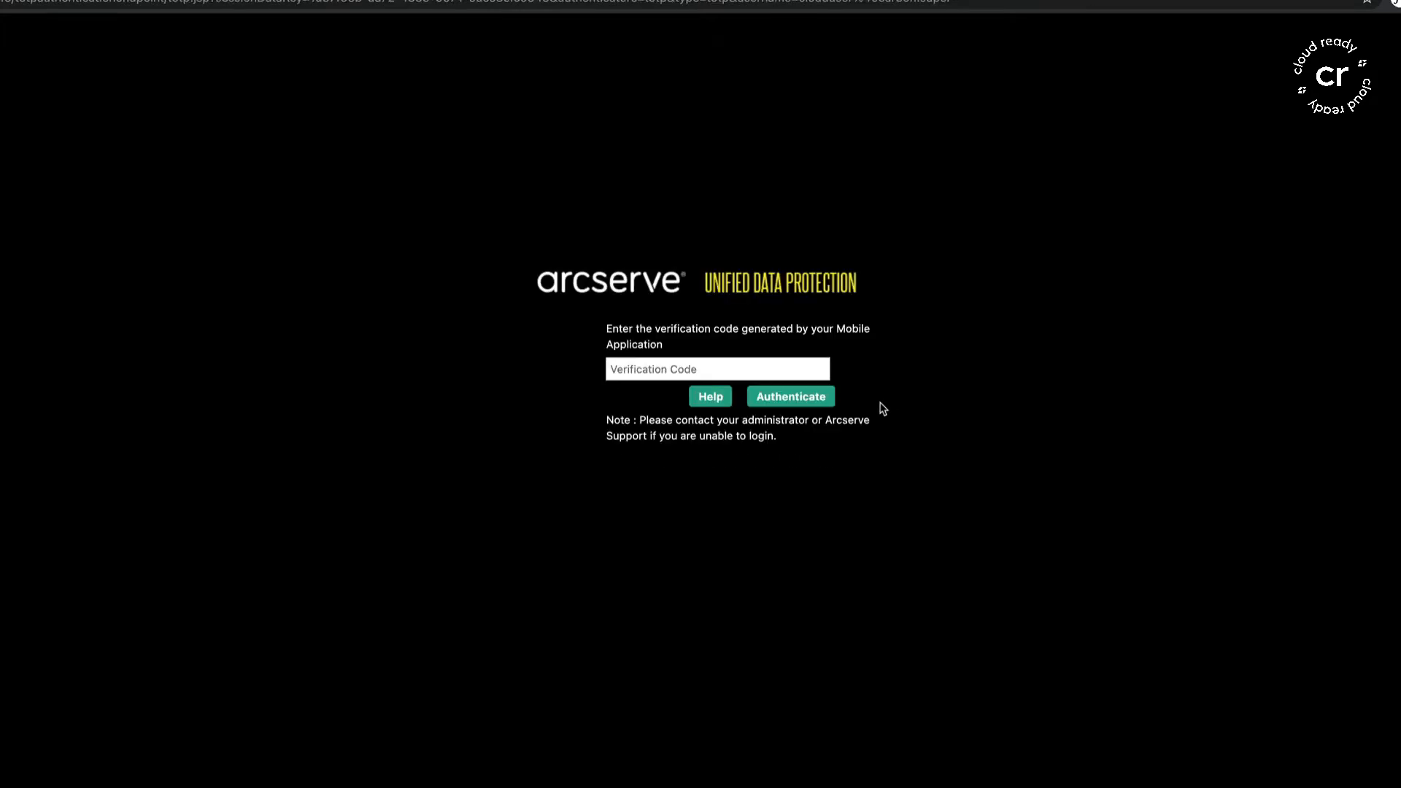
{"action": "left_click", "coordinate": [717, 369]}
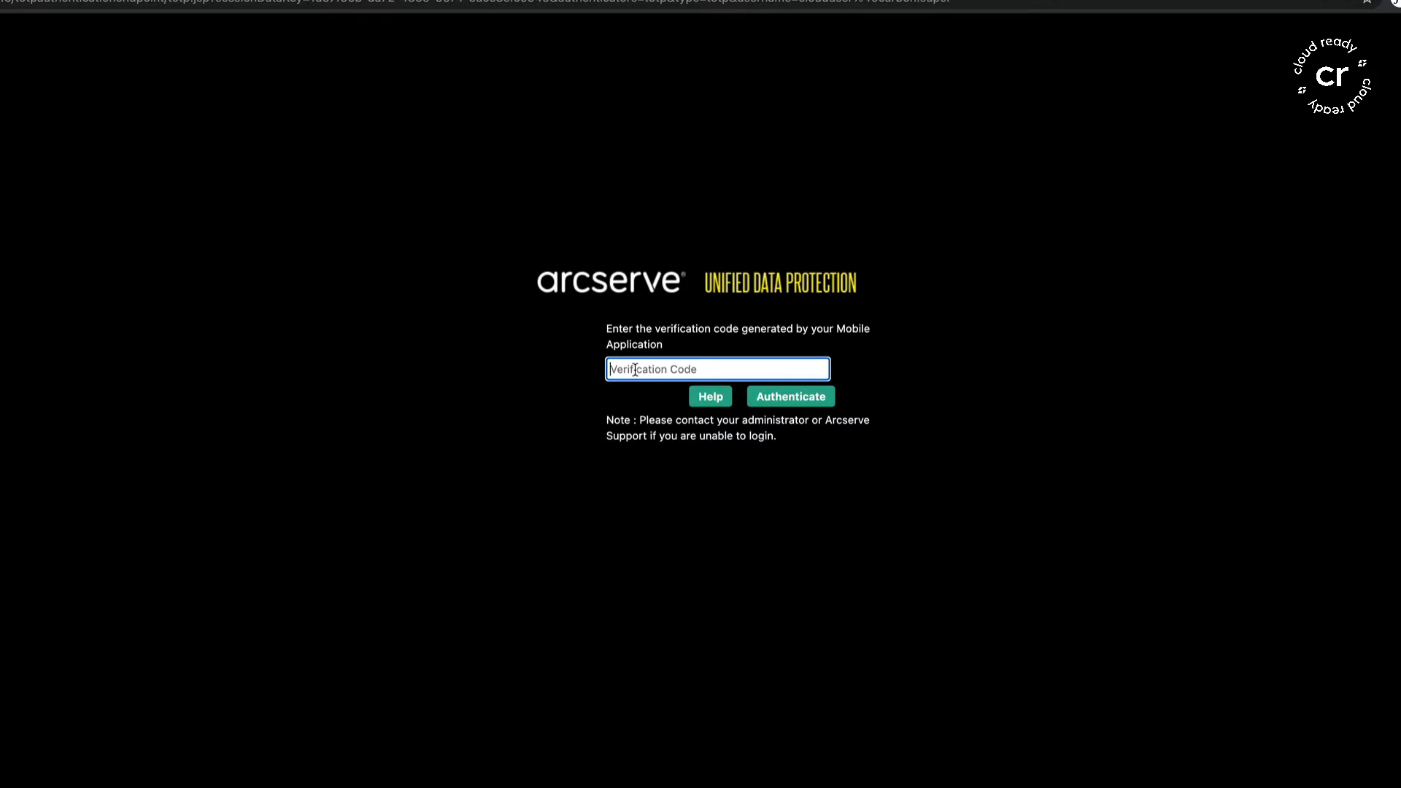
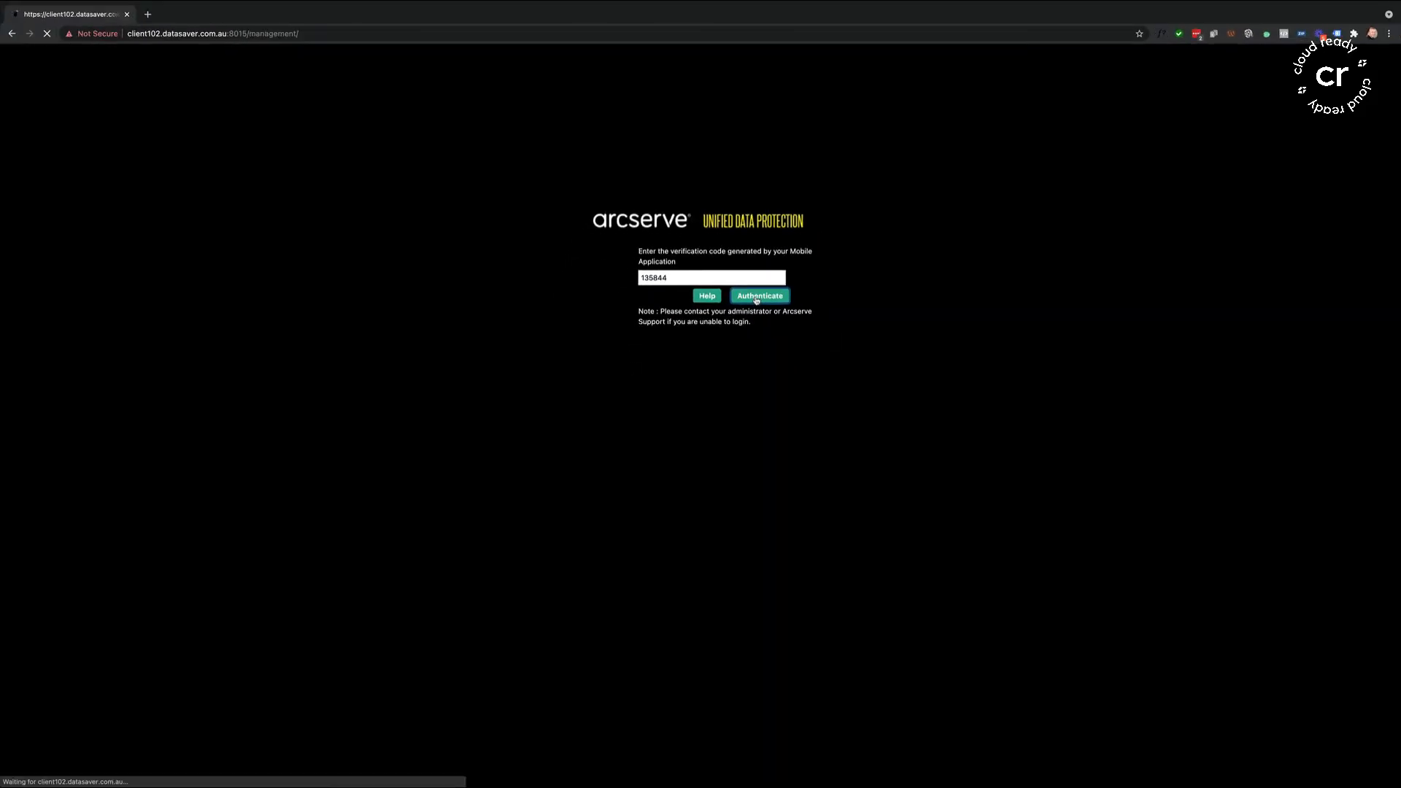
Authenticate to open the dashboard with task status, data growth and recovery objectives
{"action": "left_click", "coordinate": [759, 296]}
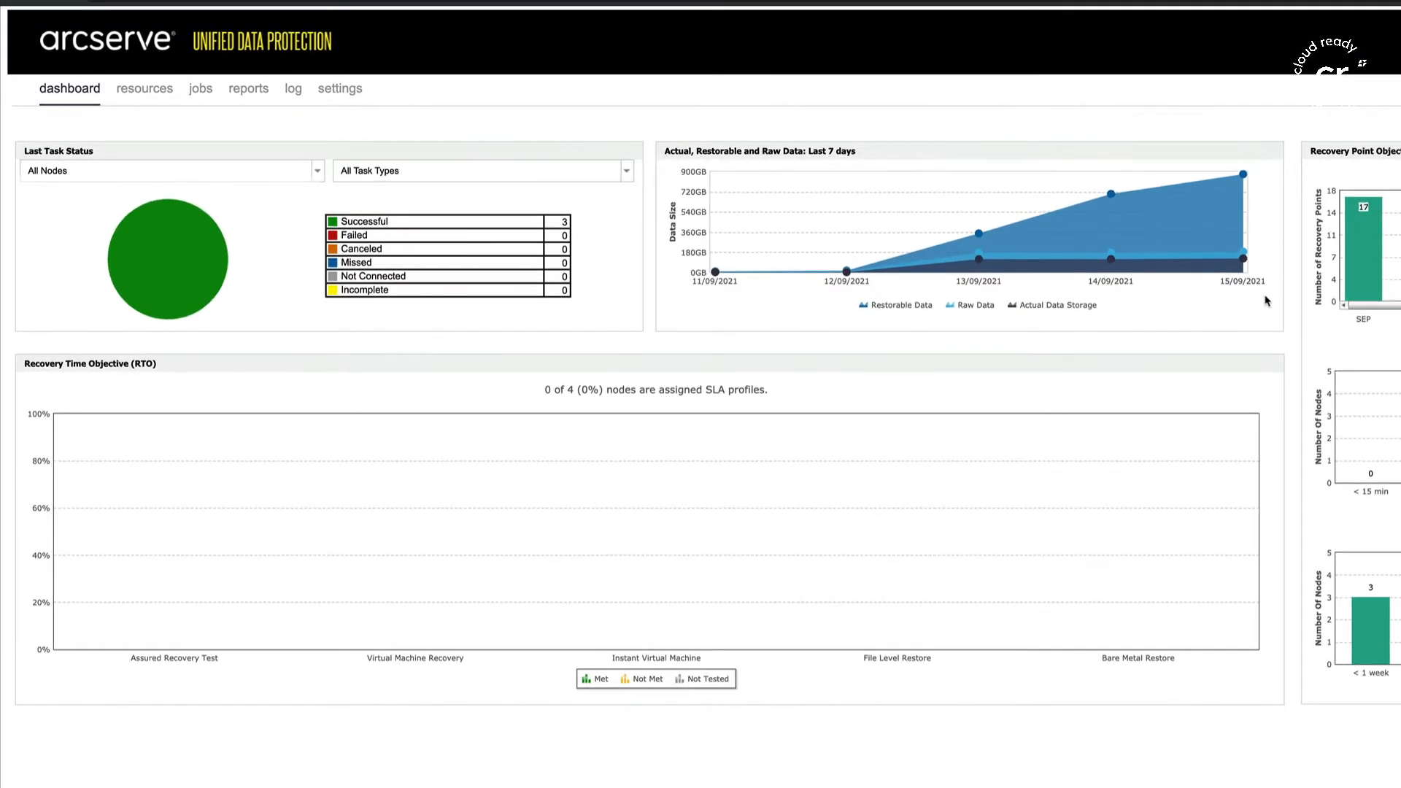
{"action": "mouse_move", "coordinate": [1242, 308]}
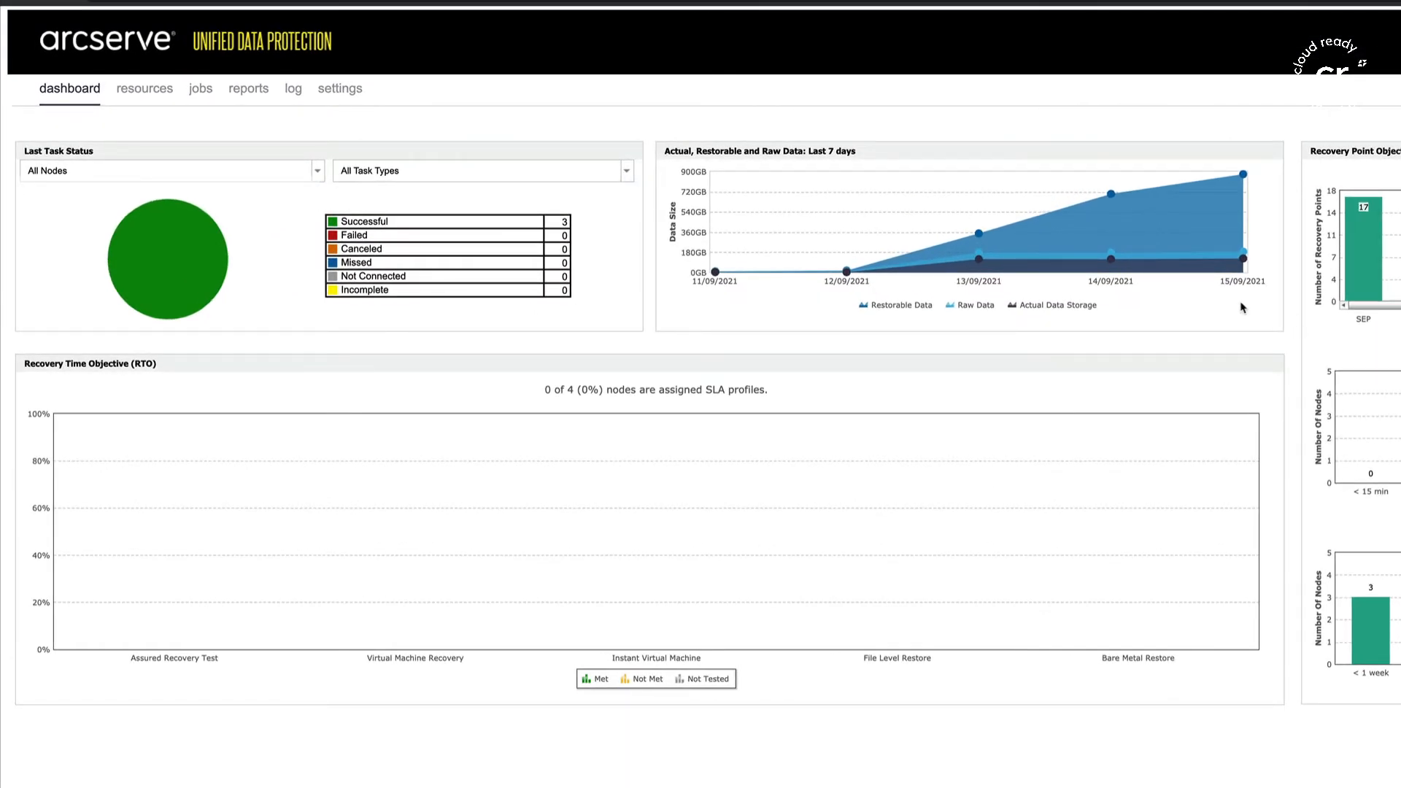
{"action": "mouse_move", "coordinate": [1287, 262]}
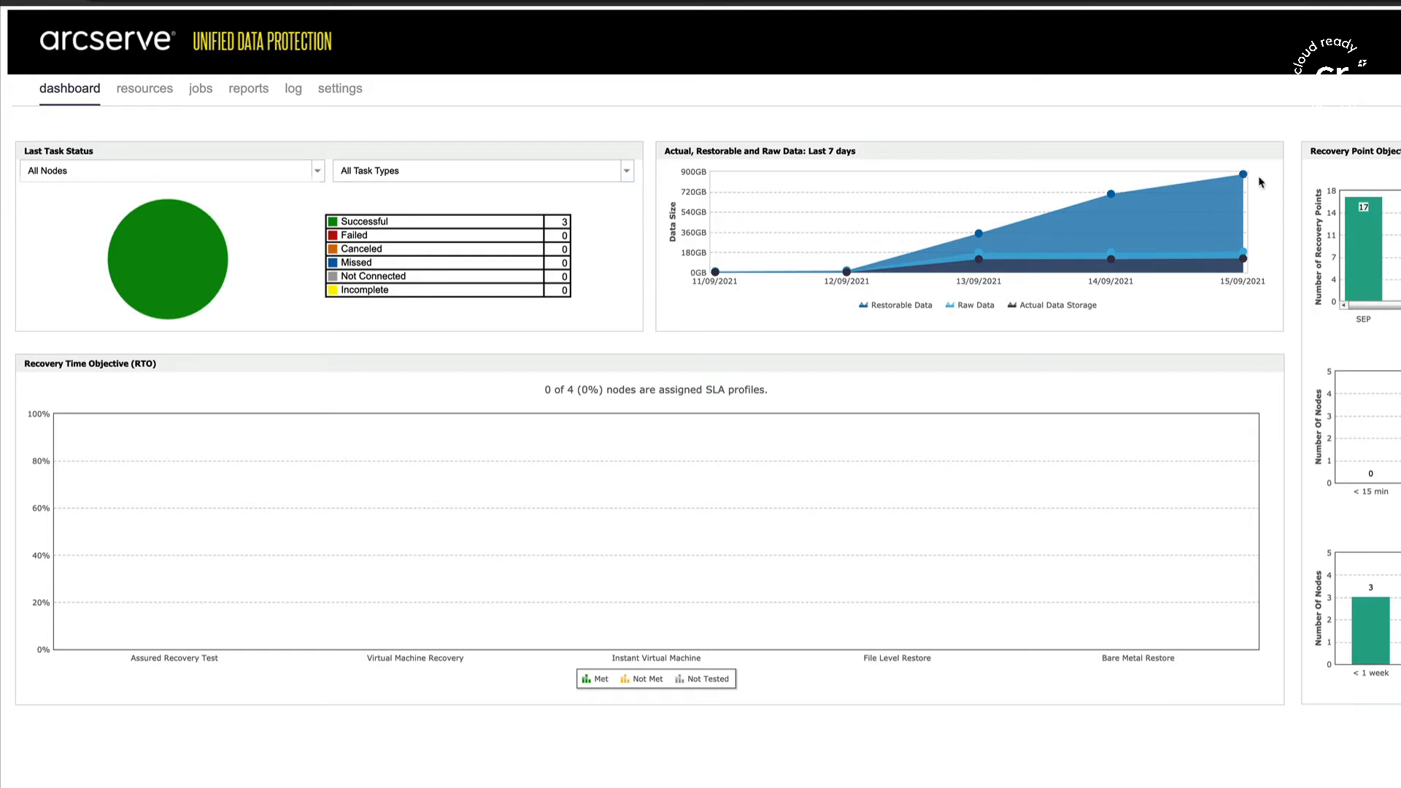
{"action": "mouse_move", "coordinate": [1241, 175]}
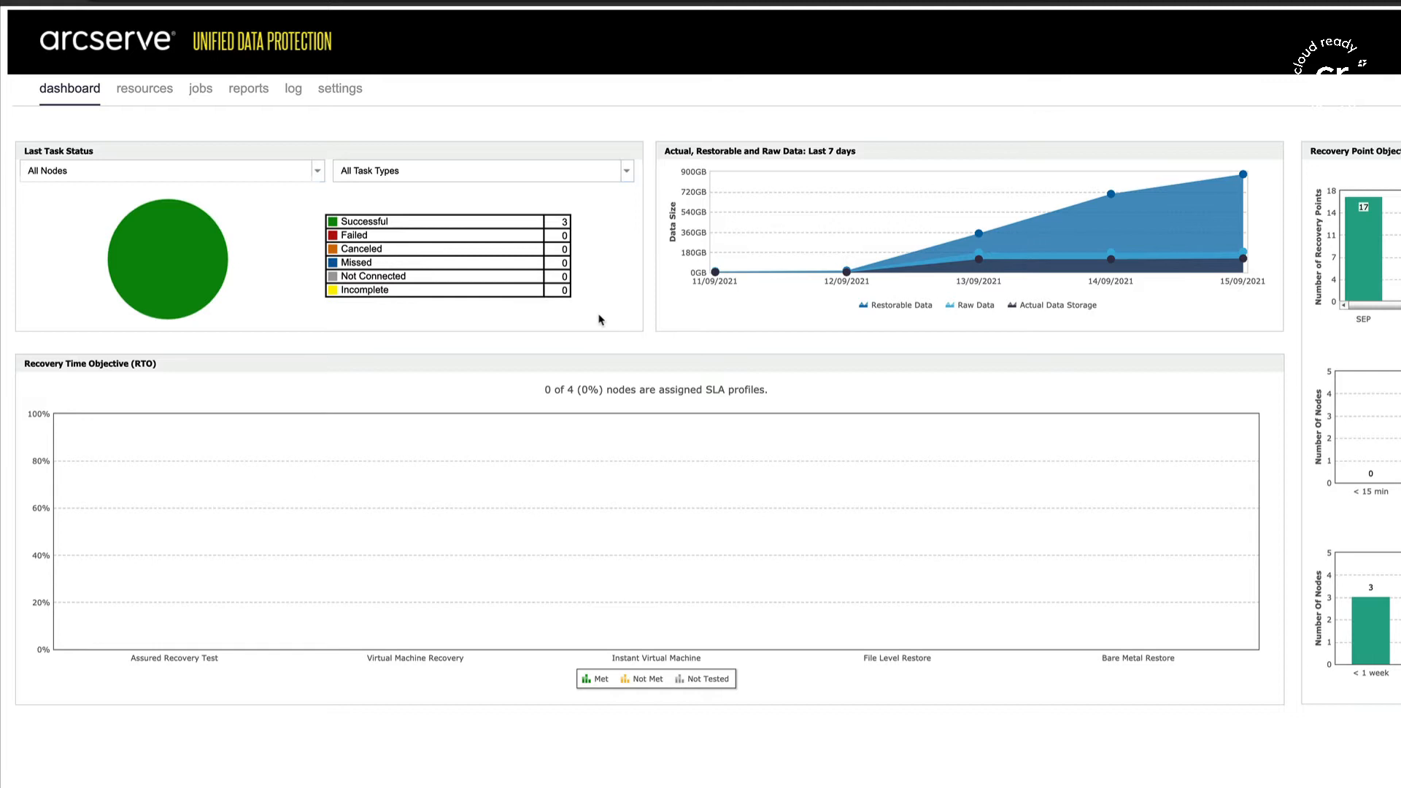
{"action": "mouse_move", "coordinate": [469, 311]}
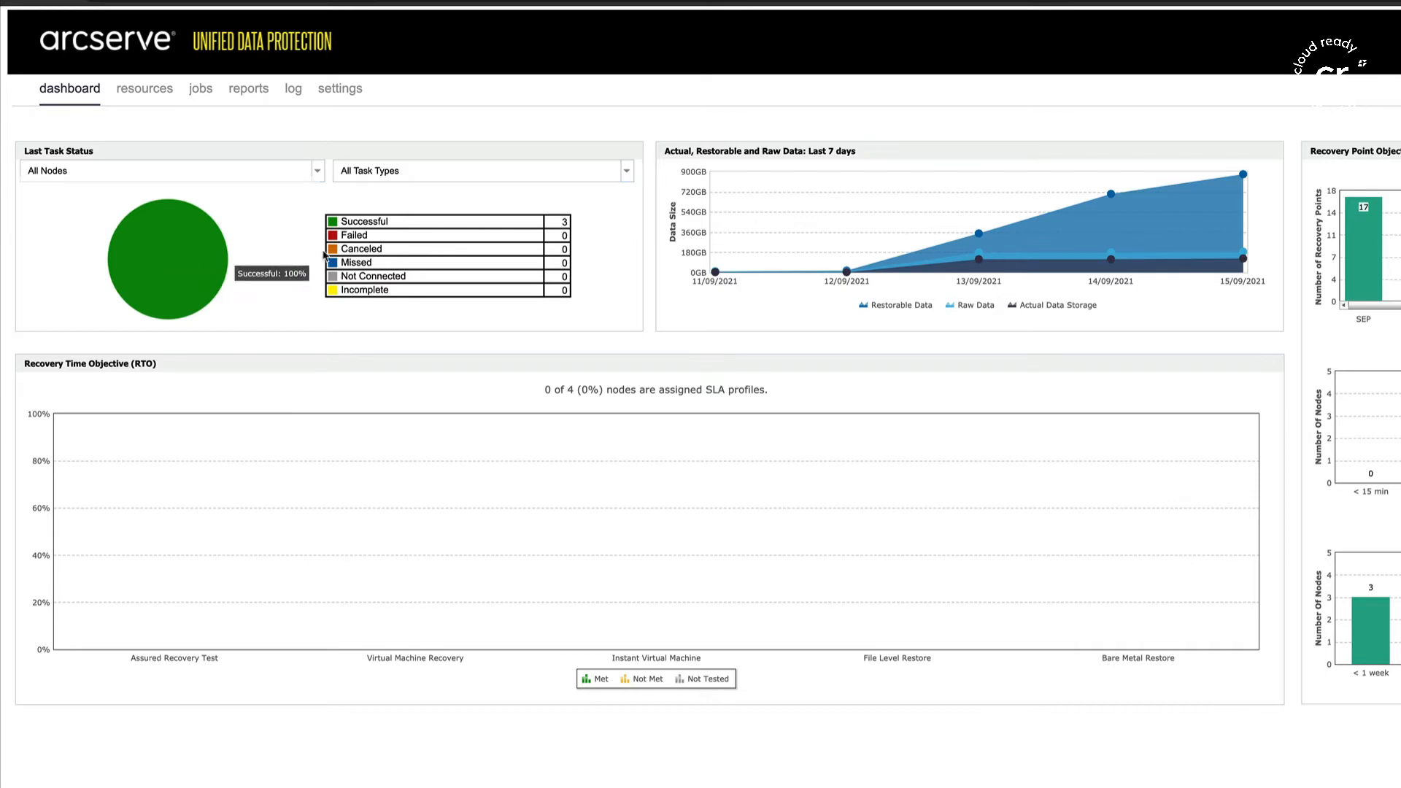
{"action": "mouse_move", "coordinate": [248, 245]}
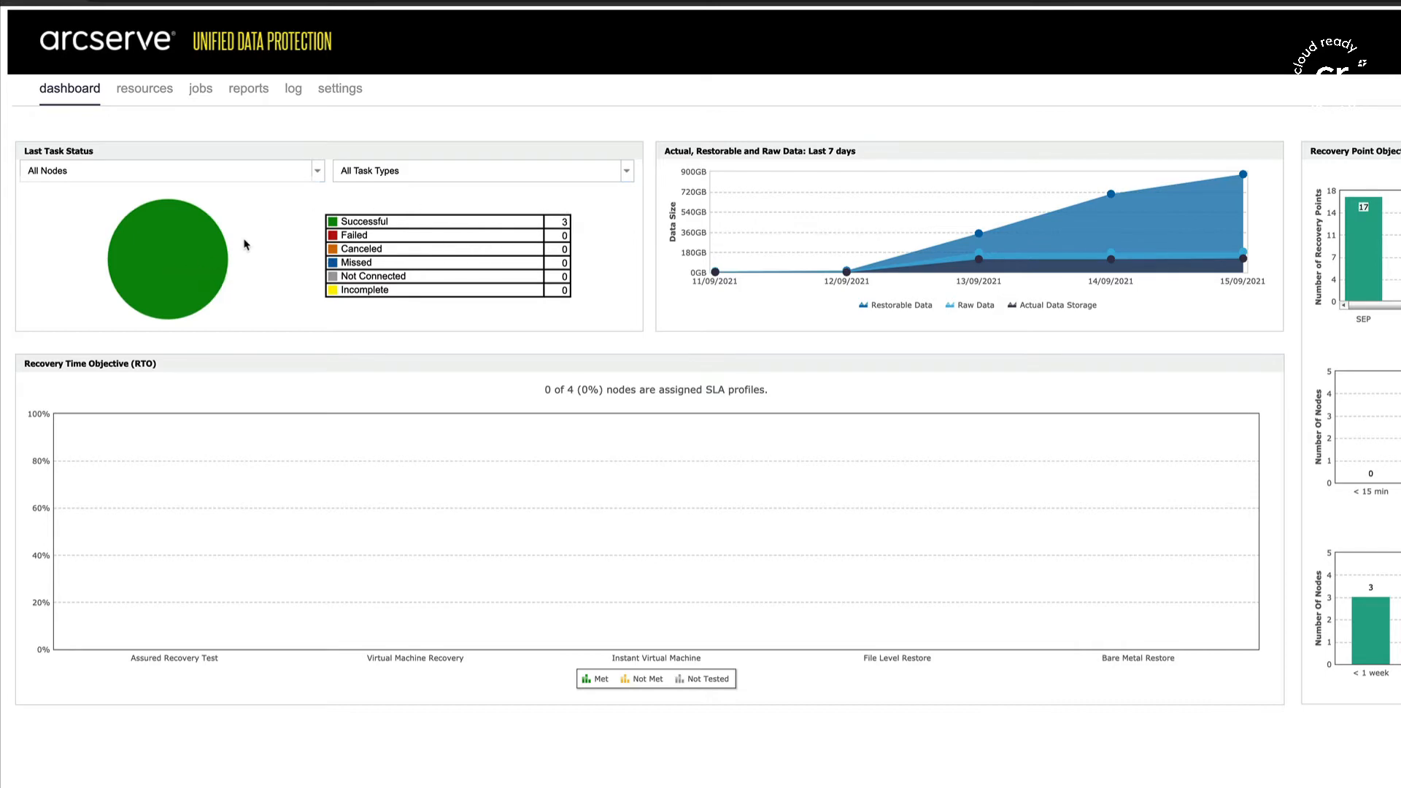
List all four nodes, including Exchange Online, OneDrive and SharePoint Online, under Resources
{"action": "left_click", "coordinate": [144, 88]}
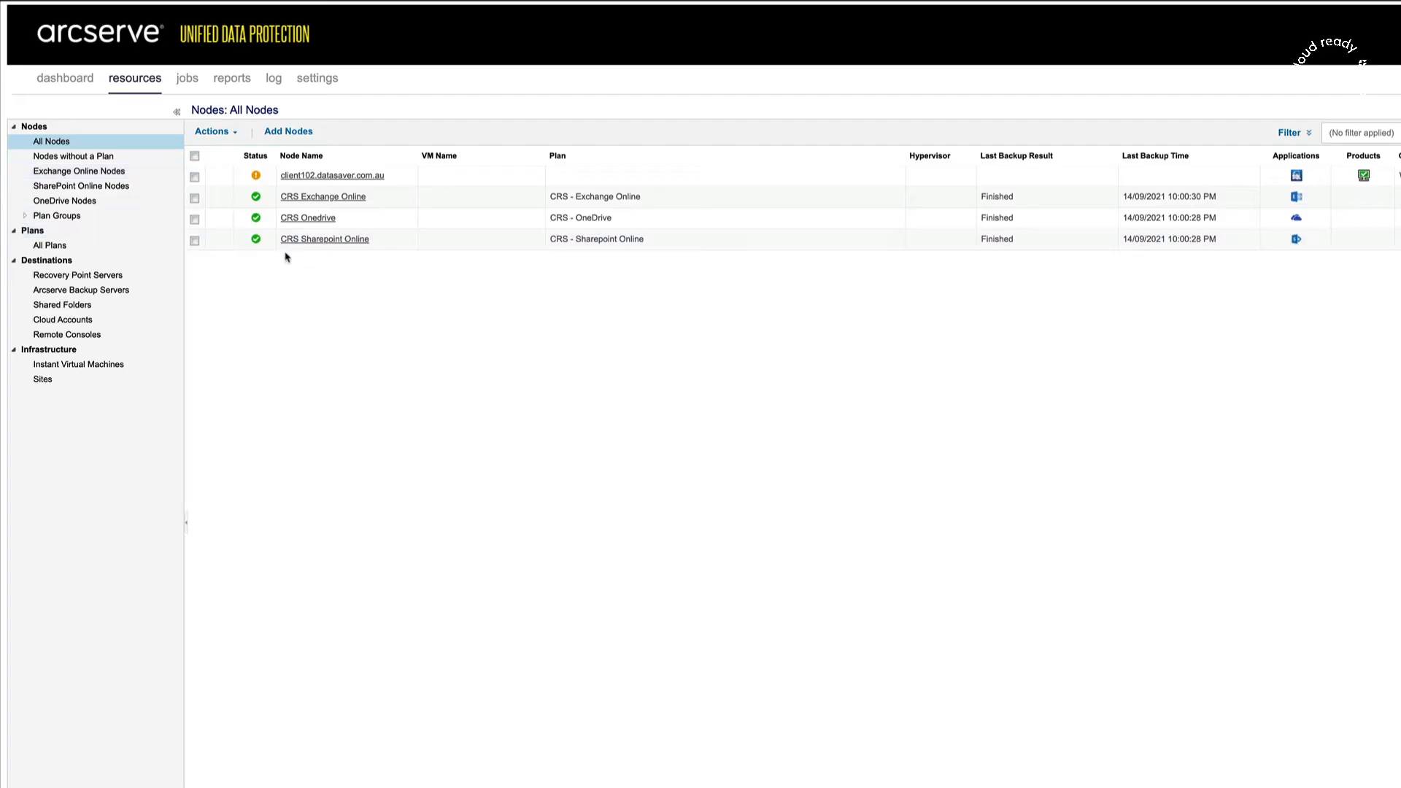
{"action": "left_click", "coordinate": [402, 196]}
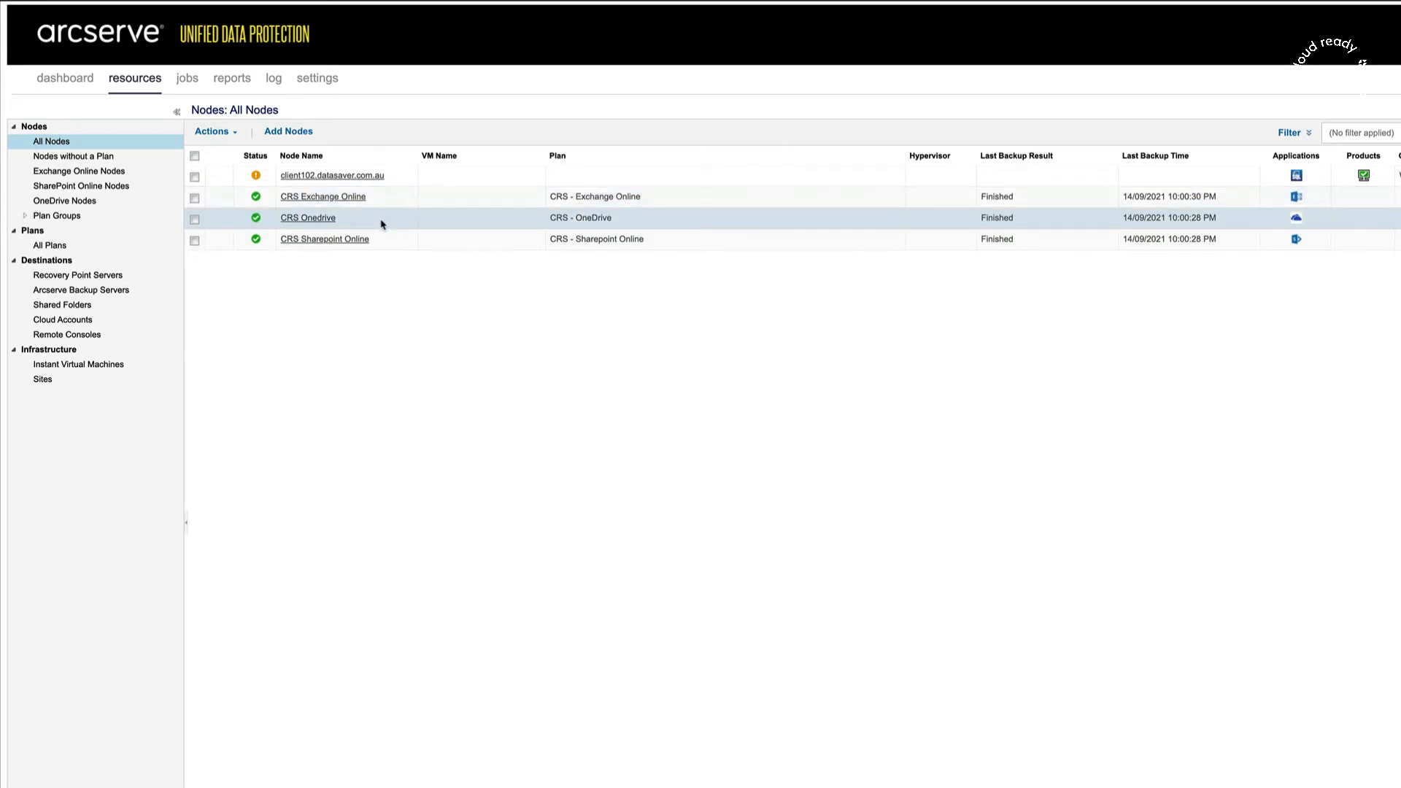
{"action": "left_click", "coordinate": [323, 238]}
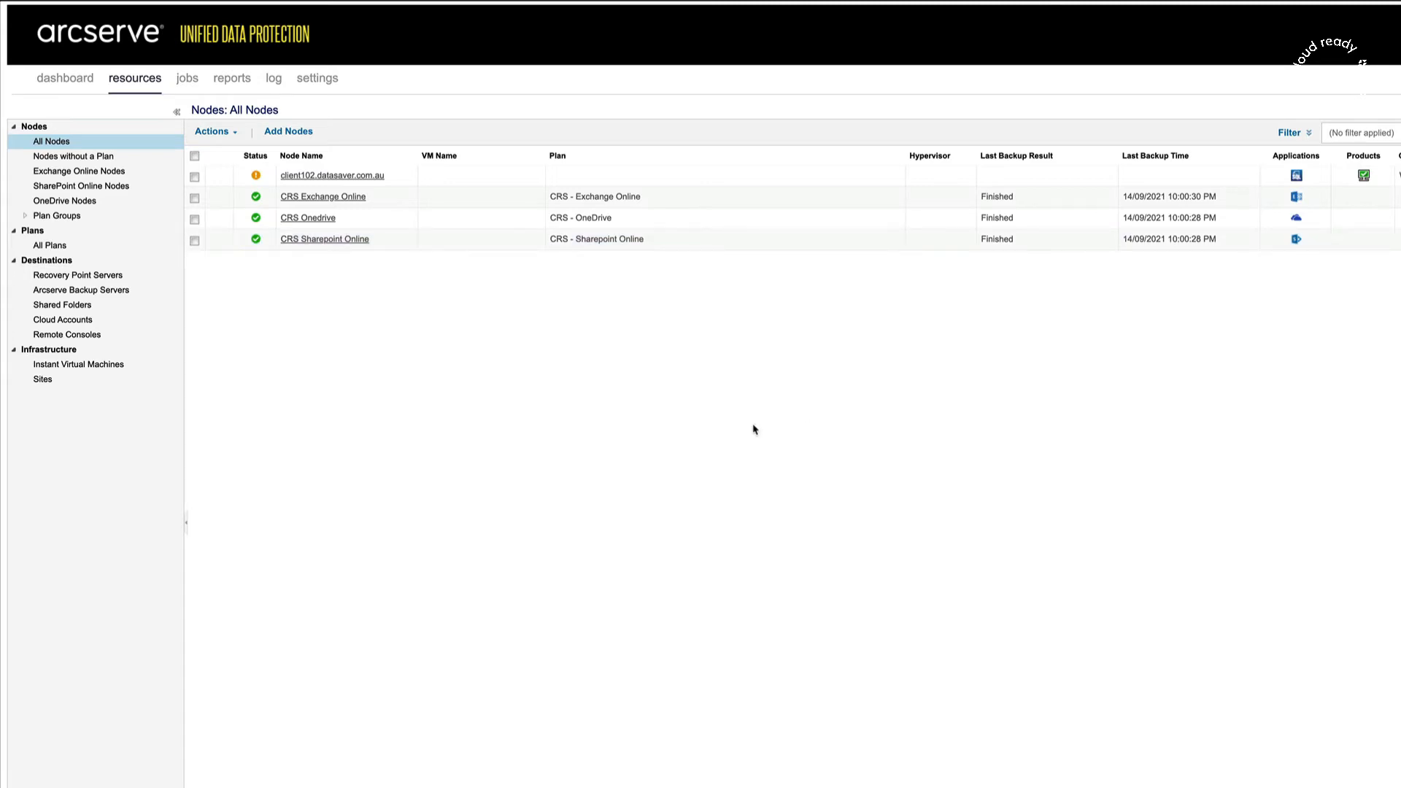
{"action": "mouse_move", "coordinate": [475, 355]}
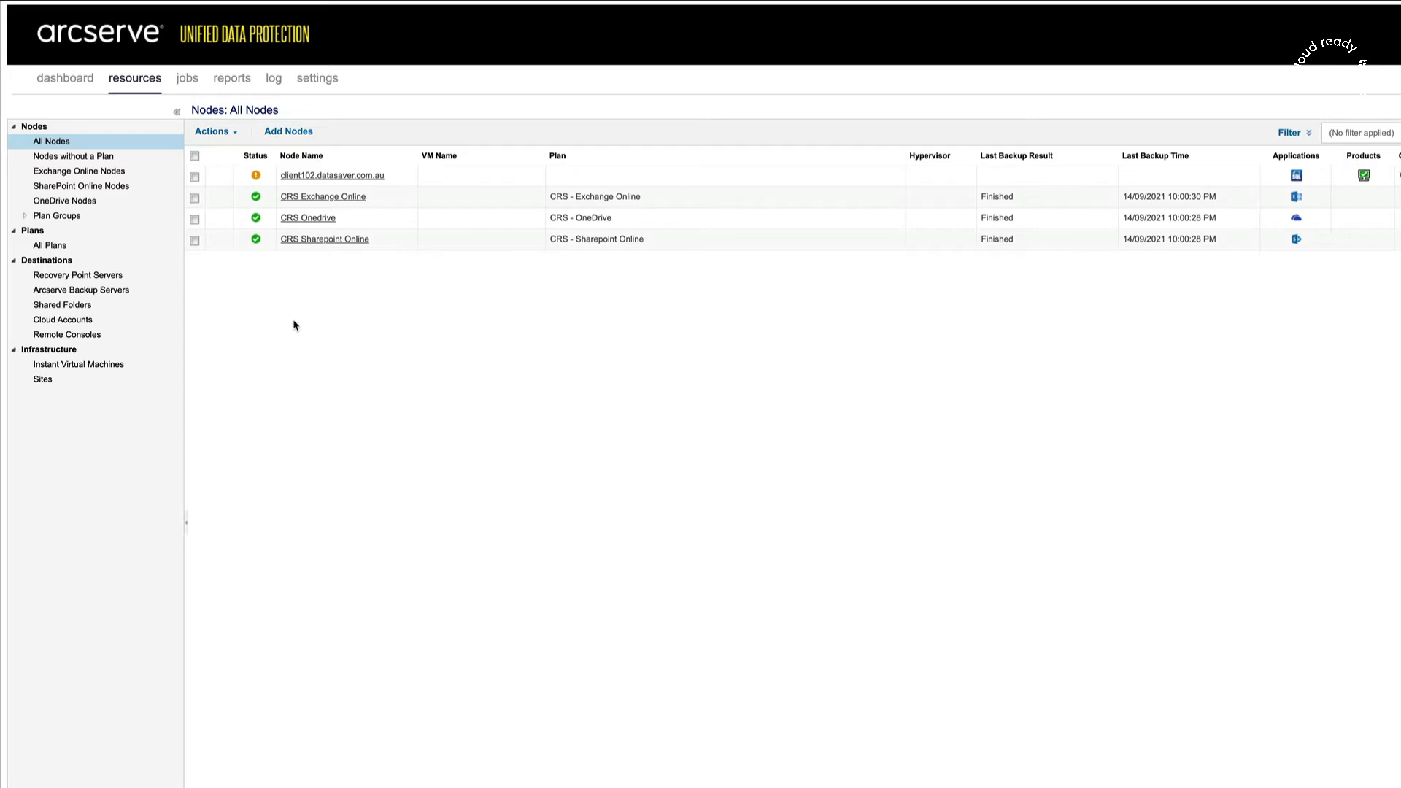
{"action": "mouse_move", "coordinate": [291, 313]}
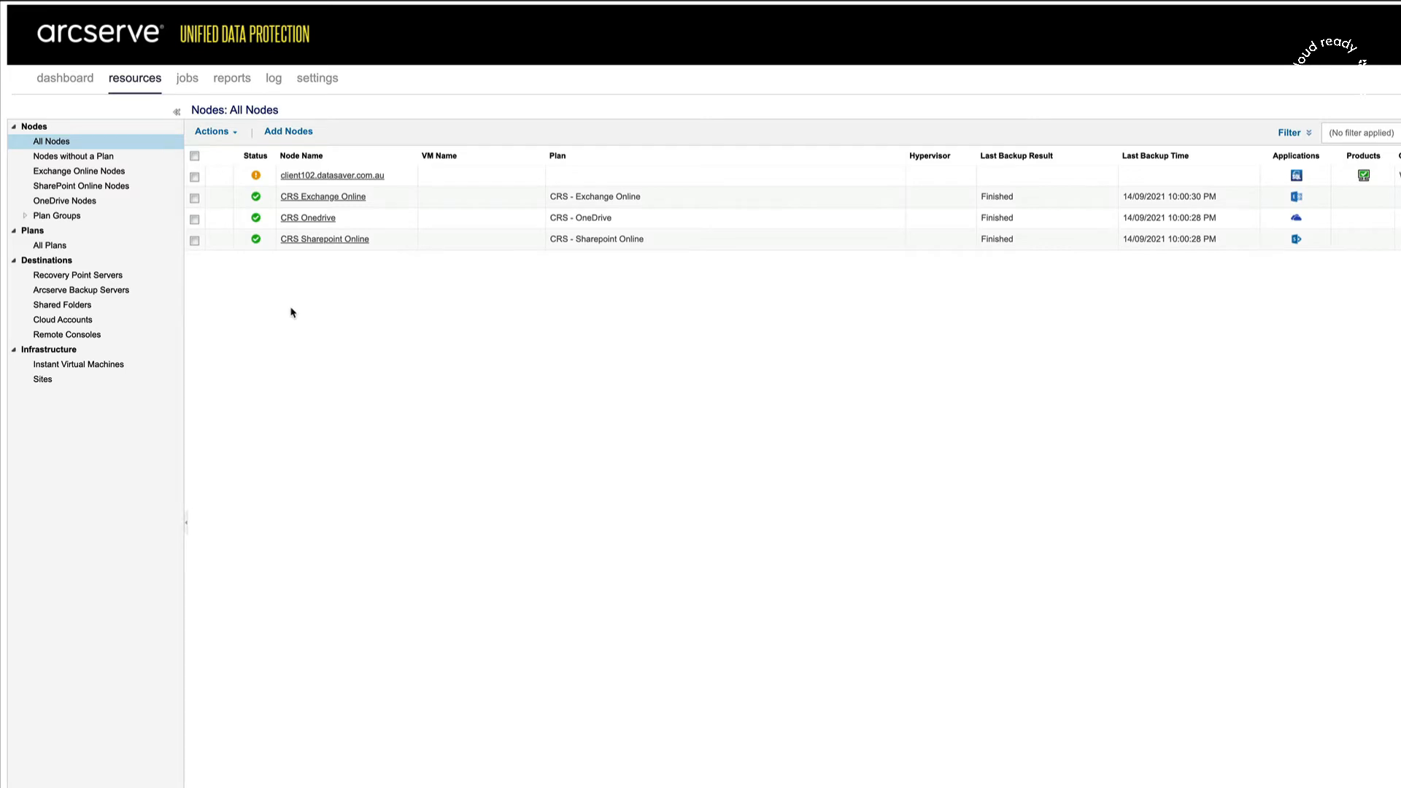
{"action": "mouse_move", "coordinate": [63, 247]}
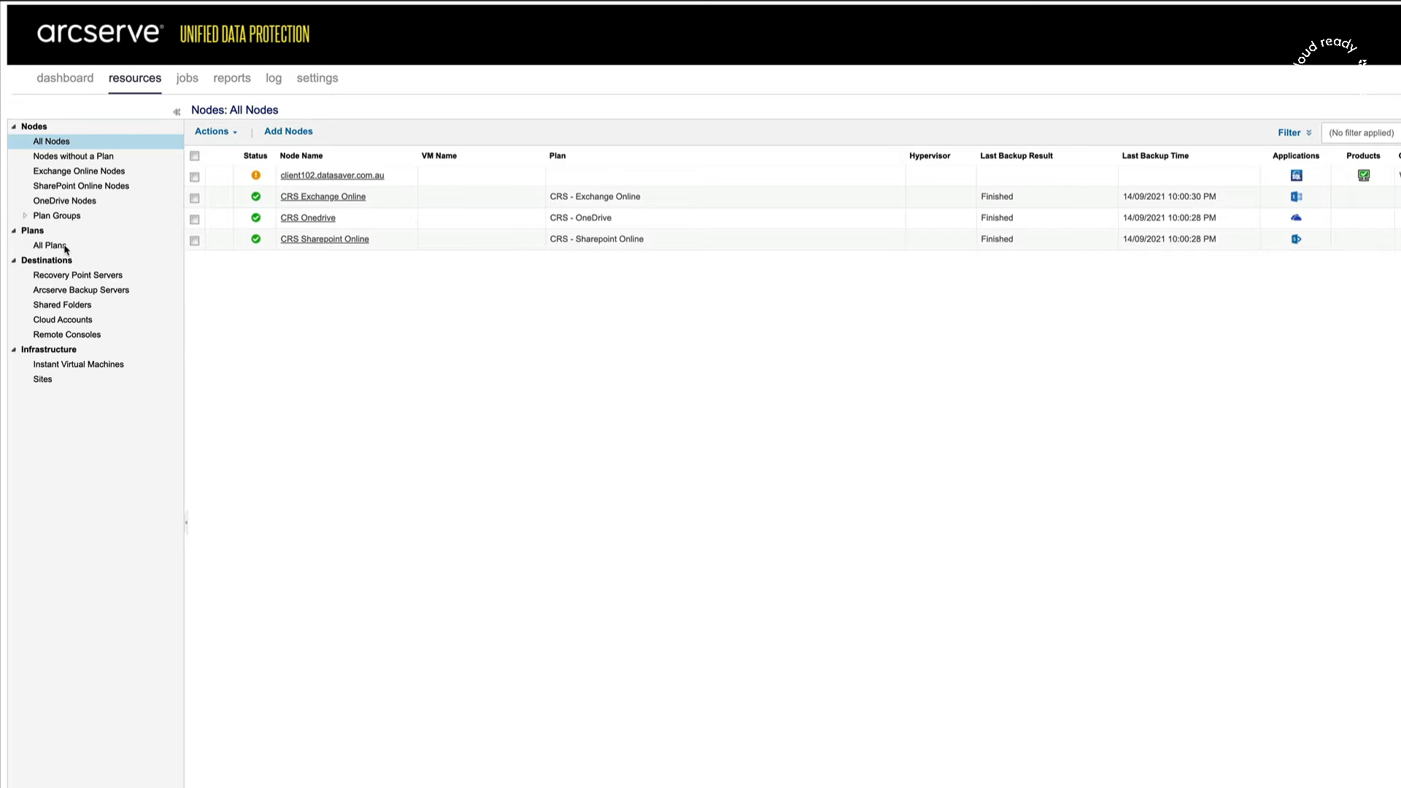
Show All Plans and start Local Site-New Plan to view backup task types
{"action": "left_click", "coordinate": [50, 246]}
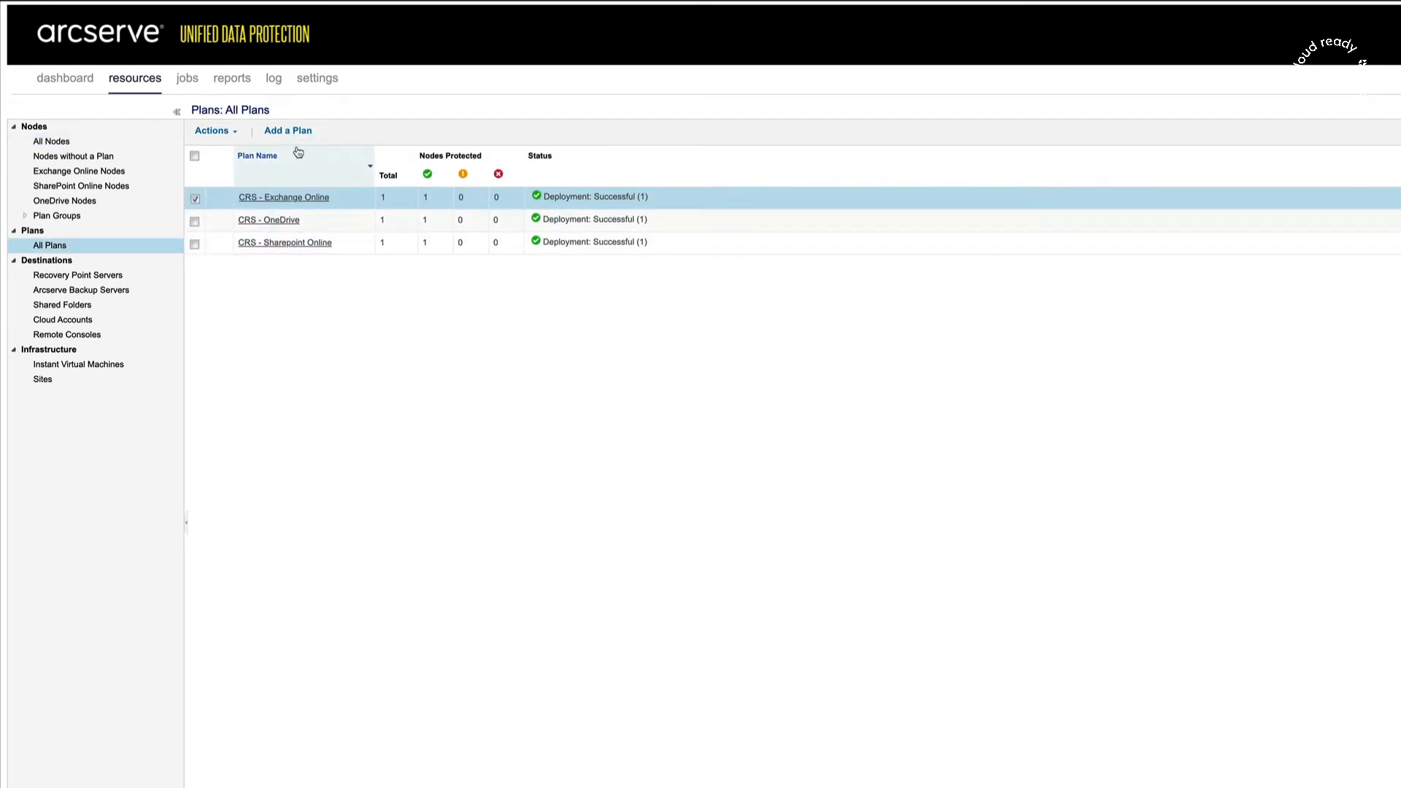
{"action": "left_click", "coordinate": [287, 131]}
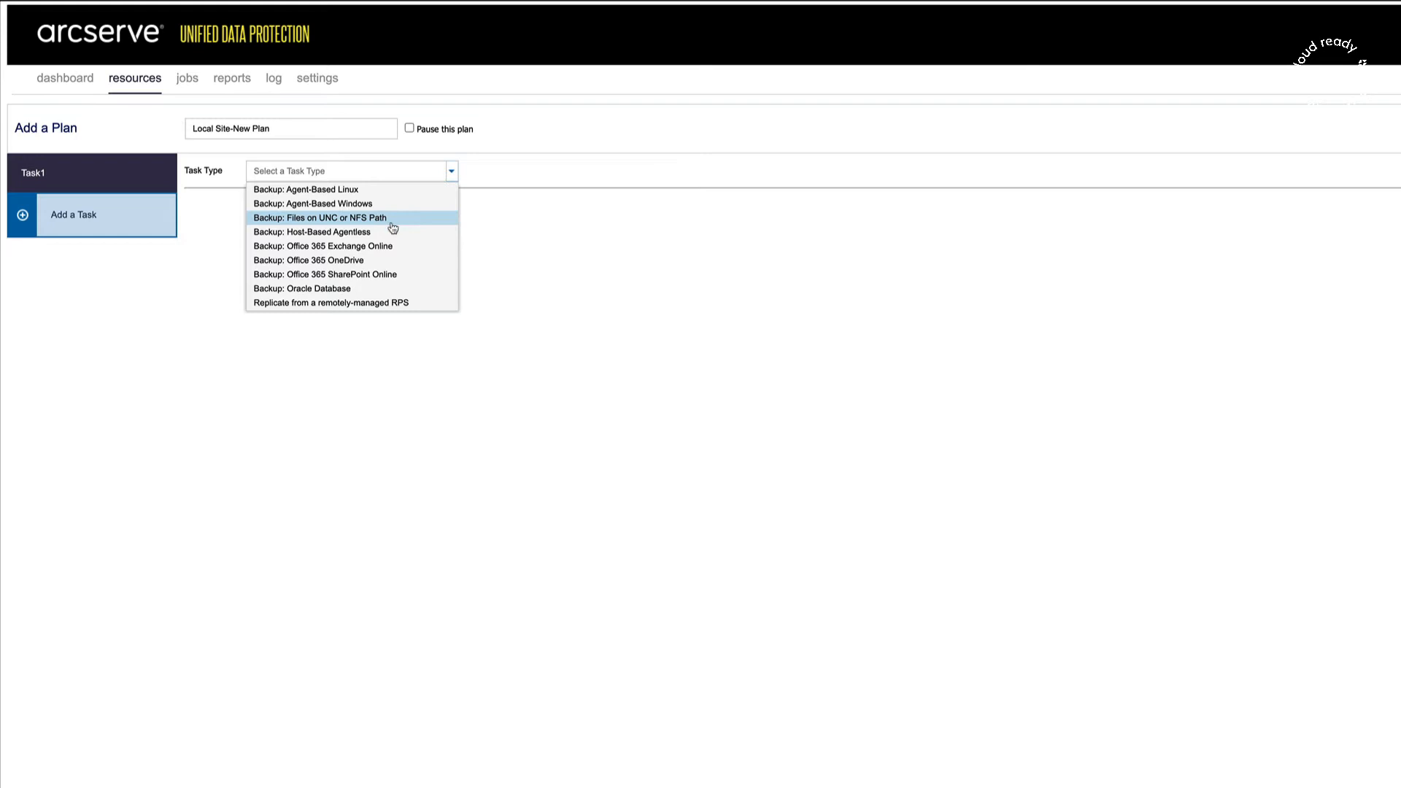
{"action": "mouse_move", "coordinate": [390, 234]}
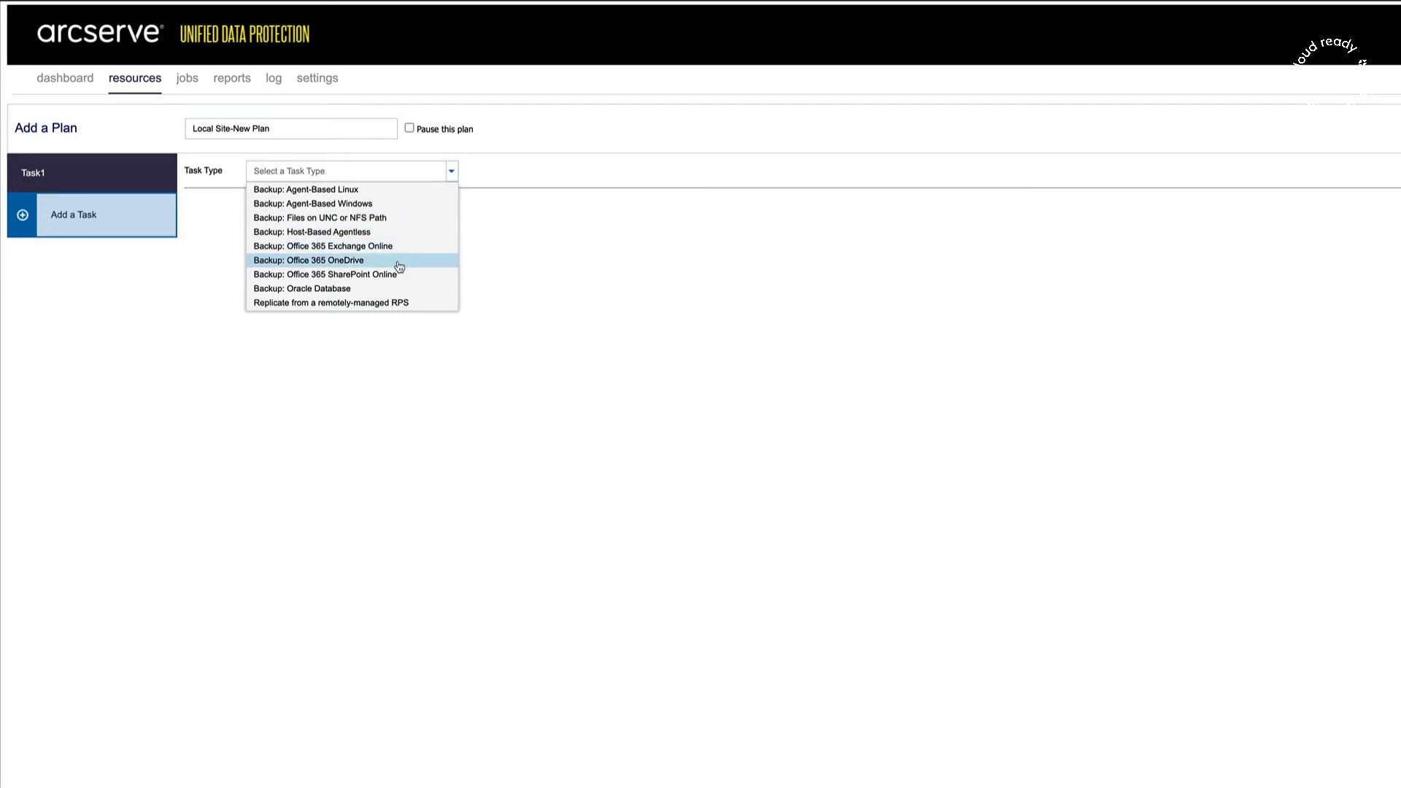
{"action": "mouse_move", "coordinate": [369, 292]}
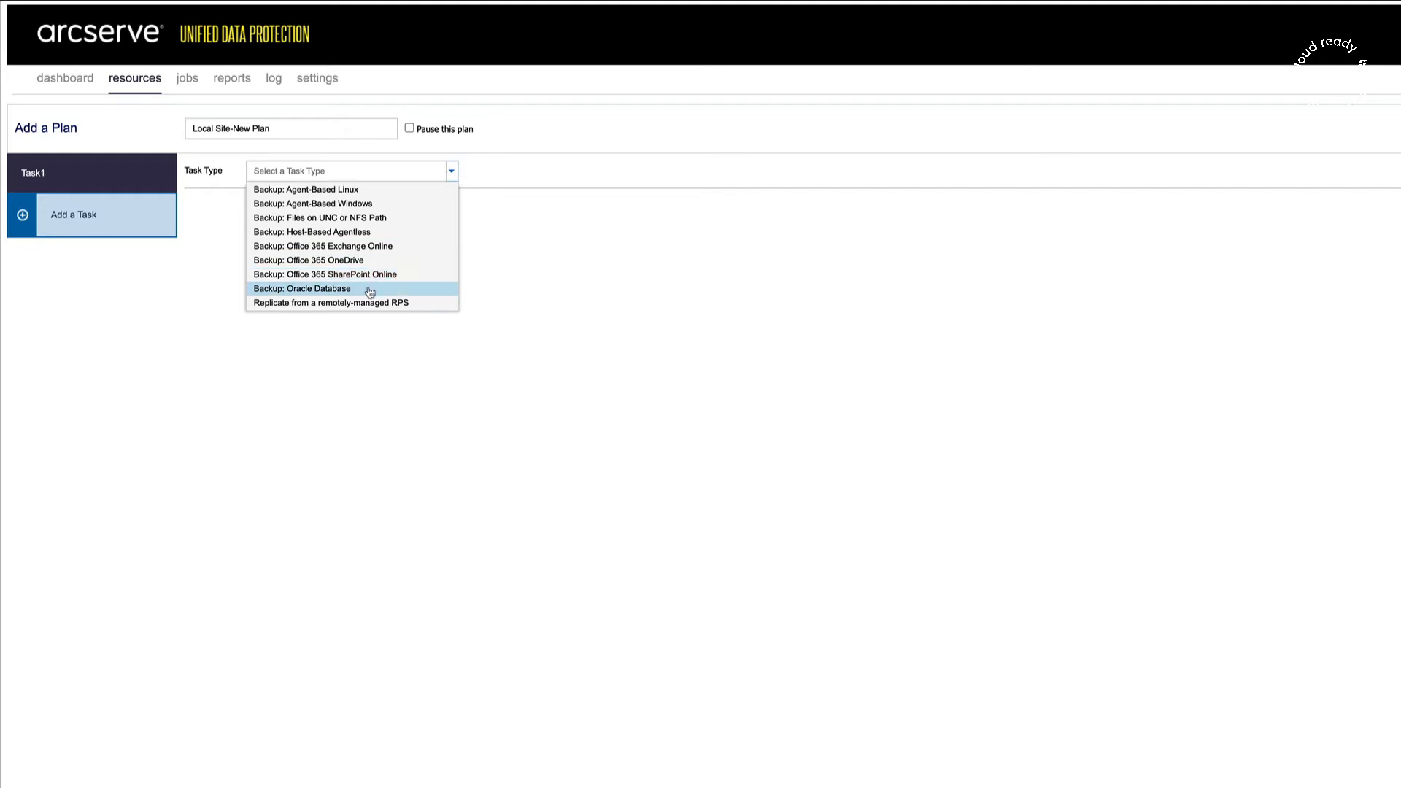
{"action": "mouse_move", "coordinate": [365, 303]}
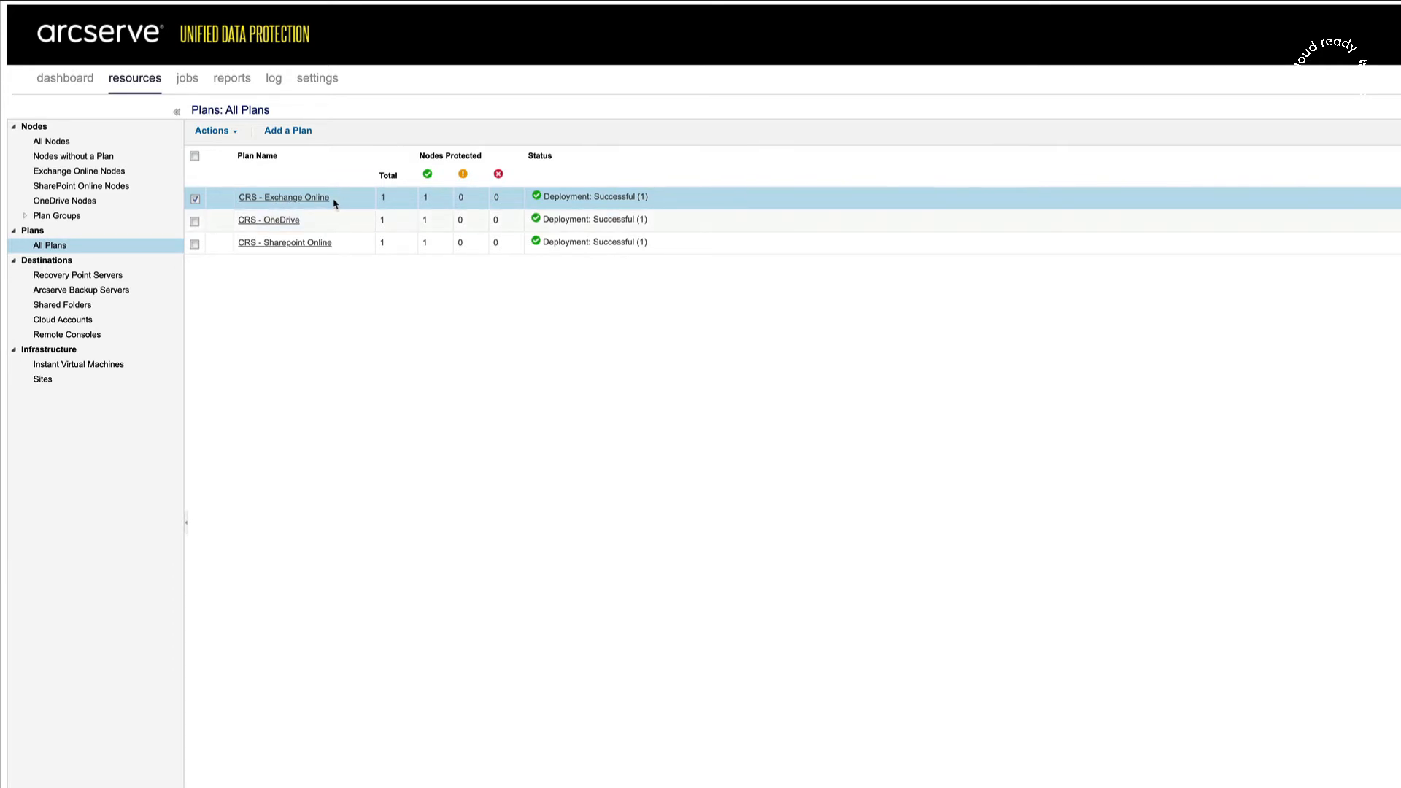
{"action": "mouse_move", "coordinate": [286, 199]}
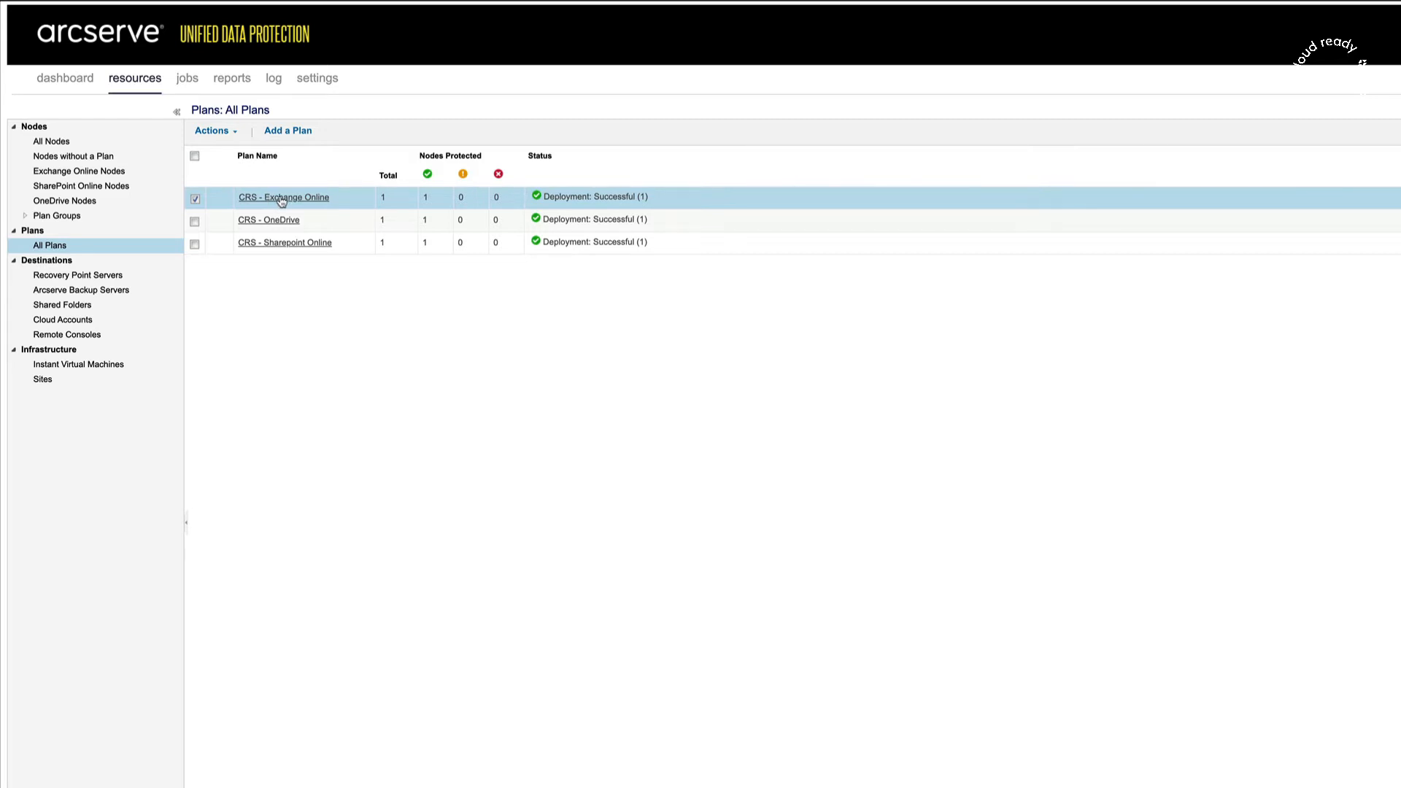
Open the CRS - Exchange Online plan for modification
{"action": "left_click", "coordinate": [283, 198]}
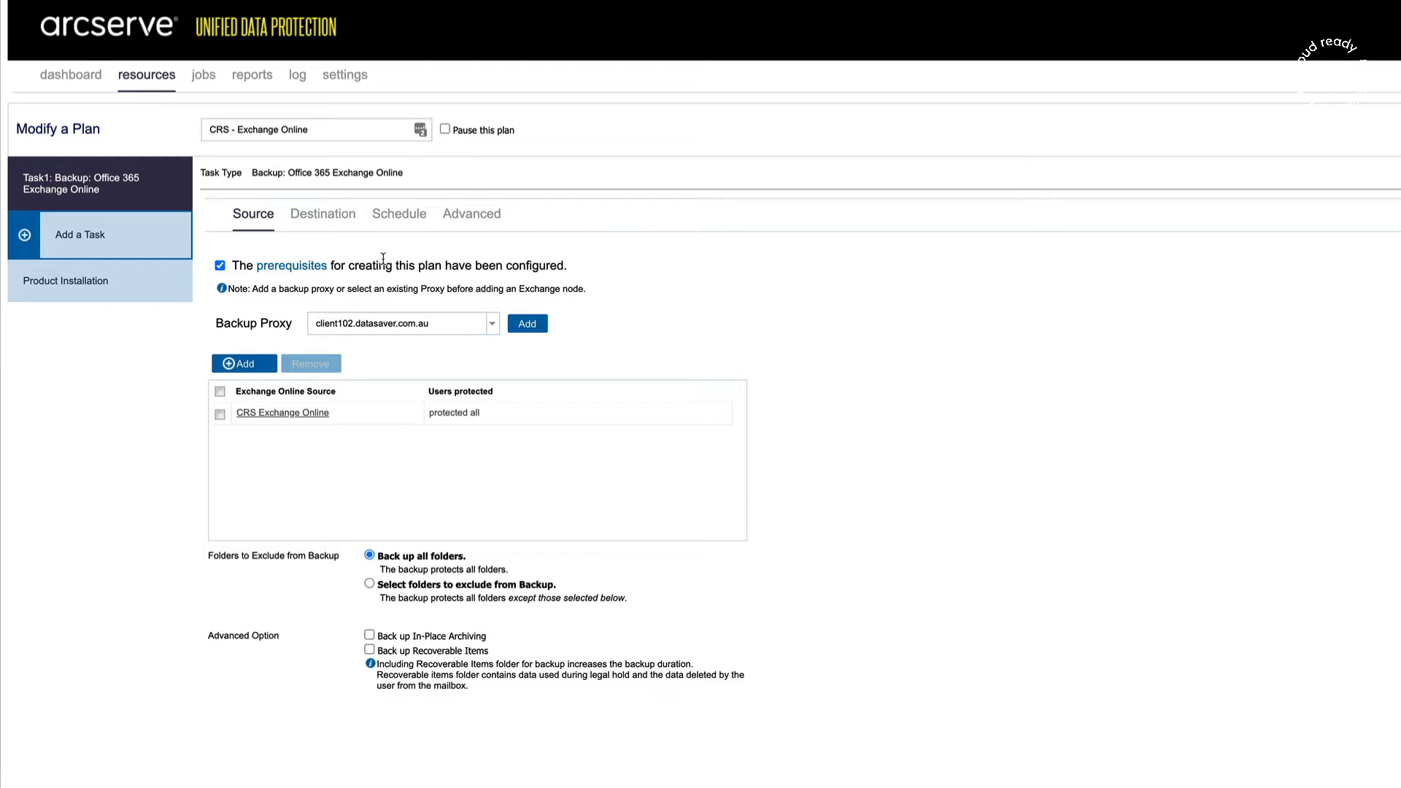
{"action": "mouse_move", "coordinate": [412, 282]}
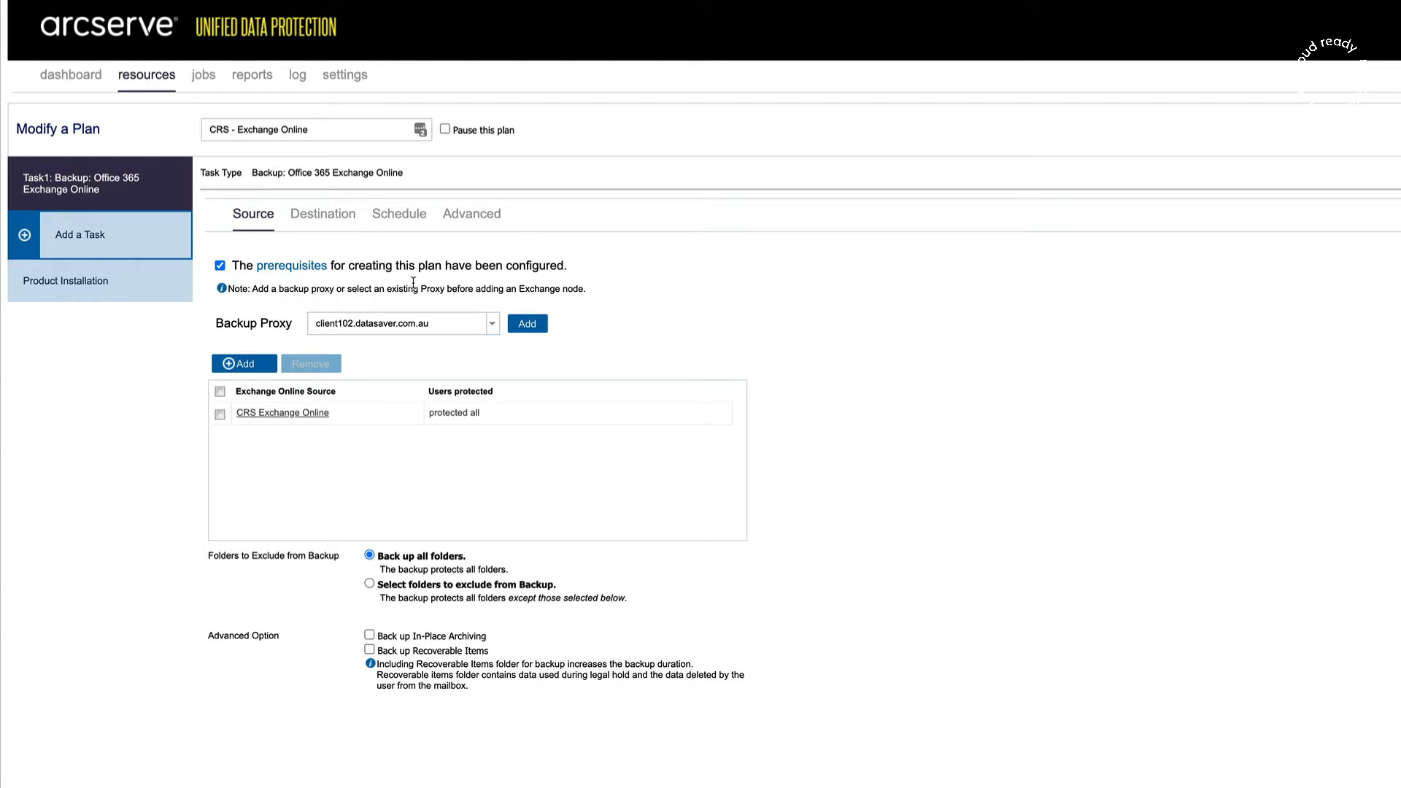
{"action": "mouse_move", "coordinate": [410, 282]}
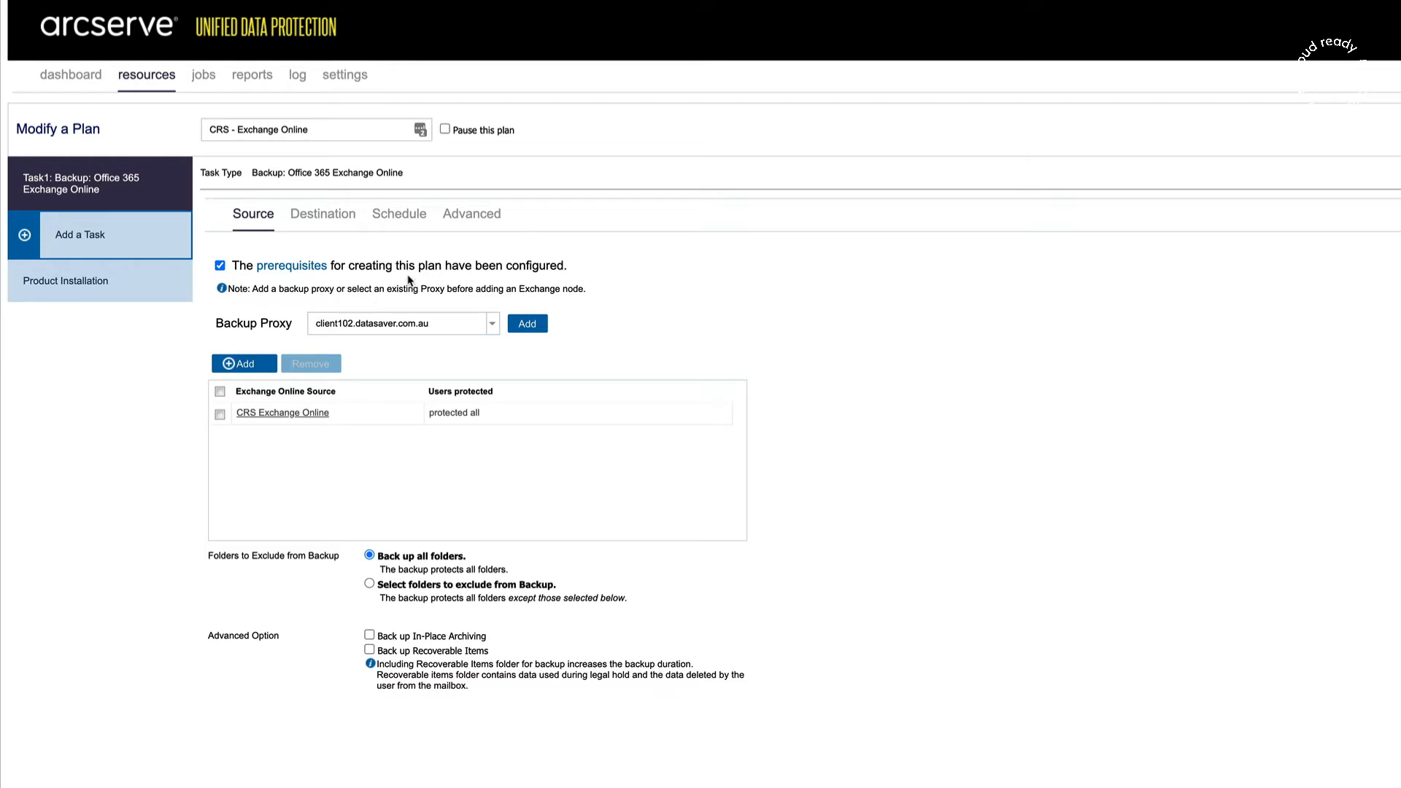
{"action": "mouse_move", "coordinate": [359, 280]}
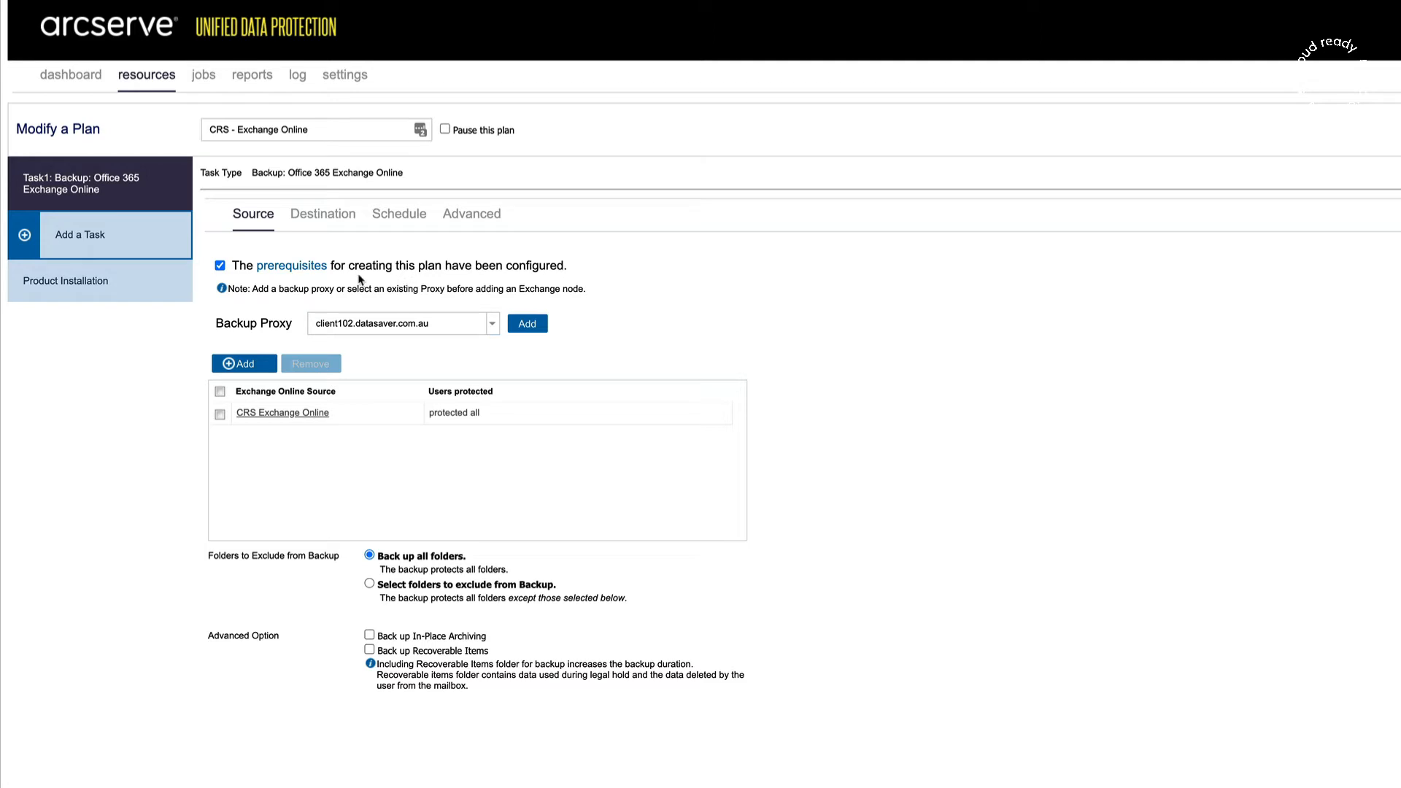
{"action": "mouse_move", "coordinate": [83, 489]}
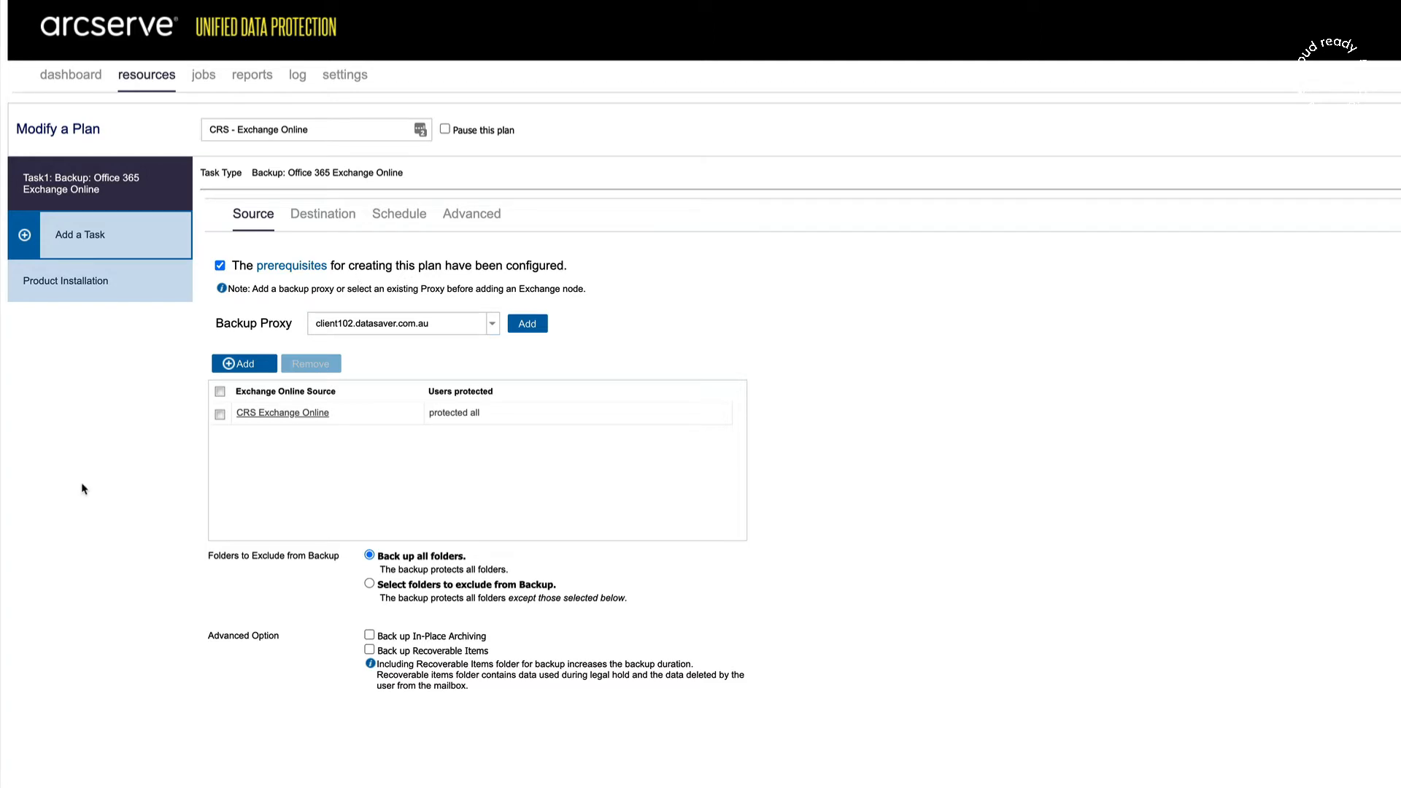
{"action": "mouse_move", "coordinate": [79, 455]}
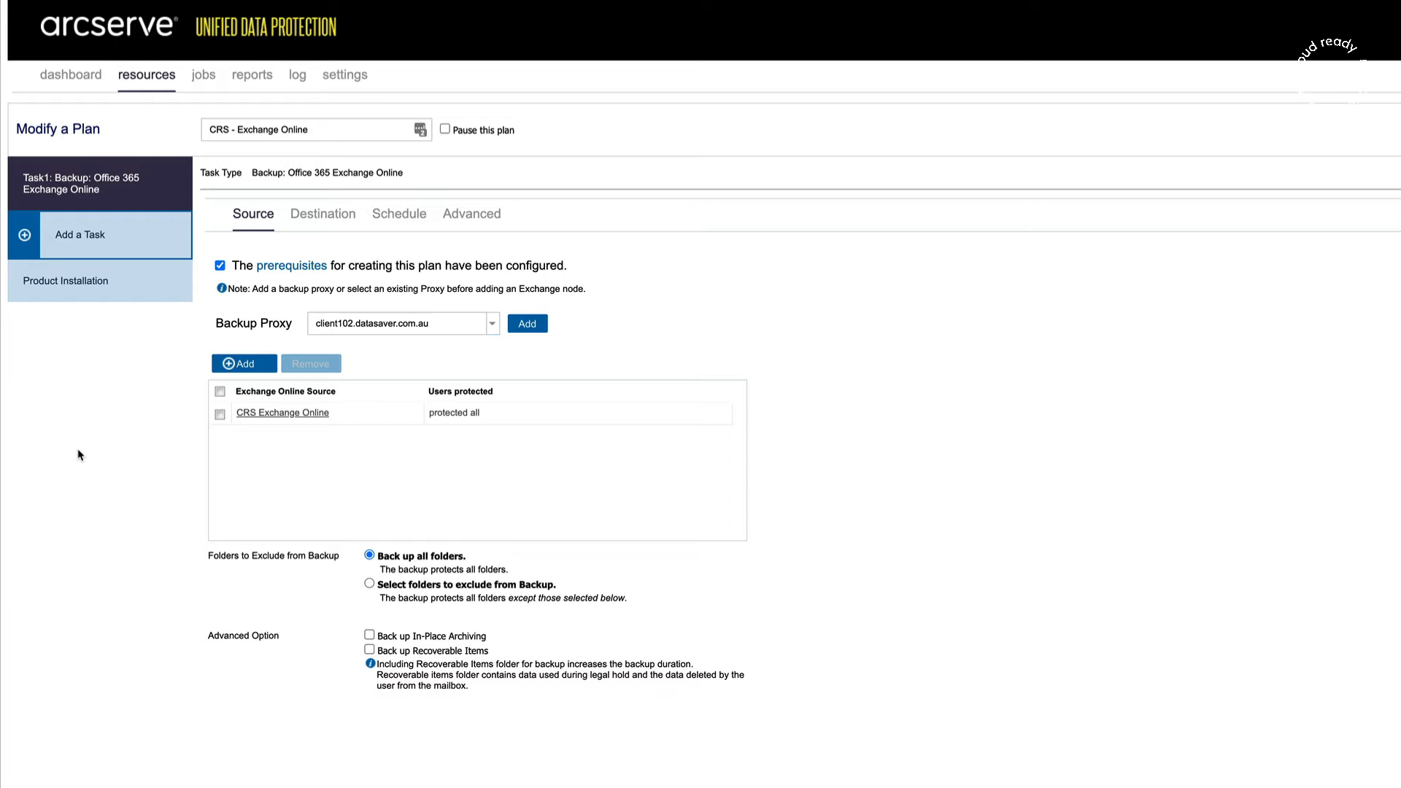
{"action": "mouse_move", "coordinate": [95, 425]}
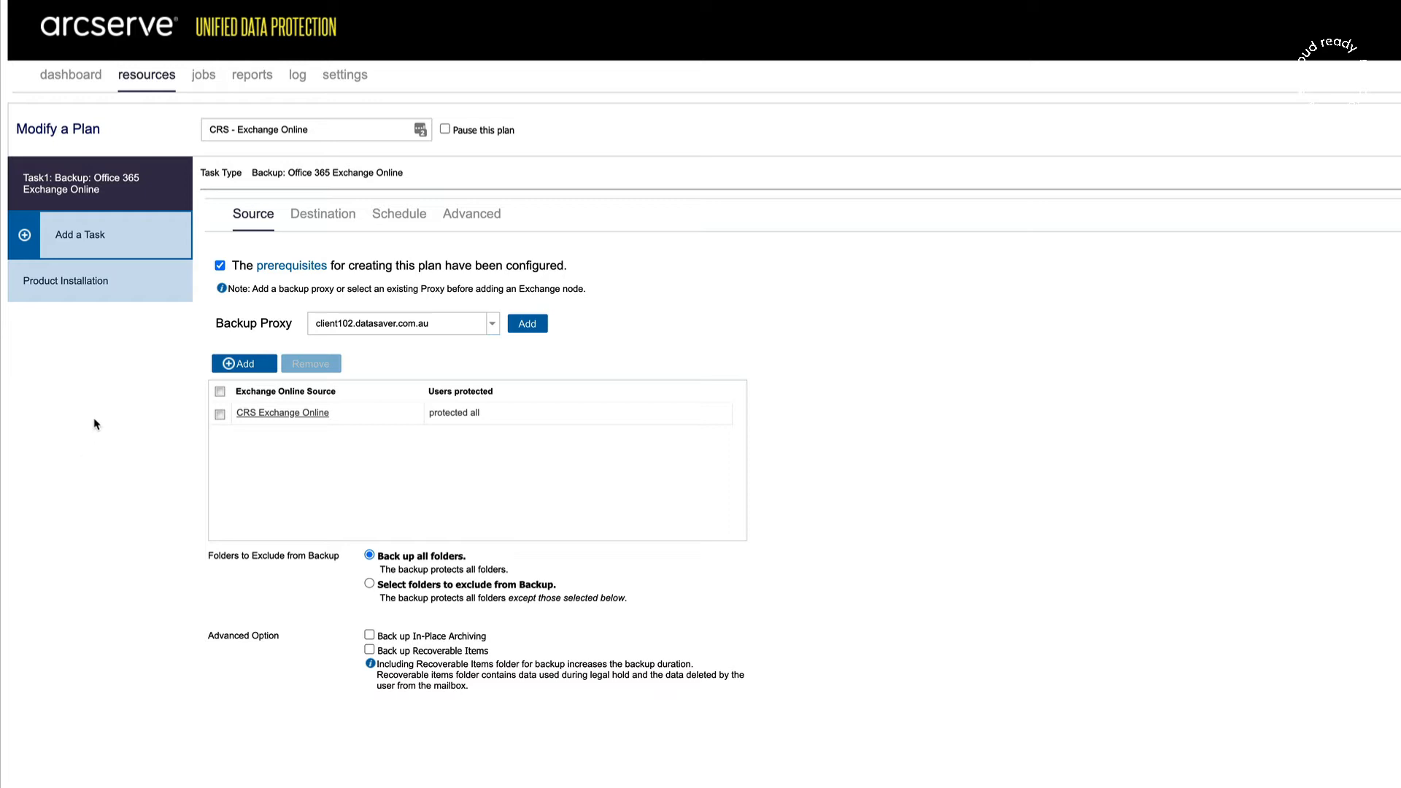
{"action": "mouse_move", "coordinate": [253, 180]}
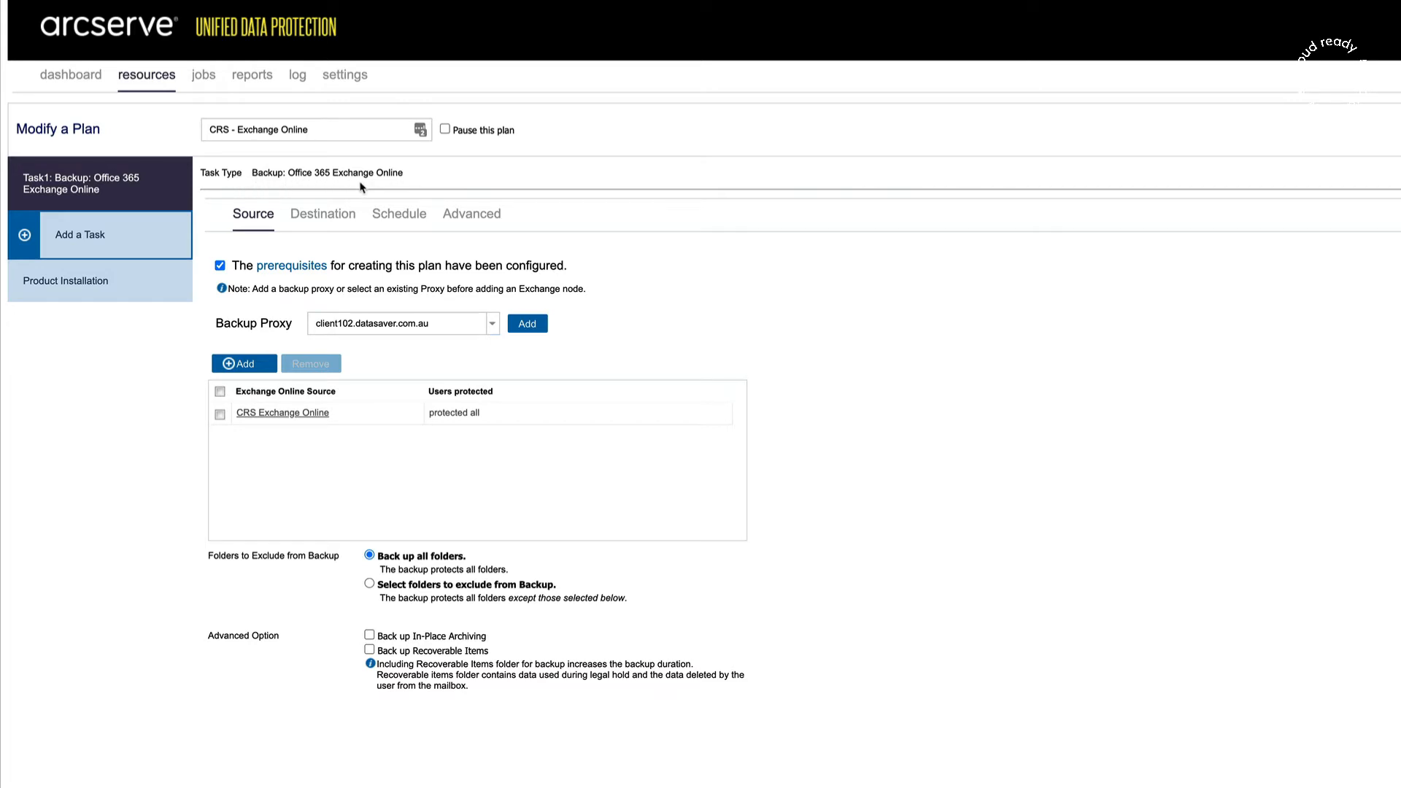
{"action": "mouse_move", "coordinate": [391, 189]}
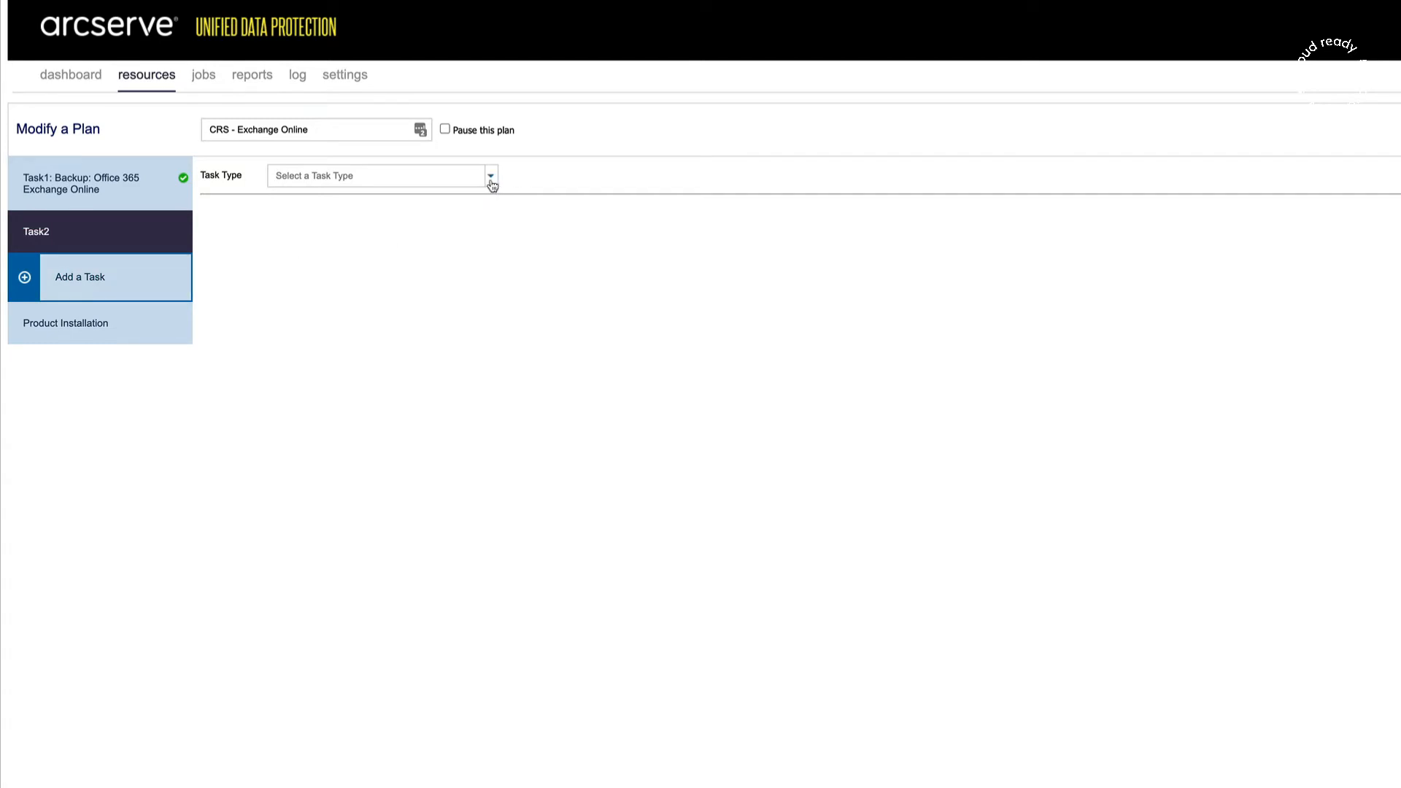
List Task2's task types: Assured Recovery Test, Copy Recovery Points and Replicate
{"action": "left_click", "coordinate": [489, 175]}
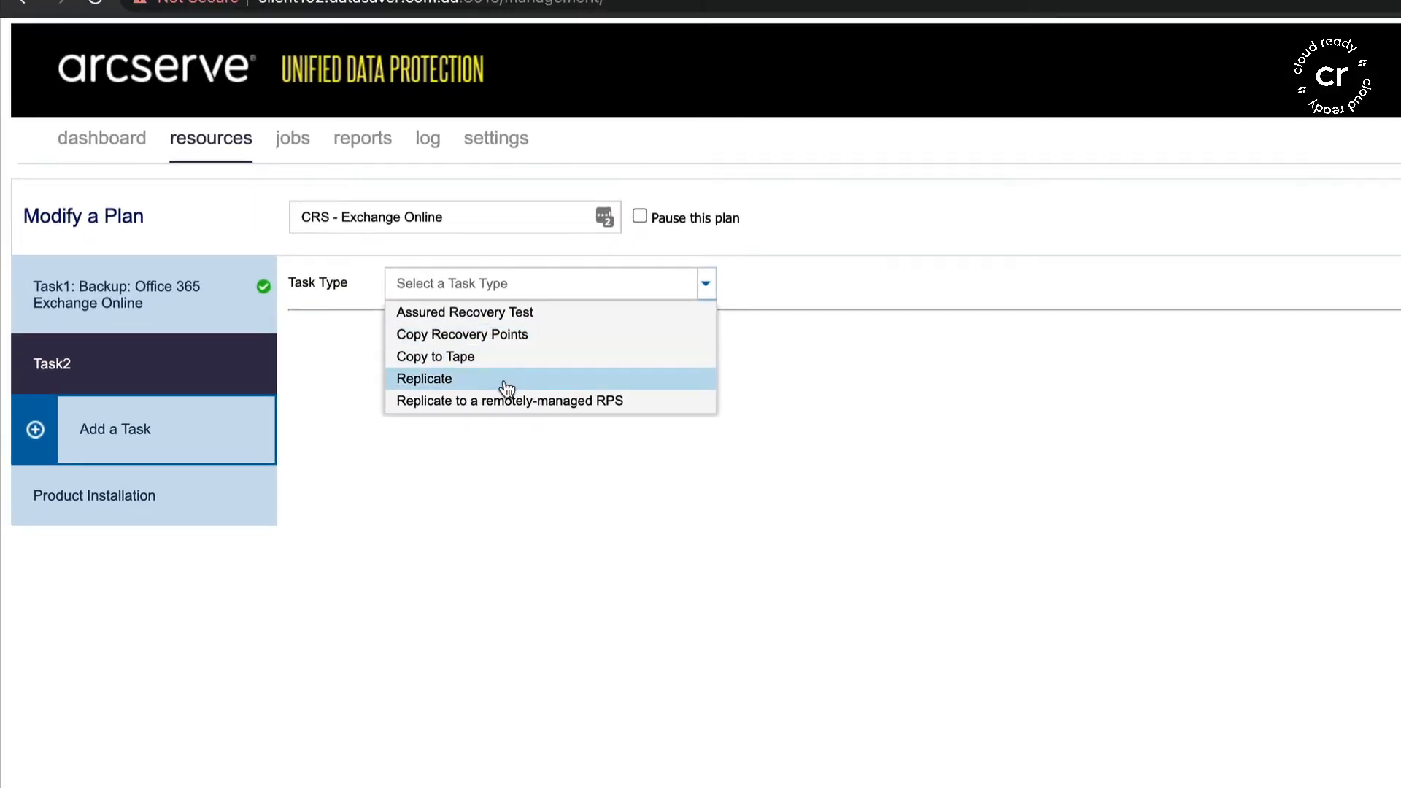
{"action": "mouse_move", "coordinate": [465, 312]}
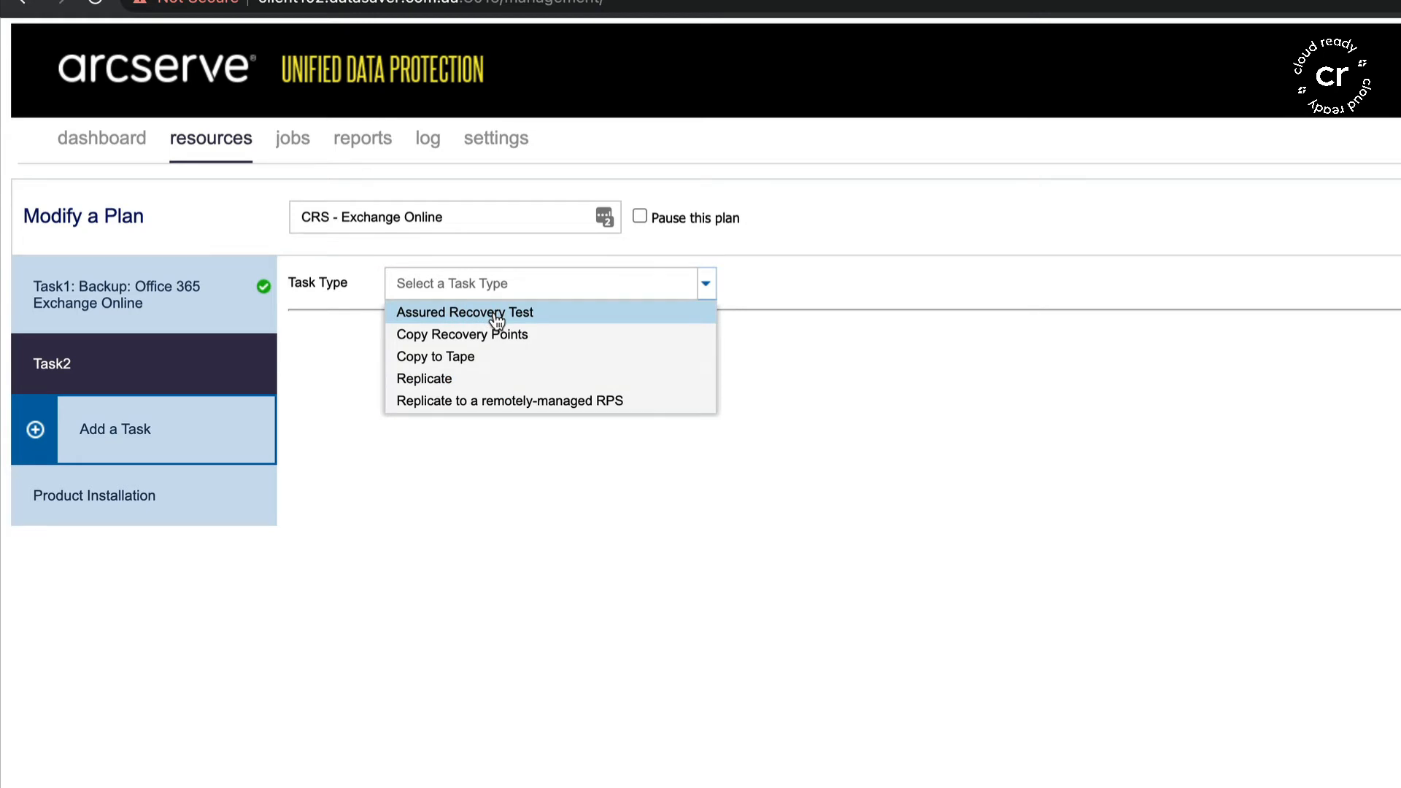
{"action": "mouse_move", "coordinate": [548, 321]}
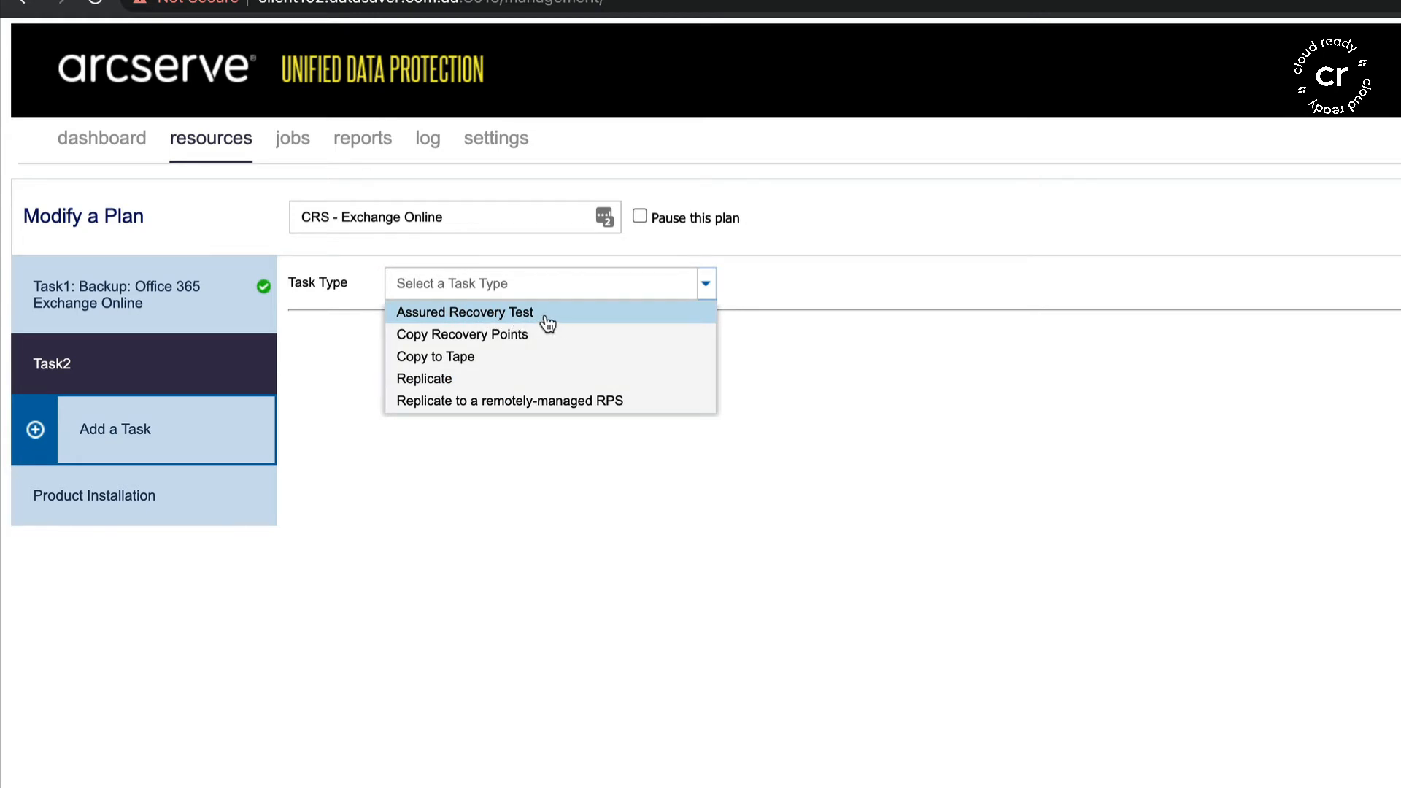
{"action": "mouse_move", "coordinate": [536, 344]}
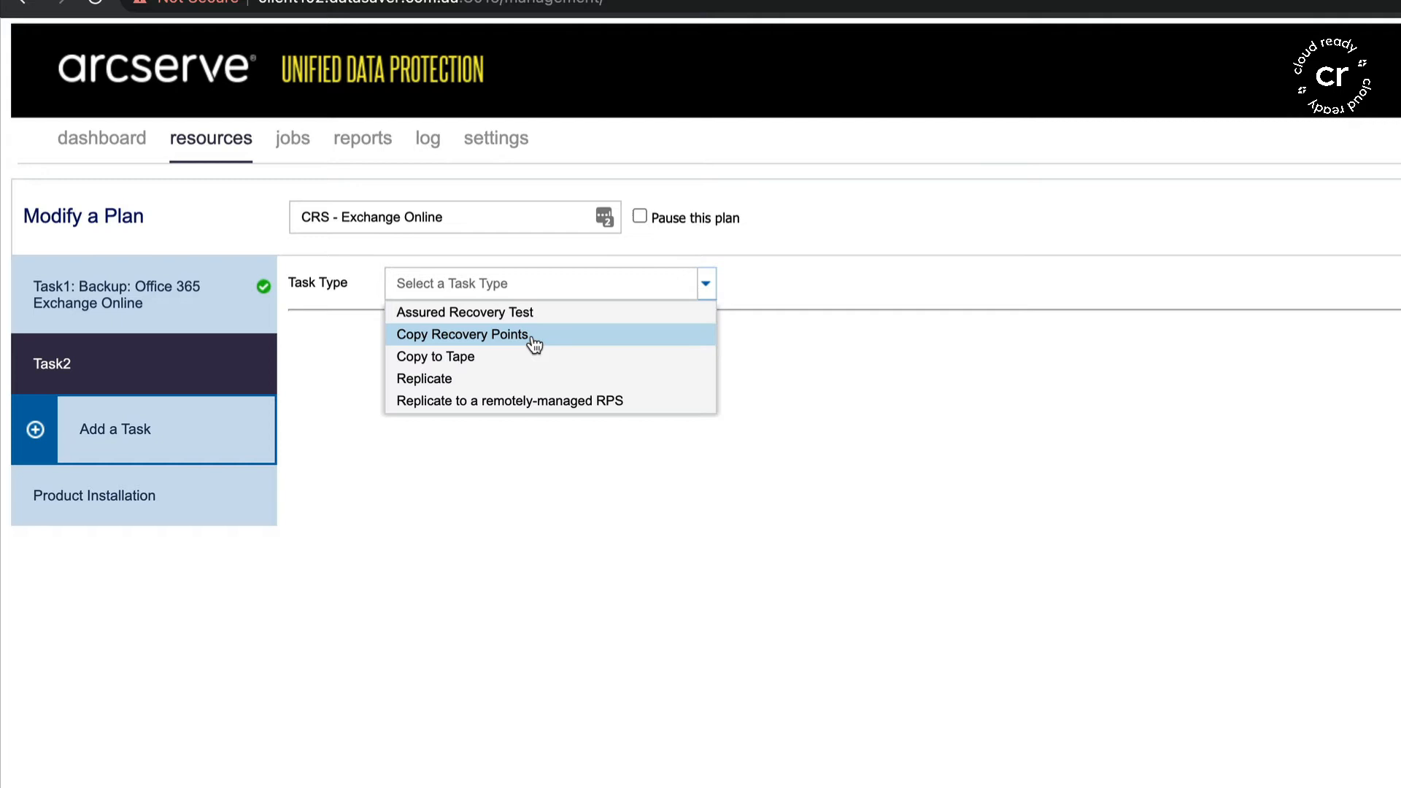
{"action": "mouse_move", "coordinate": [501, 357]}
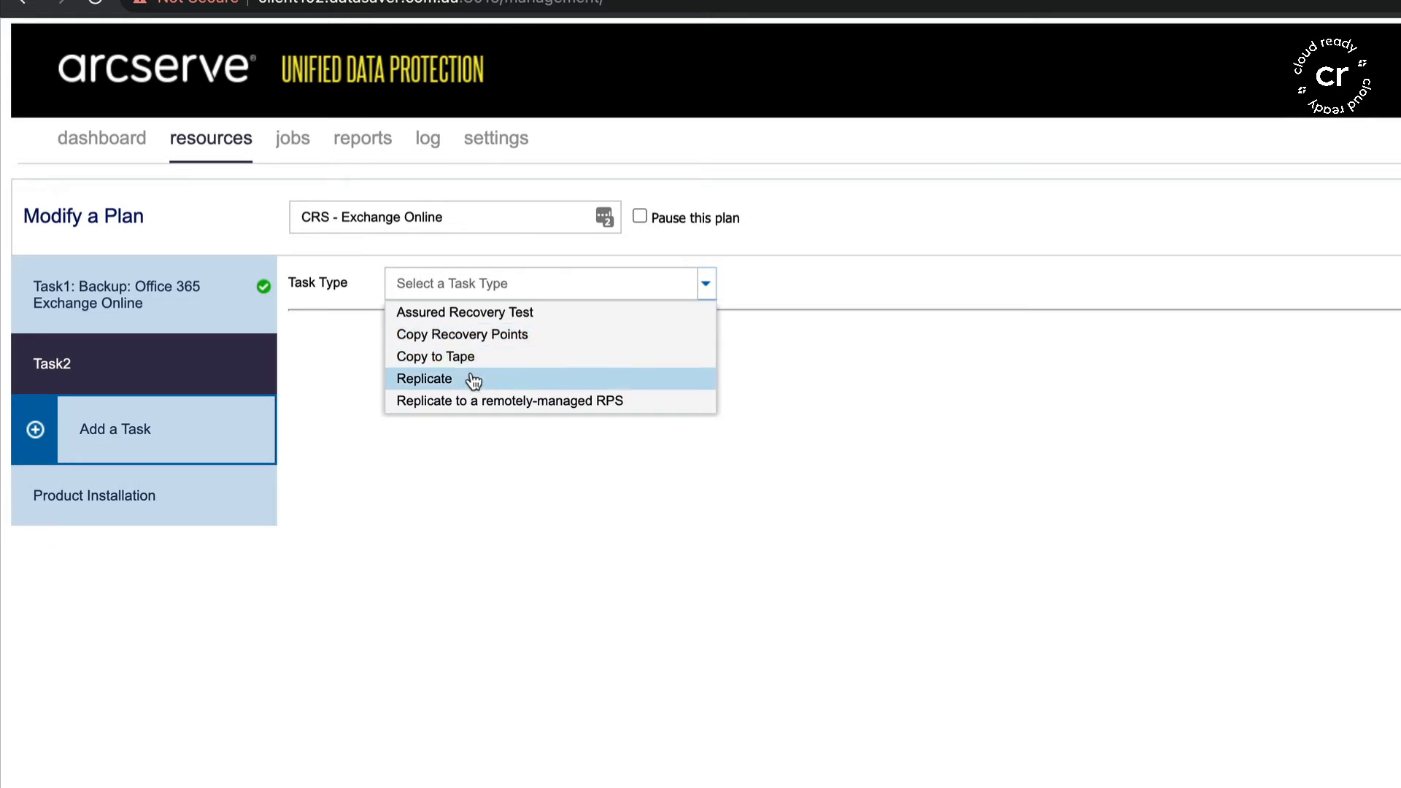
{"action": "mouse_move", "coordinate": [498, 381]}
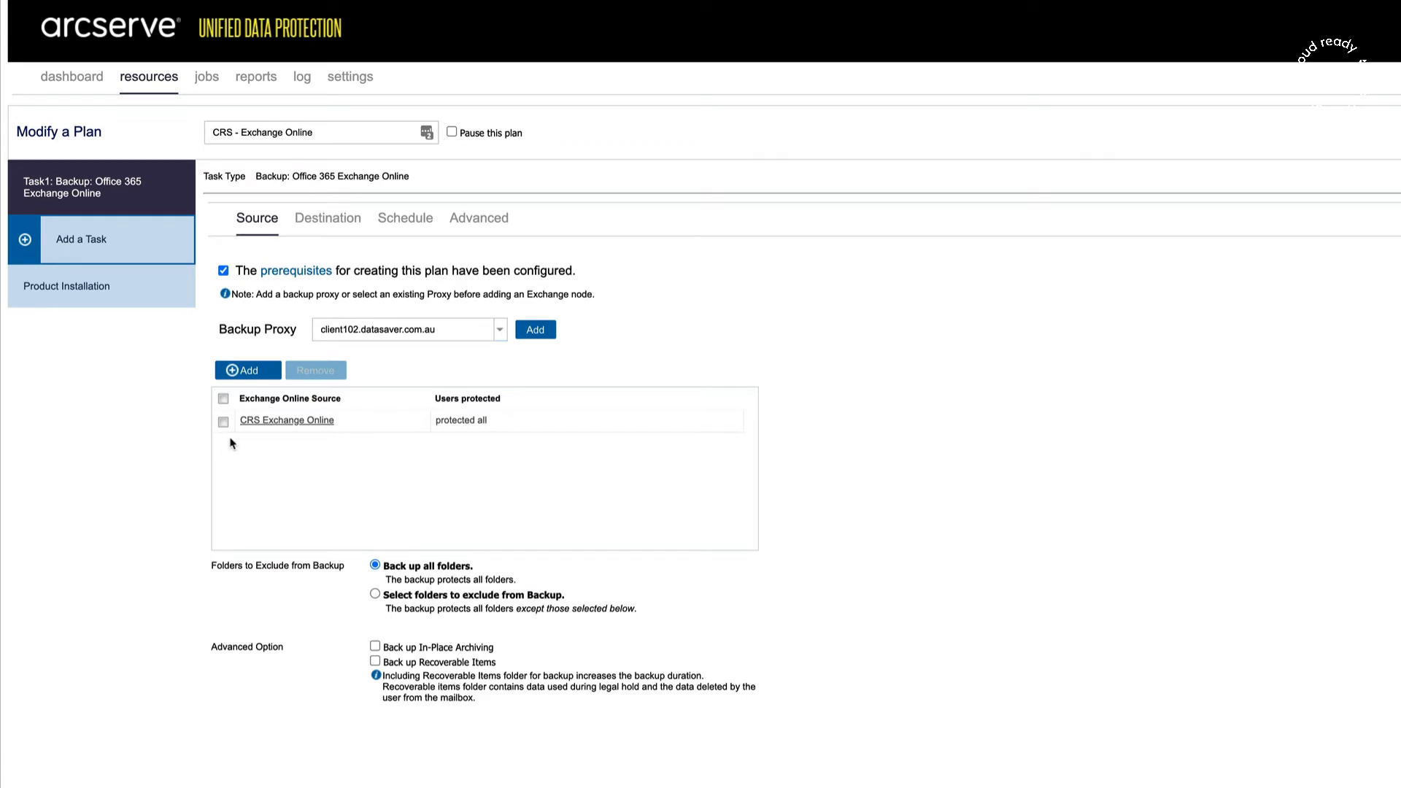
{"action": "mouse_move", "coordinate": [215, 451]}
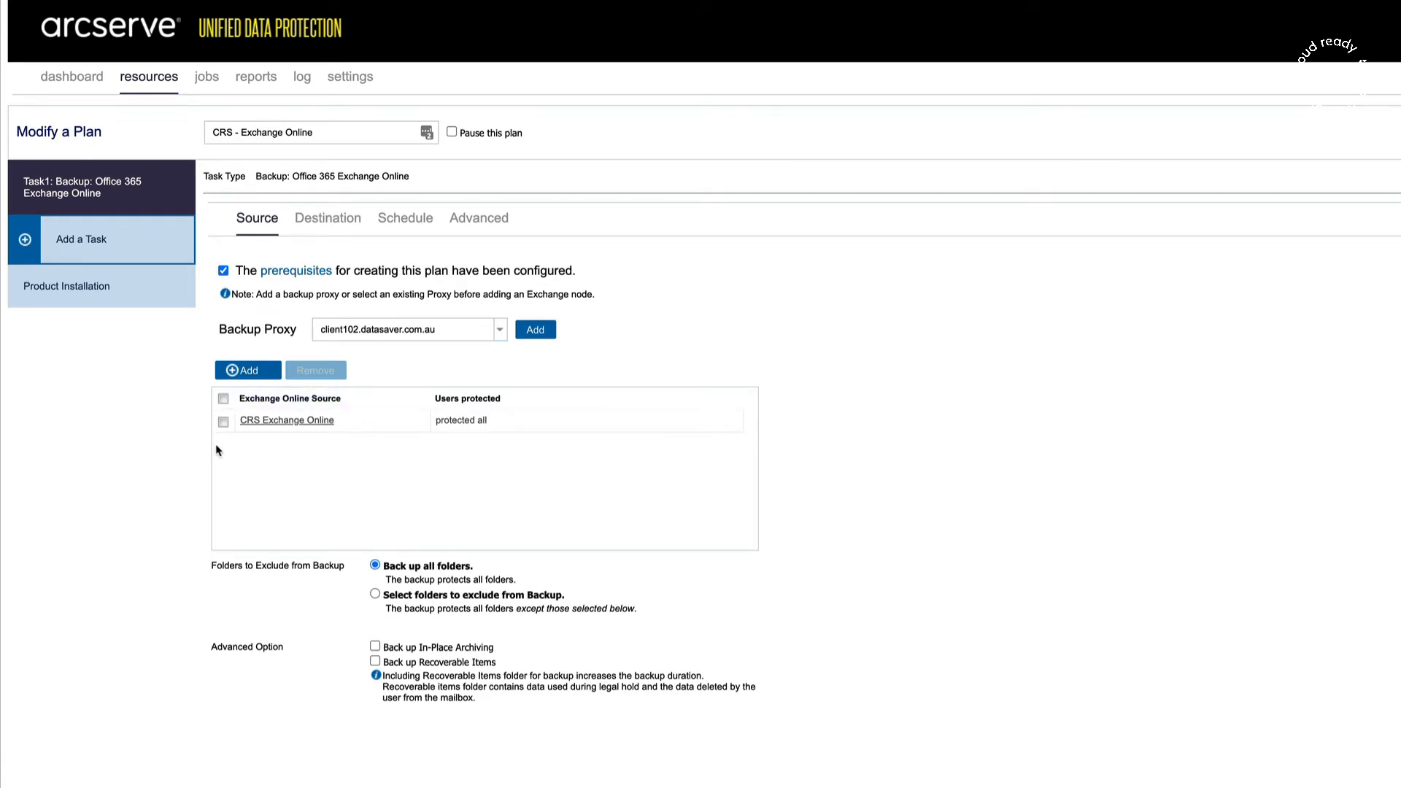
{"action": "mouse_move", "coordinate": [347, 446]}
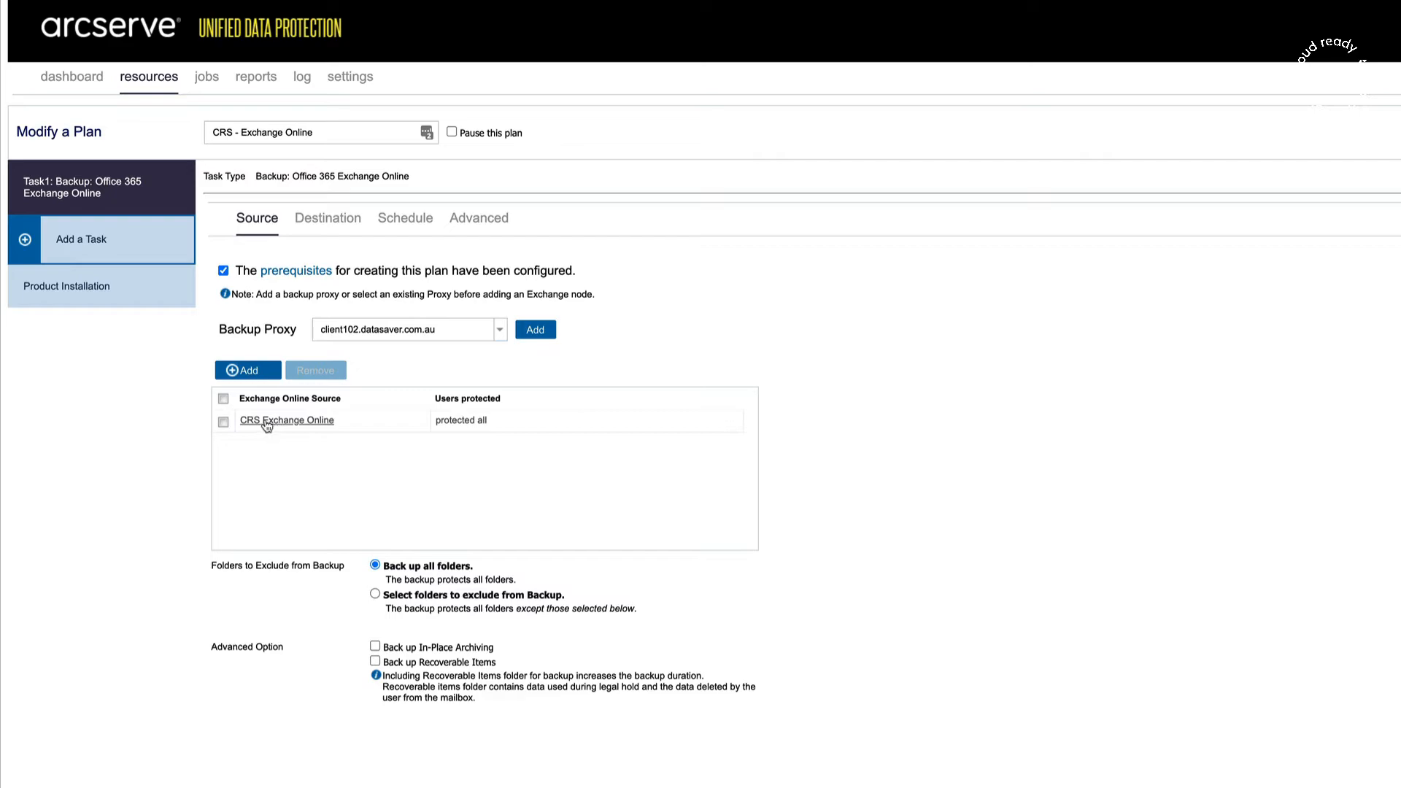
{"action": "left_click", "coordinate": [248, 370]}
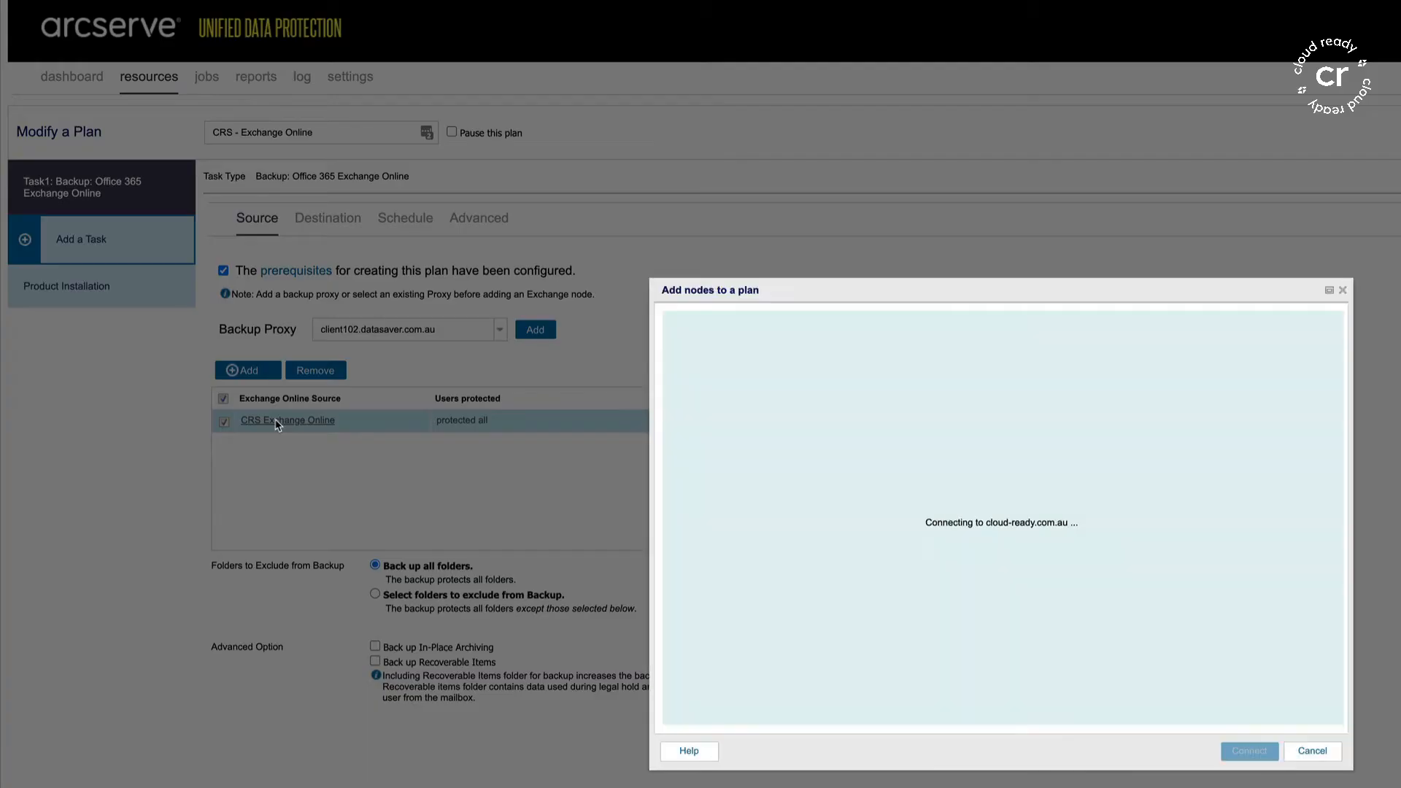
{"action": "mouse_move", "coordinate": [589, 445]}
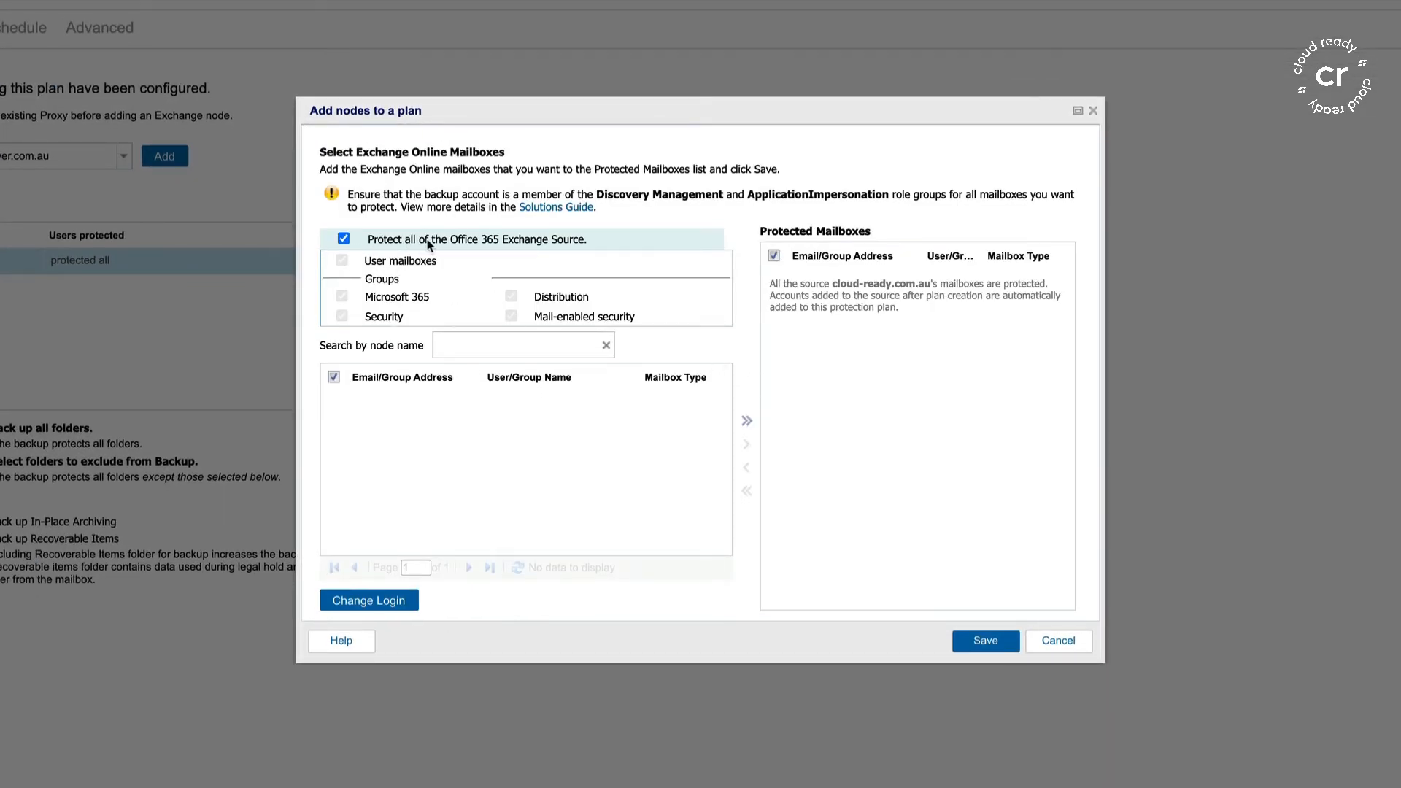
{"action": "mouse_move", "coordinate": [522, 254]}
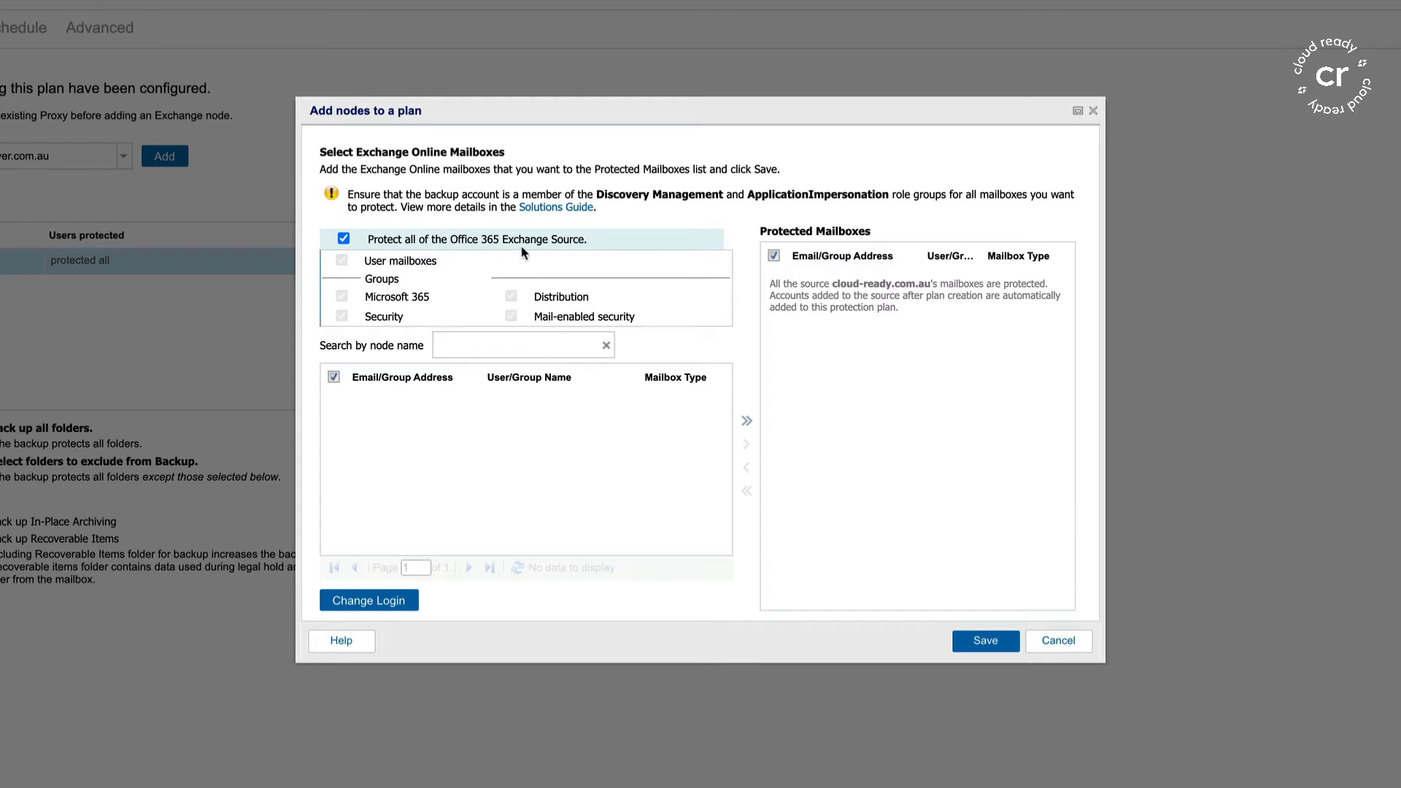
{"action": "mouse_move", "coordinate": [580, 248]}
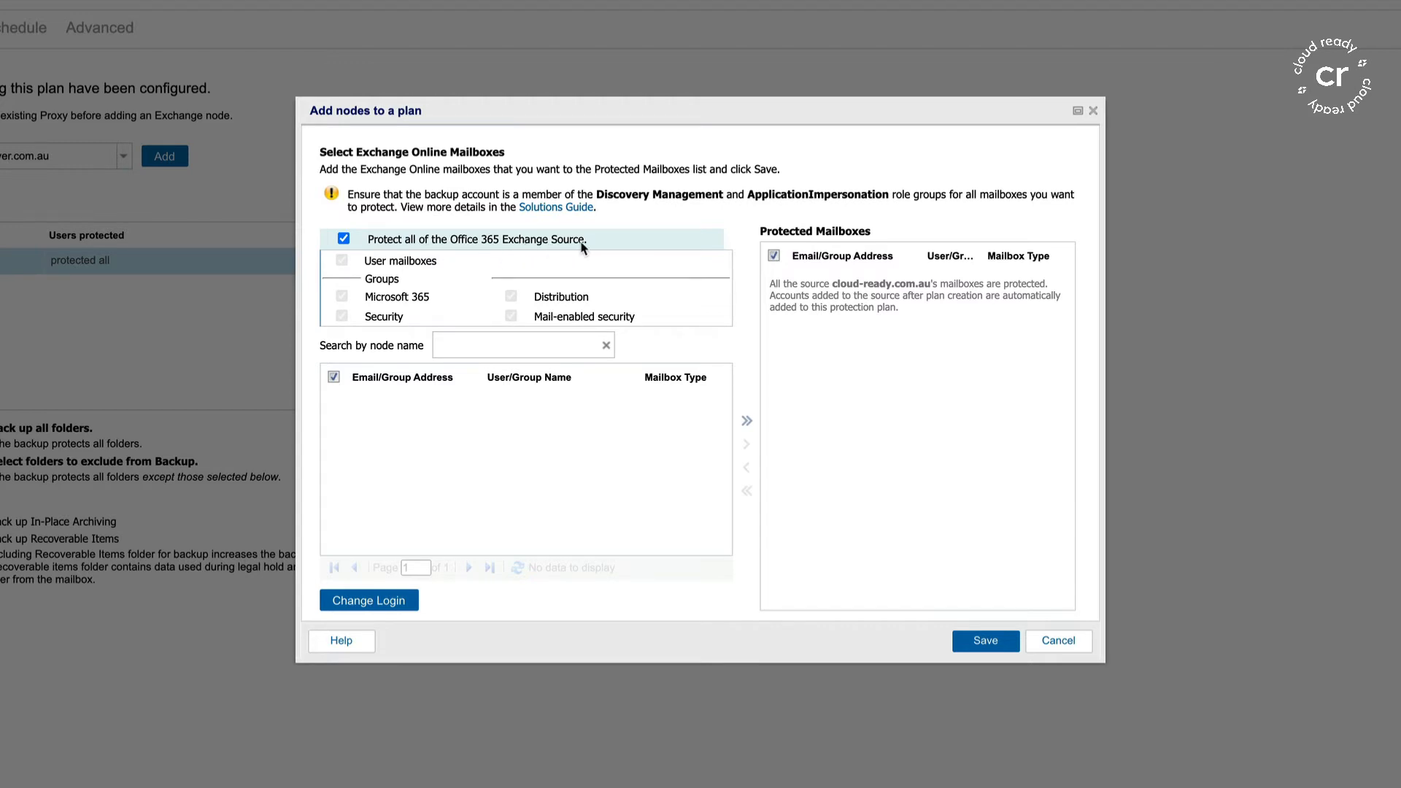
{"action": "mouse_move", "coordinate": [426, 350]}
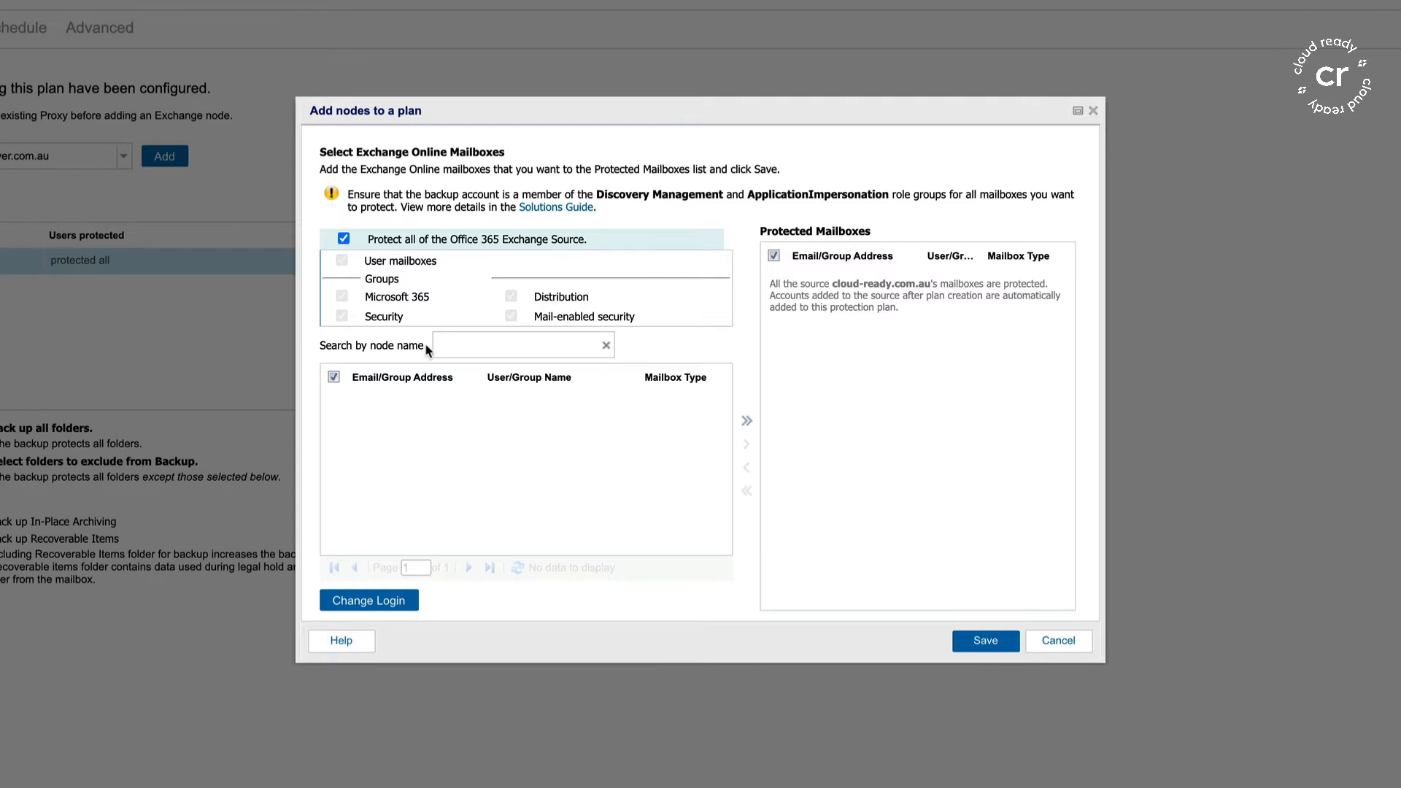
{"action": "mouse_move", "coordinate": [554, 373]}
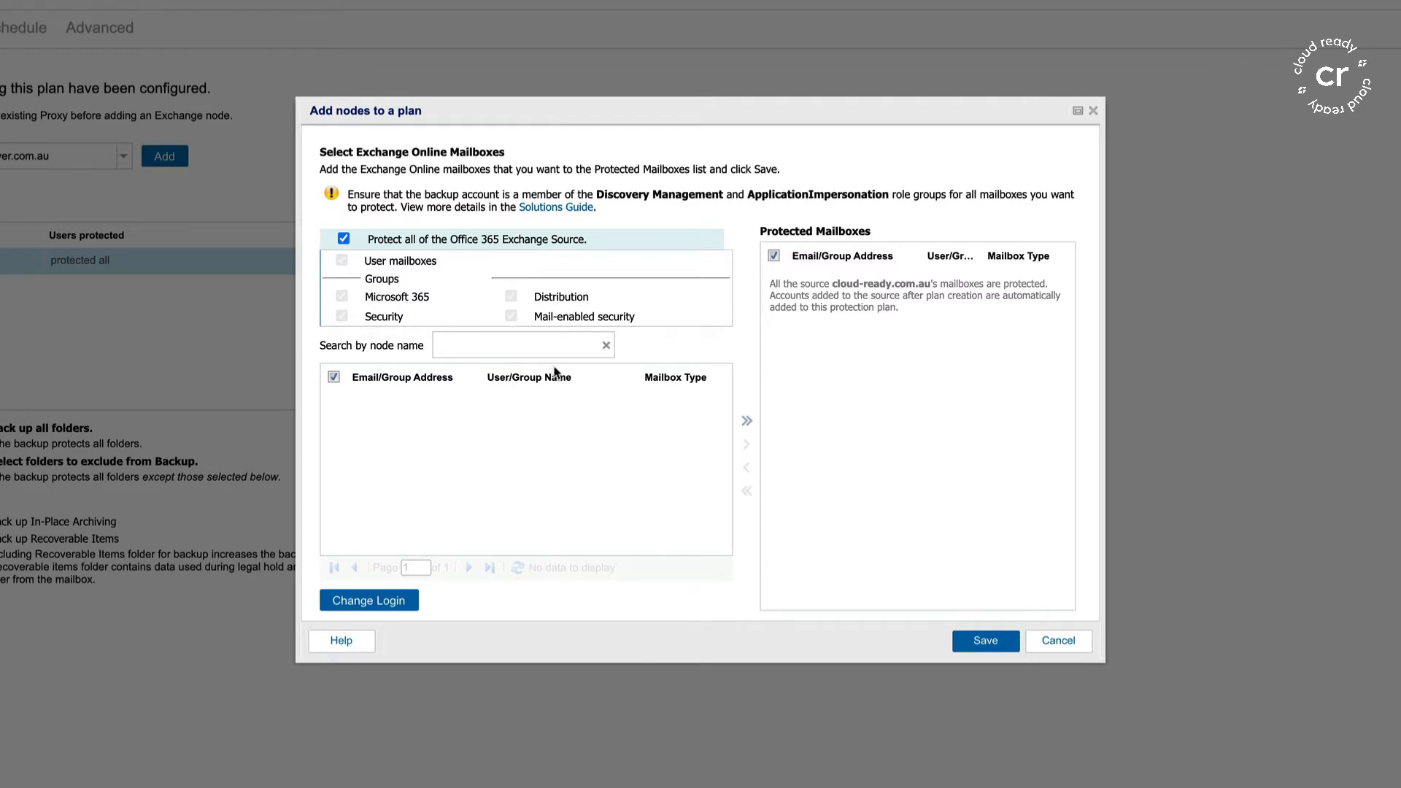
{"action": "mouse_move", "coordinate": [548, 320]}
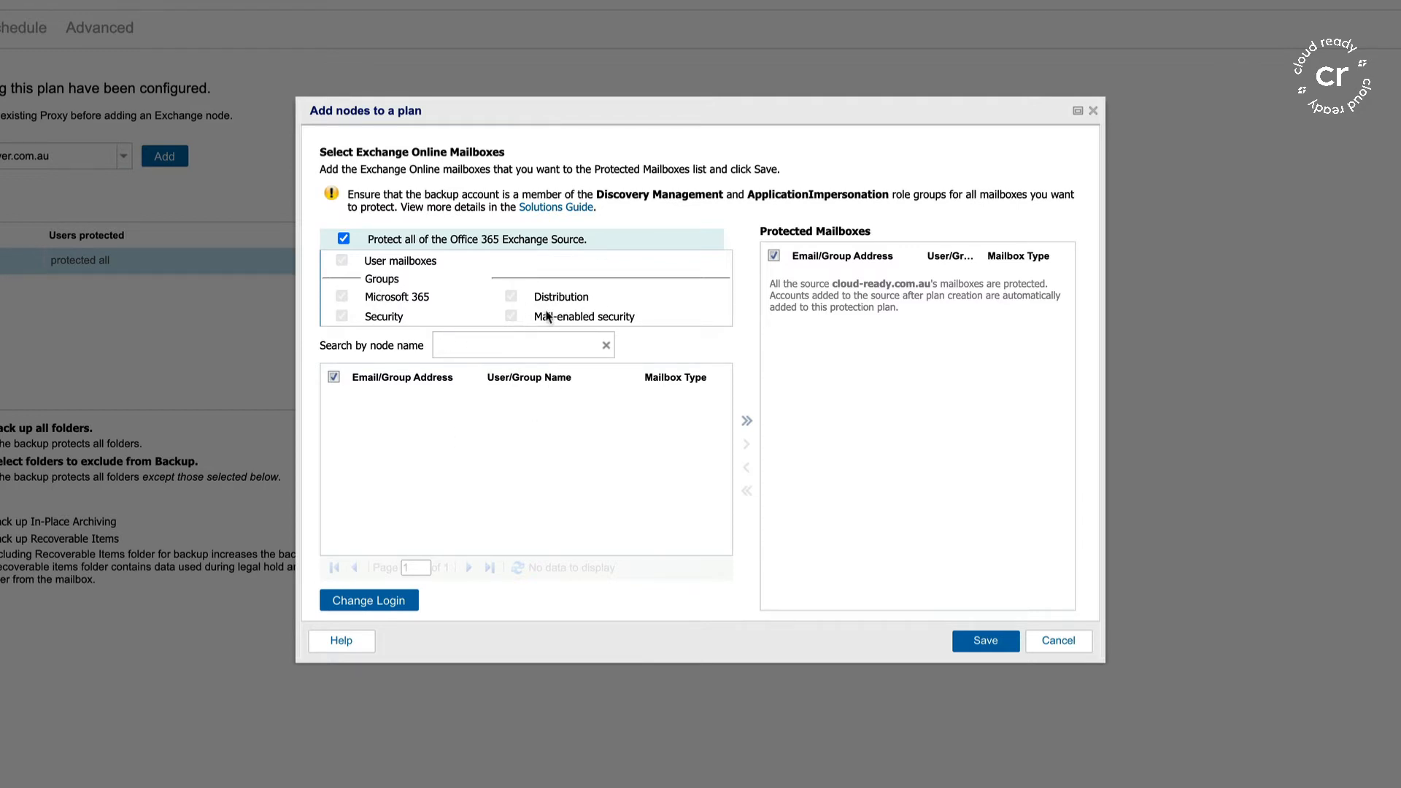
{"action": "mouse_move", "coordinate": [529, 327]}
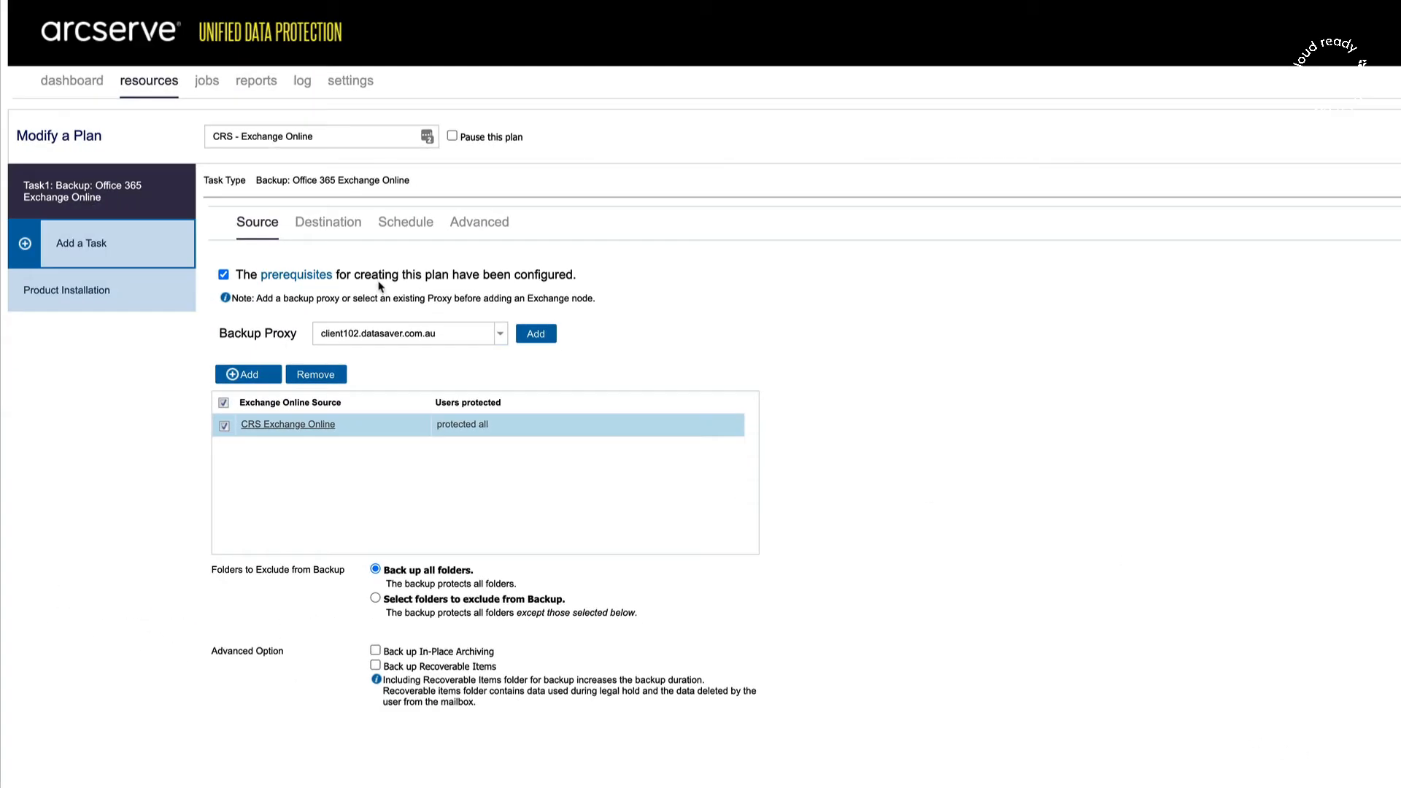
{"action": "mouse_move", "coordinate": [367, 462]}
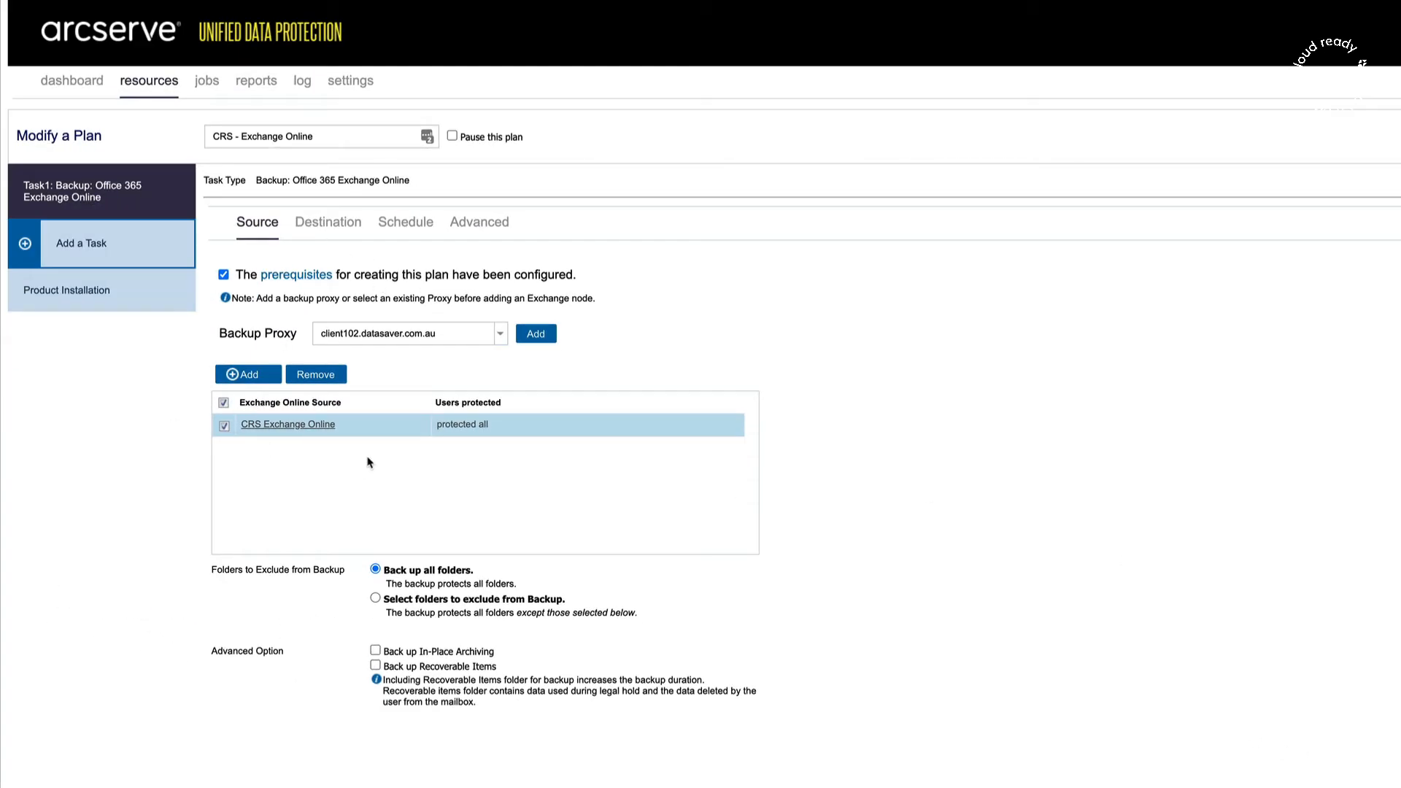
{"action": "left_click", "coordinate": [328, 222]}
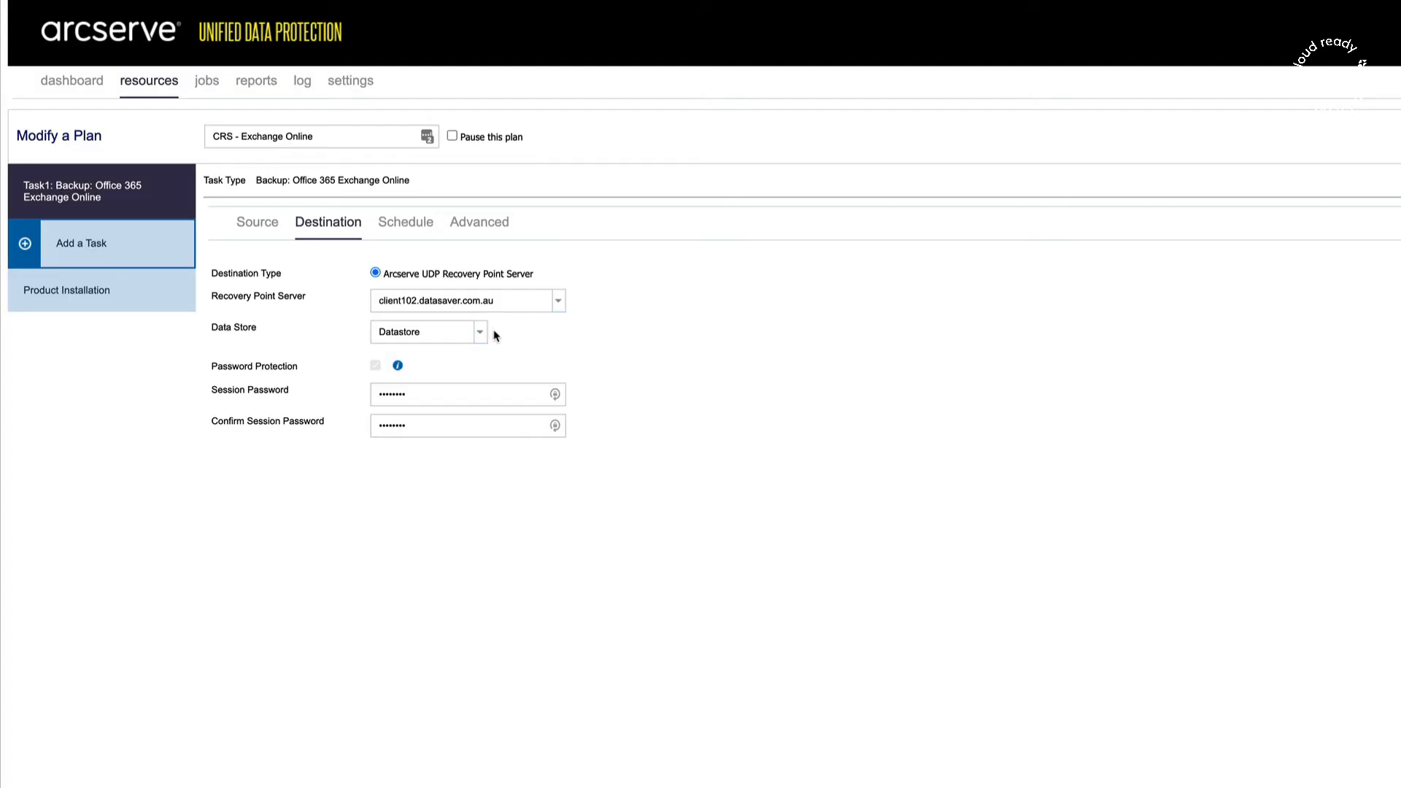
{"action": "mouse_move", "coordinate": [506, 337]}
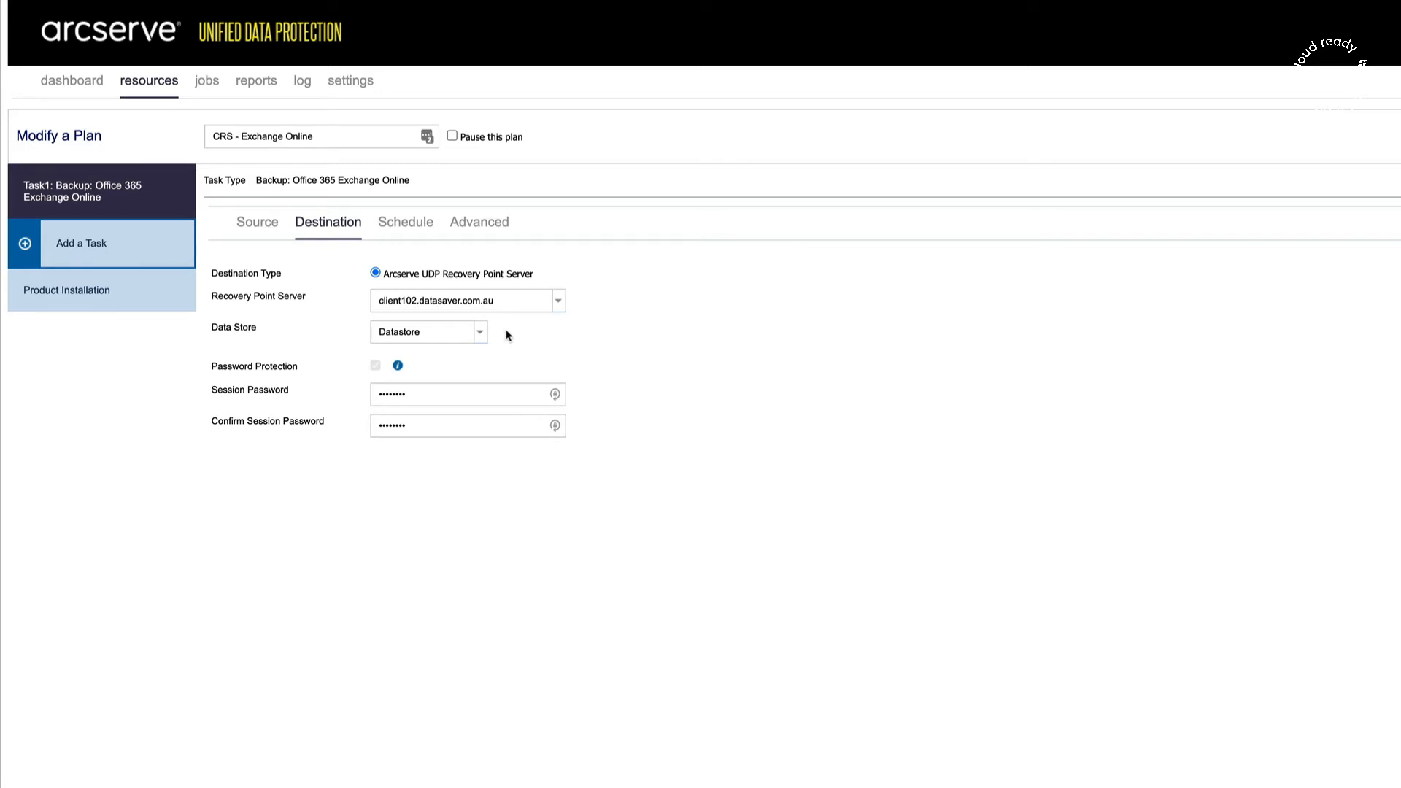
{"action": "mouse_move", "coordinate": [452, 259]}
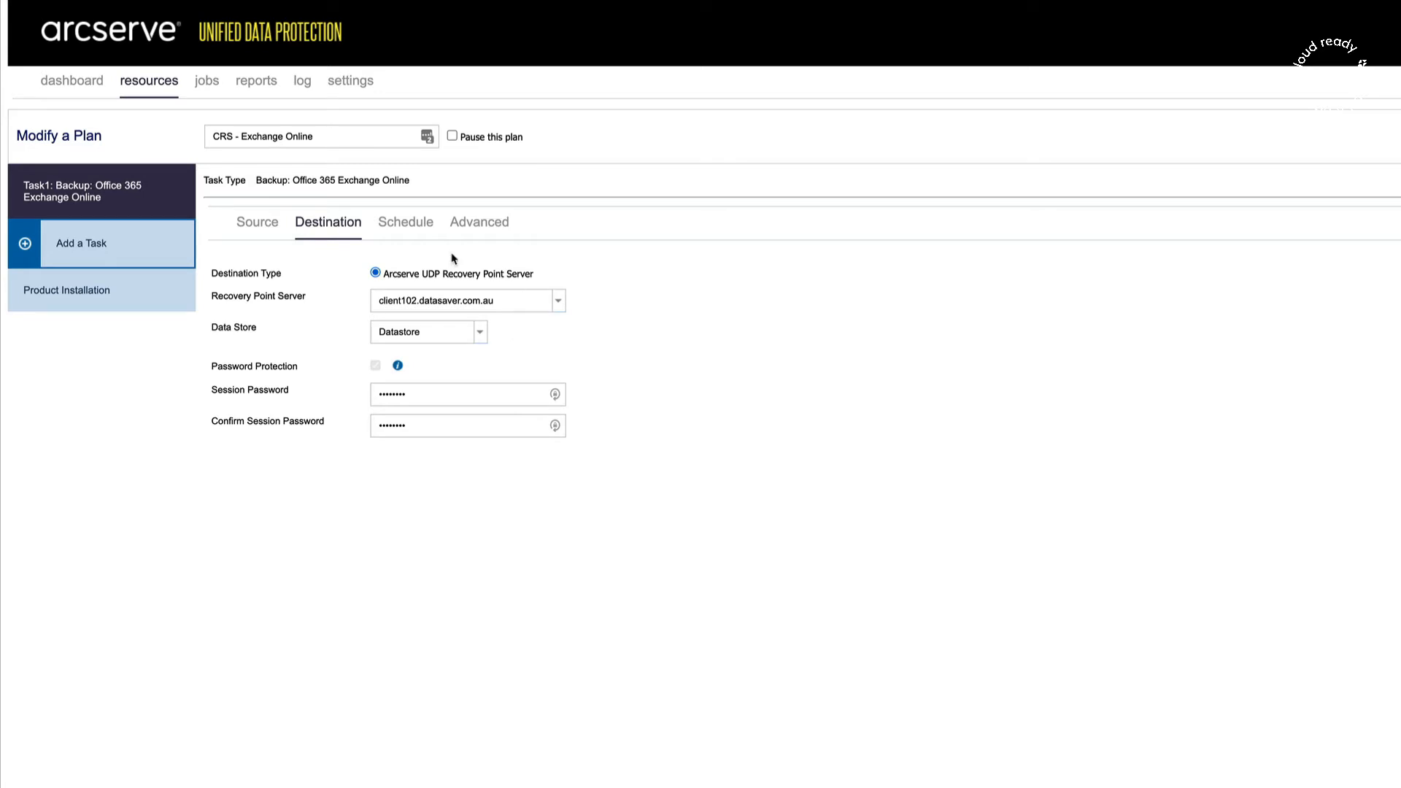
{"action": "mouse_move", "coordinate": [527, 352]}
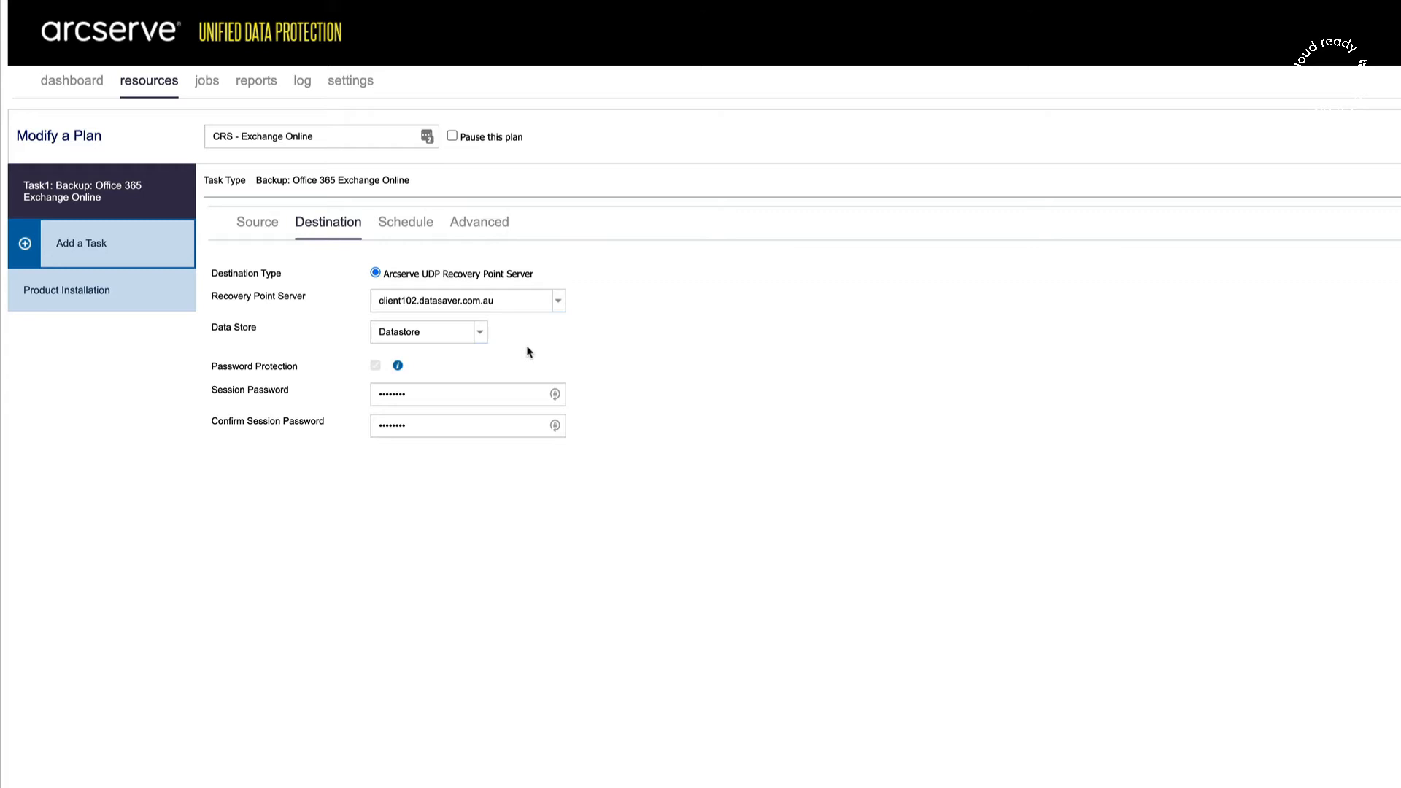
{"action": "mouse_move", "coordinate": [496, 323]}
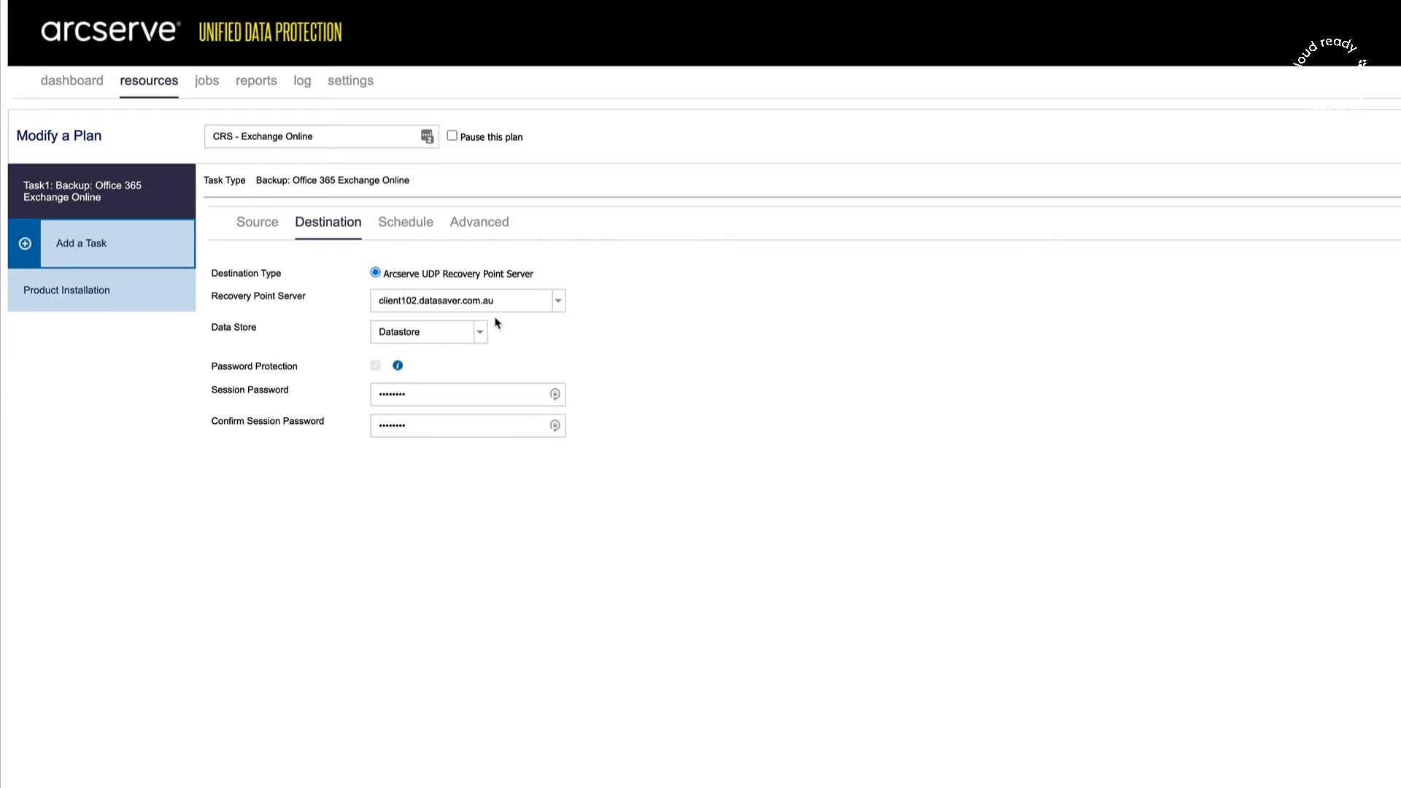
View the daily 10:00 PM incremental schedule and list the add-schedule options
{"action": "left_click", "coordinate": [405, 222]}
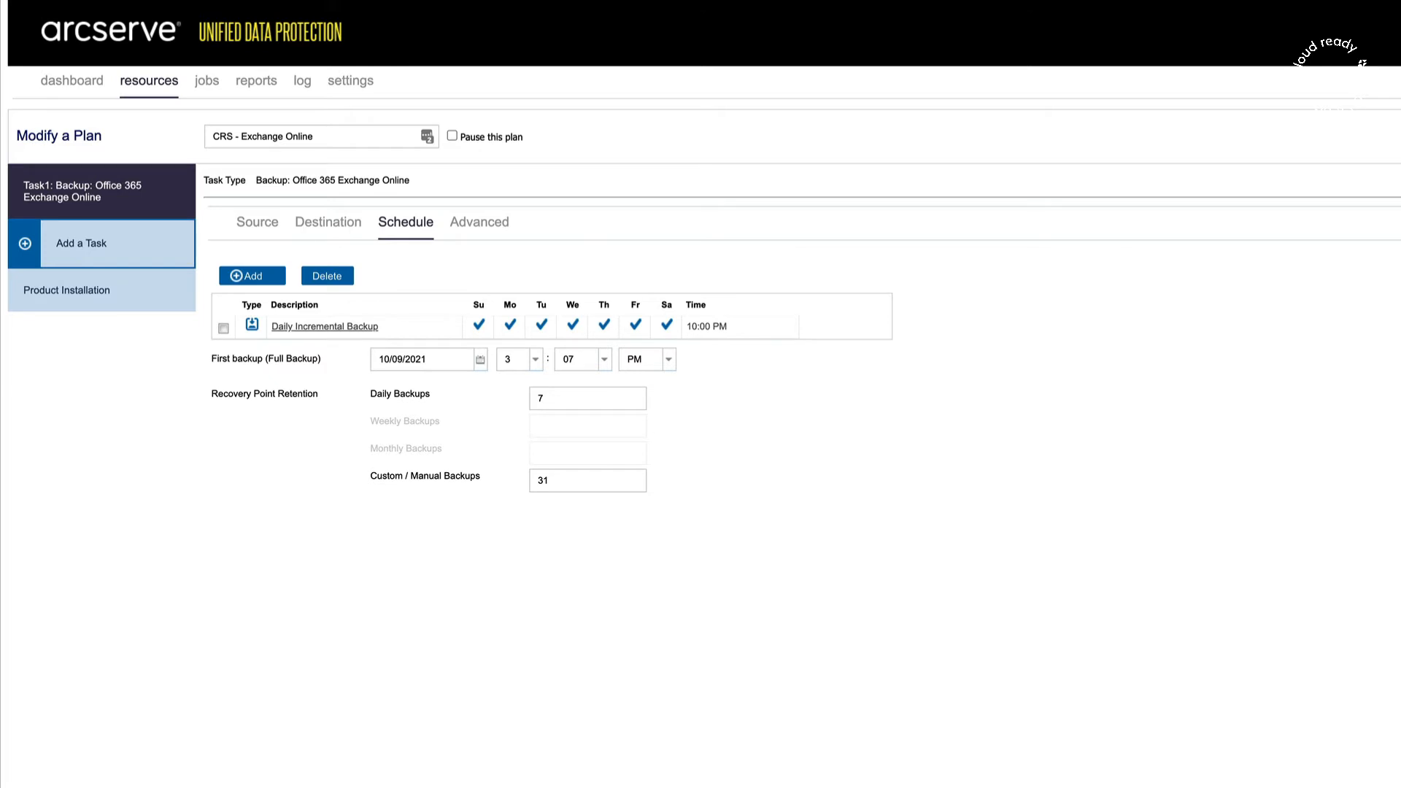
{"action": "mouse_move", "coordinate": [1039, 460]}
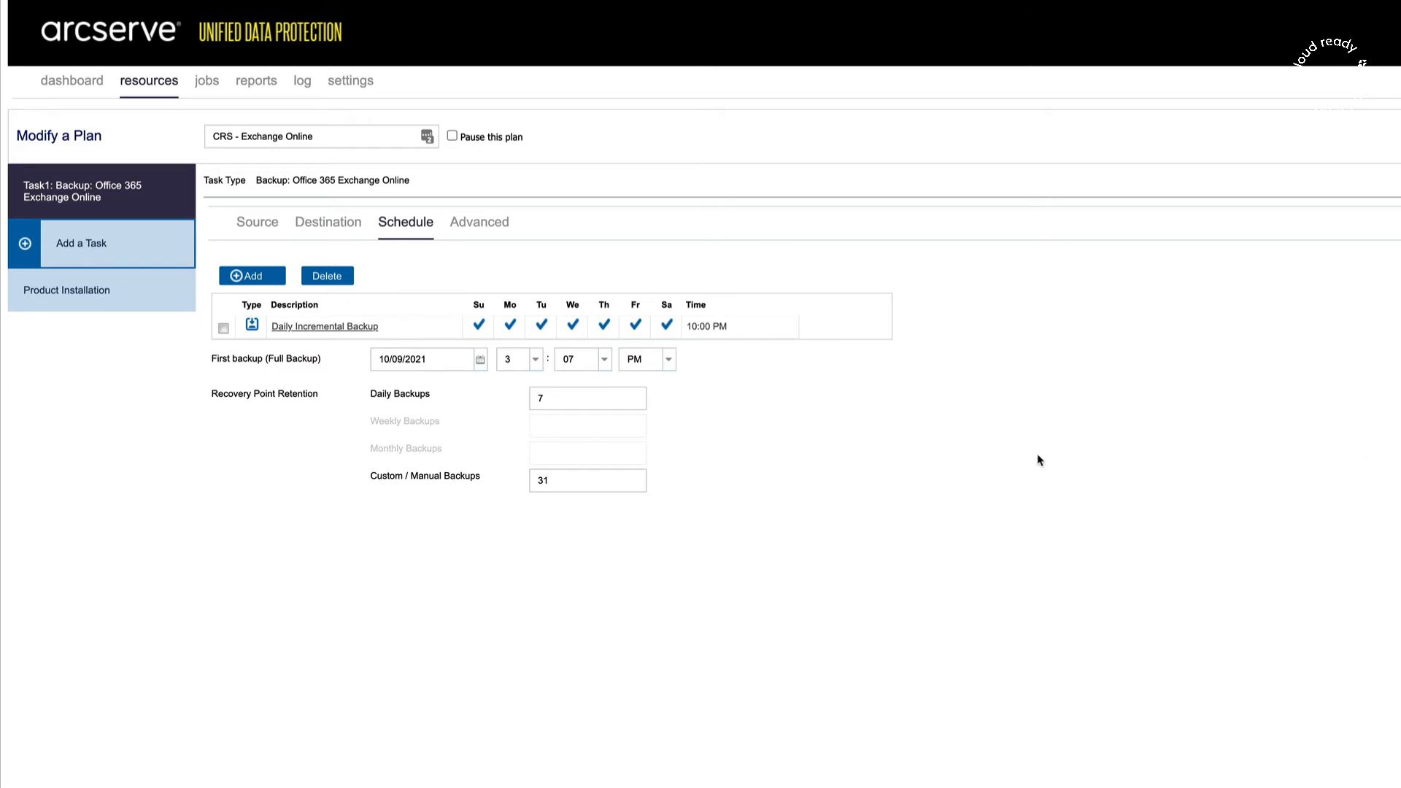
{"action": "mouse_move", "coordinate": [261, 467]}
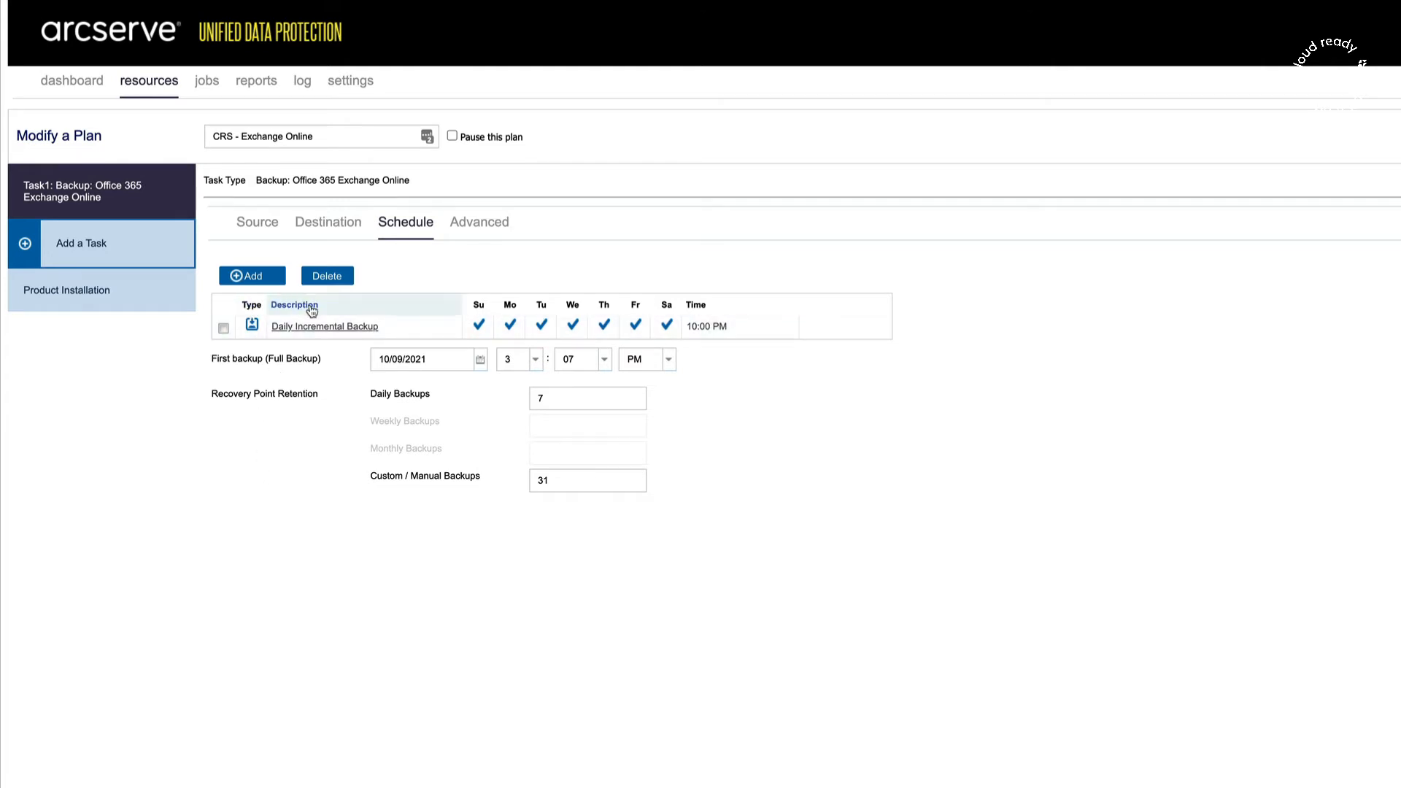
{"action": "left_click", "coordinate": [251, 275]}
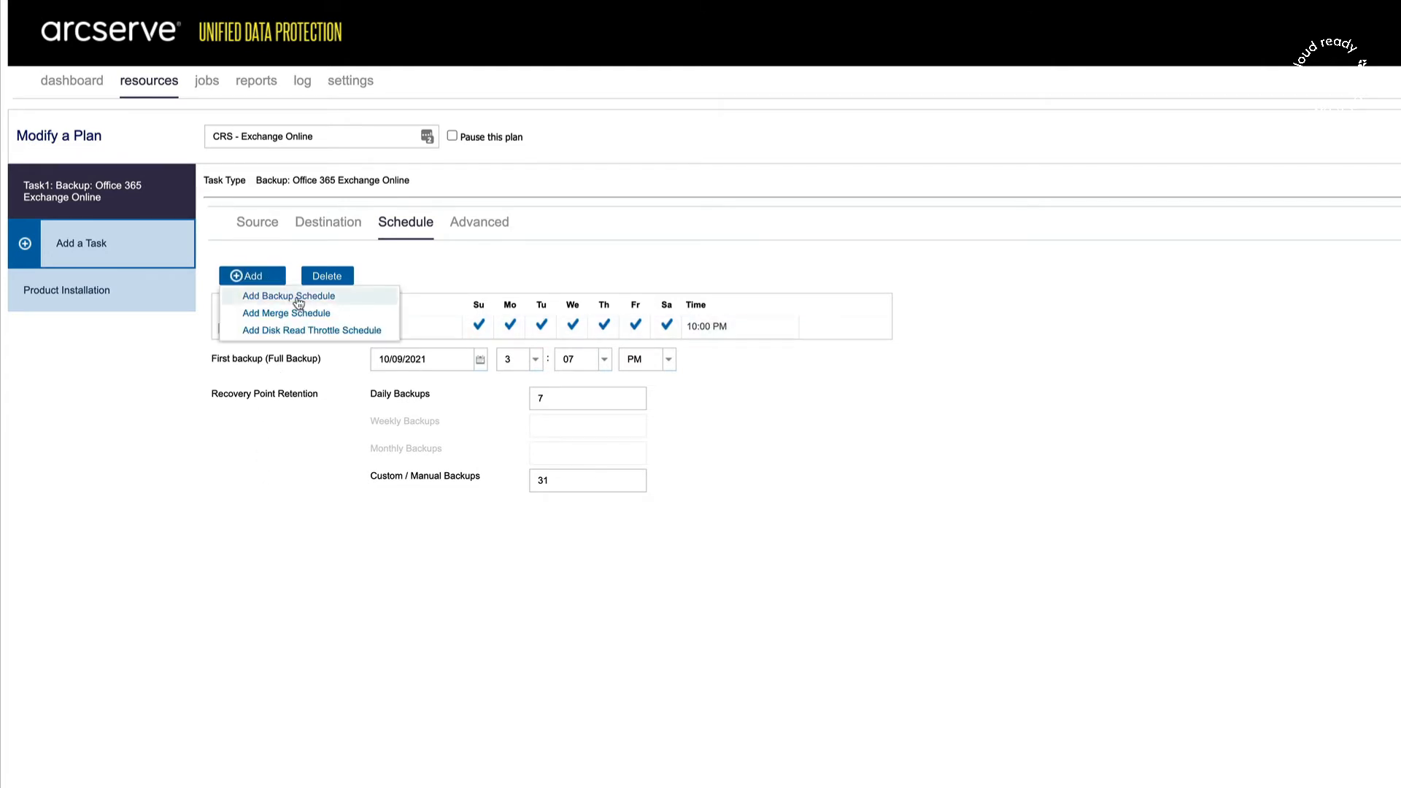
Save weekly Friday (retain 5) and monthly day-1 (retain 12) 10:00 PM incremental schedules
{"action": "left_click", "coordinate": [289, 296]}
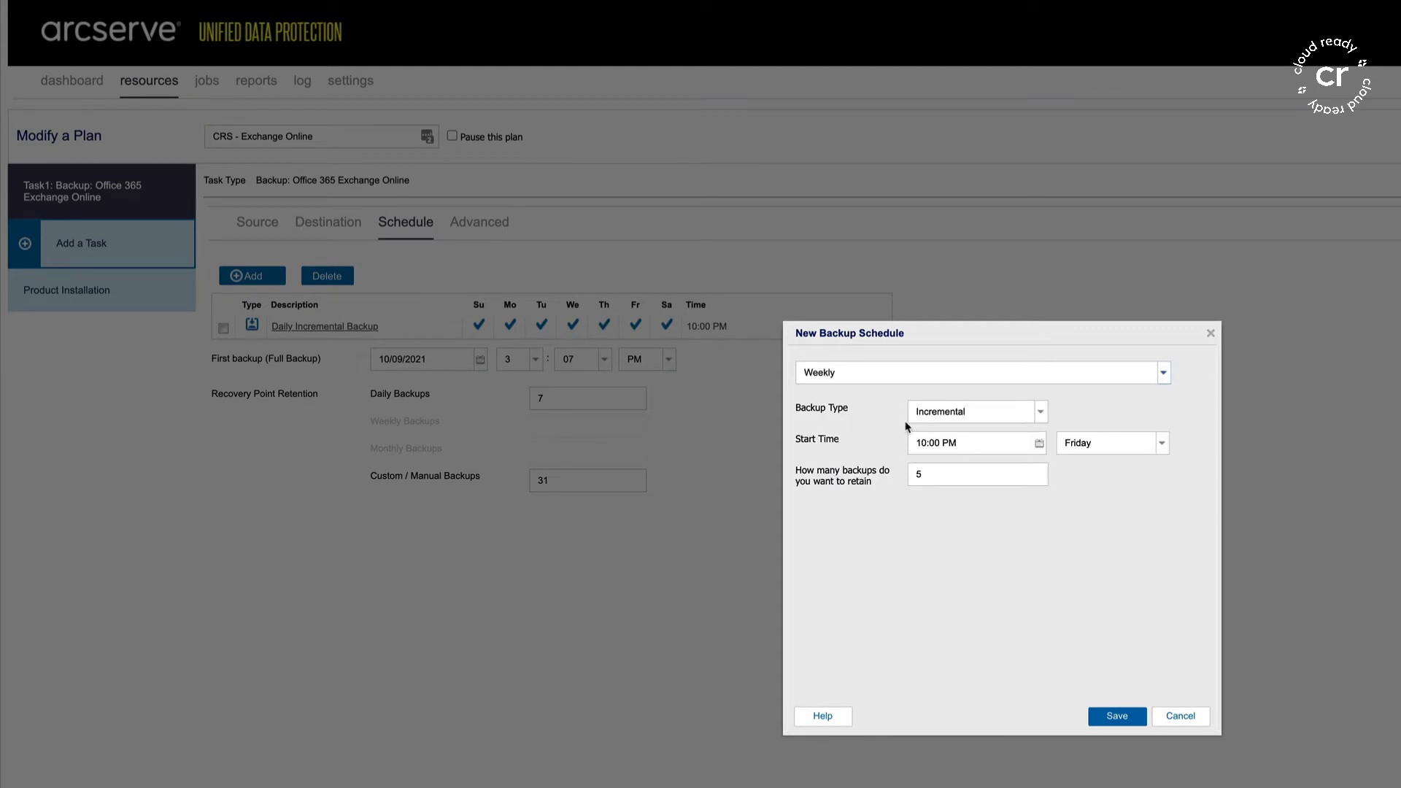
{"action": "left_click", "coordinate": [1116, 716]}
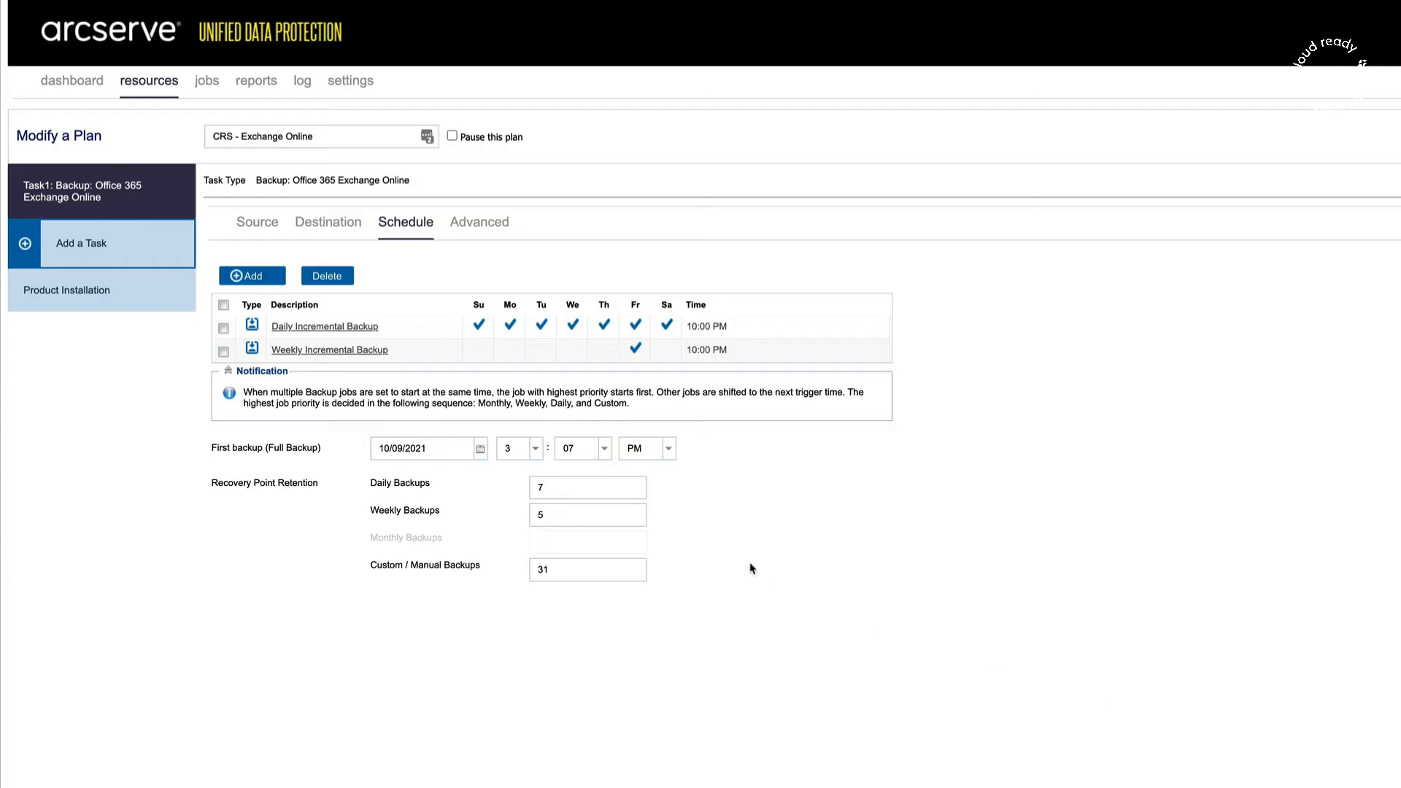
{"action": "left_click", "coordinate": [251, 275]}
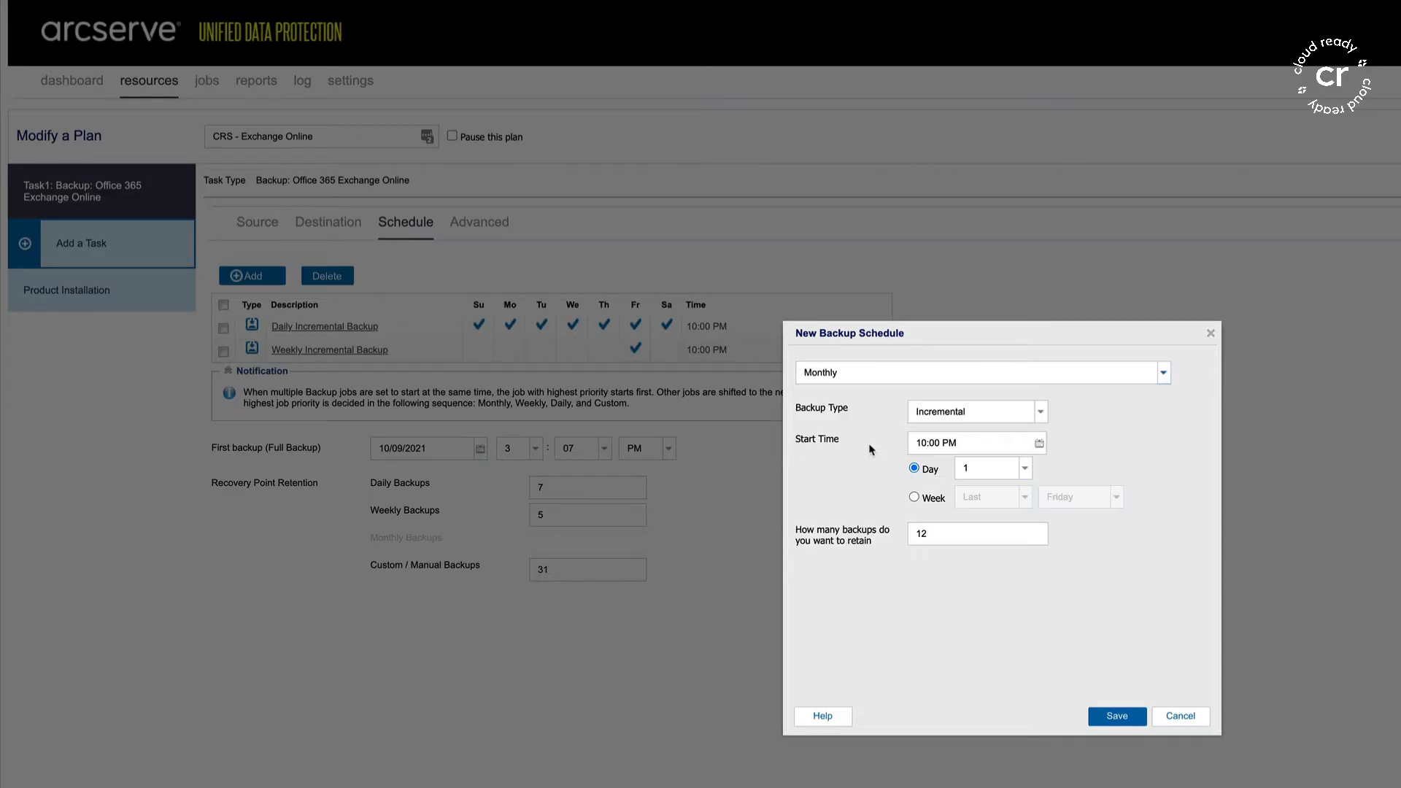
{"action": "left_click", "coordinate": [1116, 715]}
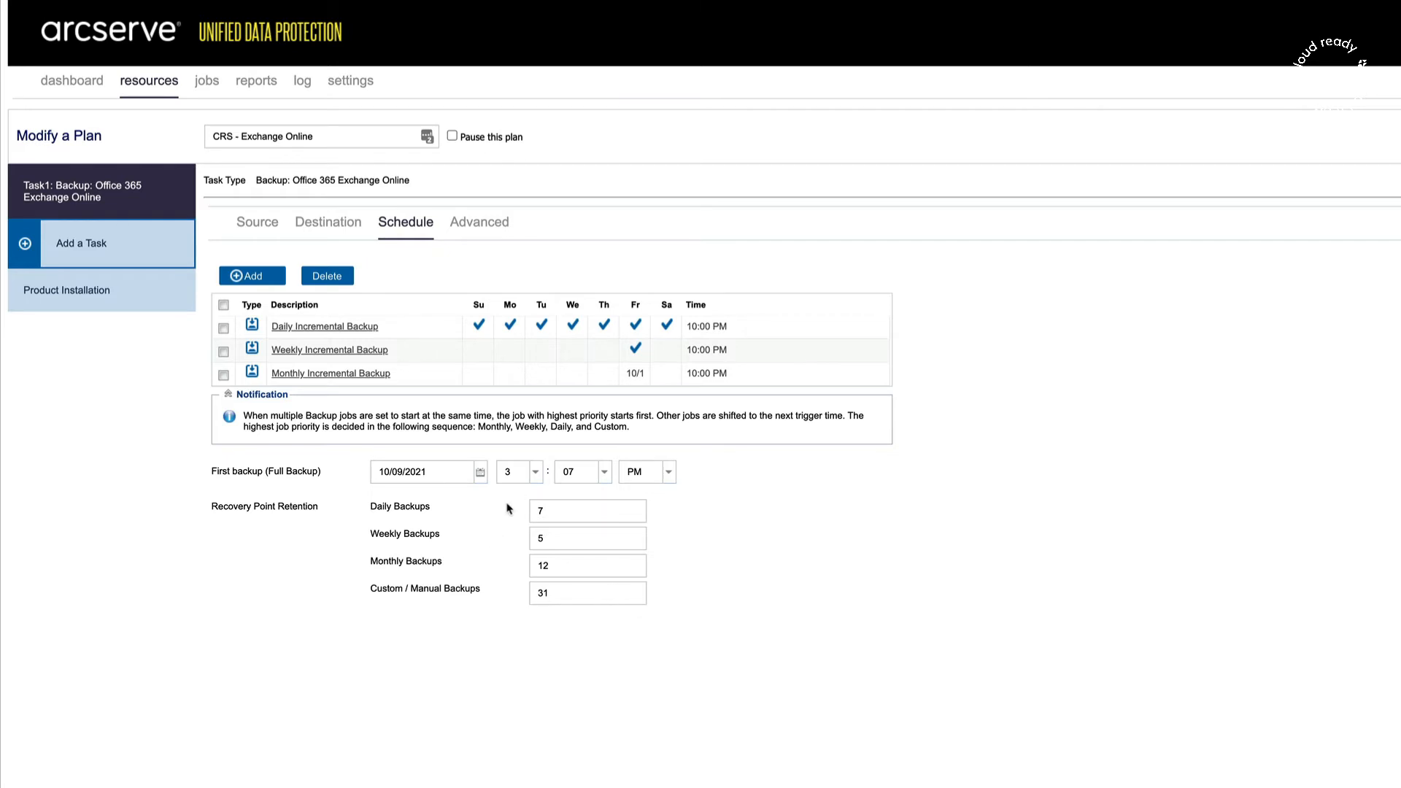
{"action": "left_click", "coordinate": [479, 222]}
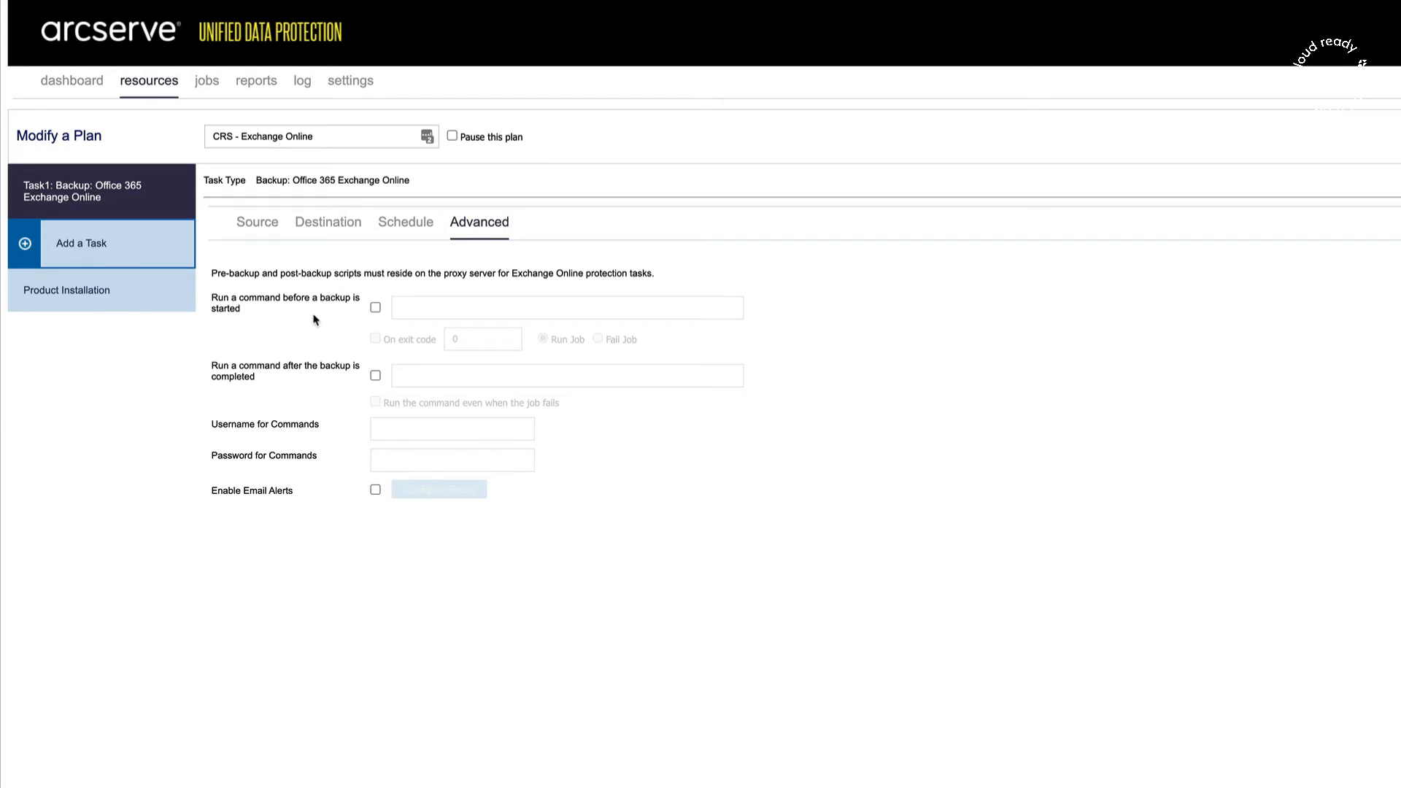
{"action": "mouse_move", "coordinate": [329, 383]}
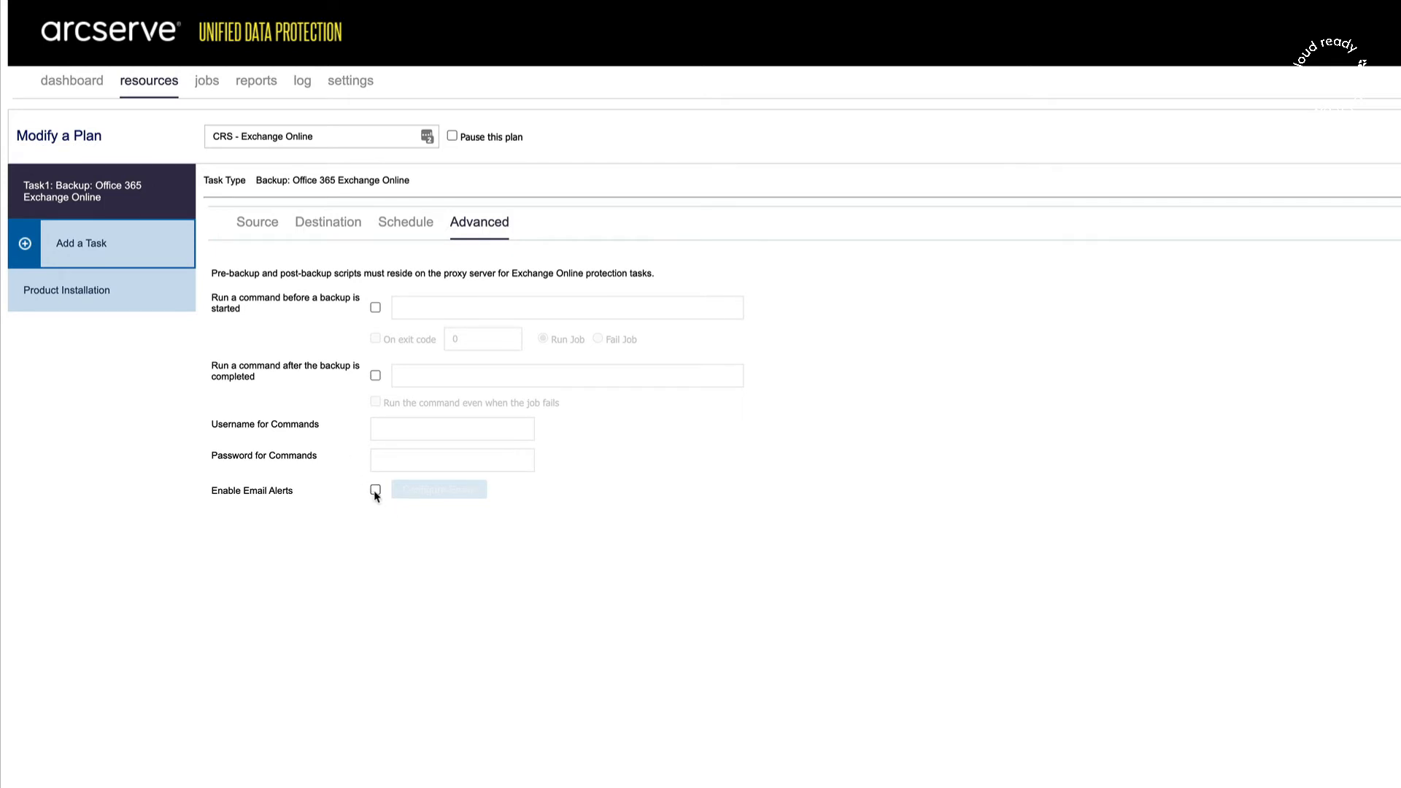
Toggle email alerts on then off, and list add-source options in CRS - OneDrive
{"action": "left_click", "coordinate": [375, 490]}
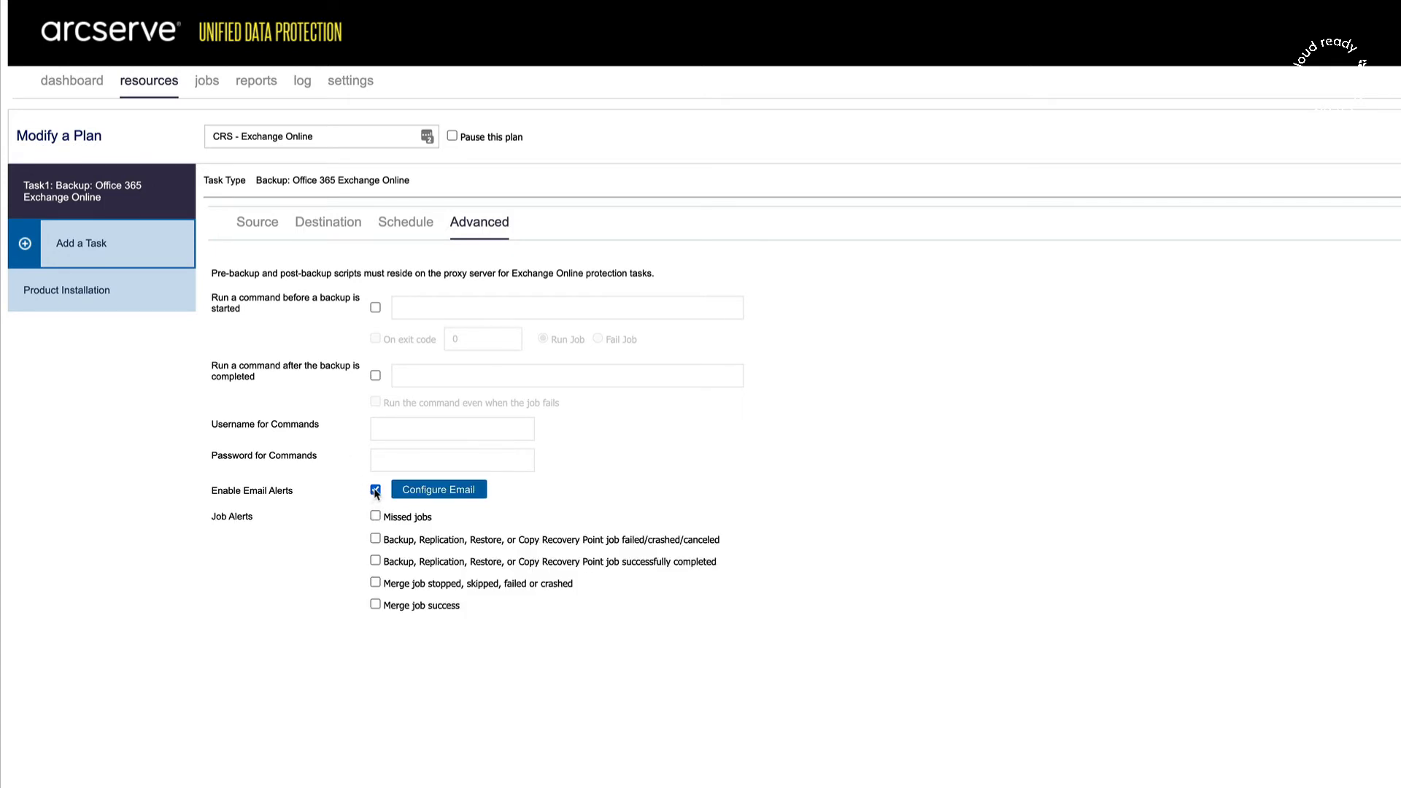
{"action": "left_click", "coordinate": [375, 490]}
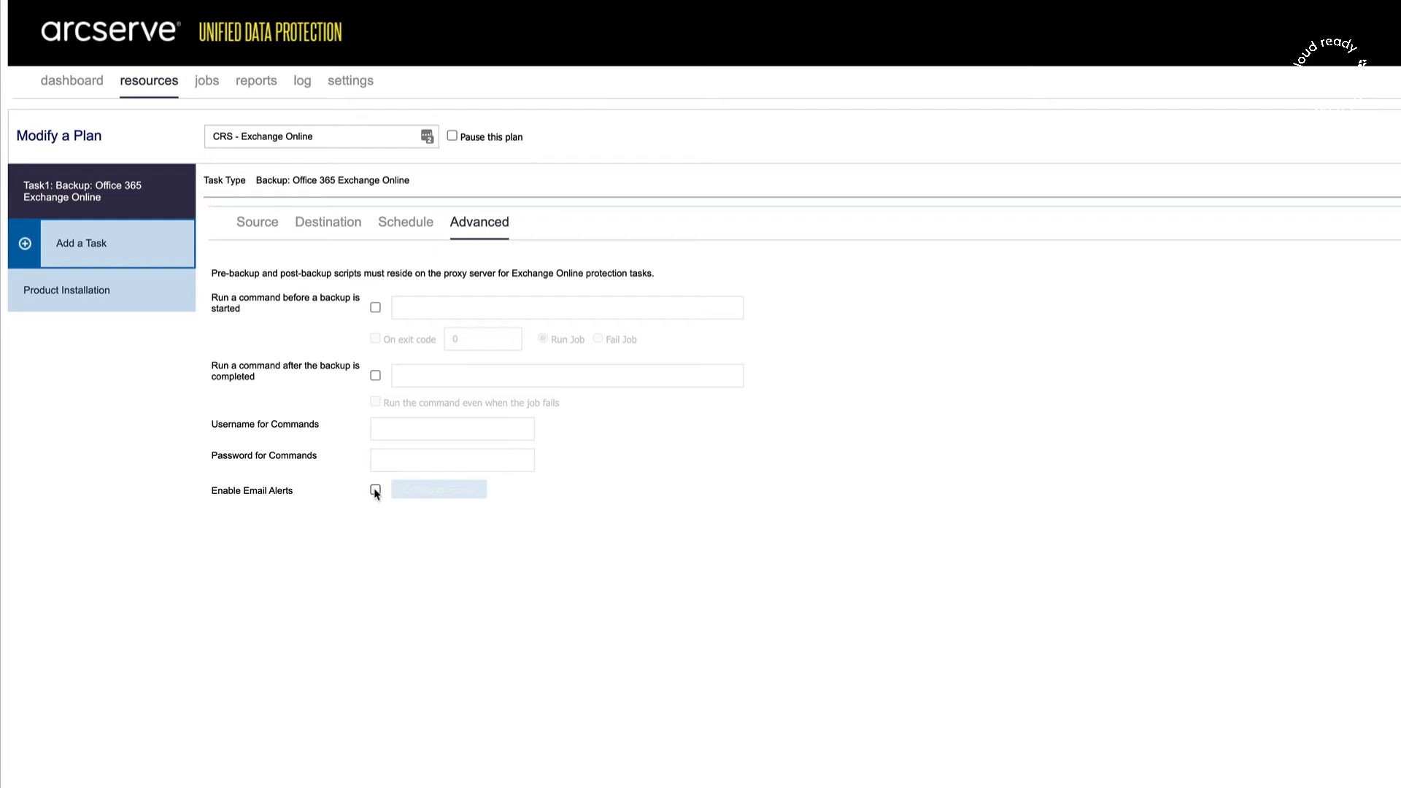
{"action": "mouse_move", "coordinate": [625, 512]}
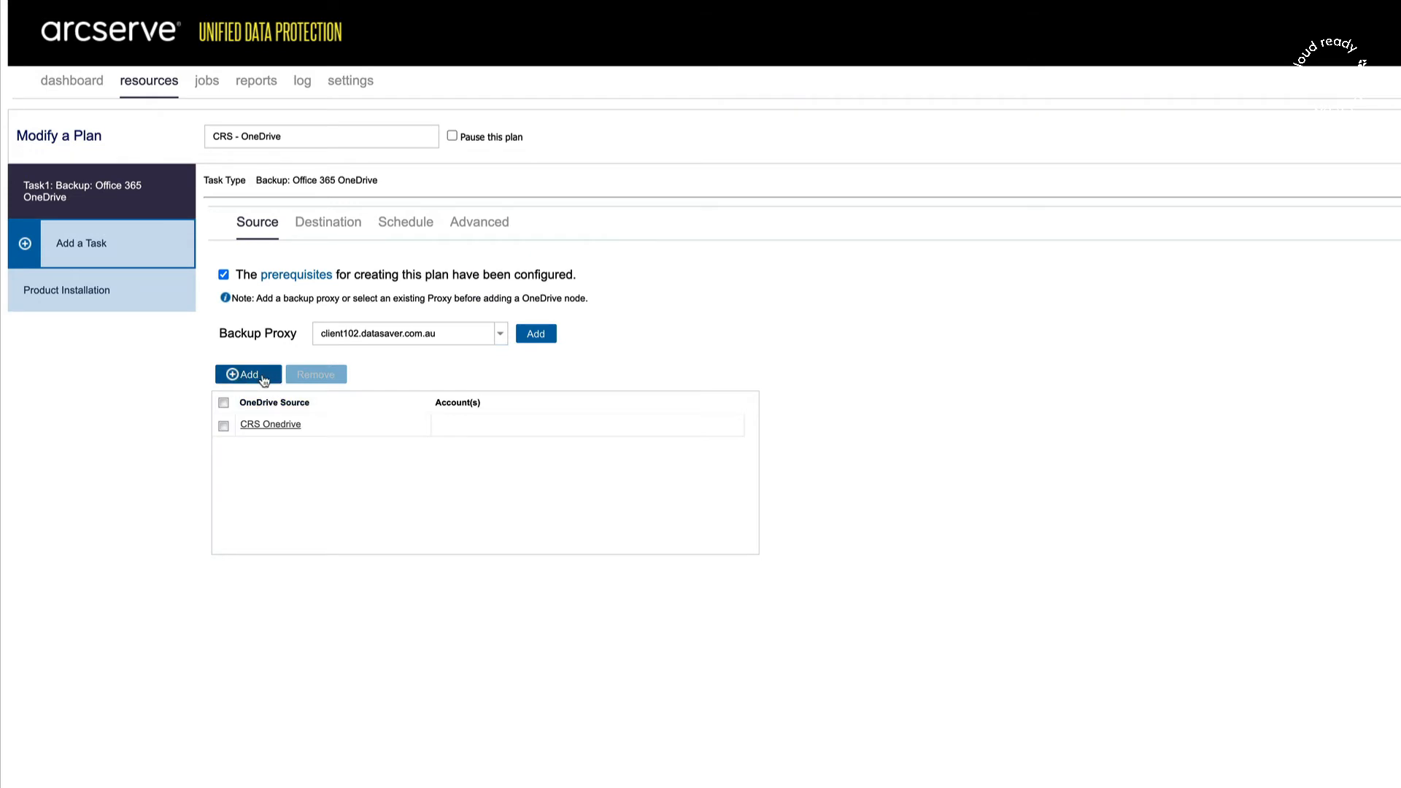
{"action": "left_click", "coordinate": [248, 374]}
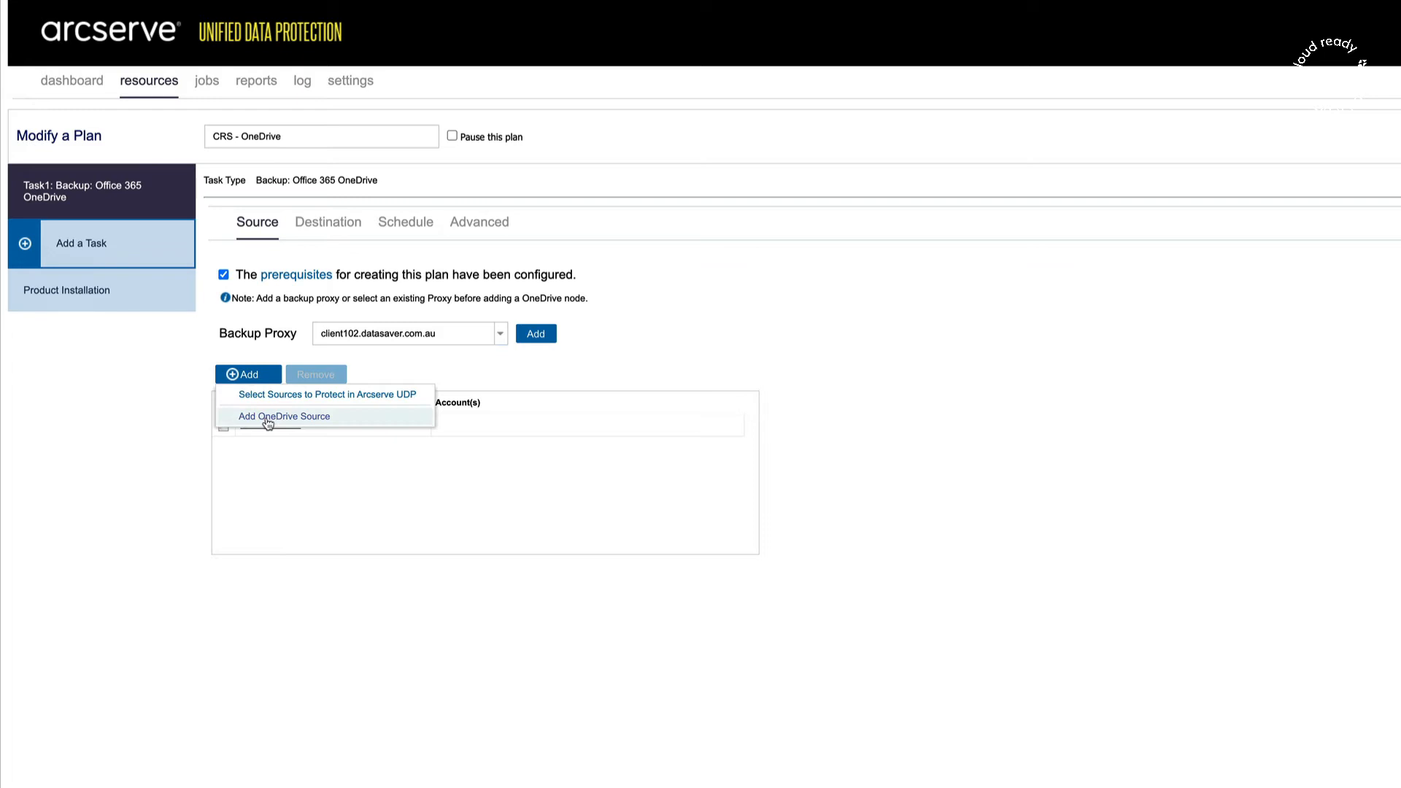
Cancel adding a OneDrive source and the plan edit, returning to All Plans
{"action": "left_click", "coordinate": [284, 417]}
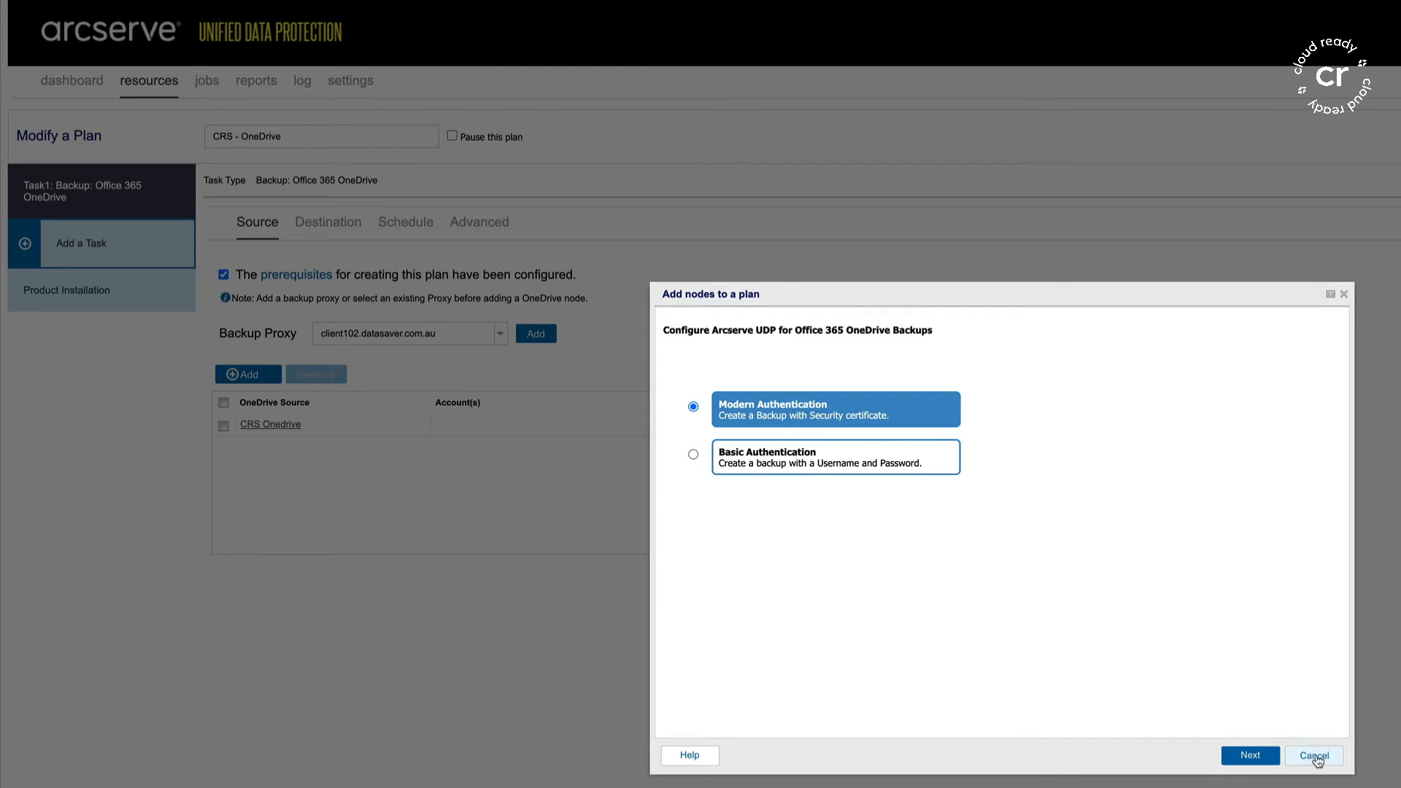
{"action": "left_click", "coordinate": [1313, 755]}
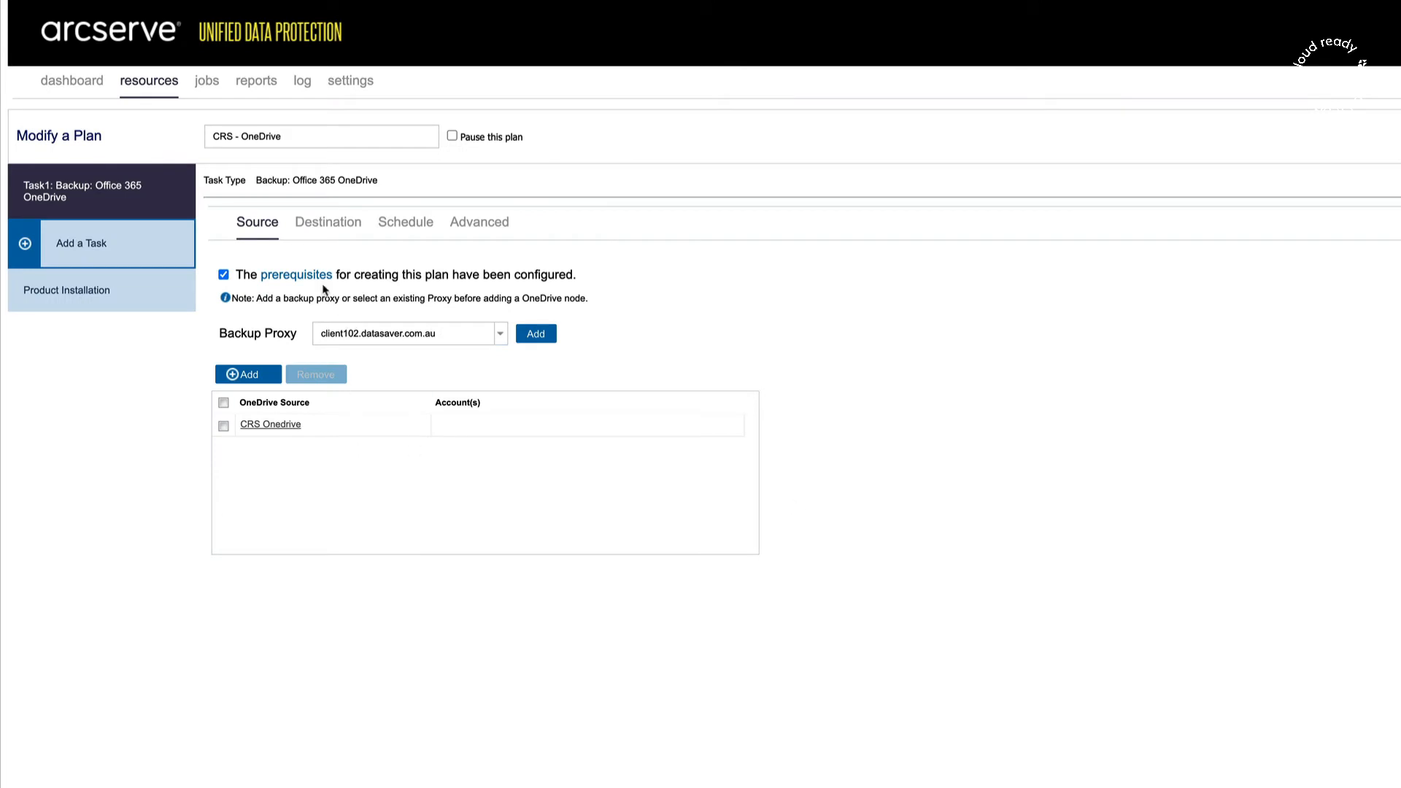
{"action": "mouse_move", "coordinate": [327, 227]}
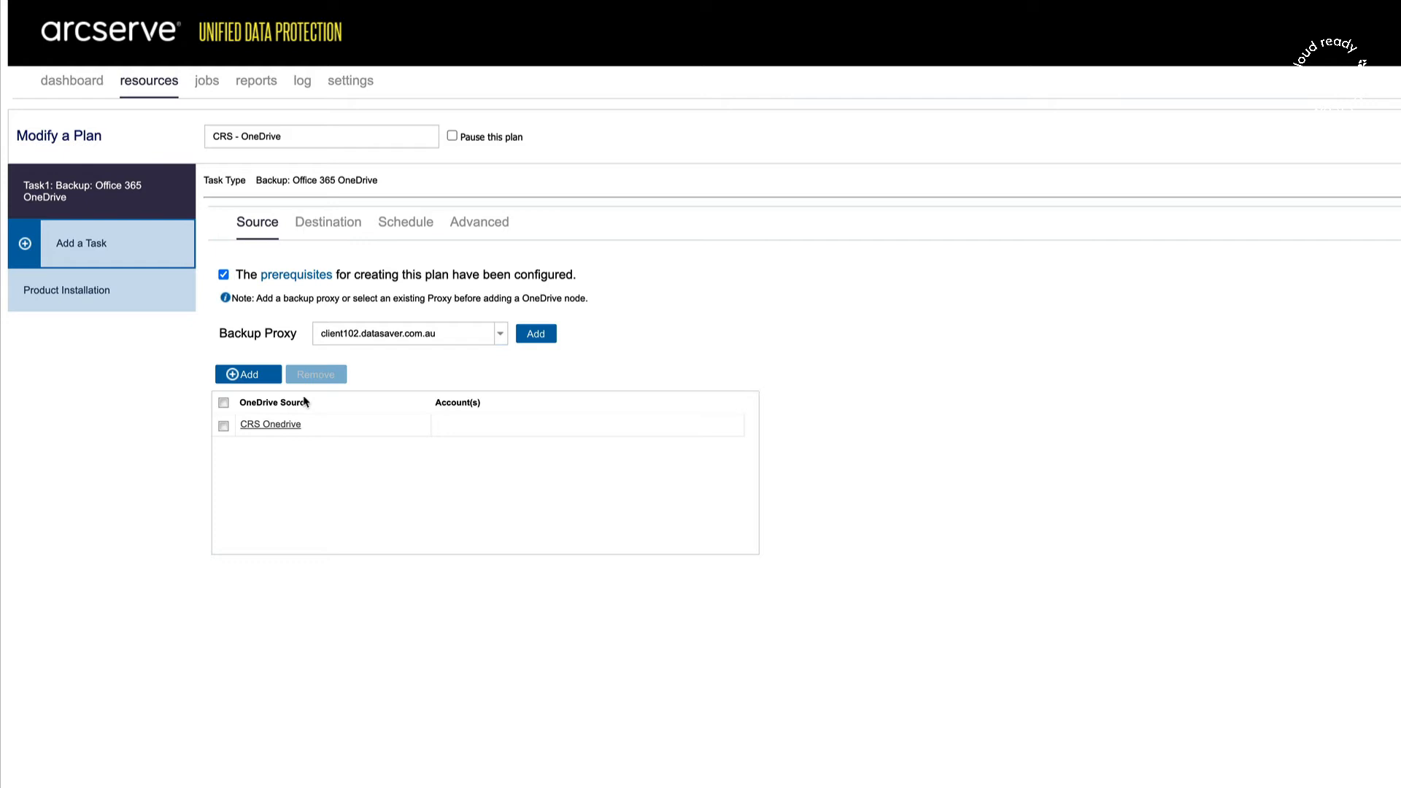
{"action": "left_click", "coordinate": [327, 222]}
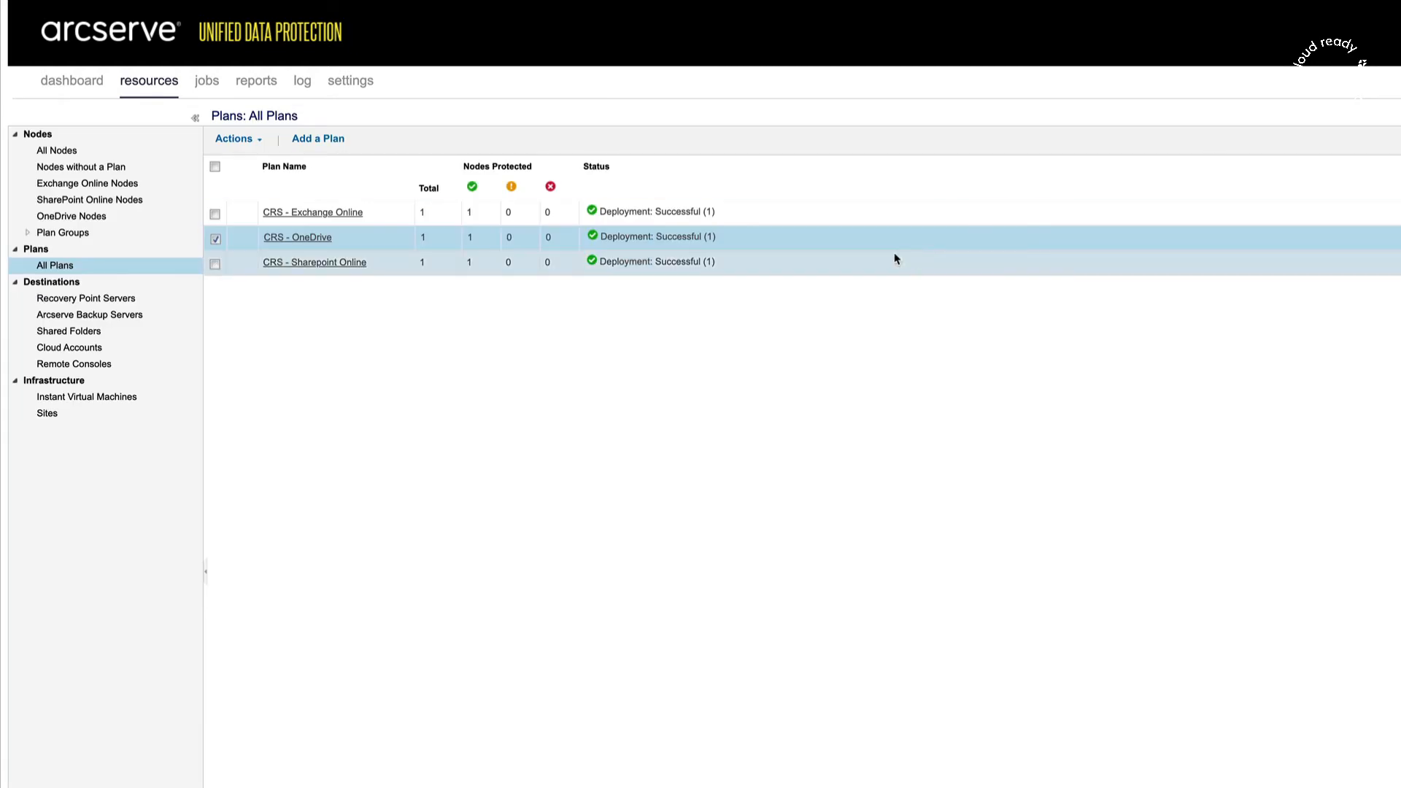
{"action": "left_click", "coordinate": [215, 236]}
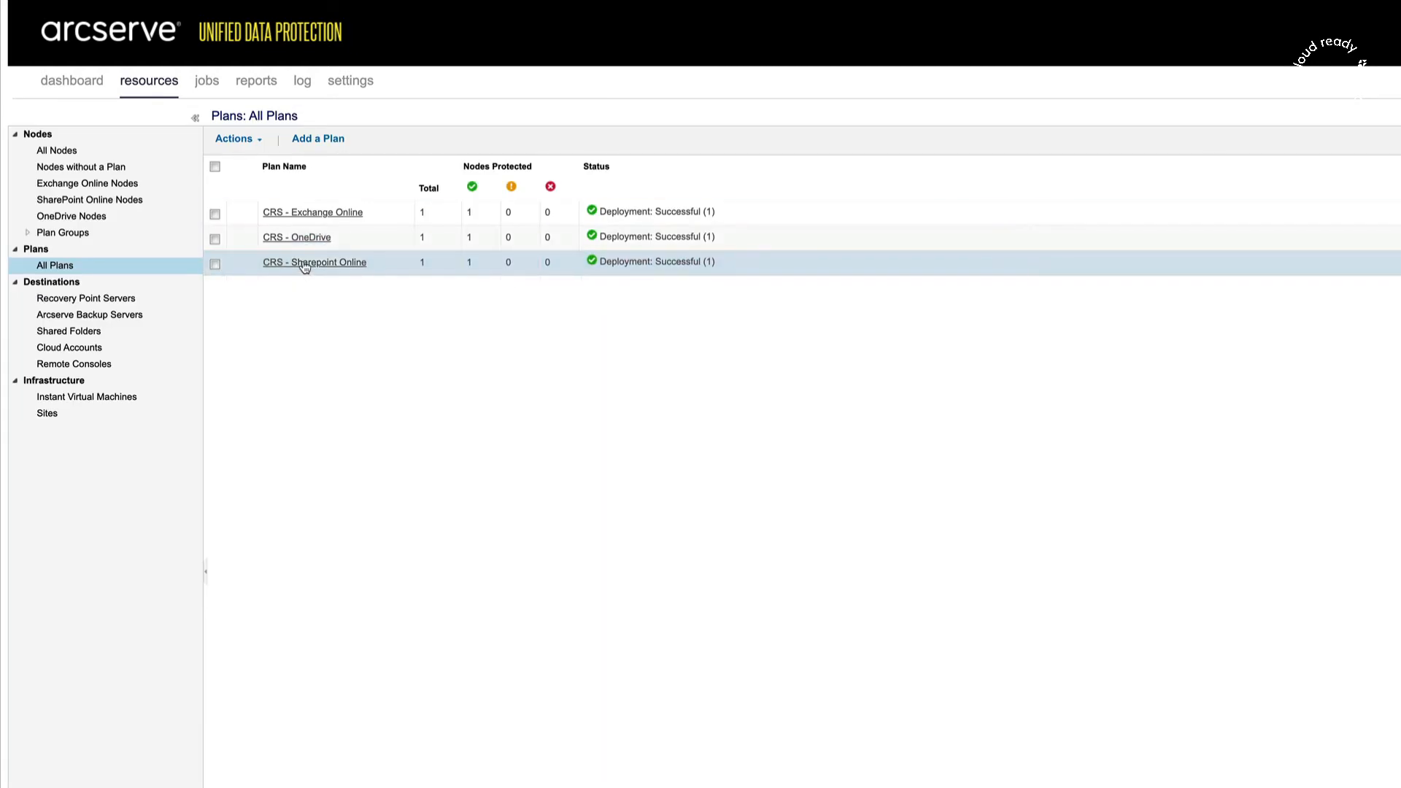
Review the CRS - Sharepoint Online plan's selected SharePoint sites, closing without changes
{"action": "left_click", "coordinate": [314, 261]}
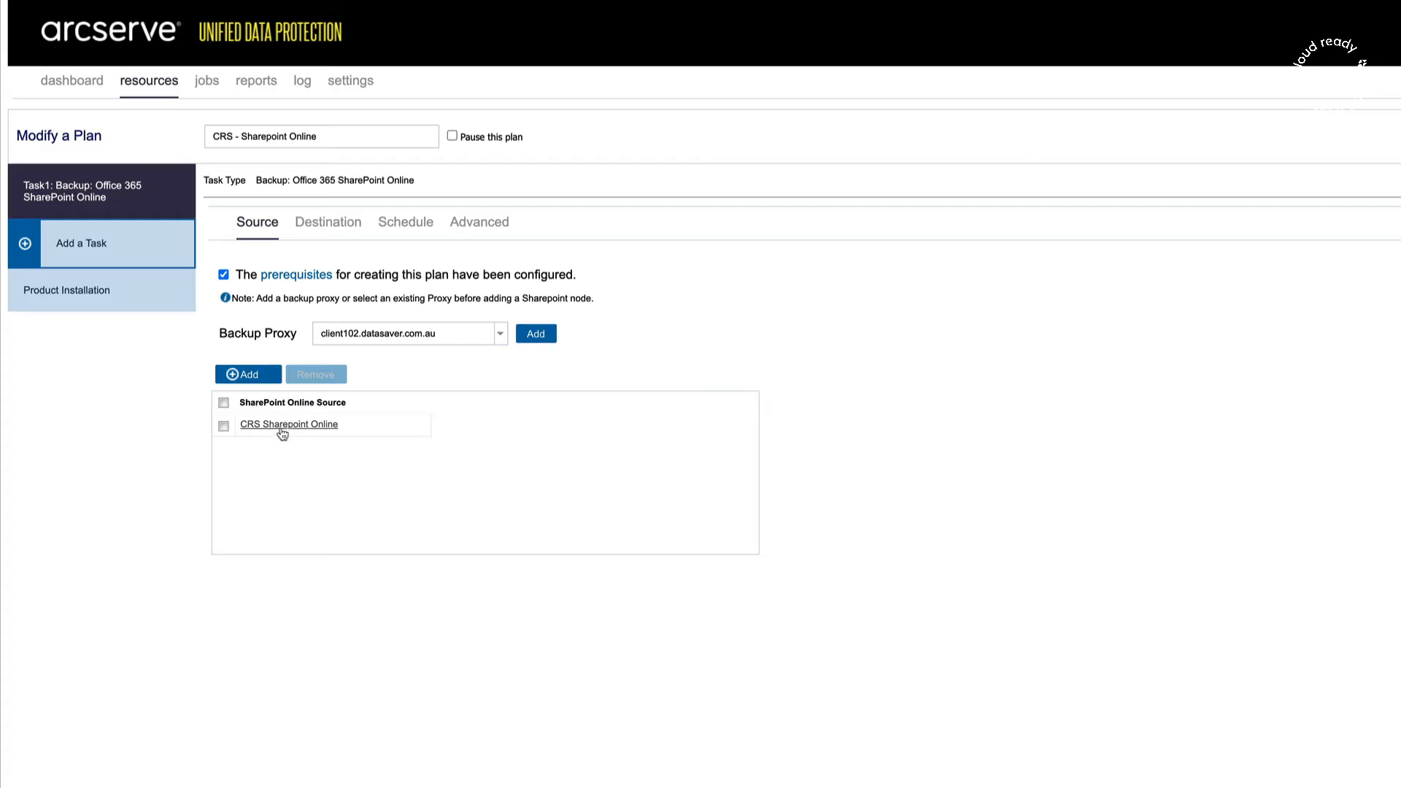
{"action": "left_click", "coordinate": [247, 375]}
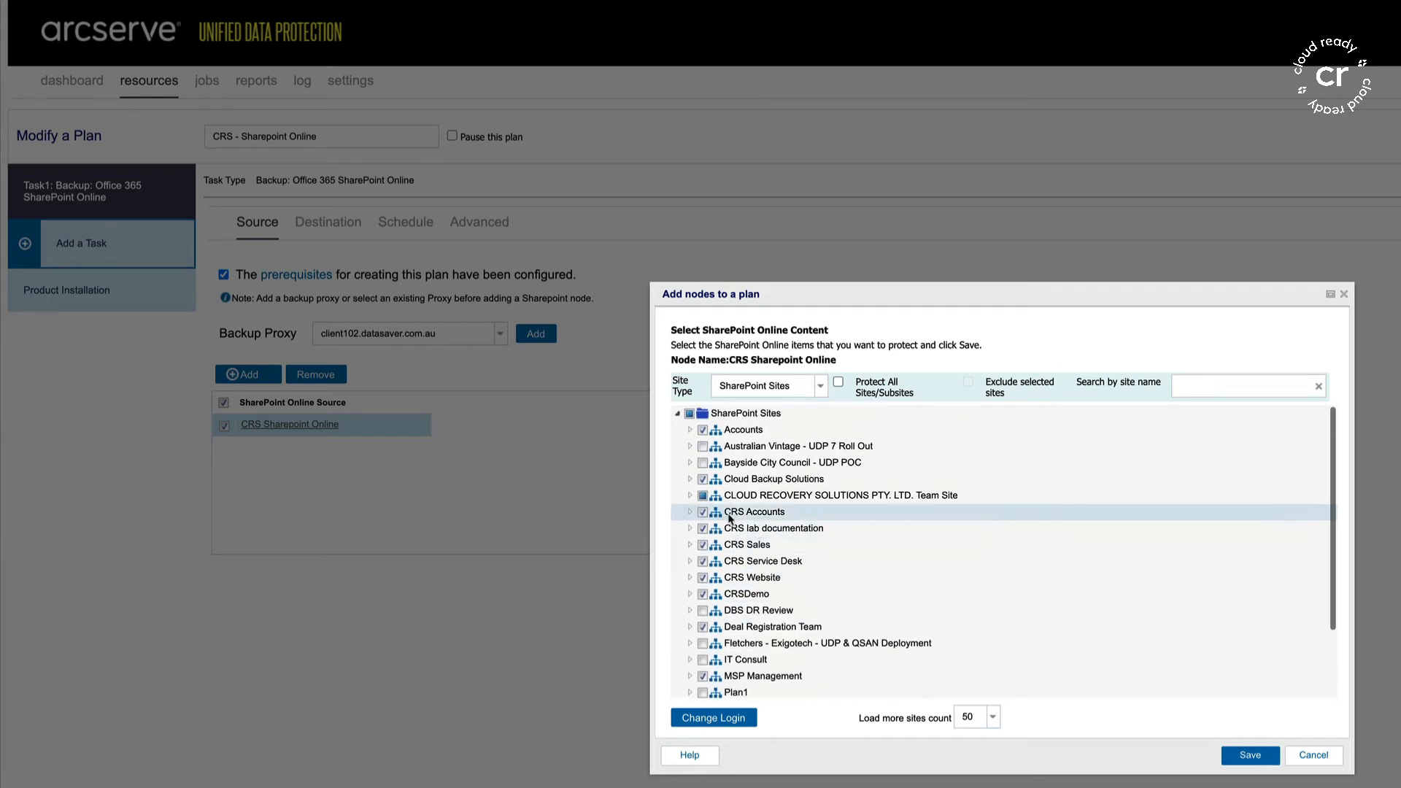
{"action": "scroll", "scroll_direction": "down", "scroll_amount": 3}
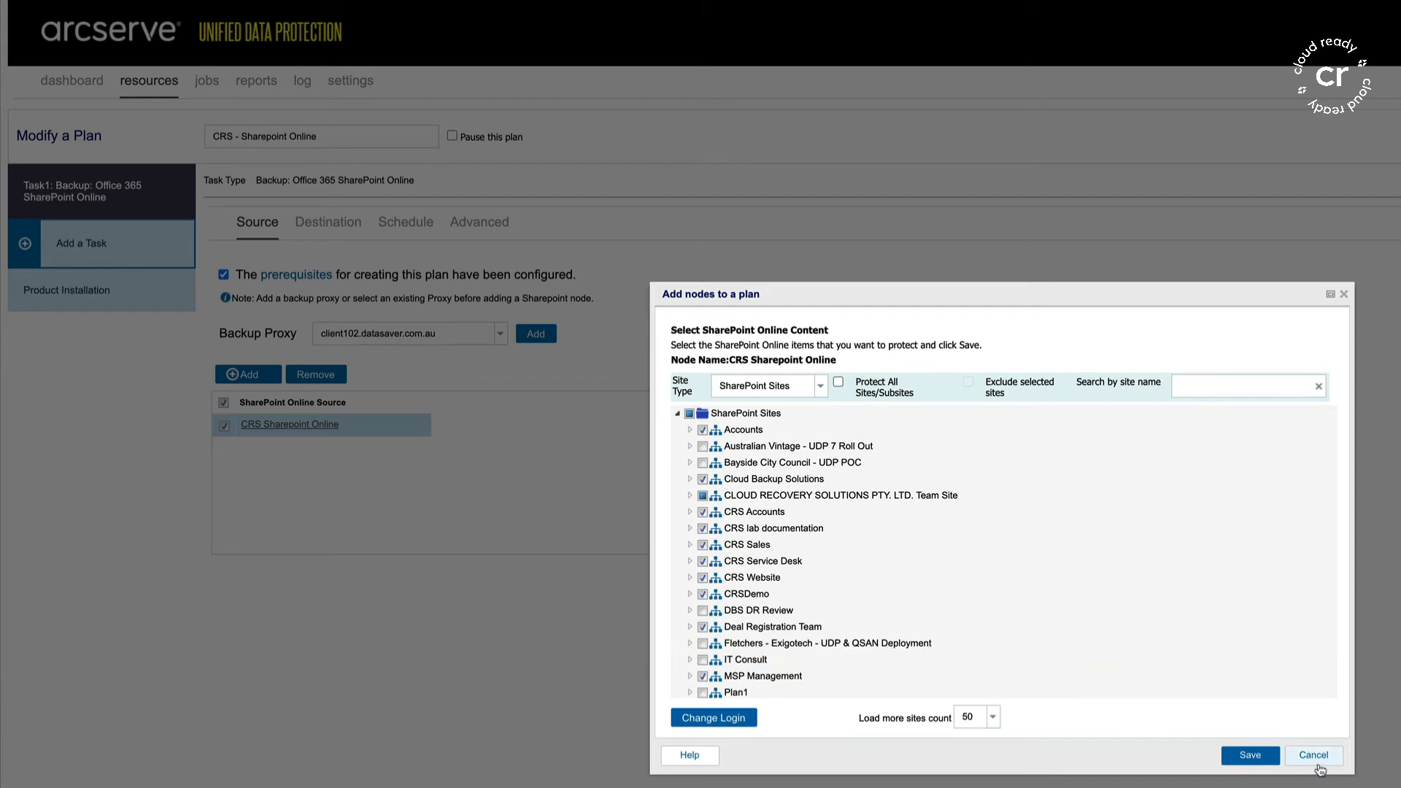
{"action": "left_click", "coordinate": [1314, 755]}
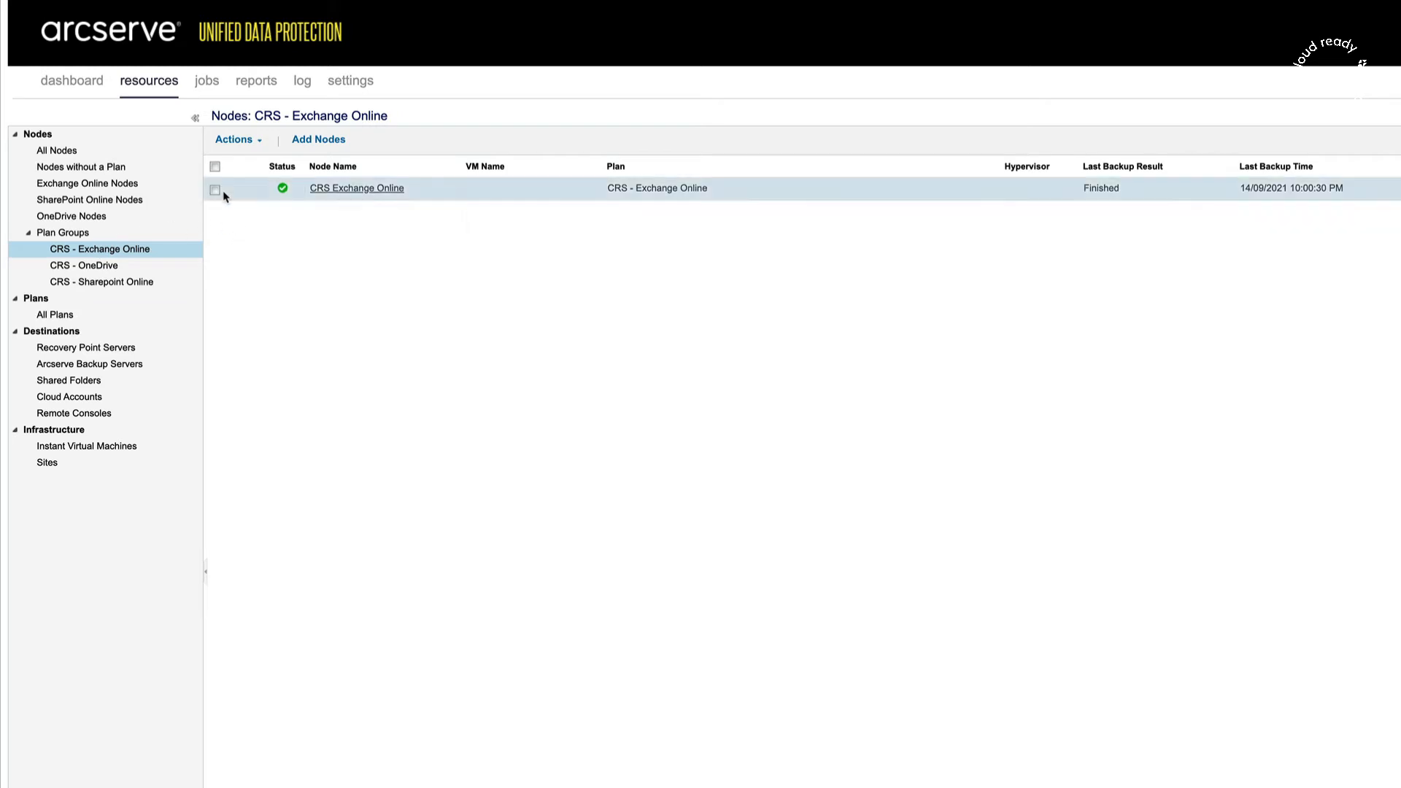
Run an immediate incremental backup of the CRS Exchange Online node
{"action": "left_click", "coordinate": [214, 167]}
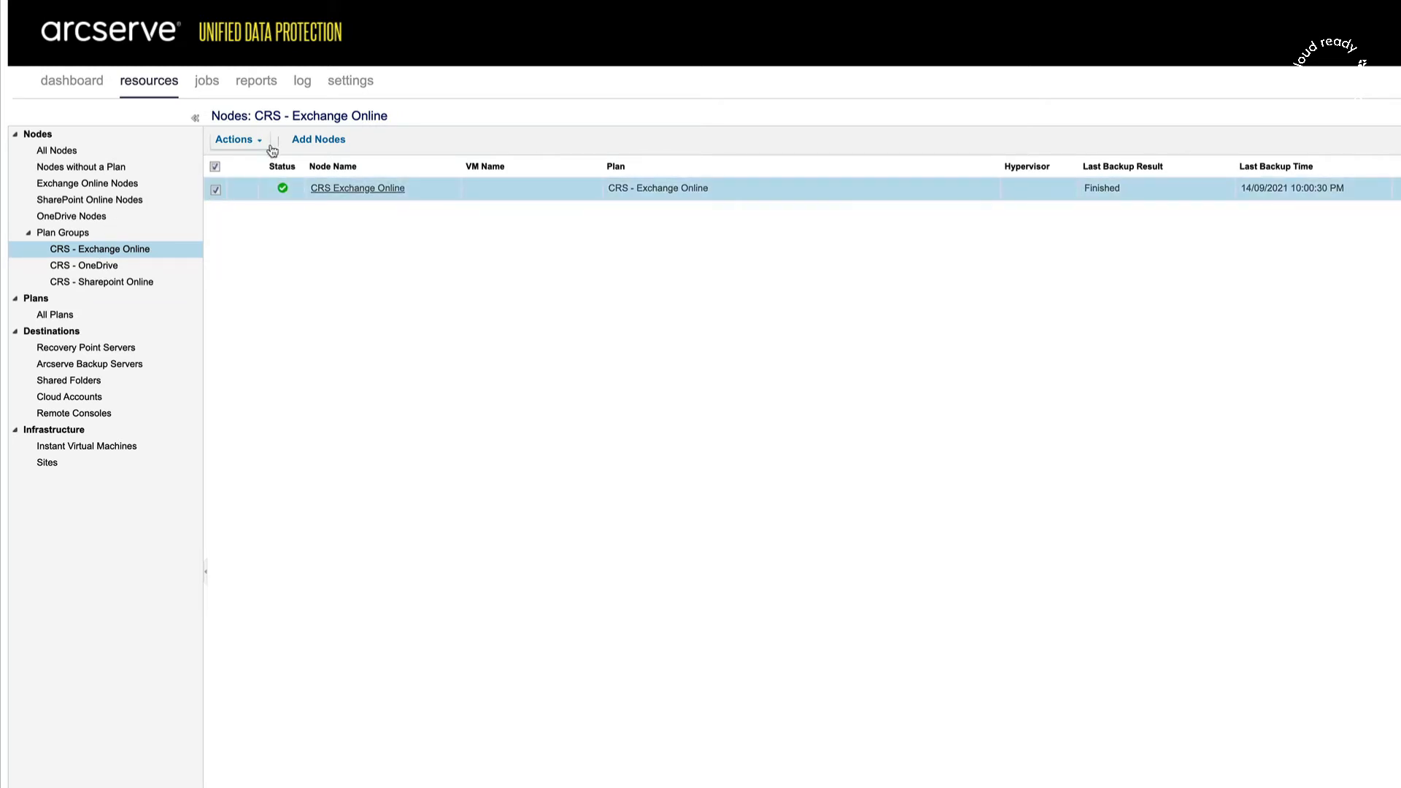
{"action": "left_click", "coordinate": [234, 140]}
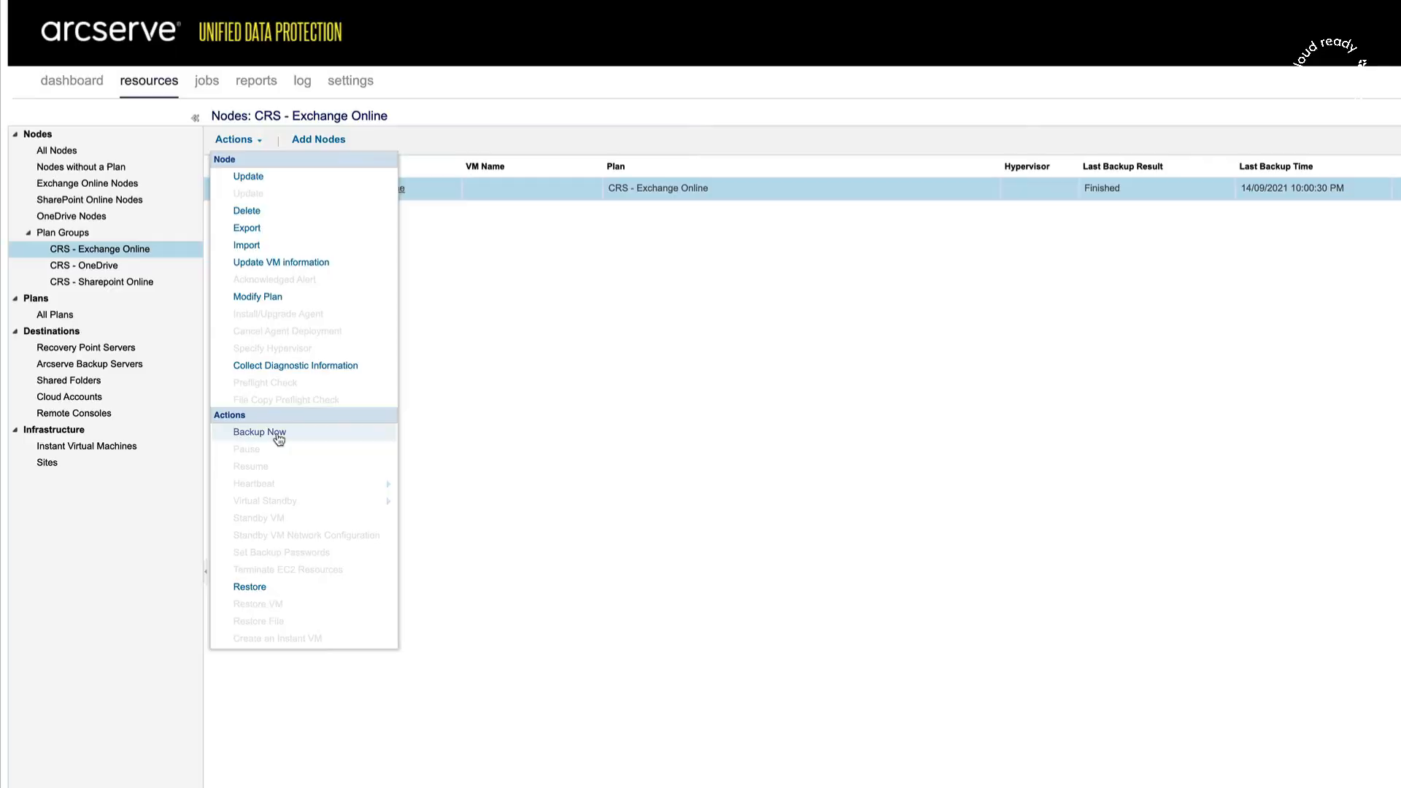
{"action": "left_click", "coordinate": [259, 433]}
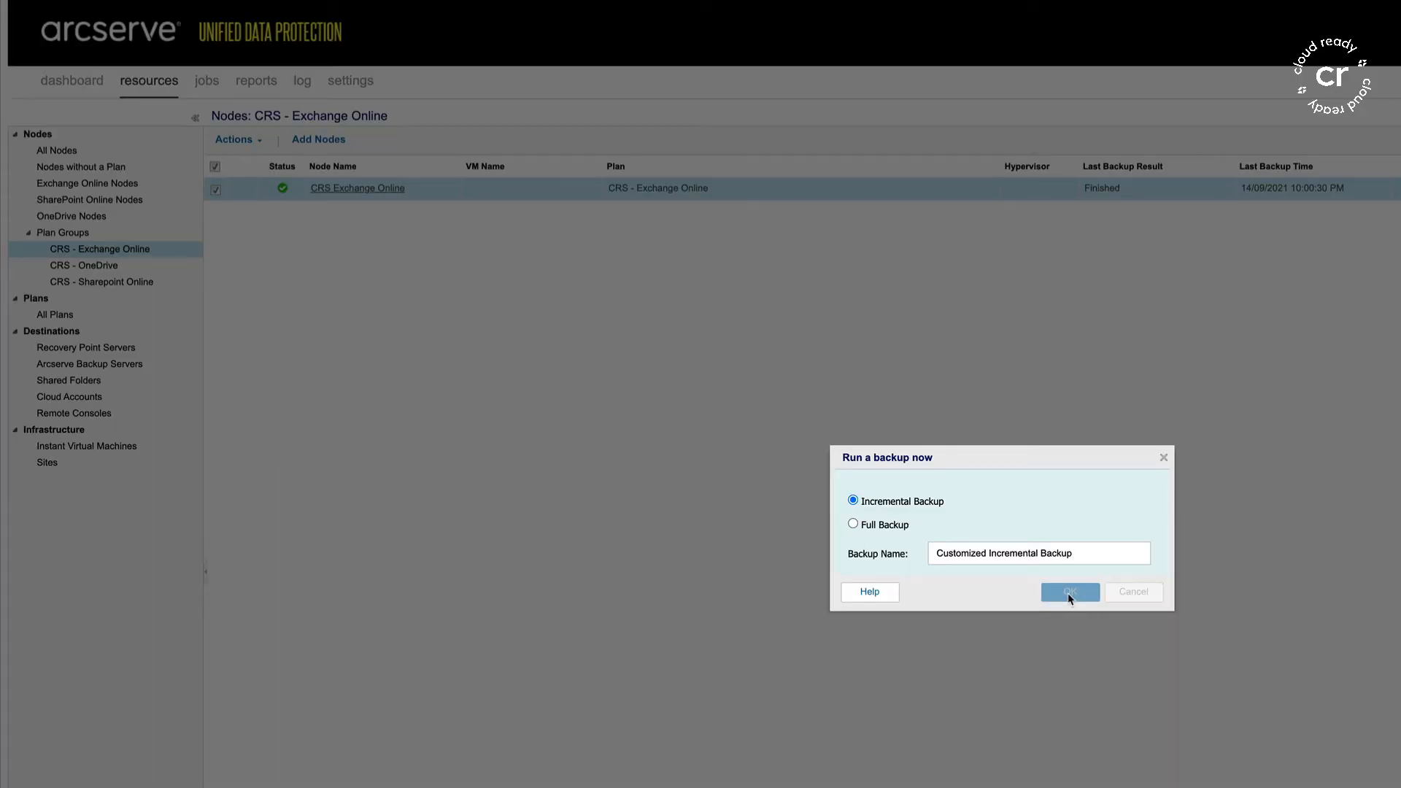
{"action": "left_click", "coordinate": [1068, 592]}
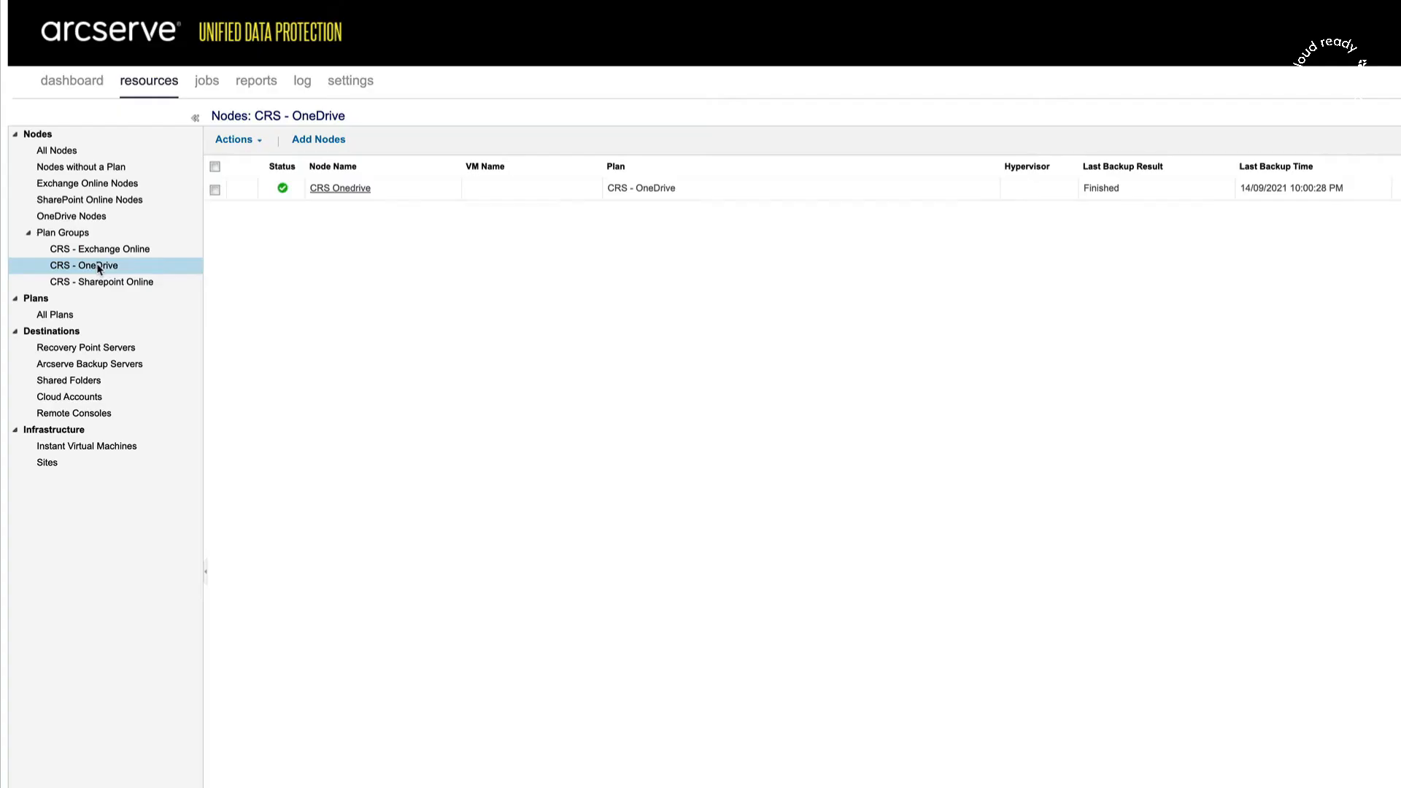
Run immediate incremental backups for the OneDrive and SharePoint Online nodes
{"action": "left_click", "coordinate": [234, 139]}
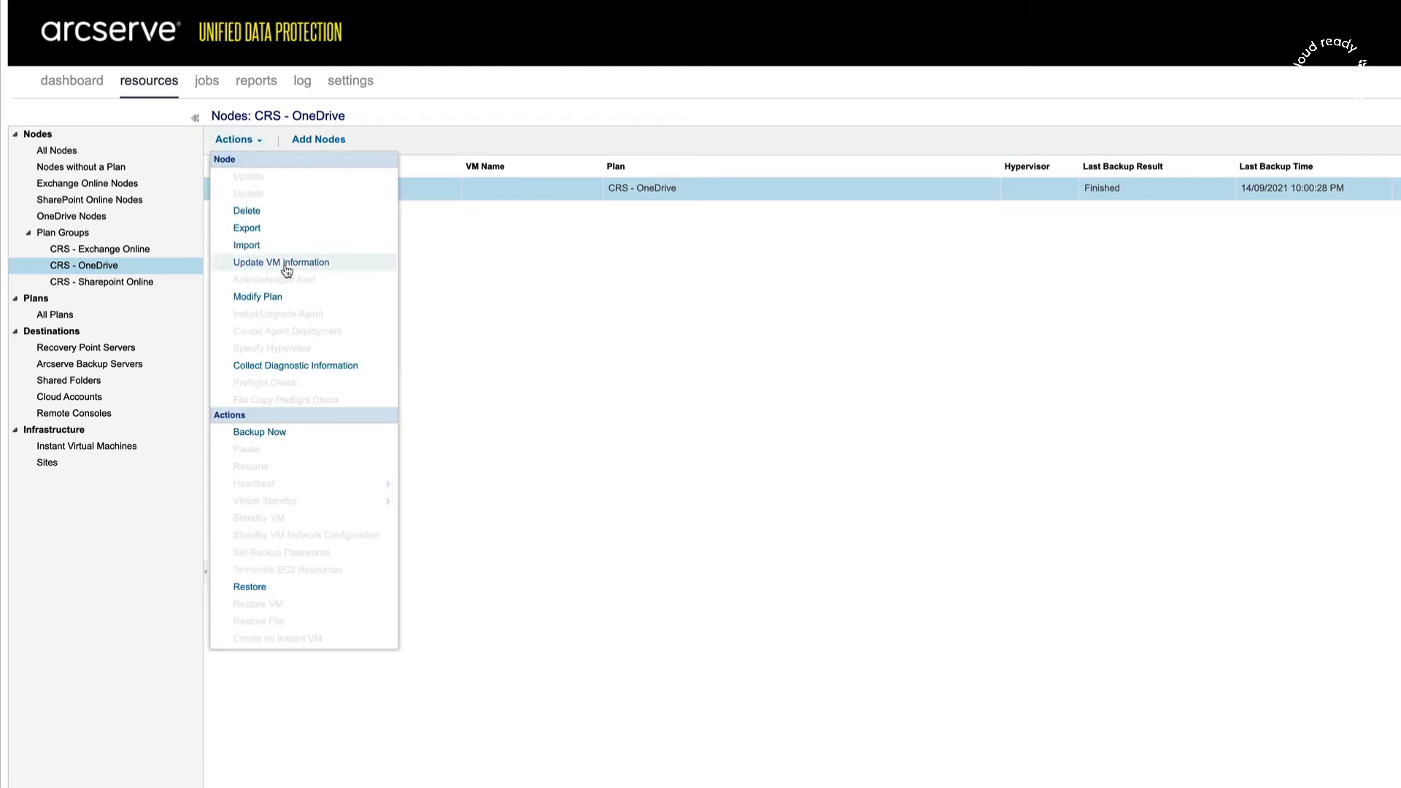
{"action": "left_click", "coordinate": [259, 432]}
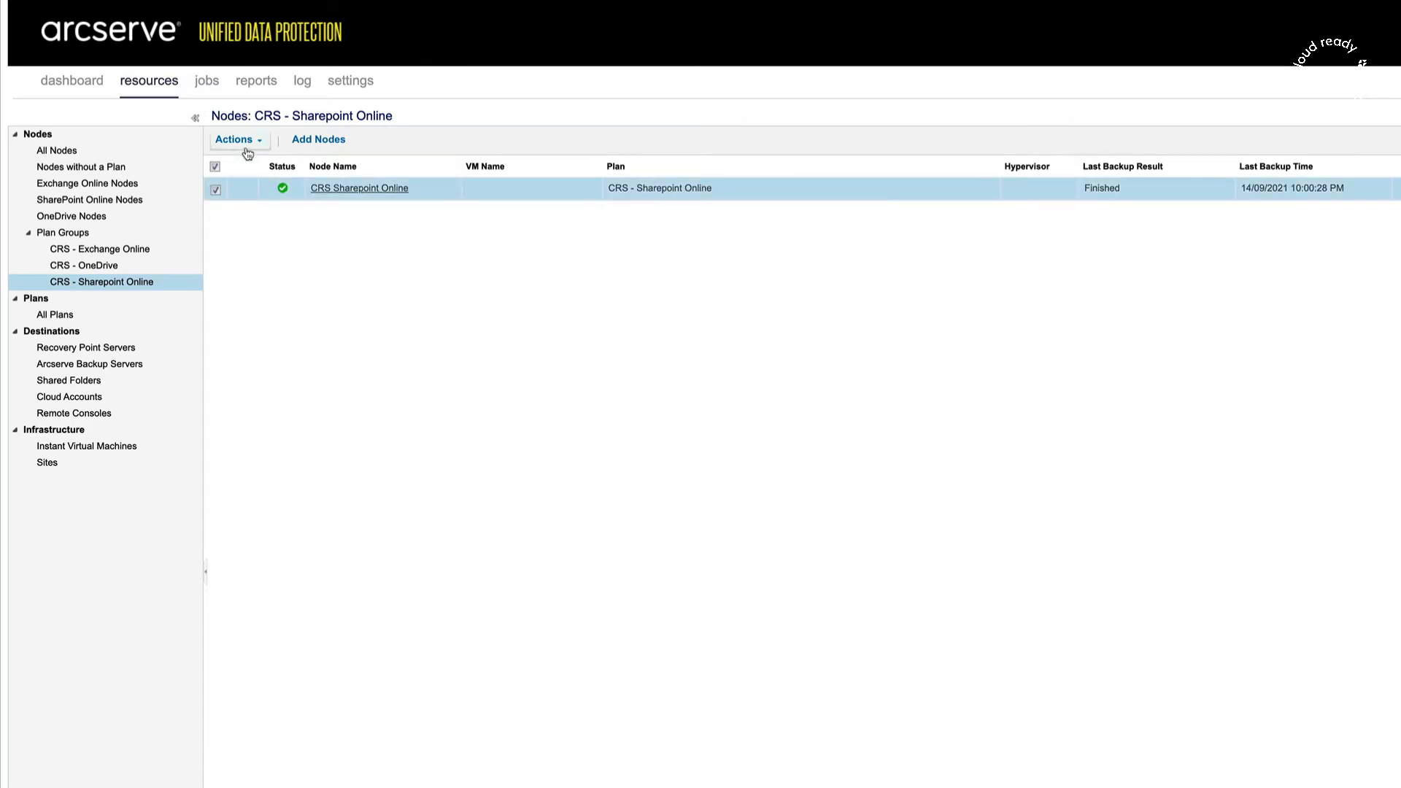
{"action": "left_click", "coordinate": [236, 139]}
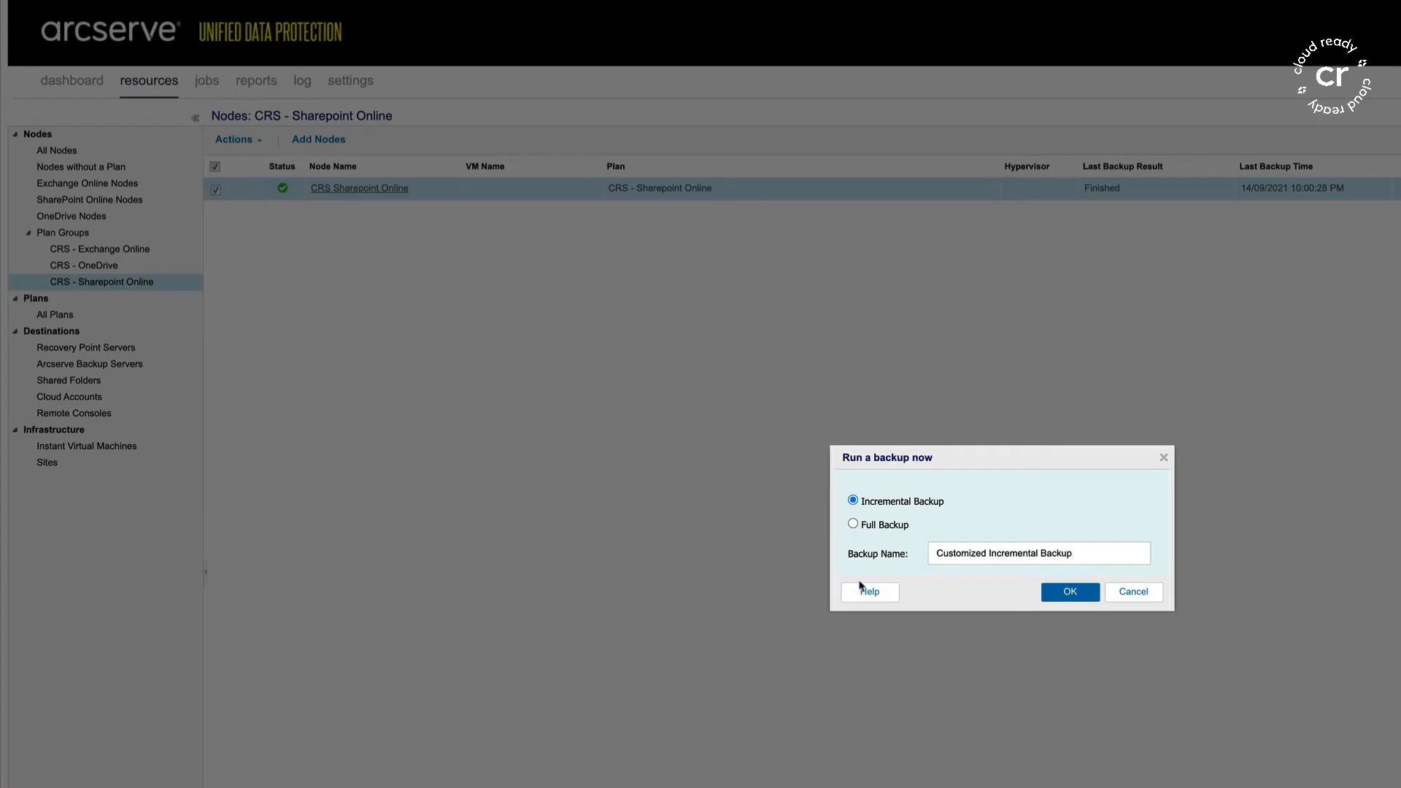
{"action": "left_click", "coordinate": [1069, 592]}
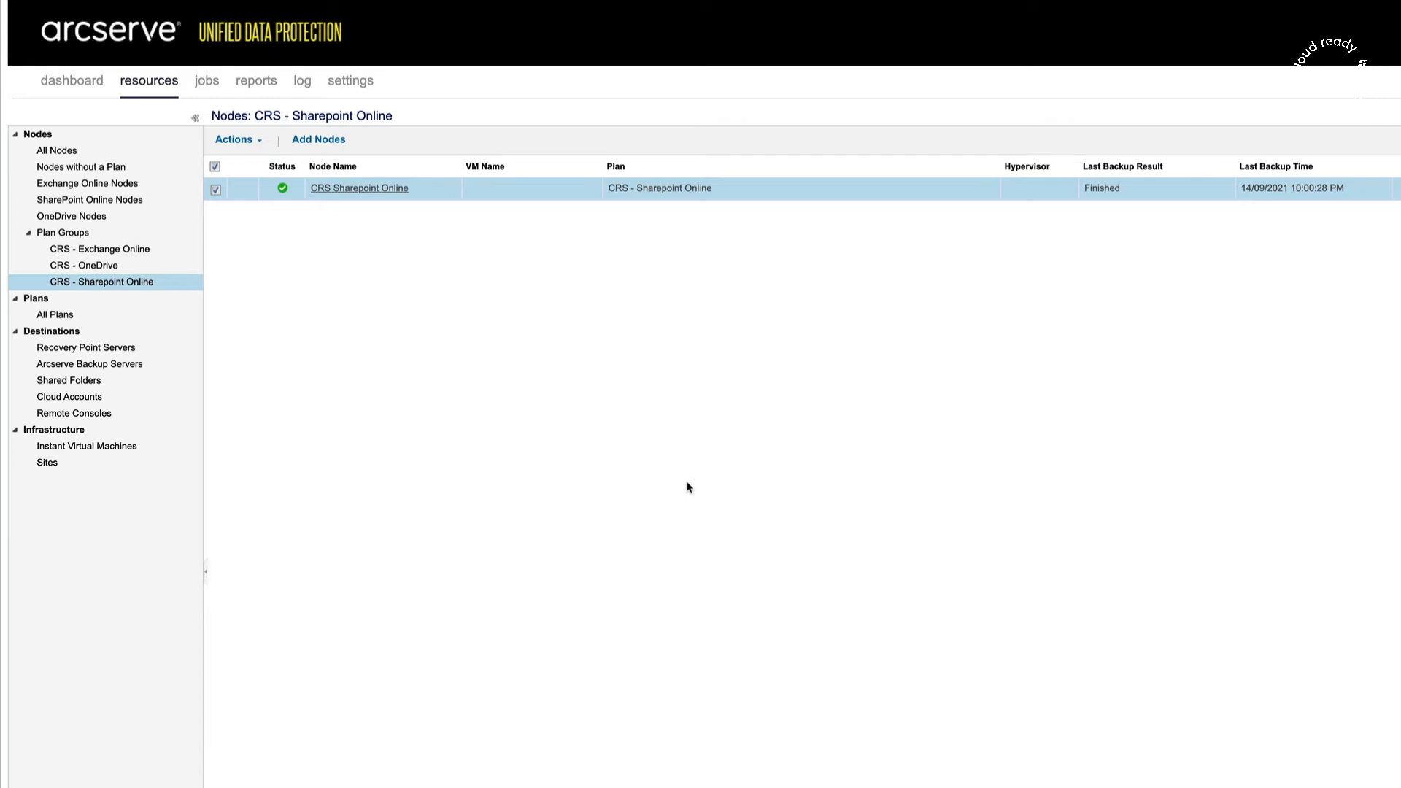
{"action": "mouse_move", "coordinate": [68, 236]}
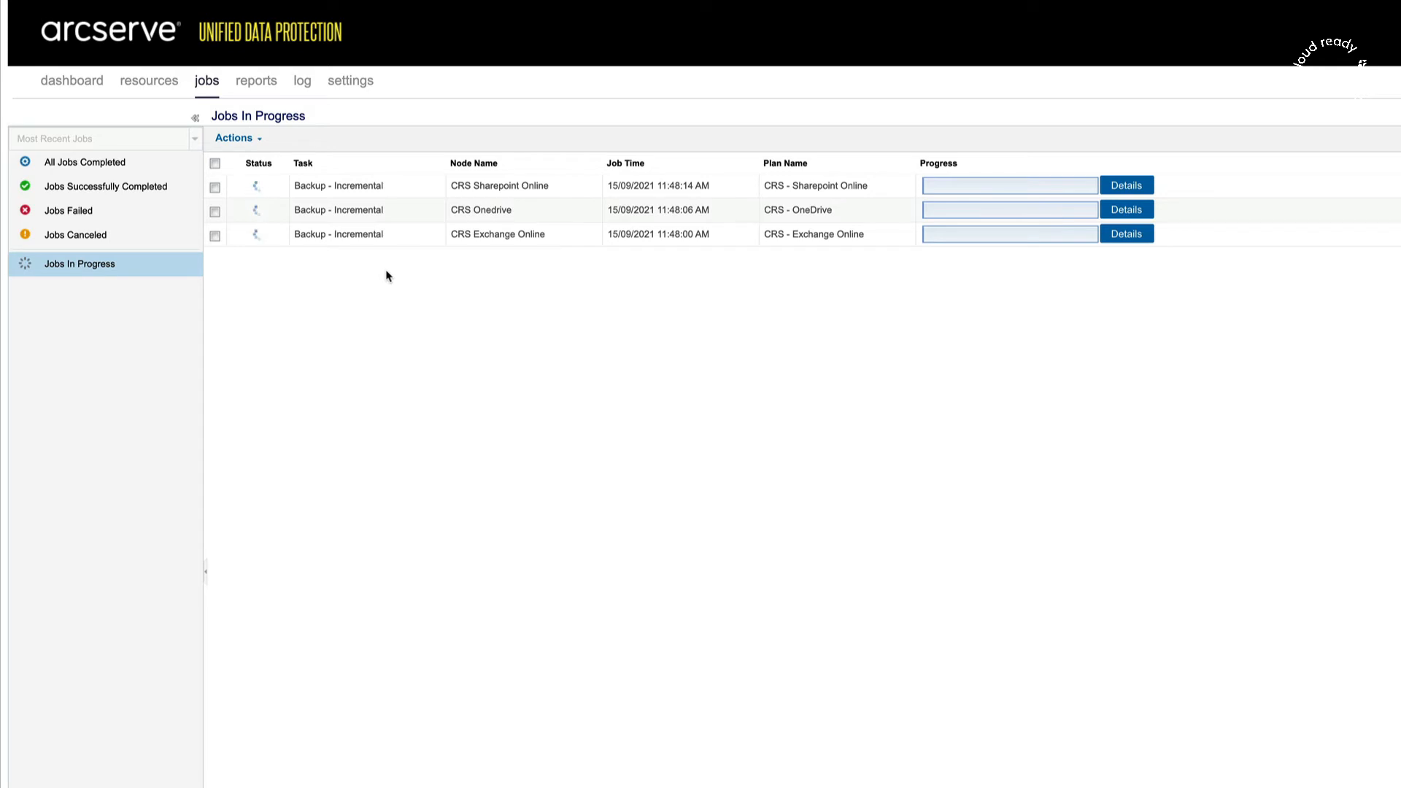
Check the SharePoint Online backup in the Backup Status Monitor twice until it finishes
{"action": "left_click", "coordinate": [1125, 184]}
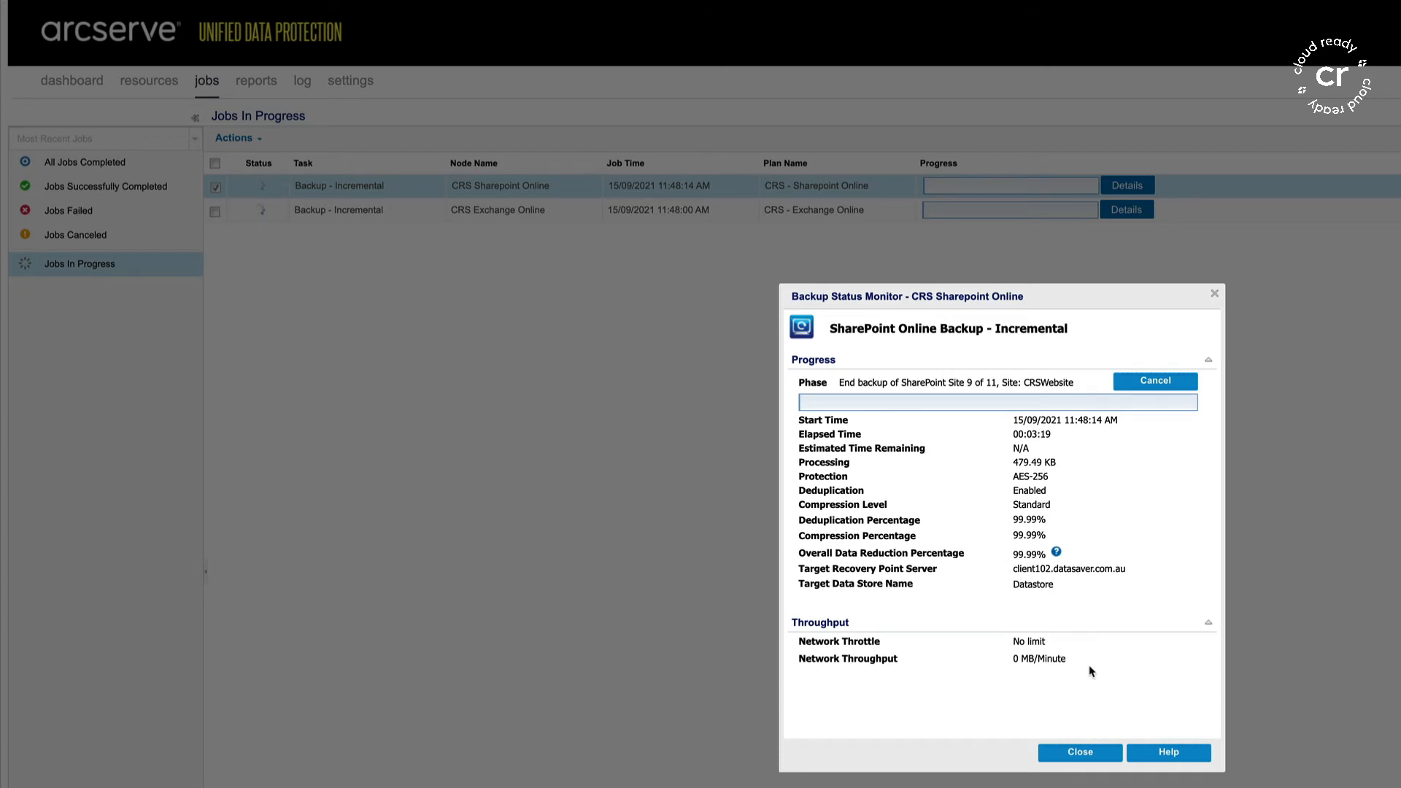
{"action": "left_click", "coordinate": [1079, 751]}
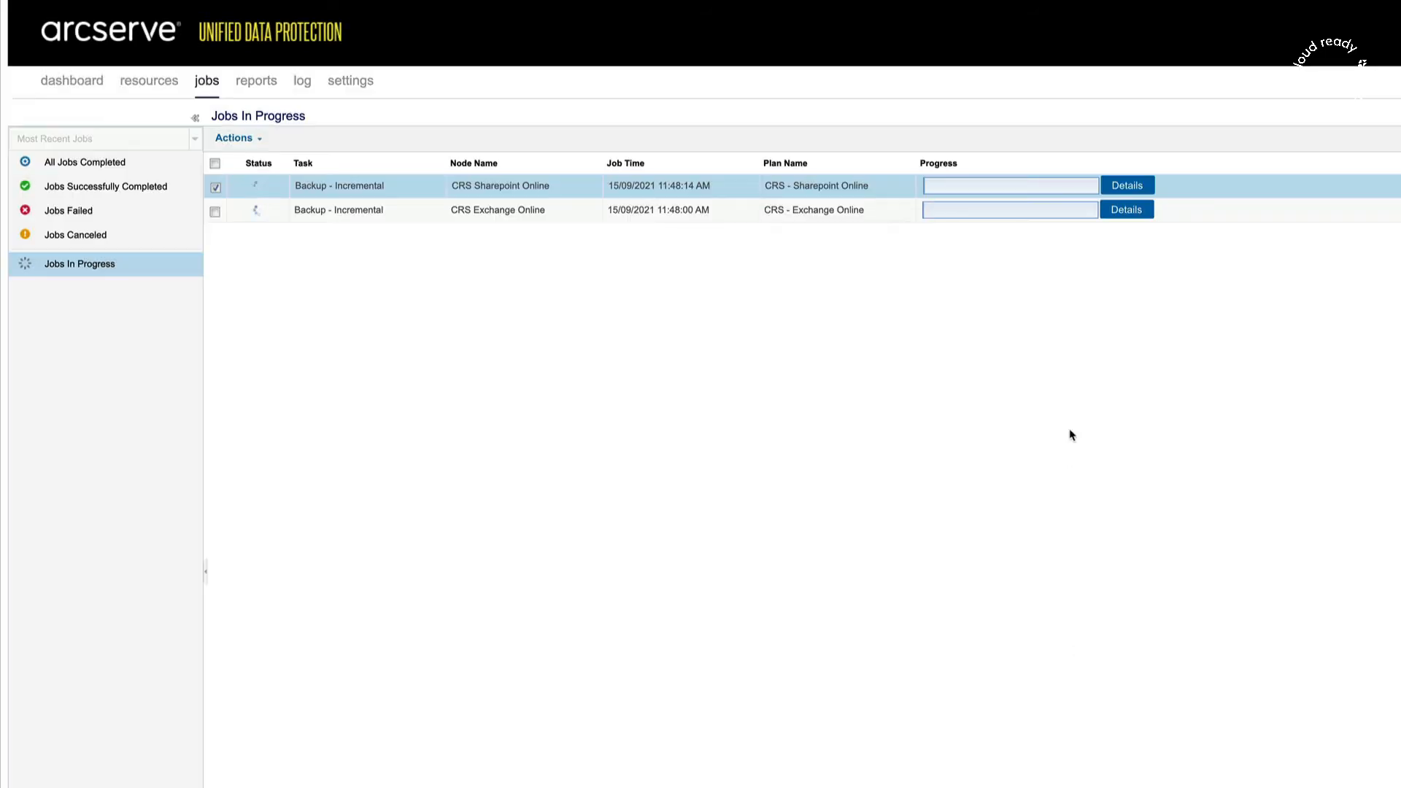
{"action": "left_click", "coordinate": [1127, 184]}
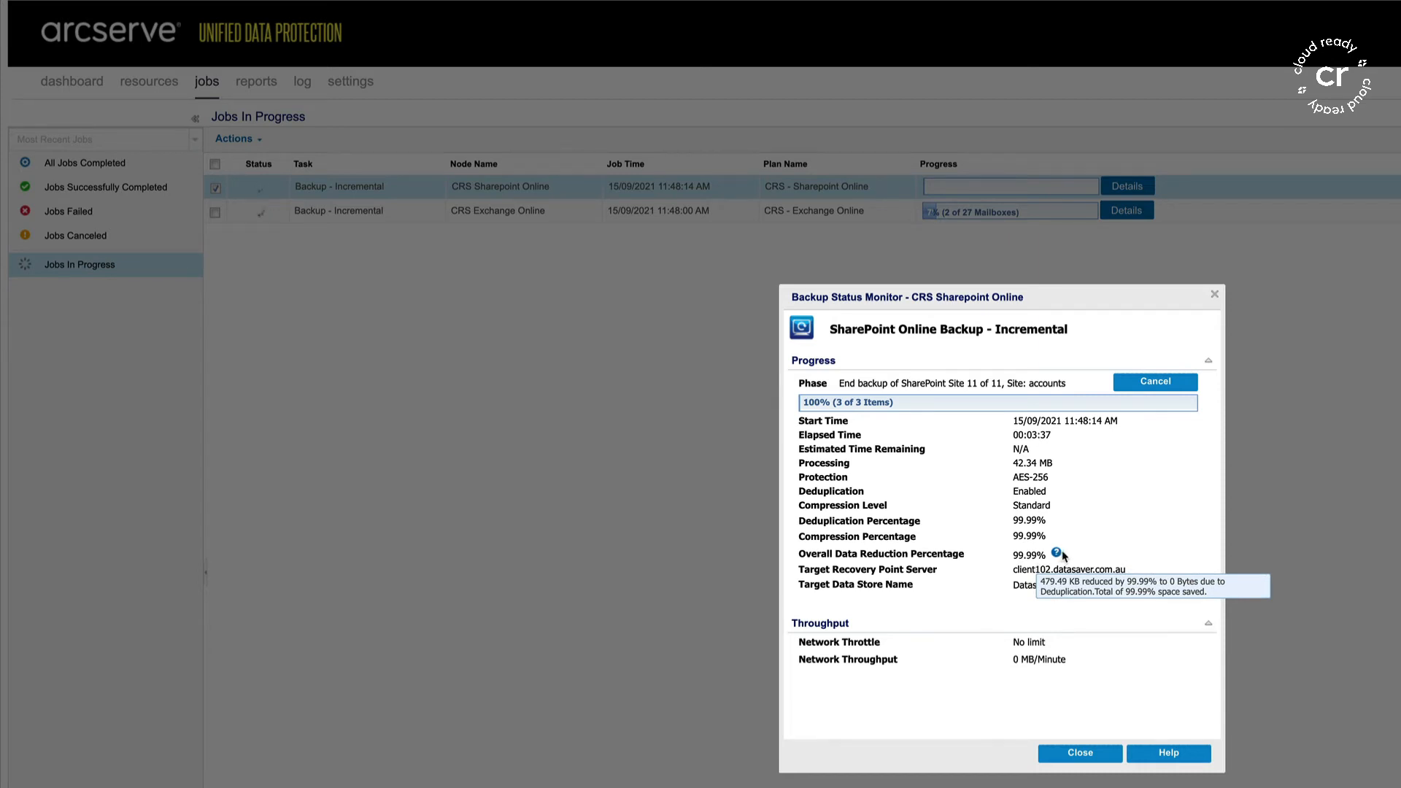
{"action": "left_click", "coordinate": [1078, 753]}
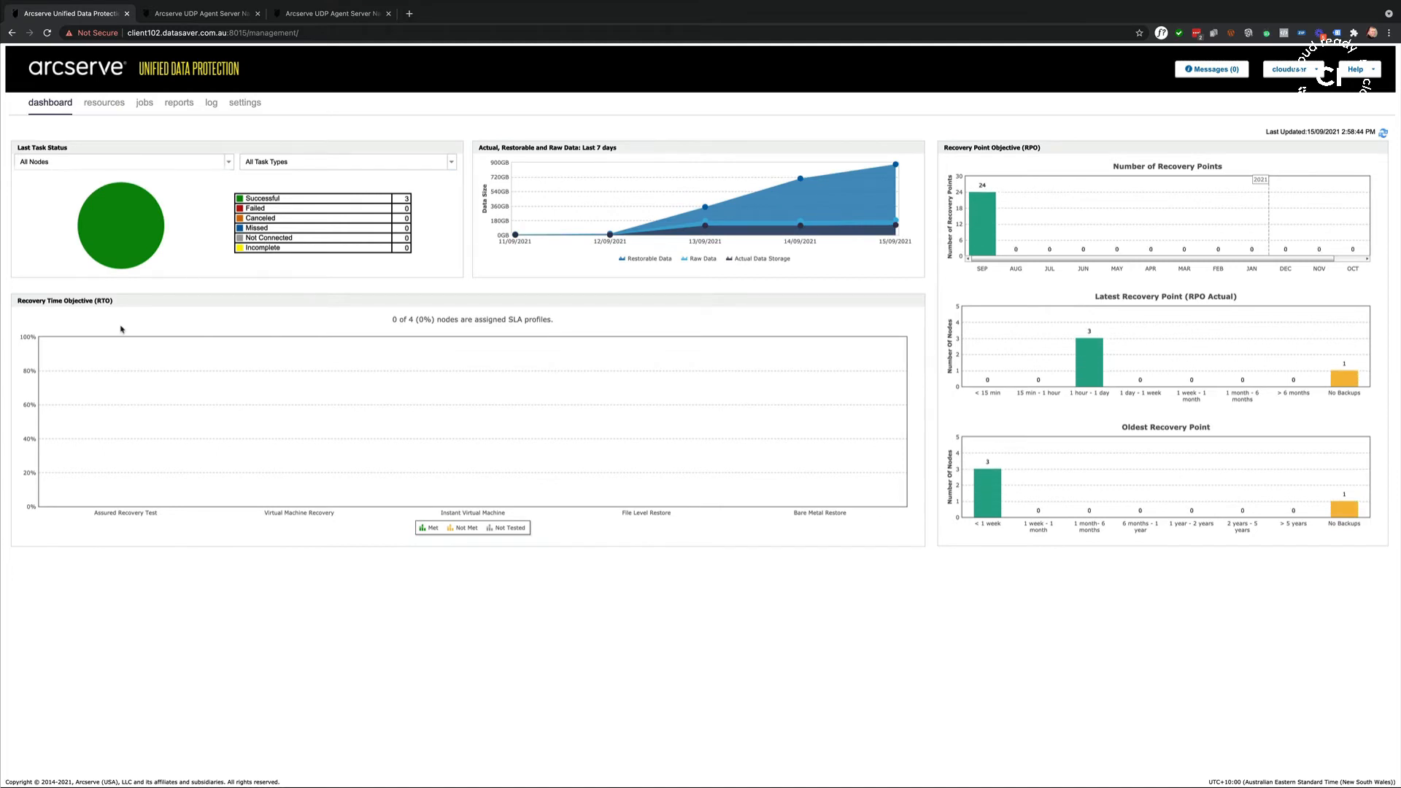
{"action": "mouse_move", "coordinate": [190, 254]}
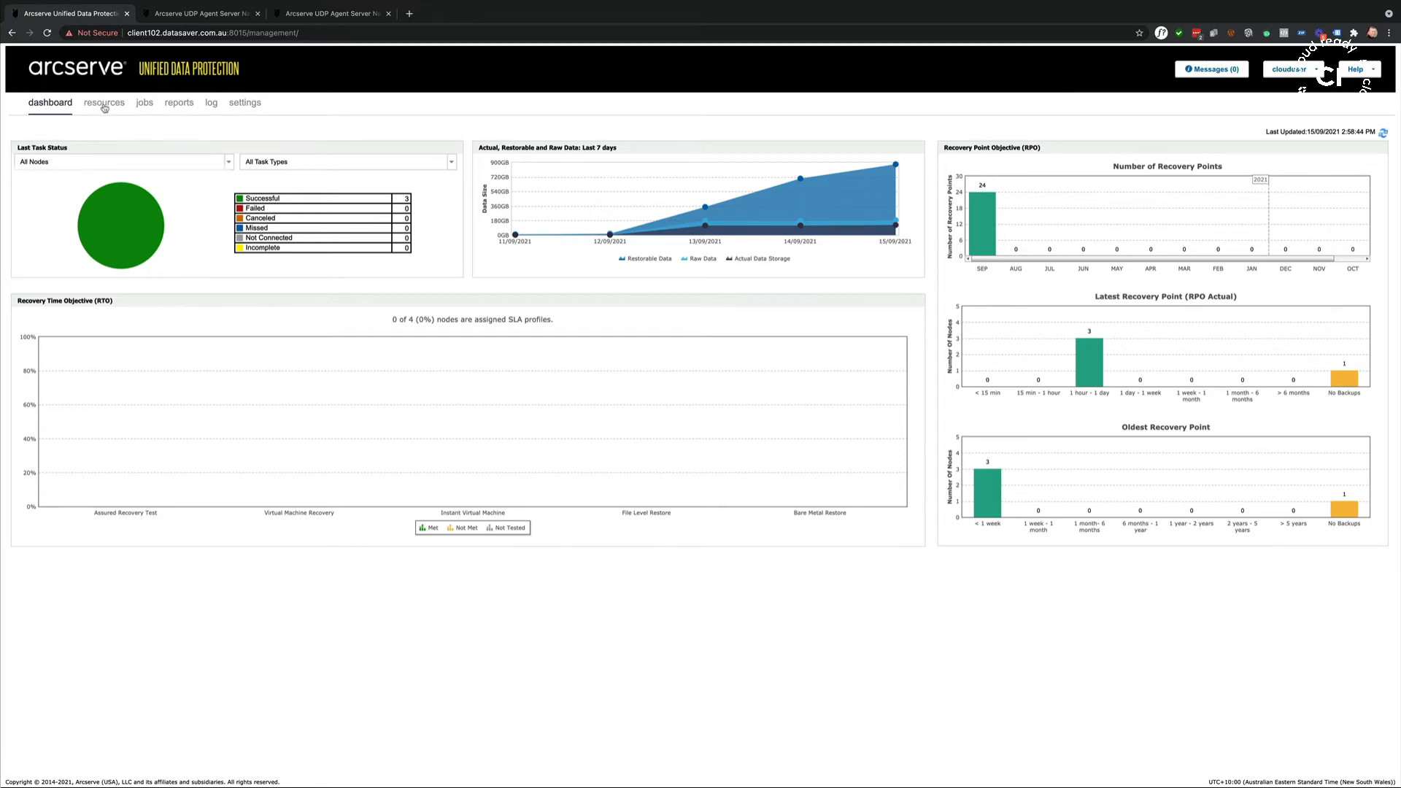
Show All Nodes and pick the CRS Exchange Online node to restore from
{"action": "left_click", "coordinate": [103, 102]}
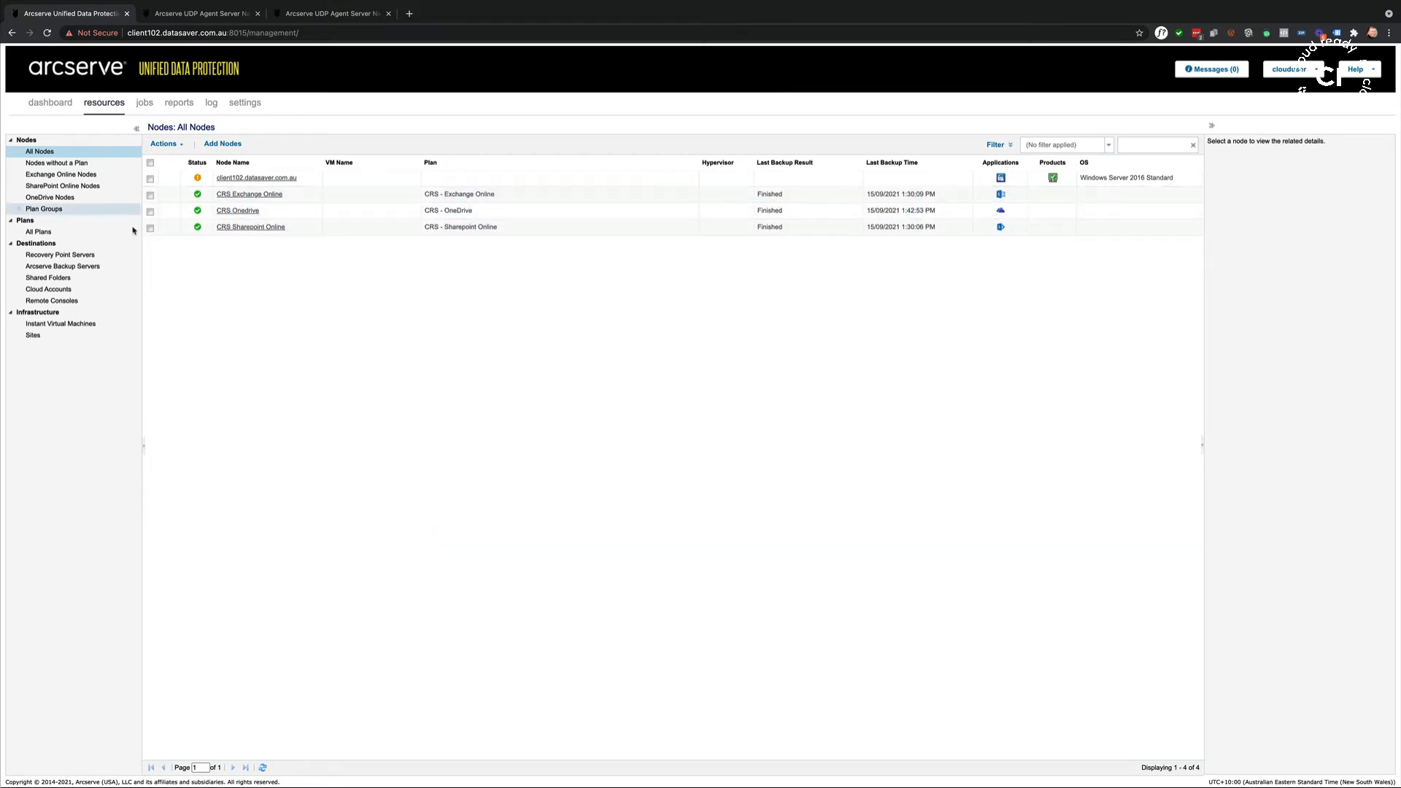
{"action": "left_click", "coordinate": [249, 194]}
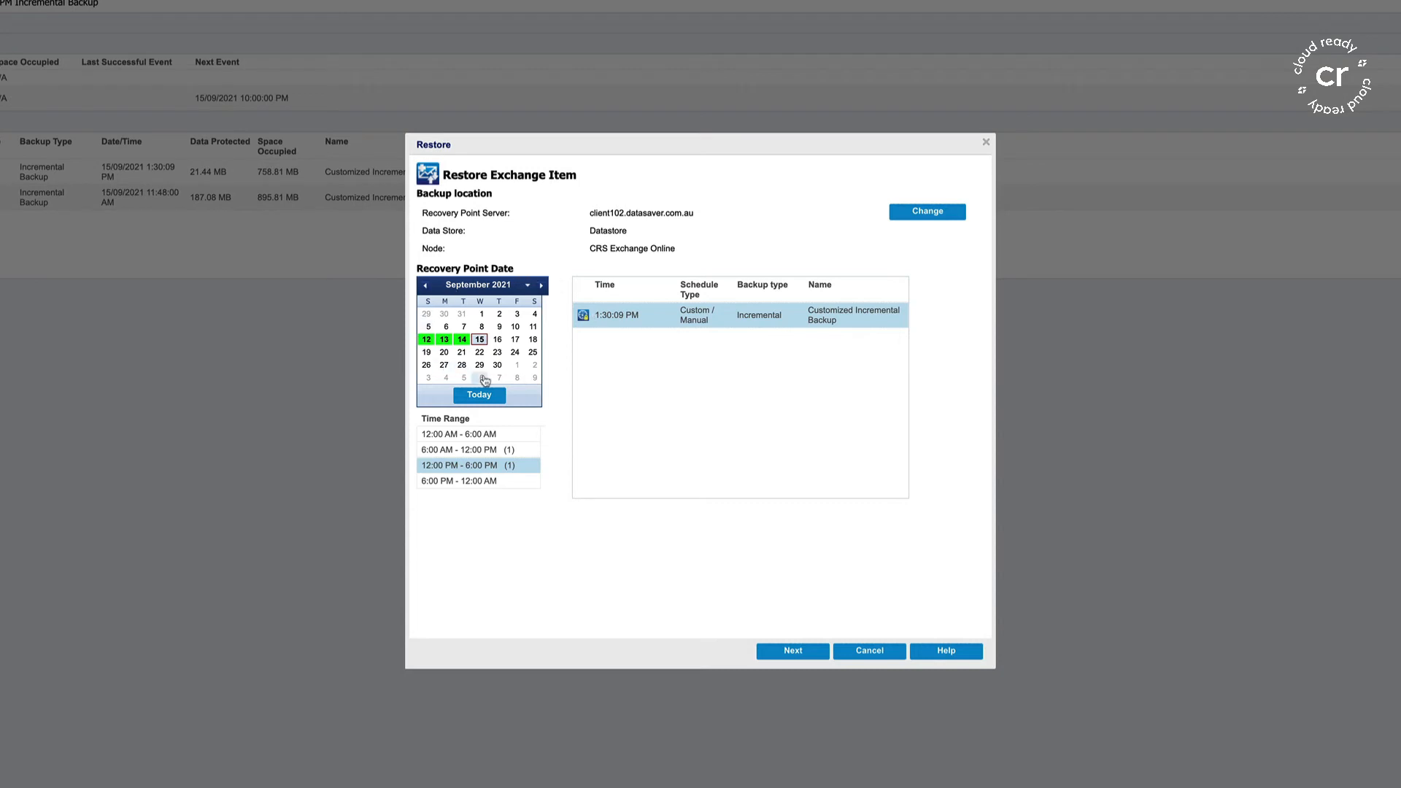
Browse 13–14 September, then choose 15 September's 1:30:09 PM recovery point
{"action": "left_click", "coordinate": [462, 339]}
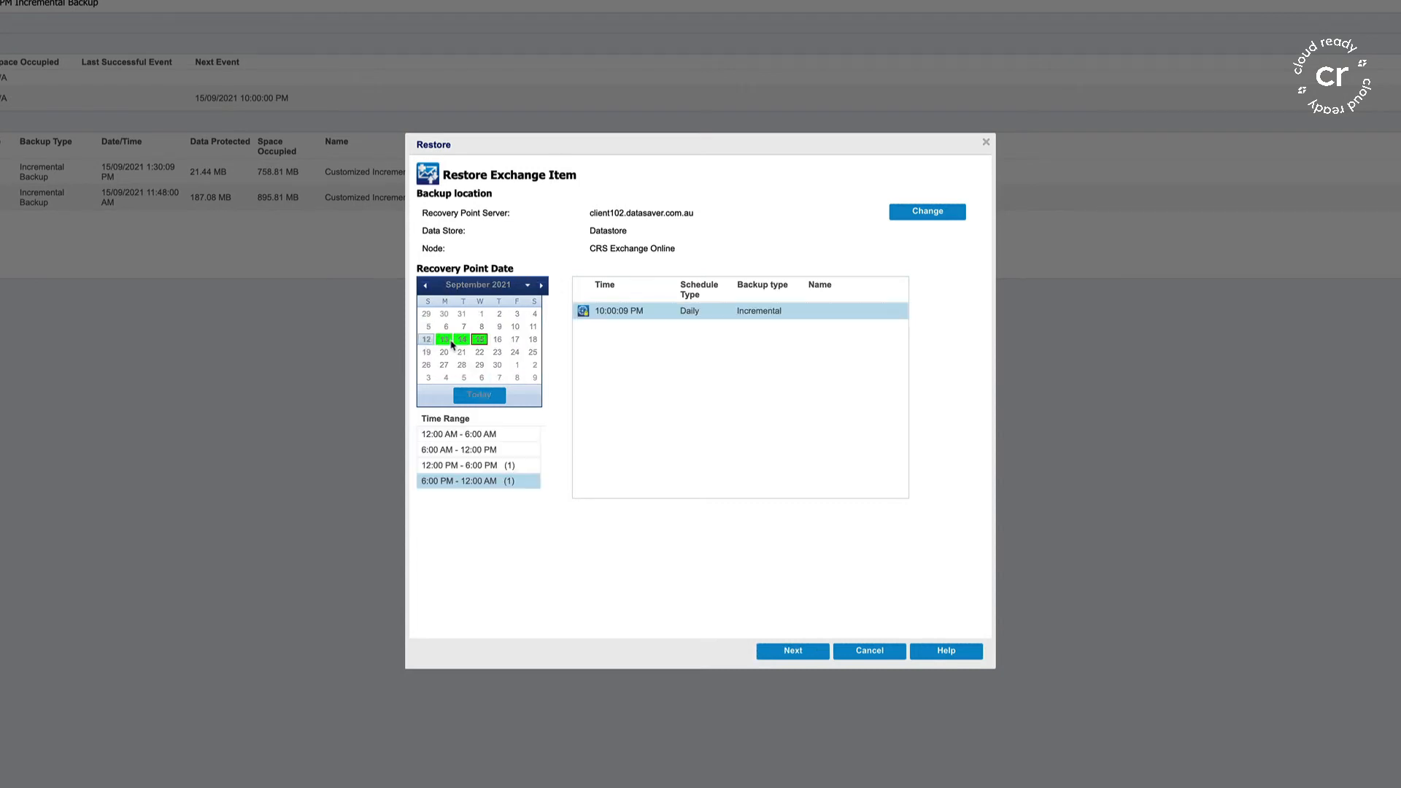
{"action": "left_click", "coordinate": [445, 338]}
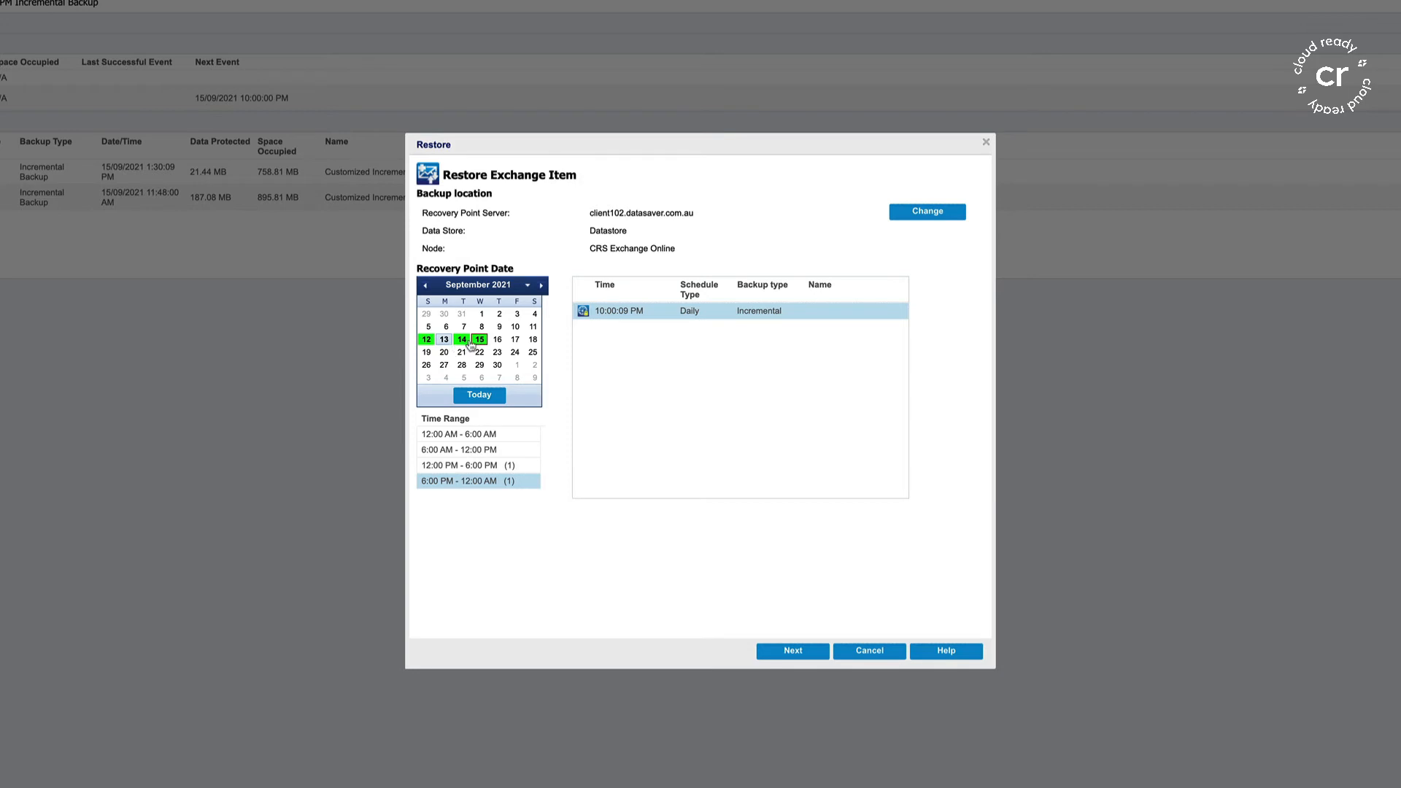
{"action": "left_click", "coordinate": [458, 464]}
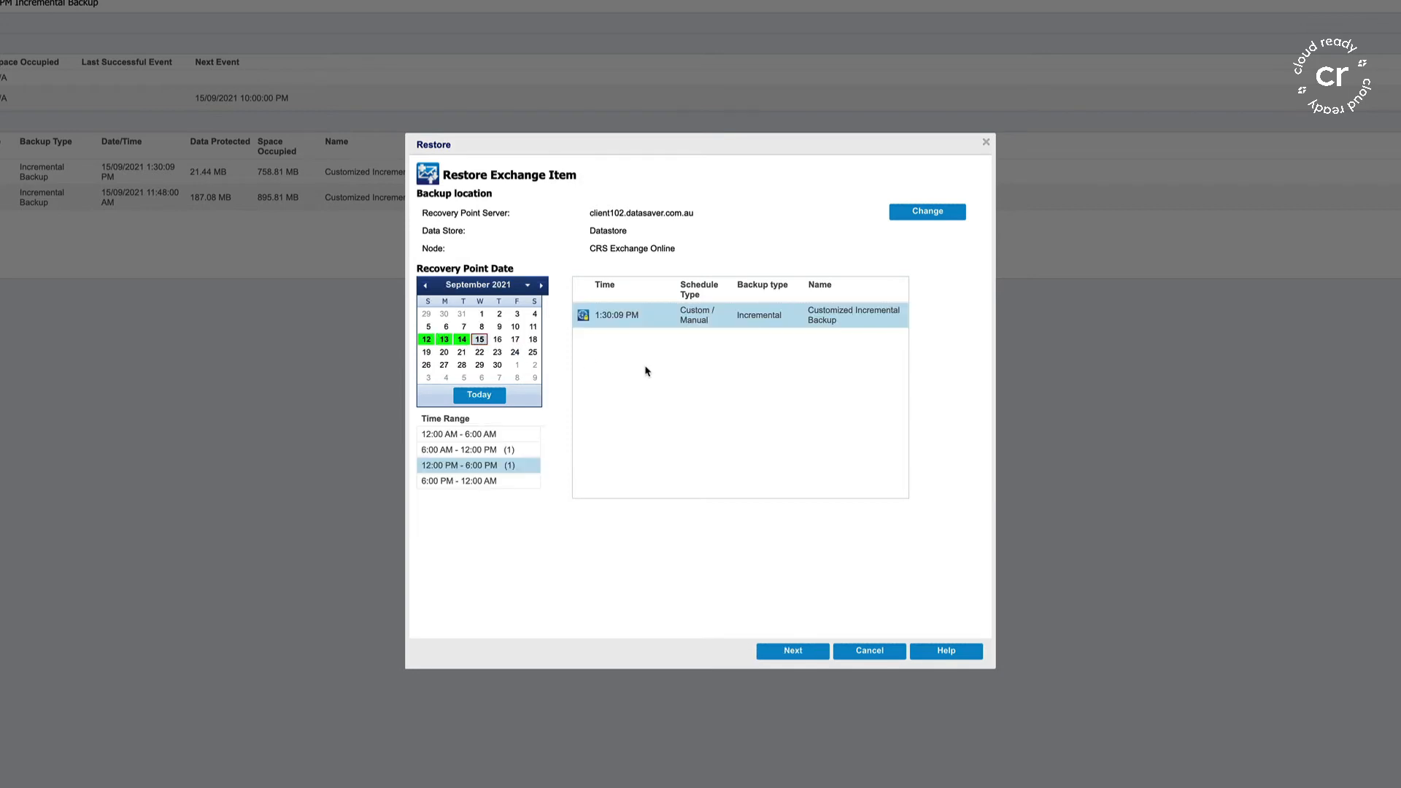
{"action": "mouse_move", "coordinate": [745, 402]}
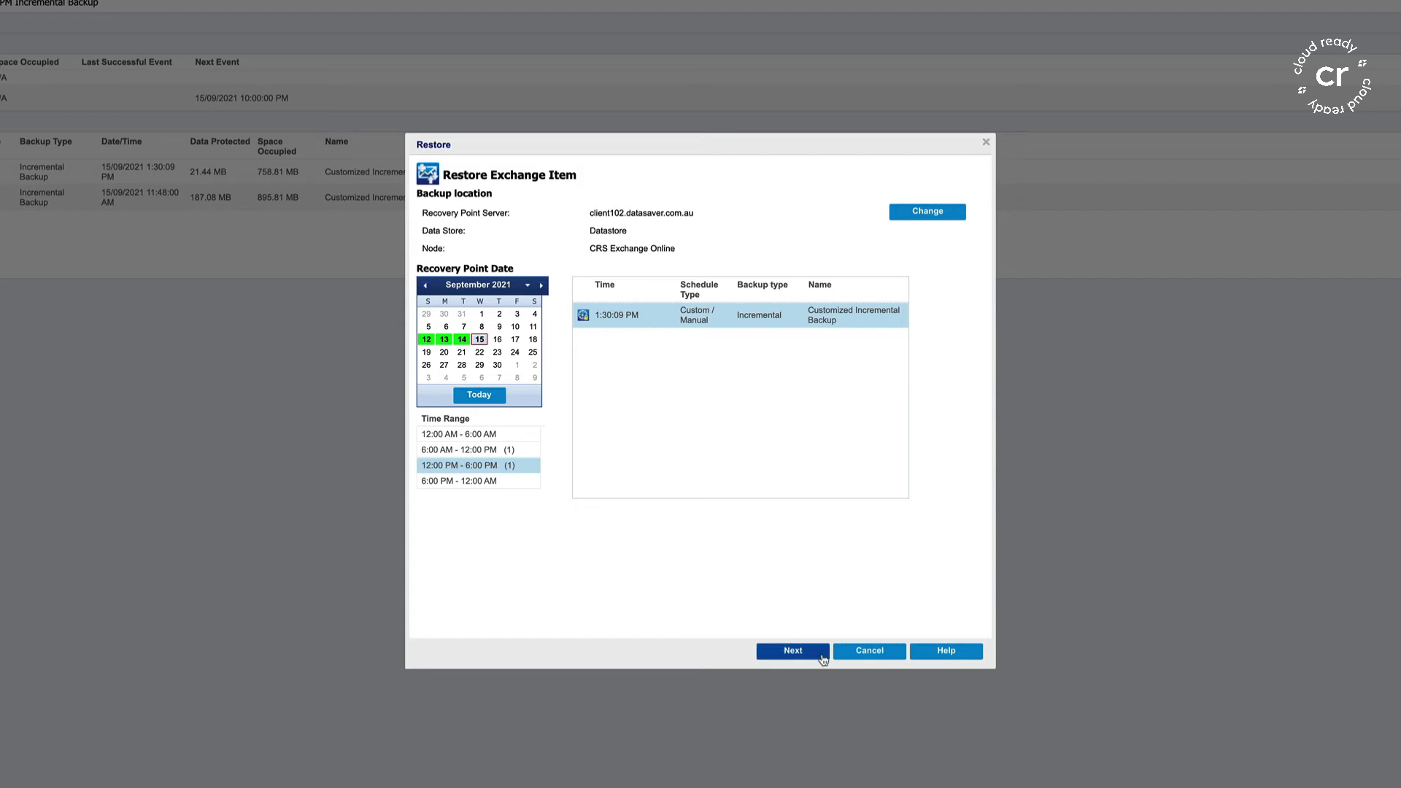
{"action": "left_click", "coordinate": [792, 650]}
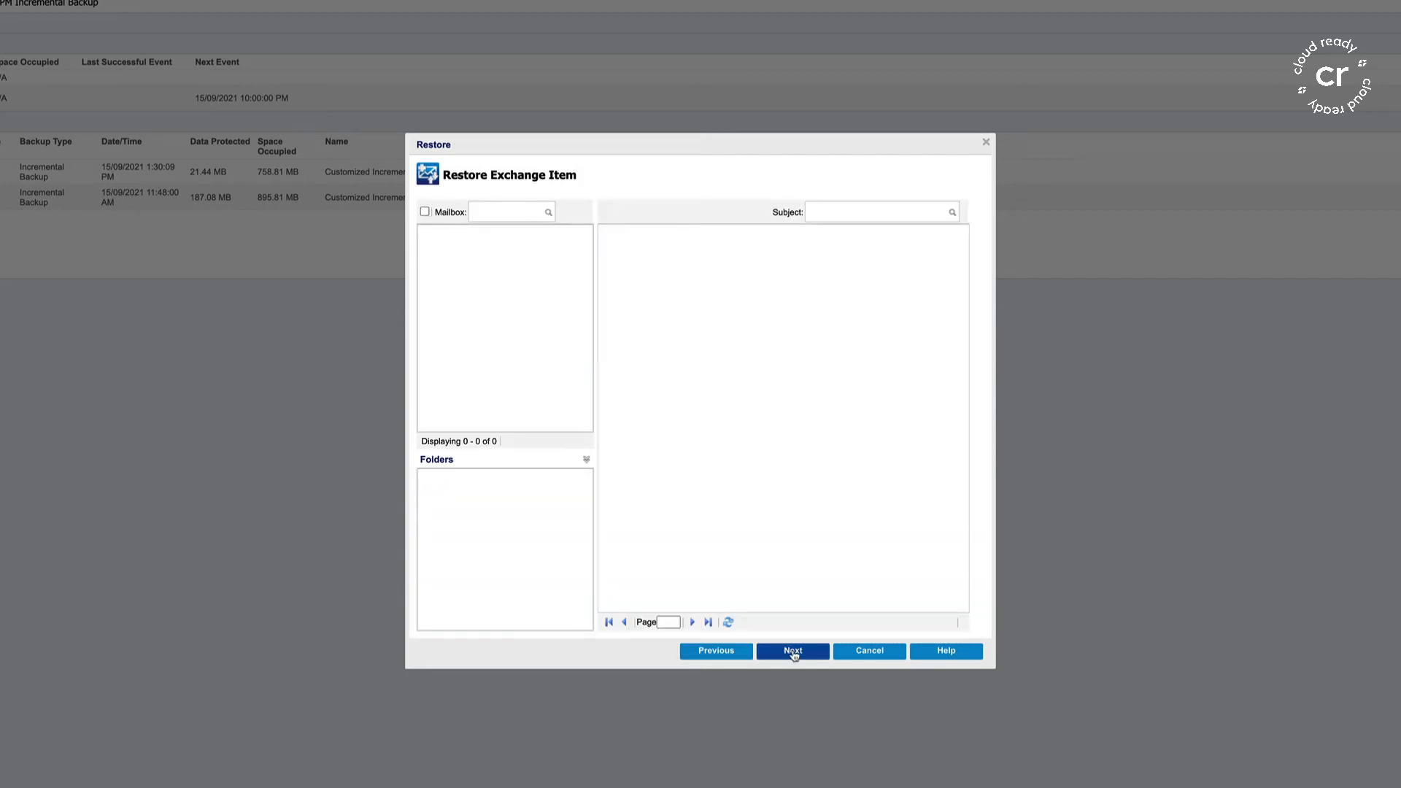
Open a user's mailbox, leave mailboxes unselected, and browse folders from Inbox to Yammer Root
{"action": "left_click", "coordinate": [790, 650]}
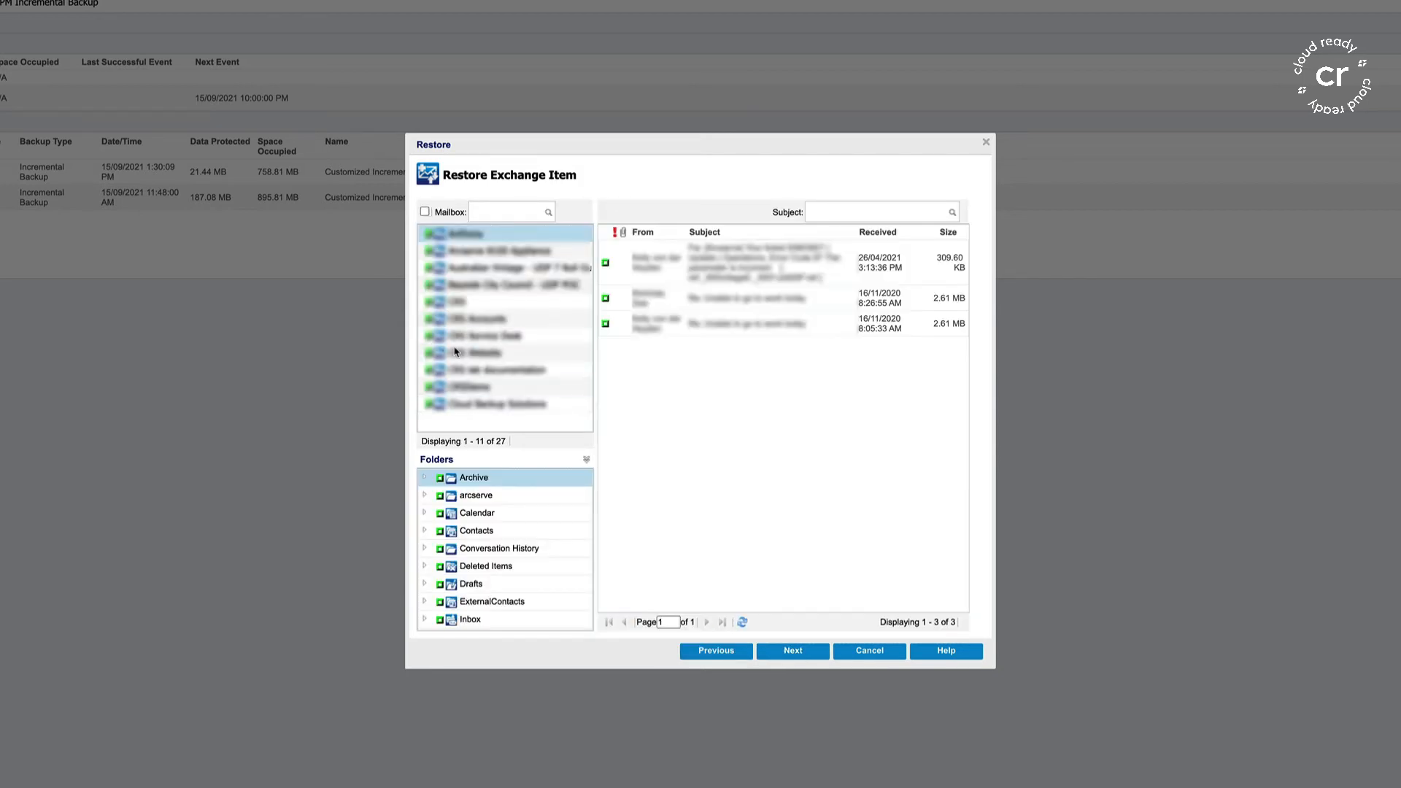
{"action": "scroll", "scroll_direction": "down", "scroll_amount": 3}
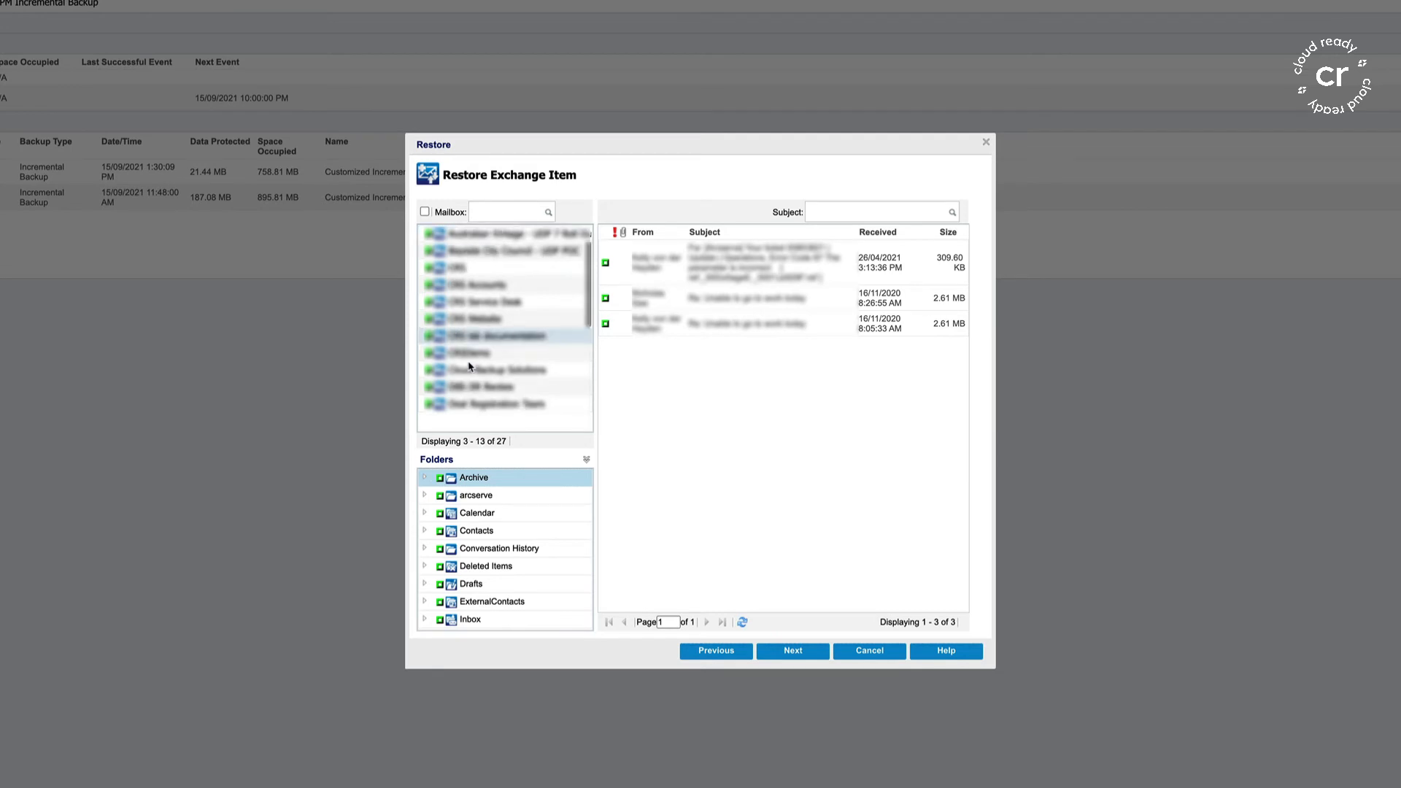
{"action": "scroll", "scroll_direction": "down", "scroll_amount": 3}
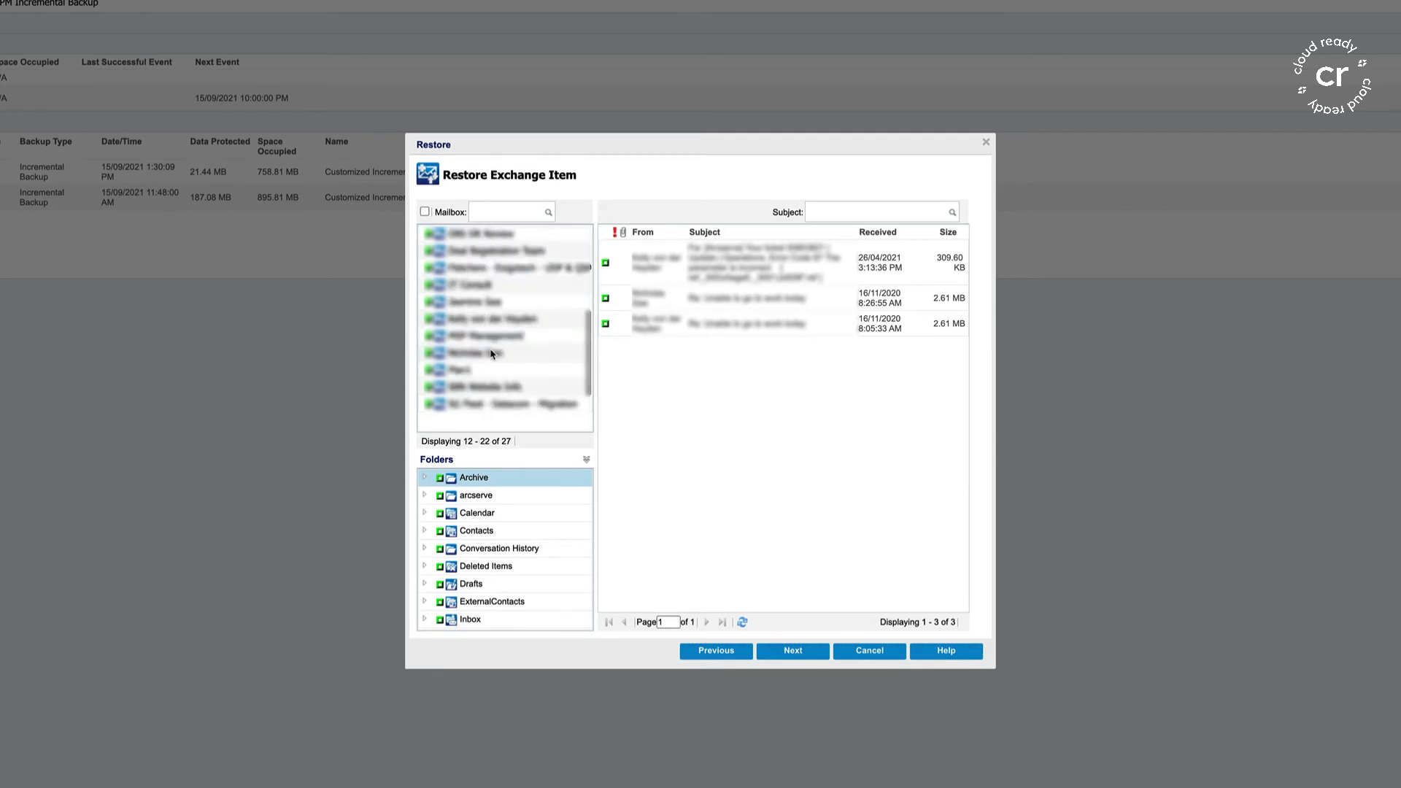
{"action": "left_click", "coordinate": [487, 353]}
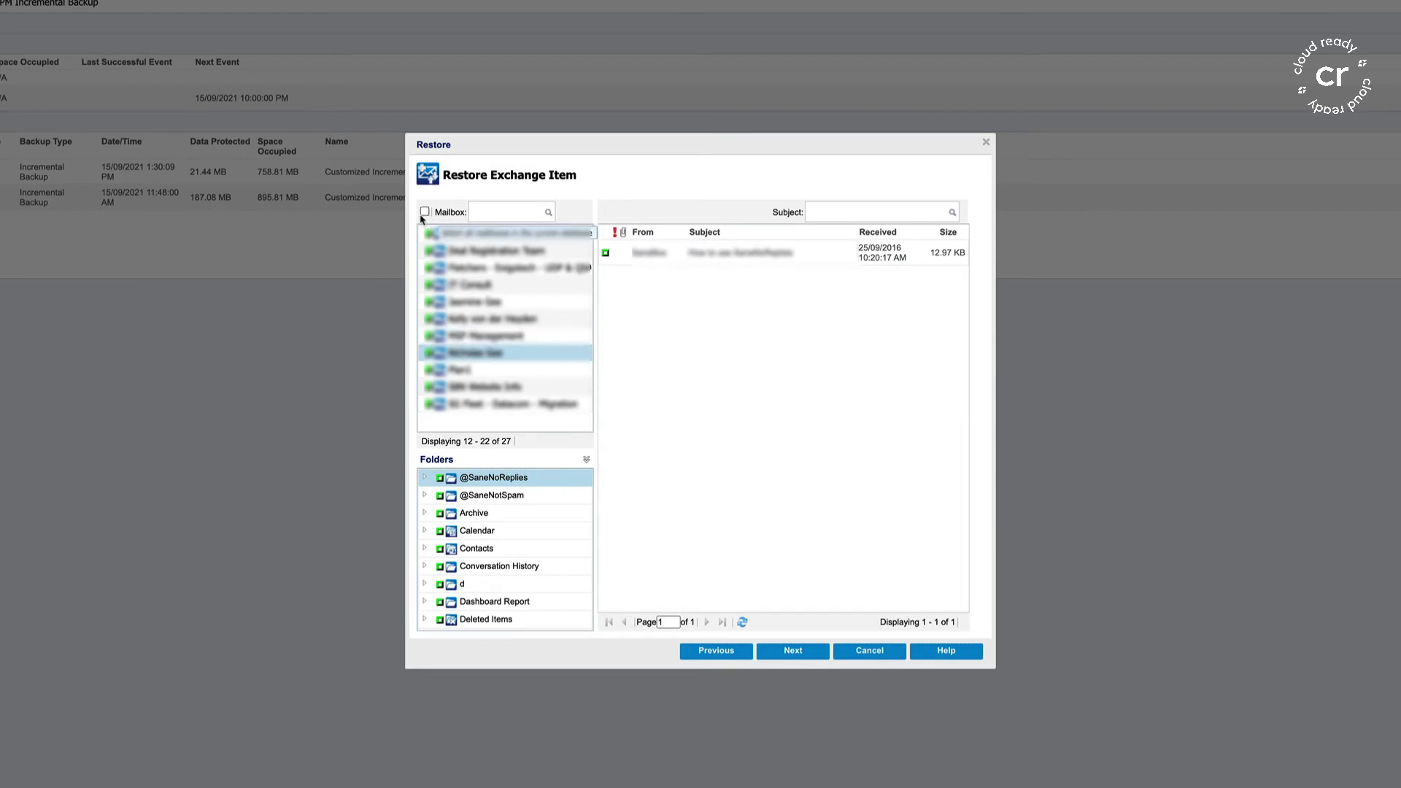
{"action": "left_click", "coordinate": [424, 212]}
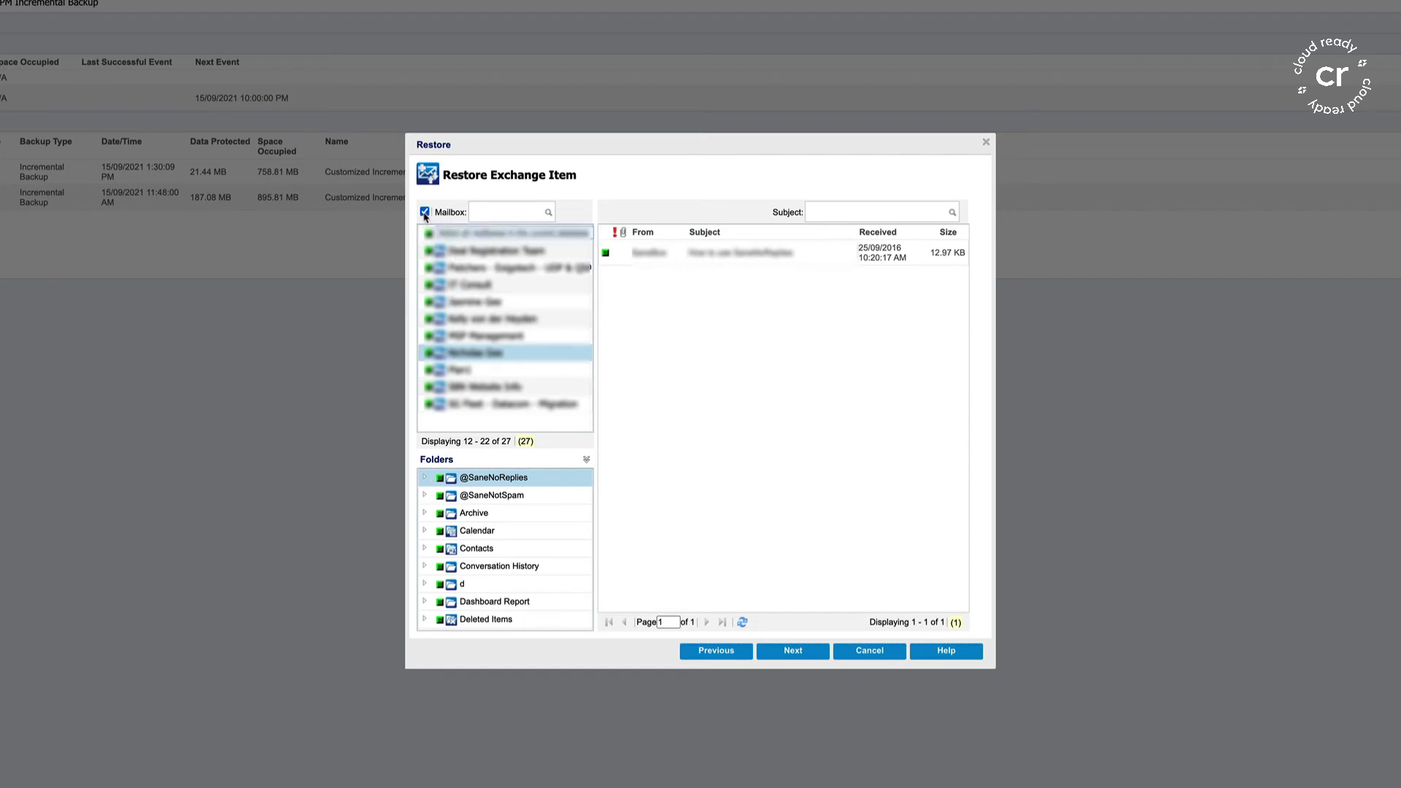
{"action": "left_click", "coordinate": [425, 212]}
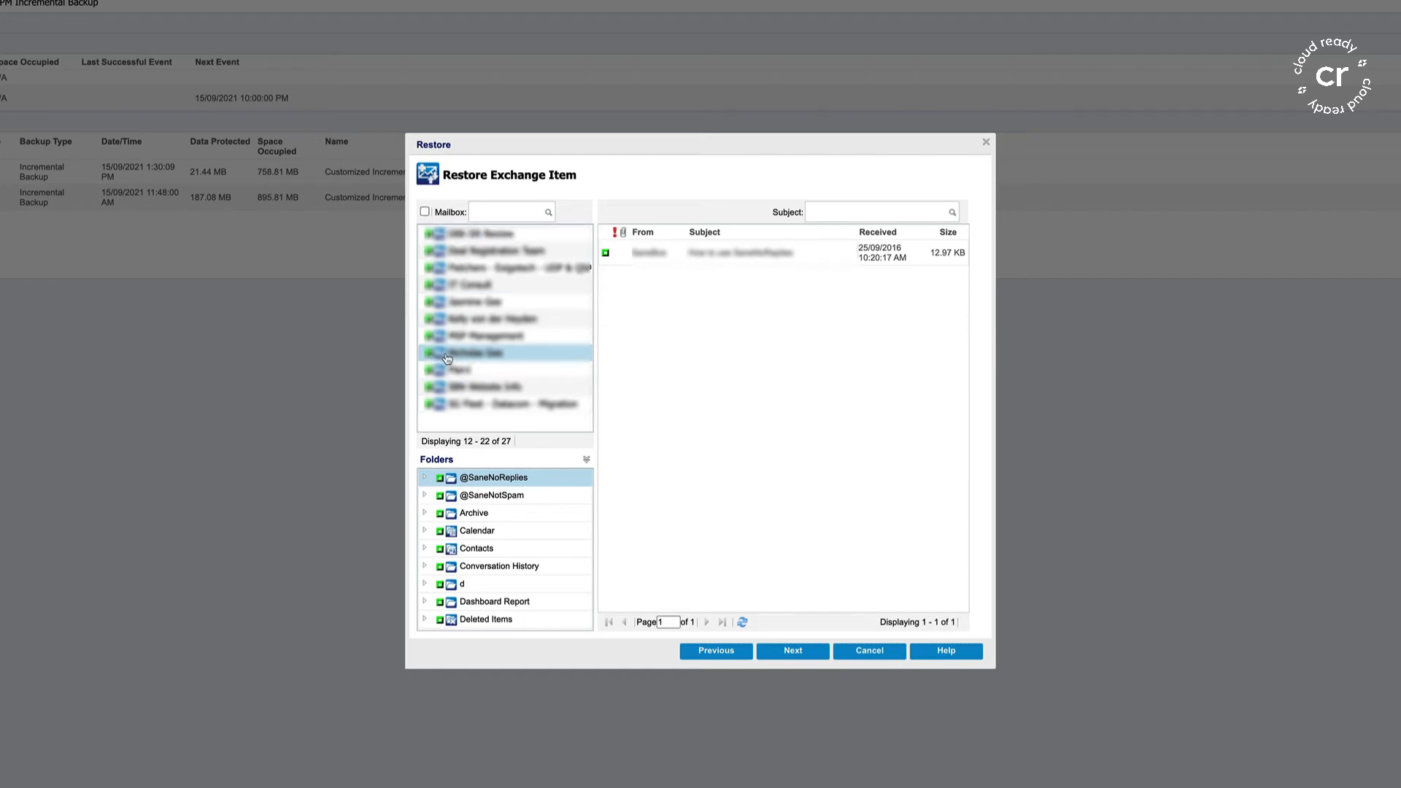
{"action": "mouse_move", "coordinate": [489, 360]}
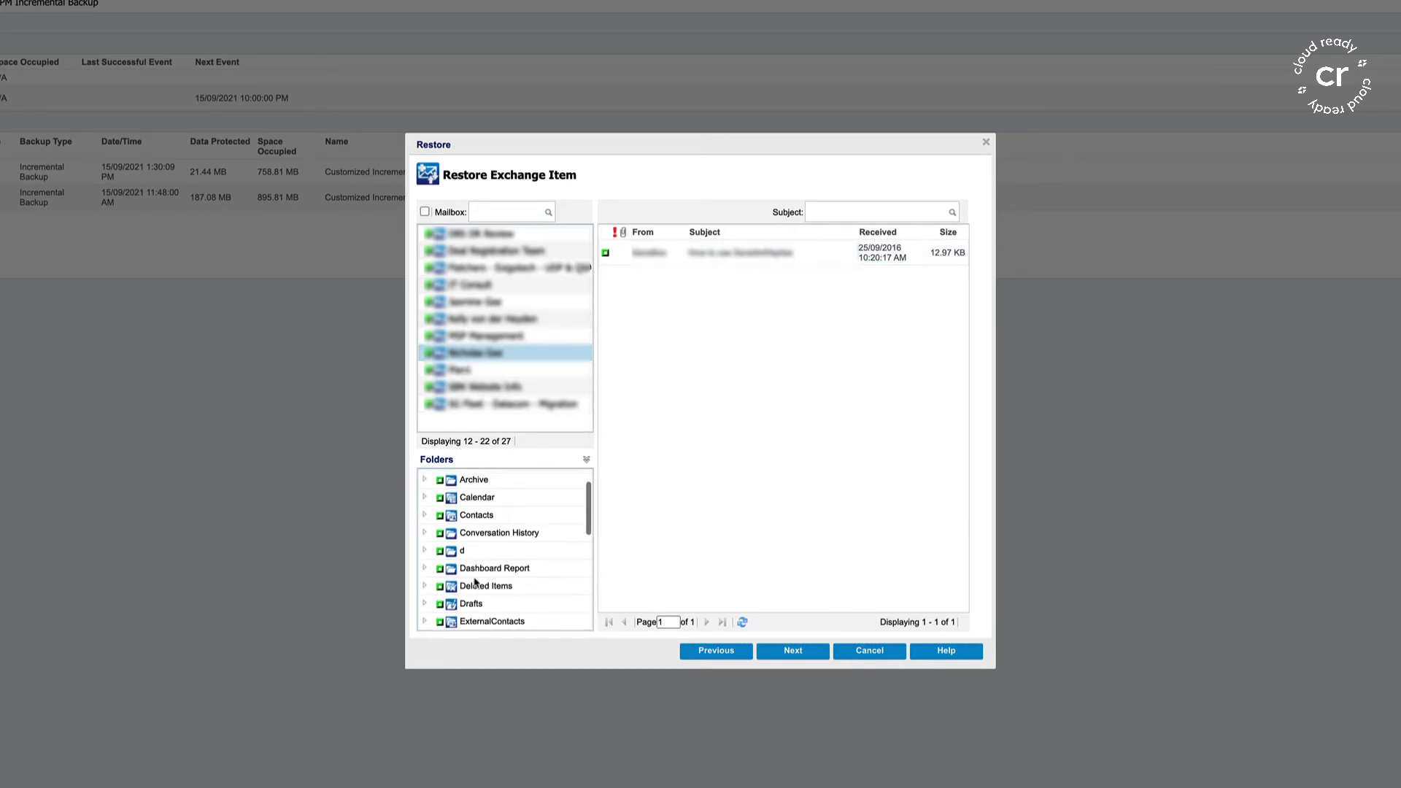
{"action": "scroll", "scroll_direction": "down", "scroll_amount": 3}
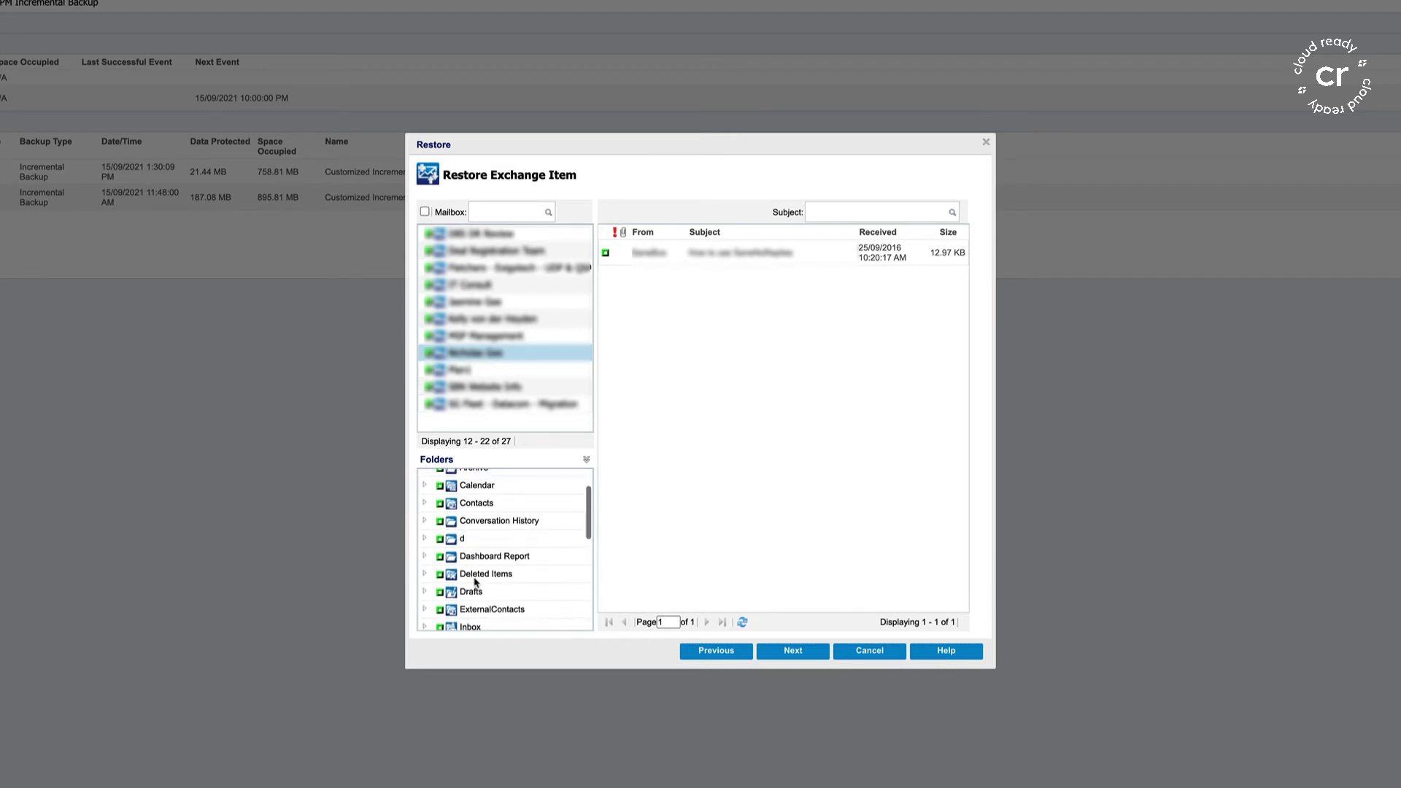
{"action": "scroll", "scroll_direction": "down", "scroll_amount": 3}
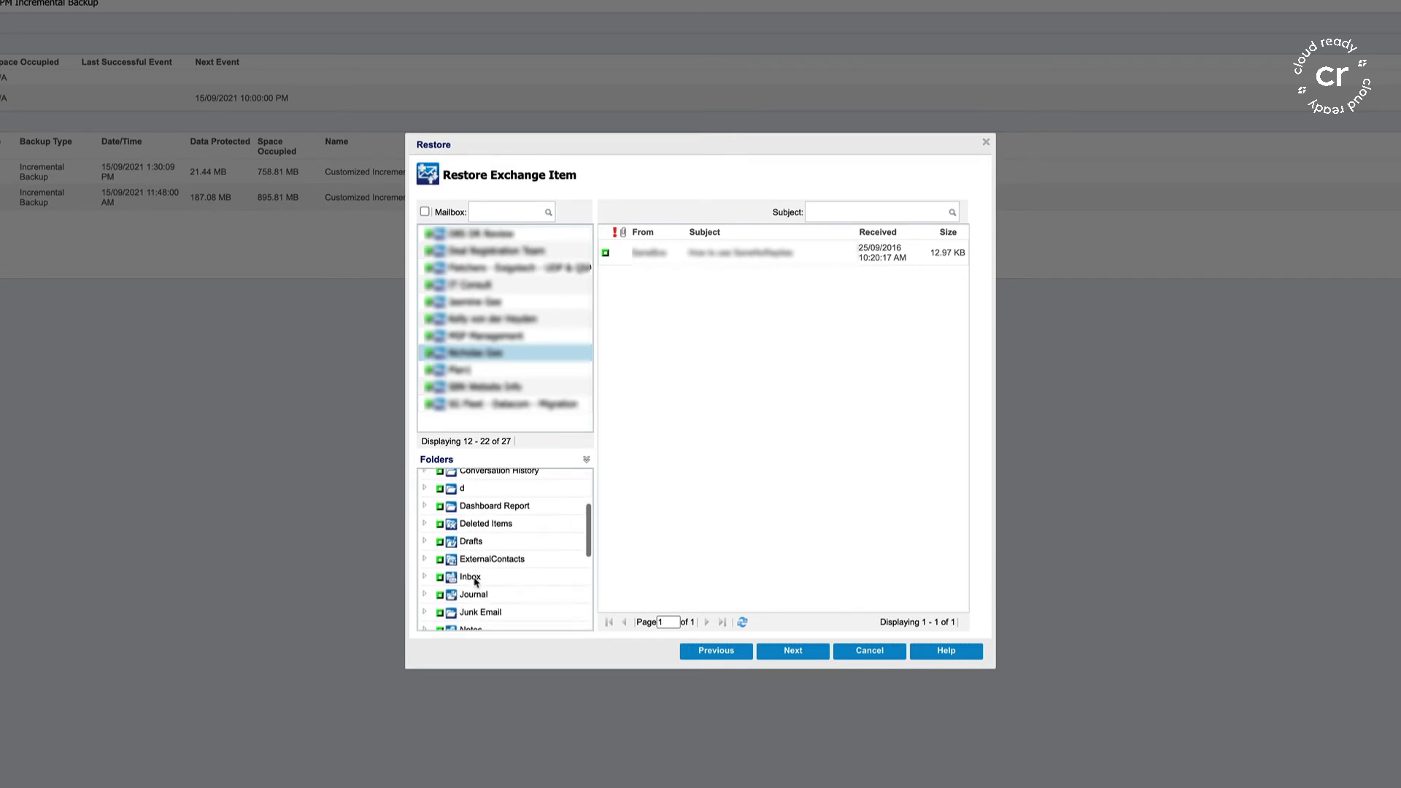
{"action": "scroll", "scroll_direction": "down", "scroll_amount": 3}
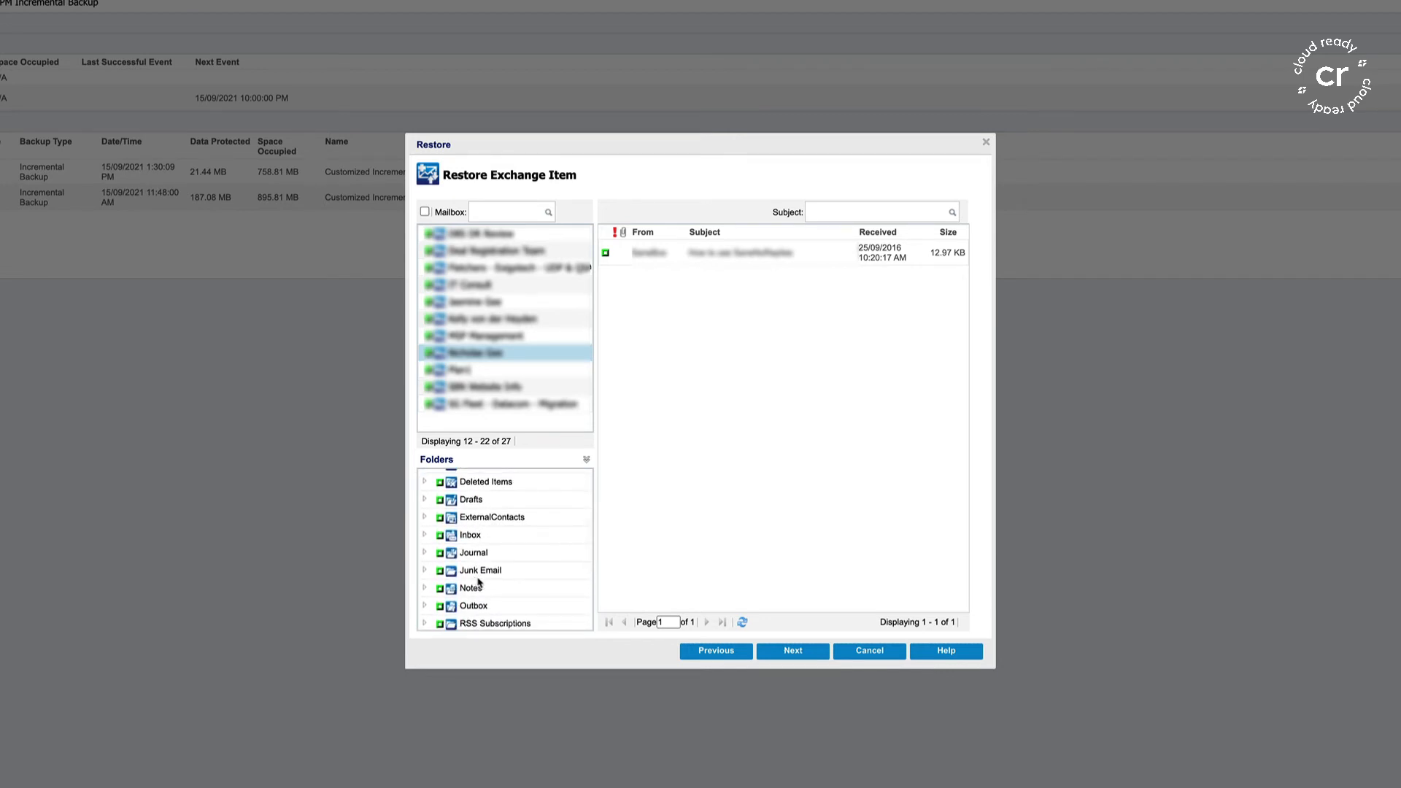
{"action": "scroll", "scroll_direction": "down", "scroll_amount": 3}
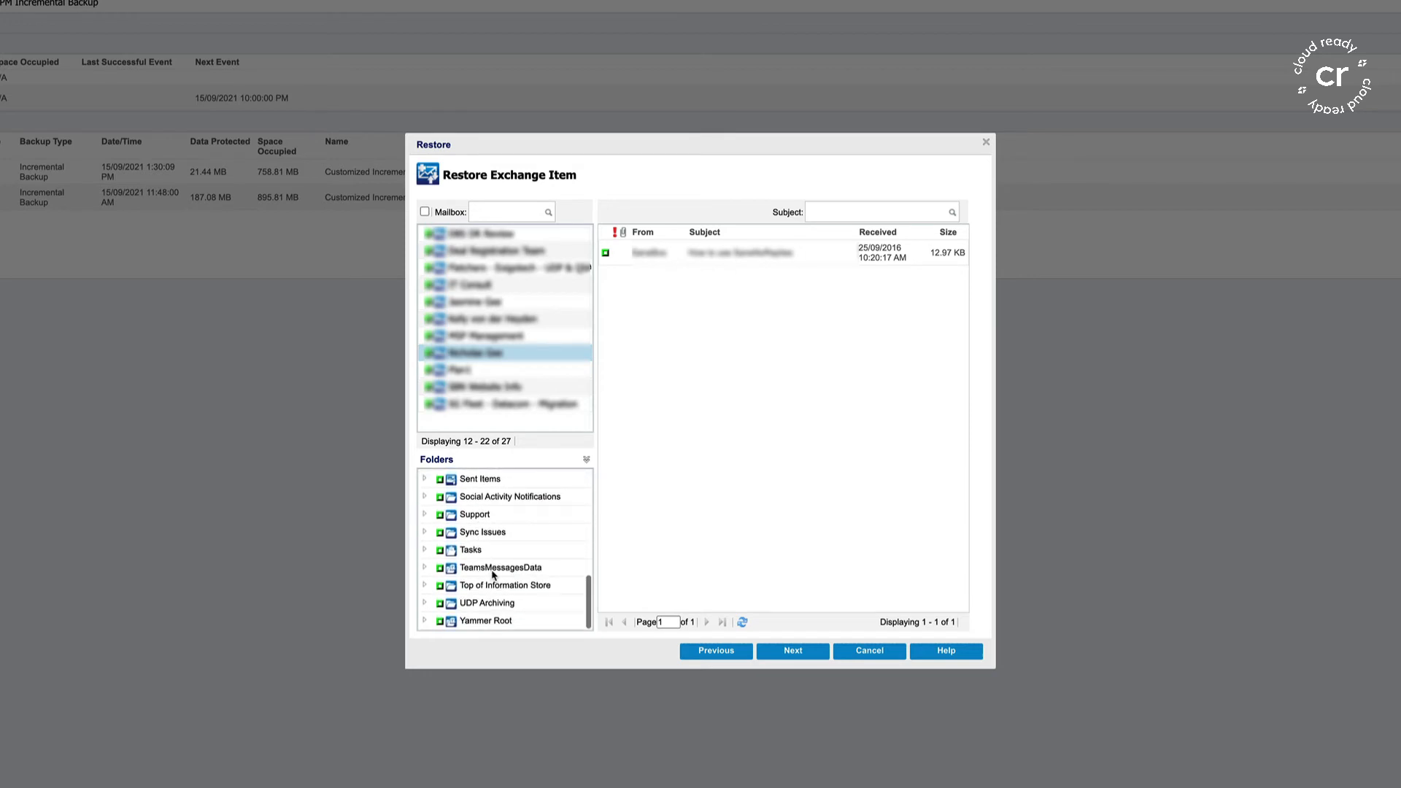
{"action": "mouse_move", "coordinate": [498, 568]}
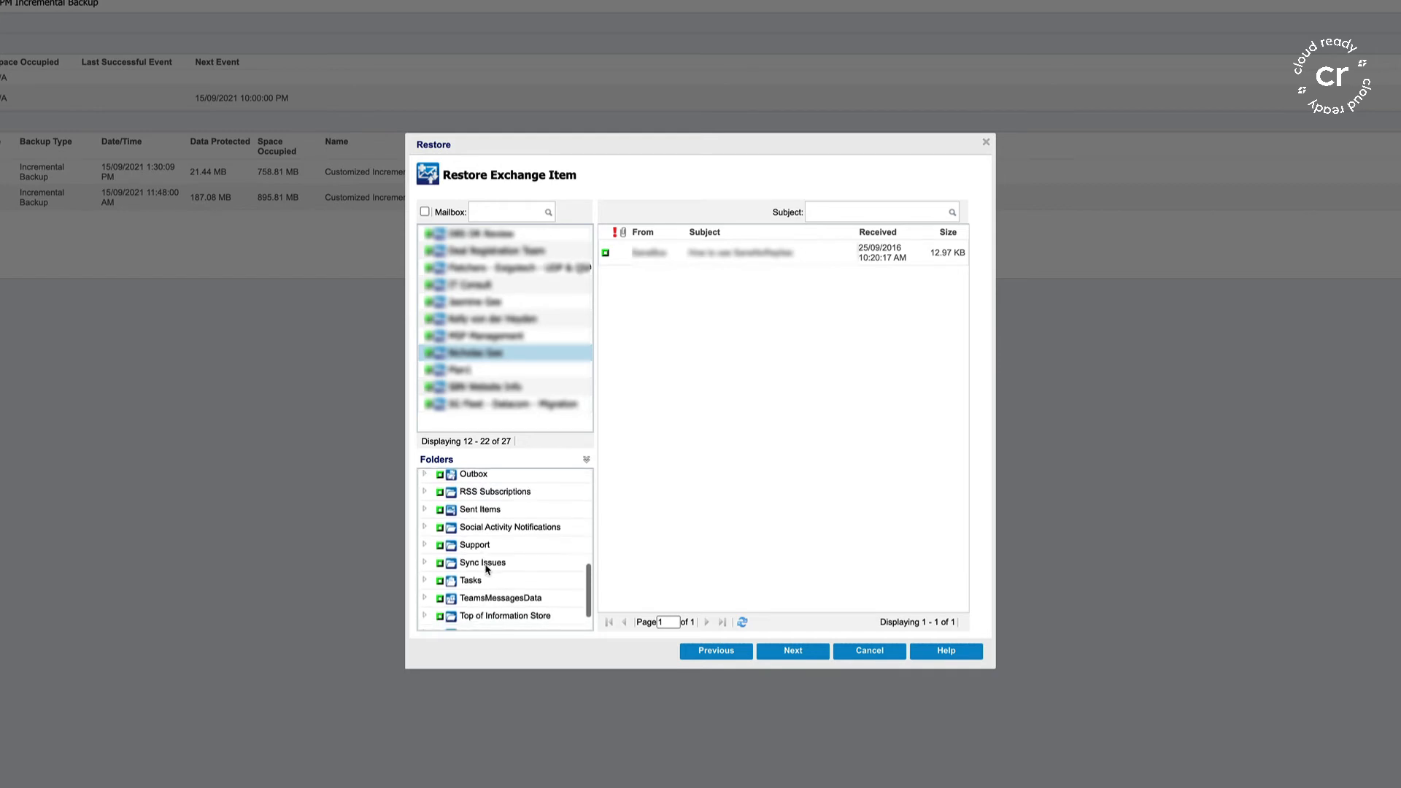
{"action": "mouse_move", "coordinate": [483, 569]}
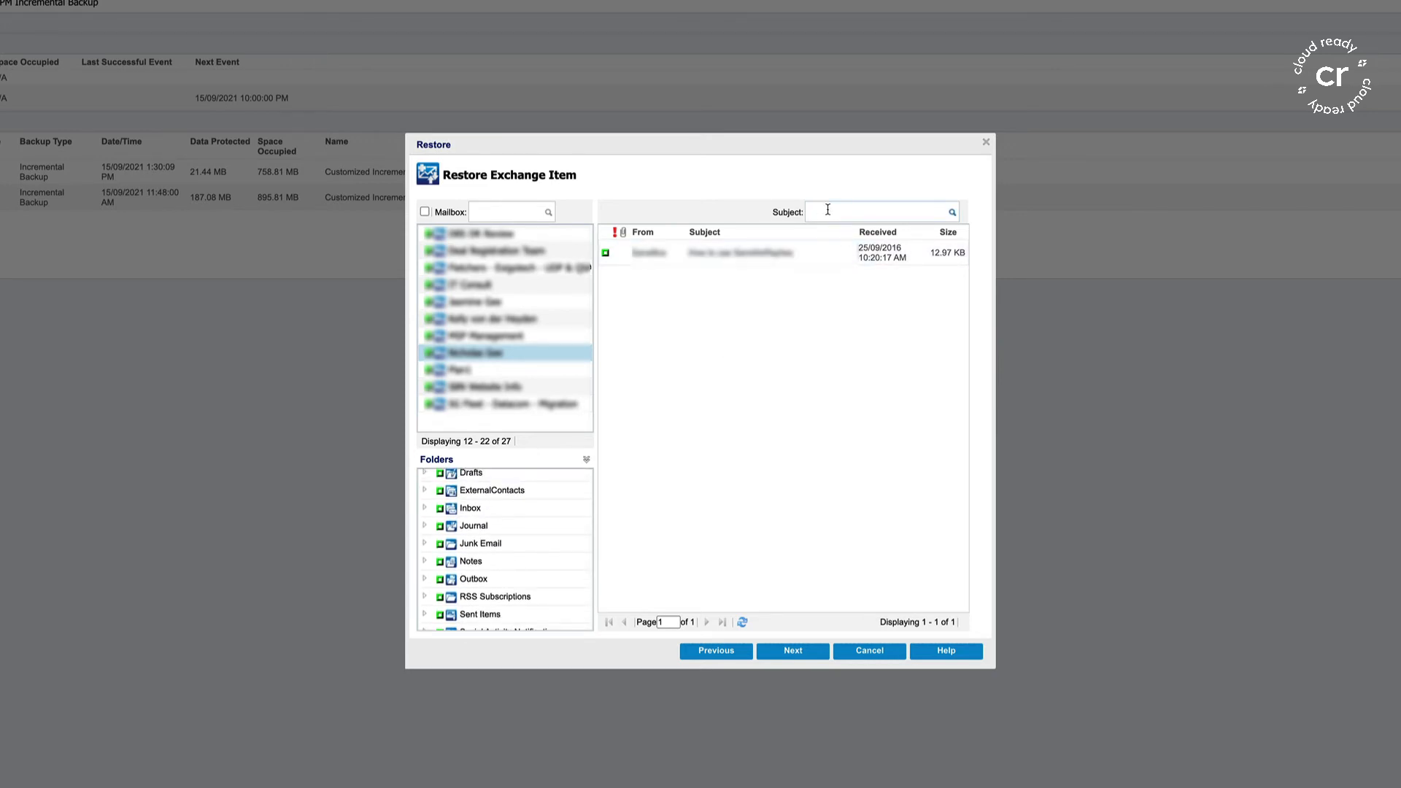
Search the subject, open Inbox, and check 'Test Email to Delete / Restore' for restore
{"action": "type", "text": "Test Email to Delete"}
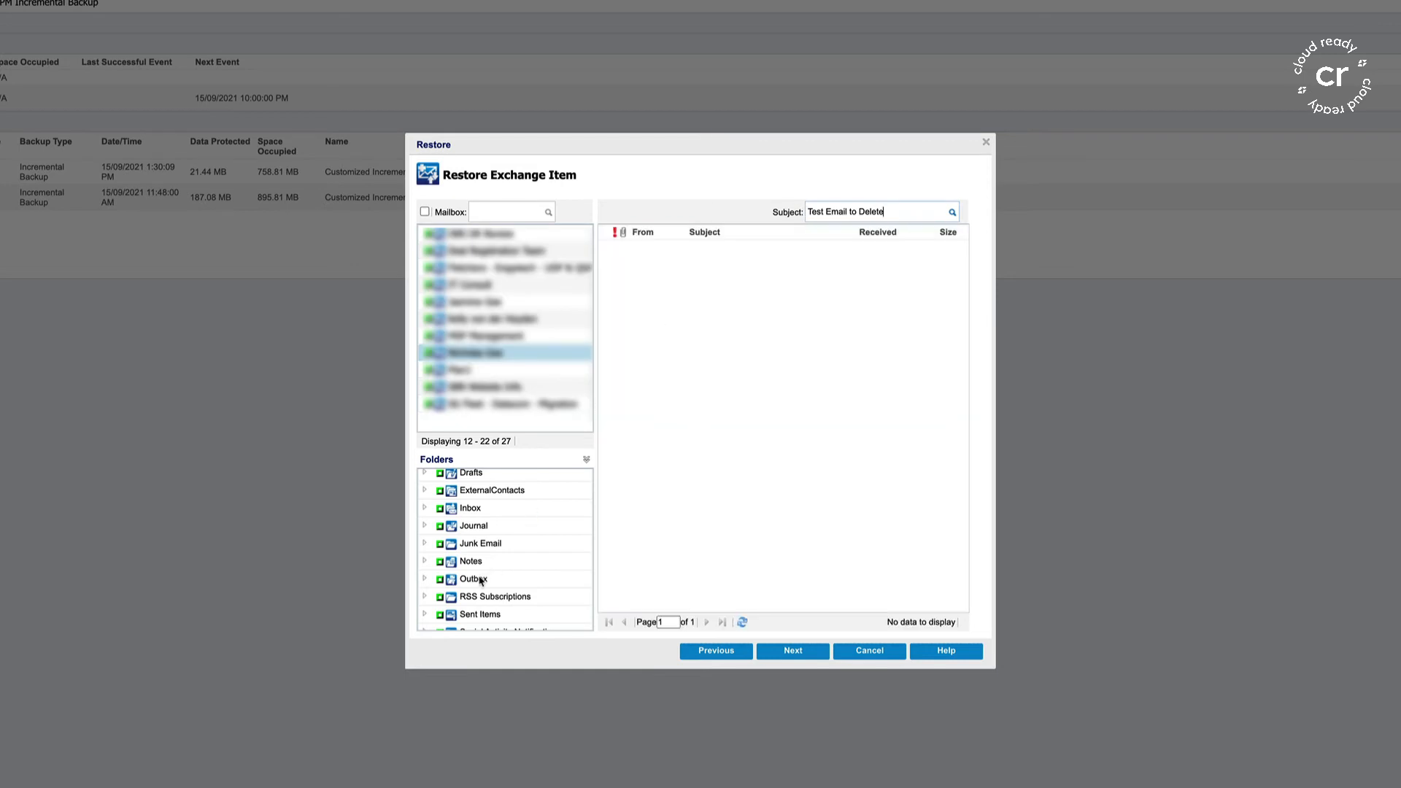
{"action": "left_click", "coordinate": [469, 508]}
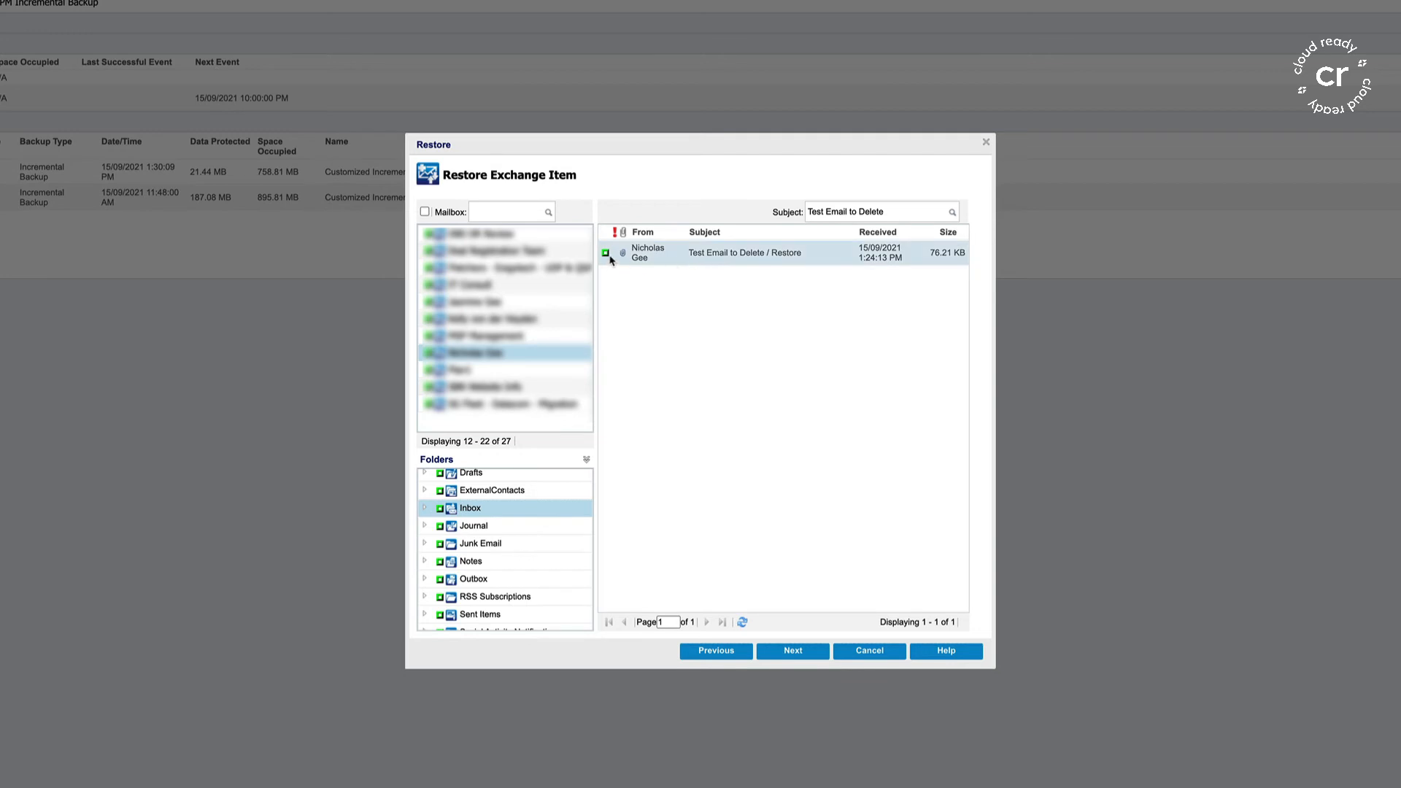
{"action": "left_click", "coordinate": [605, 252]}
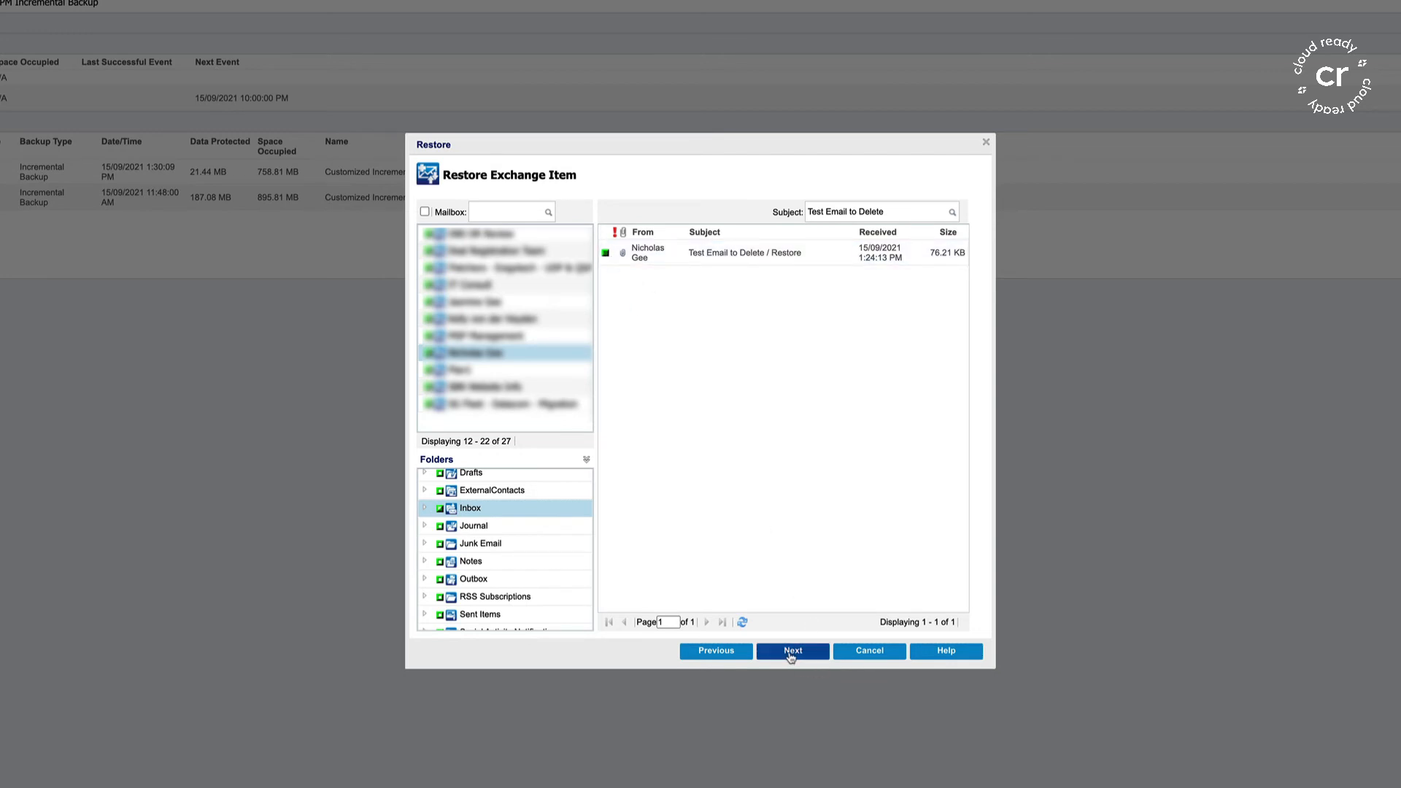
{"action": "left_click", "coordinate": [792, 650]}
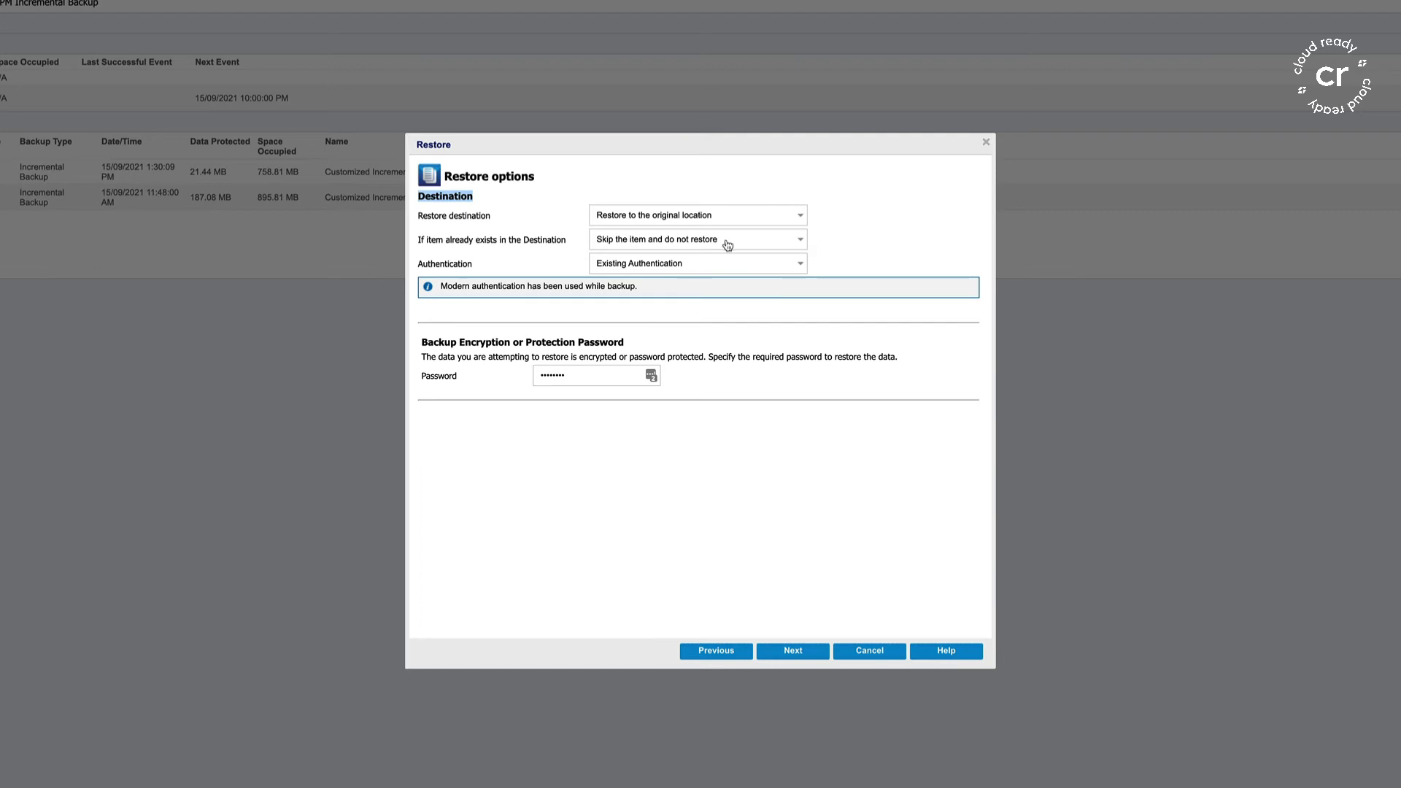
Set 'If item already exists' to Overwrite for the restore
{"action": "left_click", "coordinate": [696, 238]}
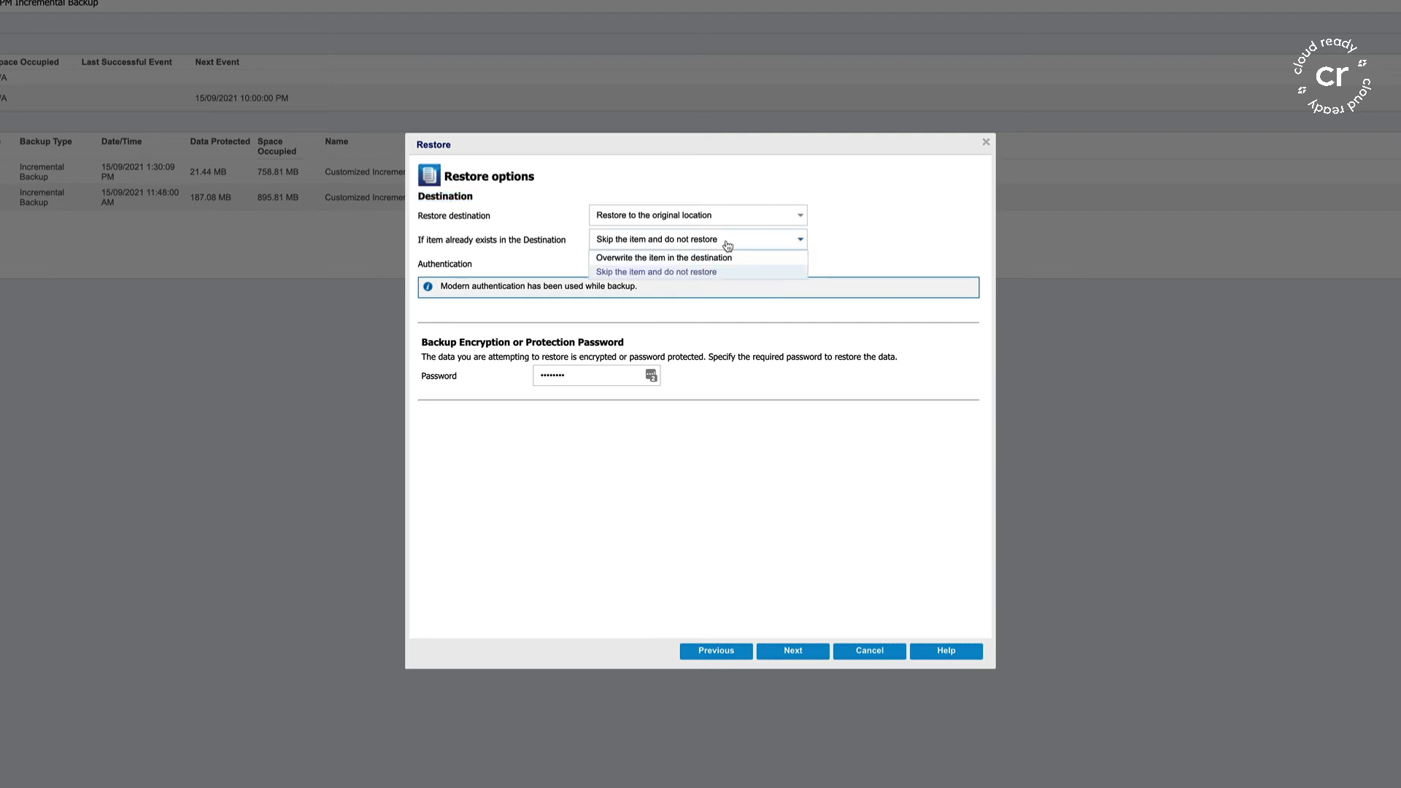
{"action": "mouse_move", "coordinate": [663, 258]}
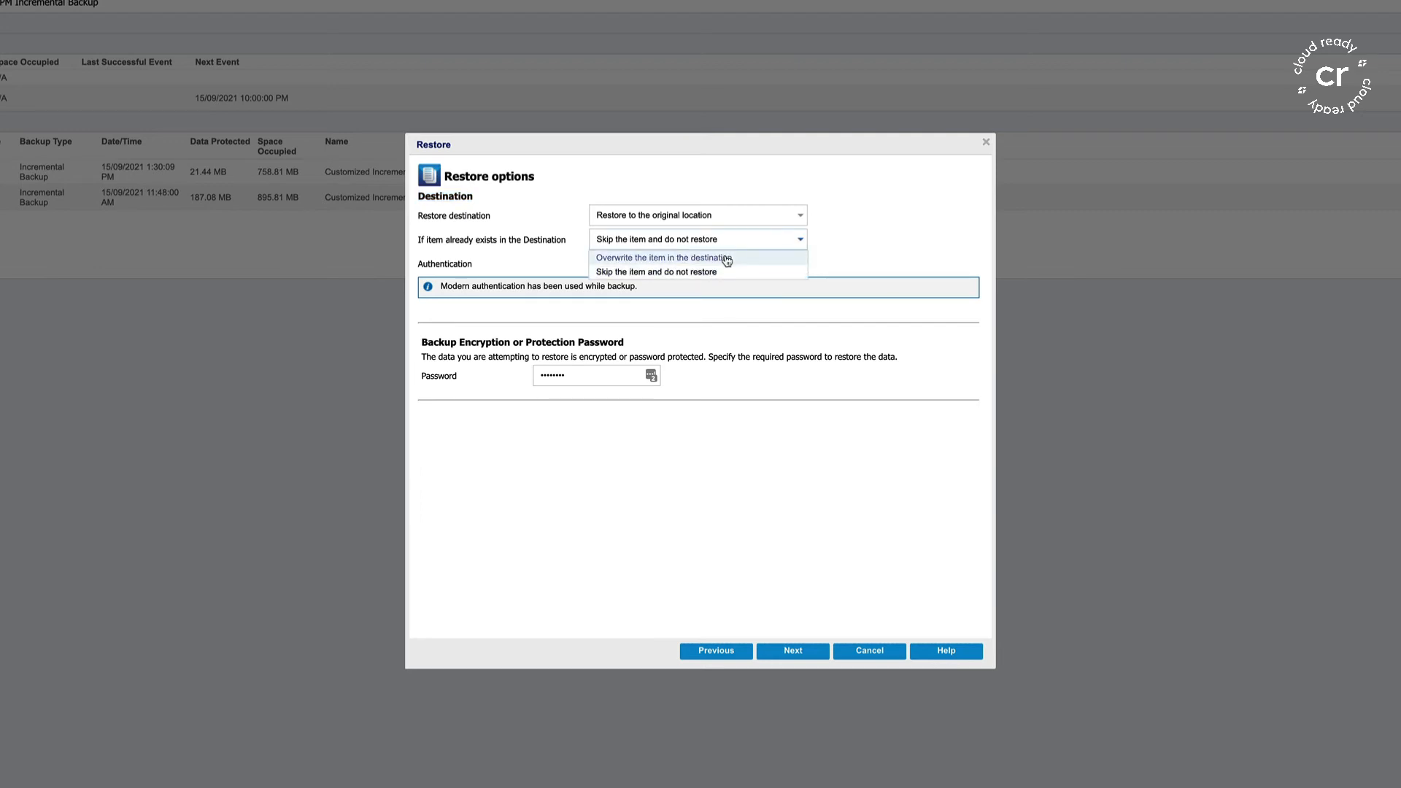
{"action": "left_click", "coordinate": [660, 257]}
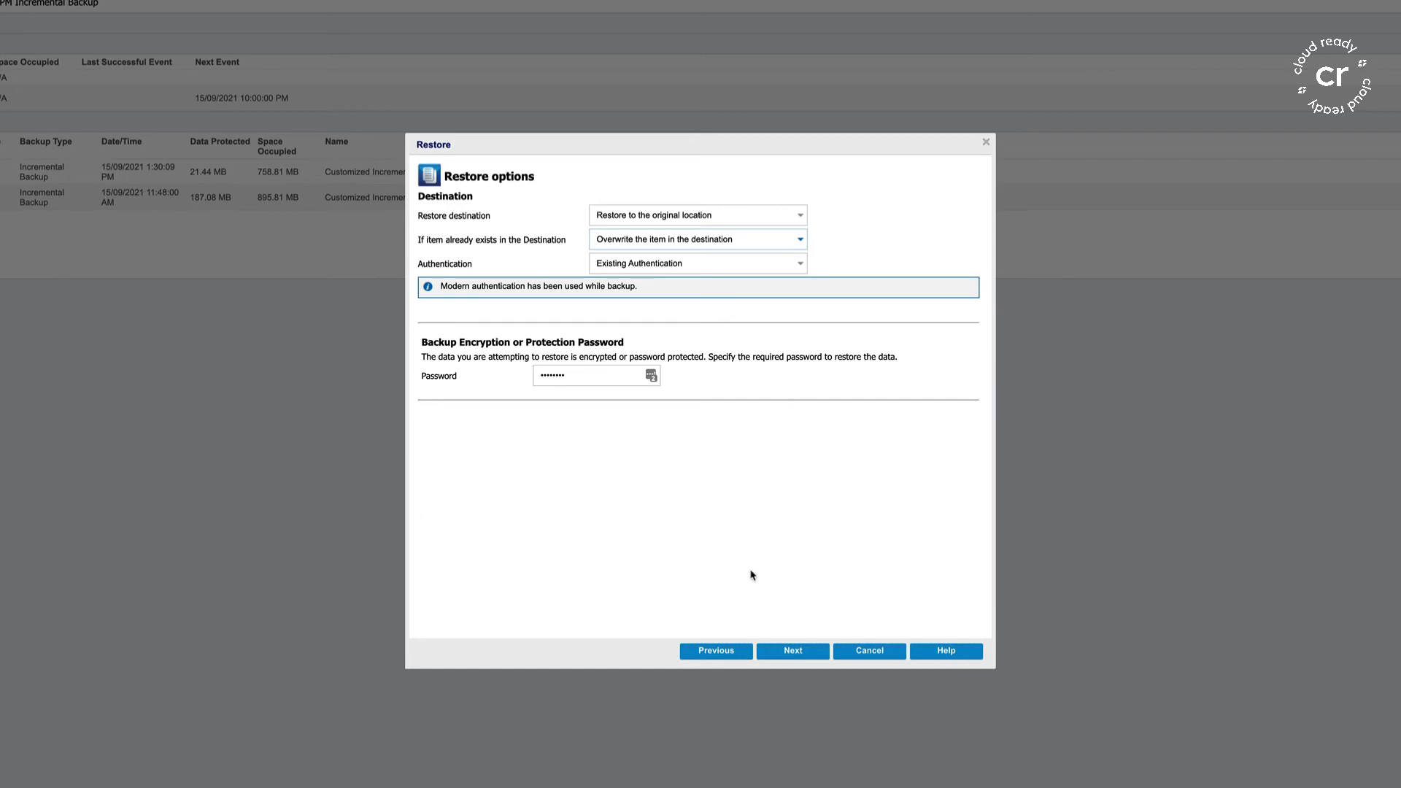
{"action": "left_click", "coordinate": [791, 650]}
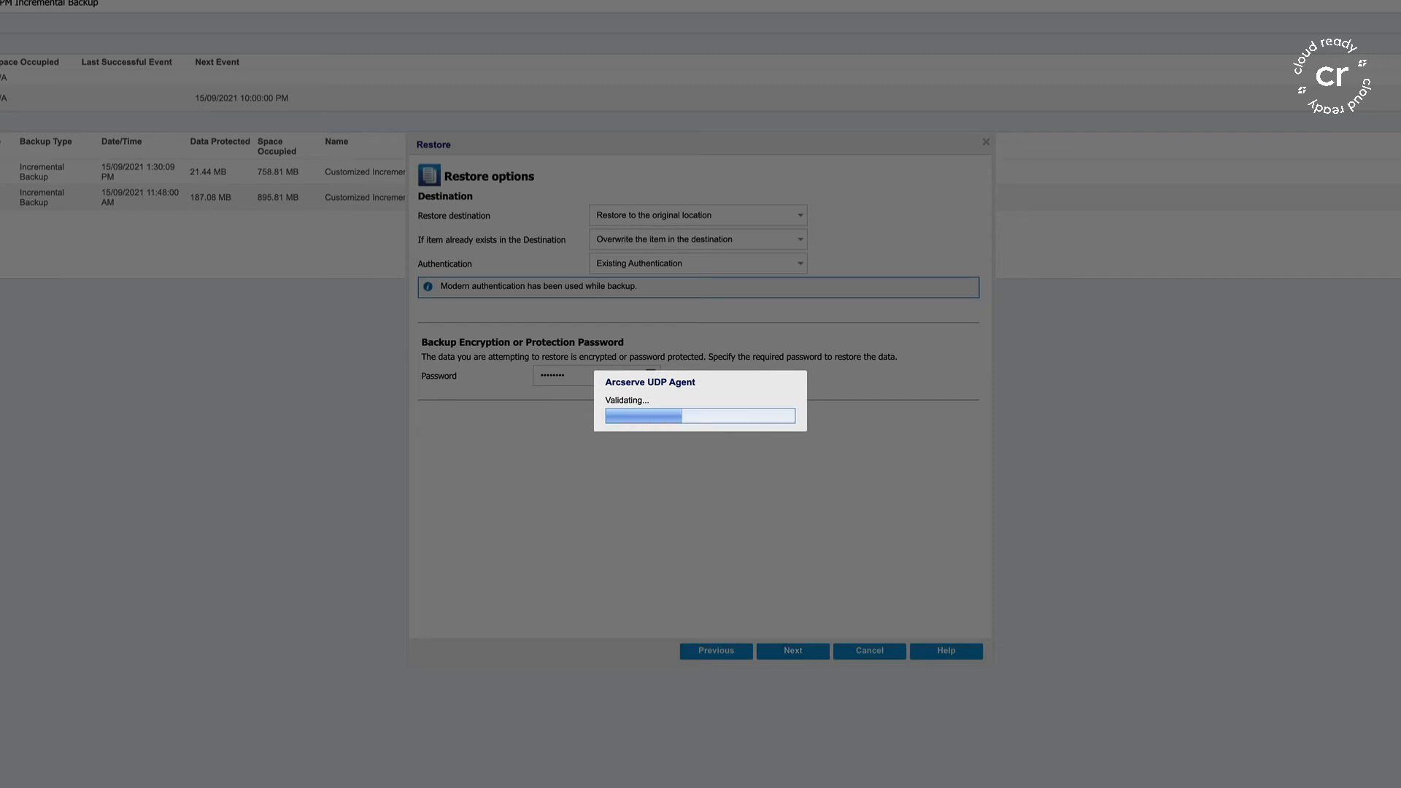
Launch the email restore after reviewing the summary and return to the UDP console
{"action": "left_click", "coordinate": [791, 650]}
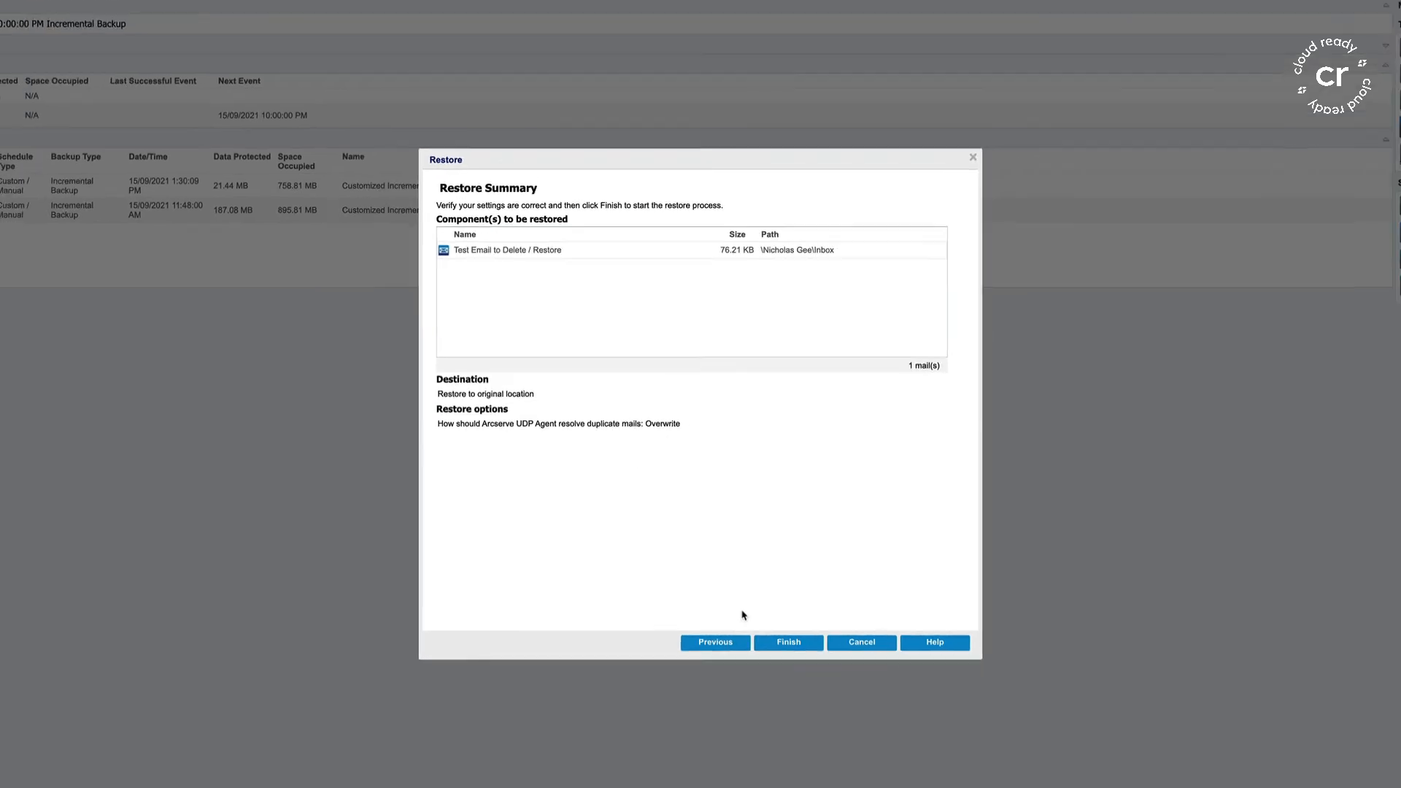
{"action": "left_click", "coordinate": [787, 641]}
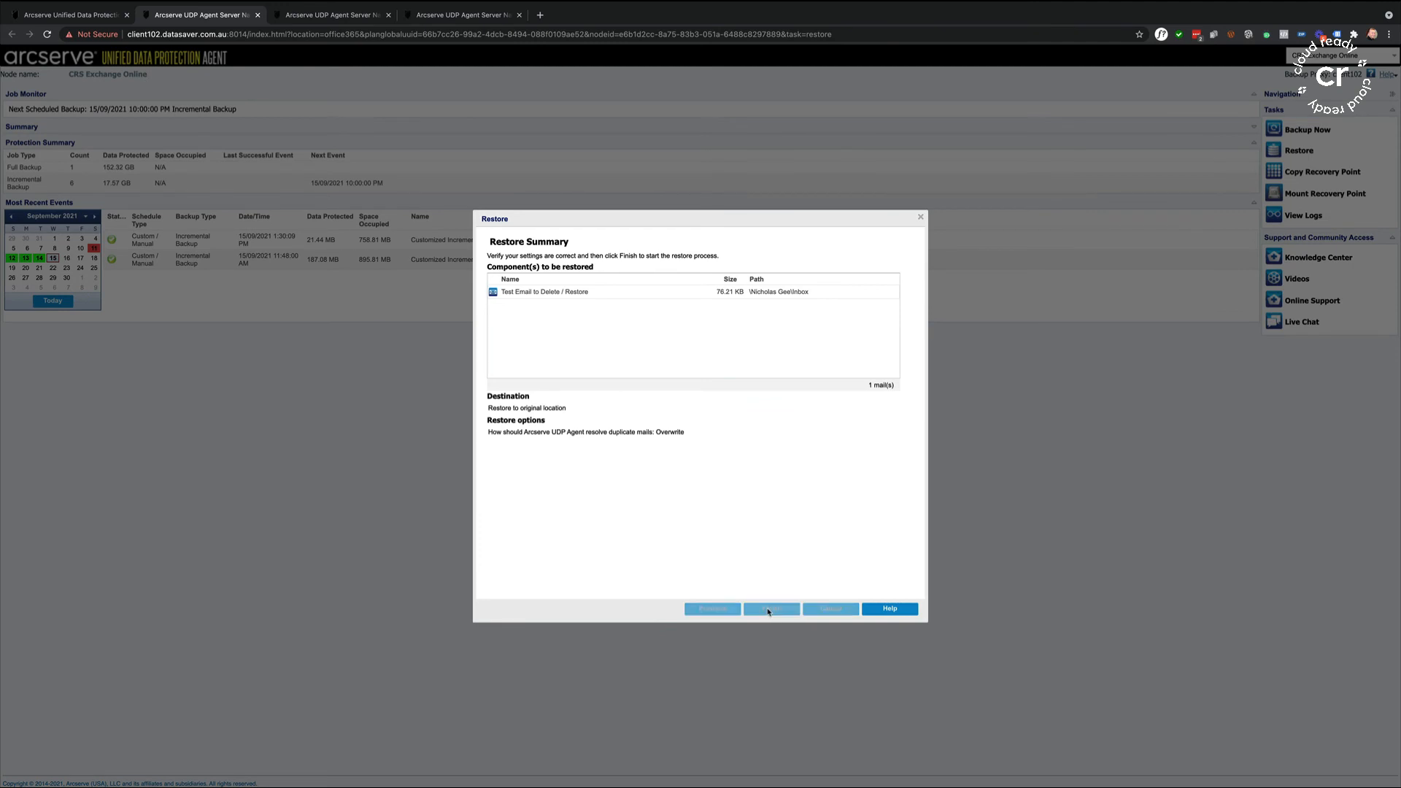
{"action": "left_click", "coordinate": [770, 609]}
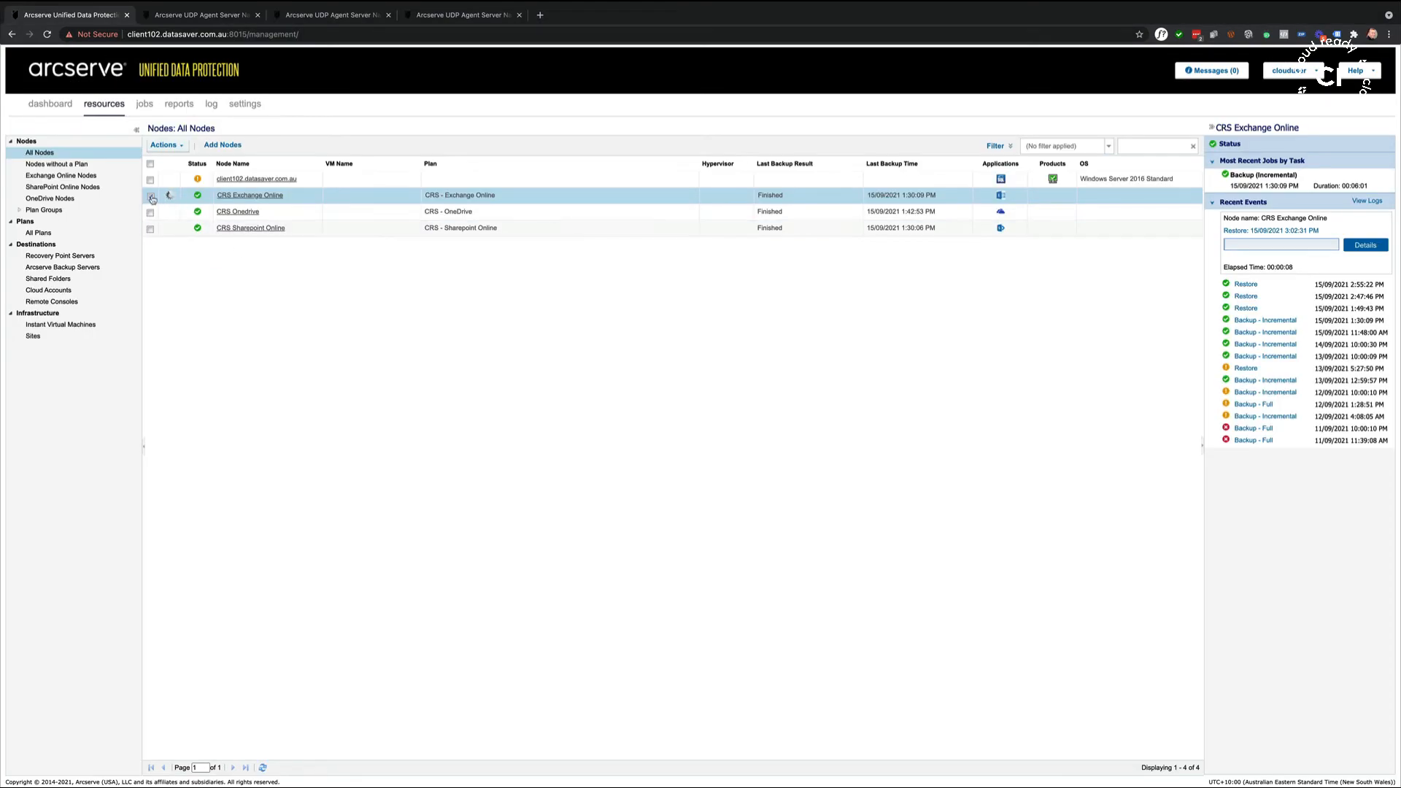
Select the CRS Onedrive node and choose Restore from its Actions menu
{"action": "left_click", "coordinate": [238, 211]}
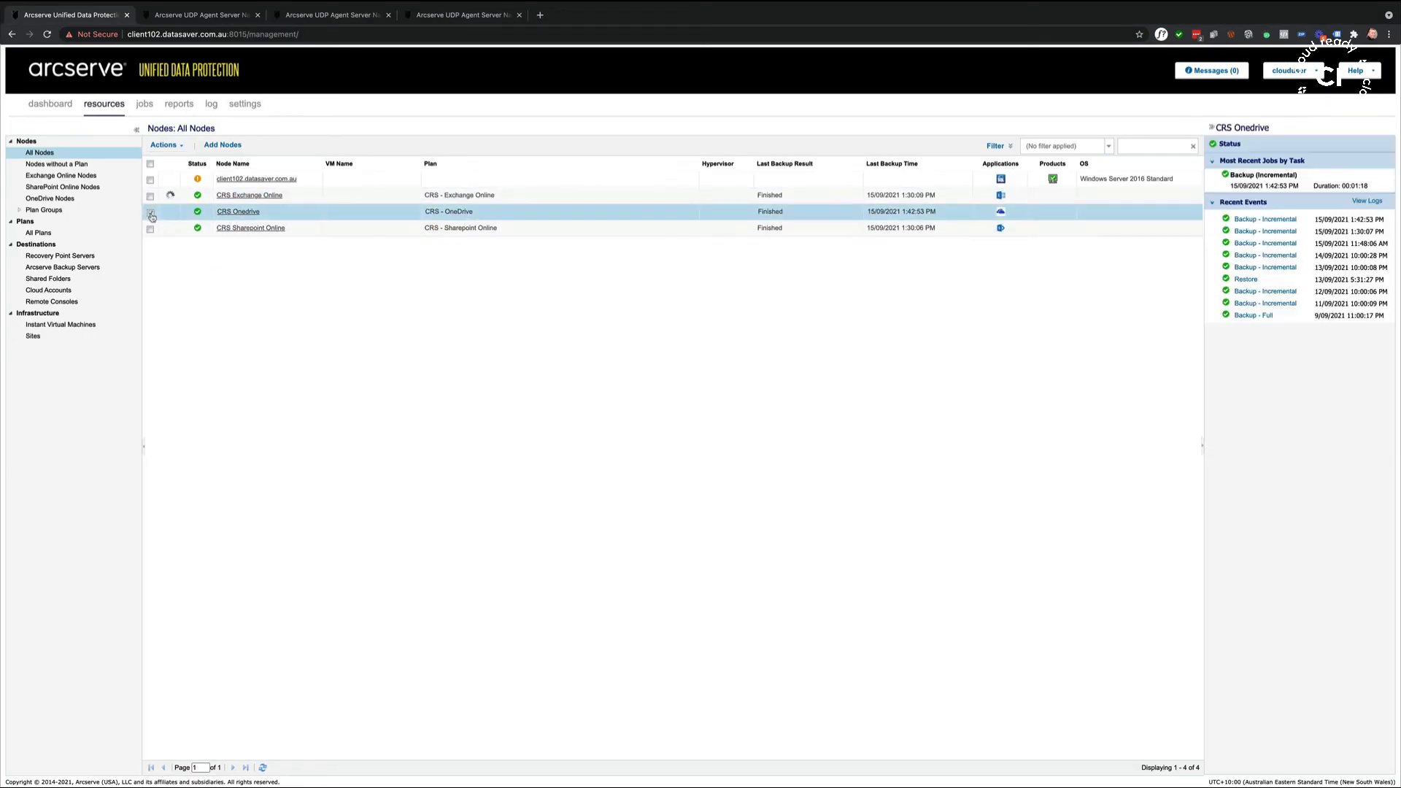
{"action": "left_click", "coordinate": [150, 212]}
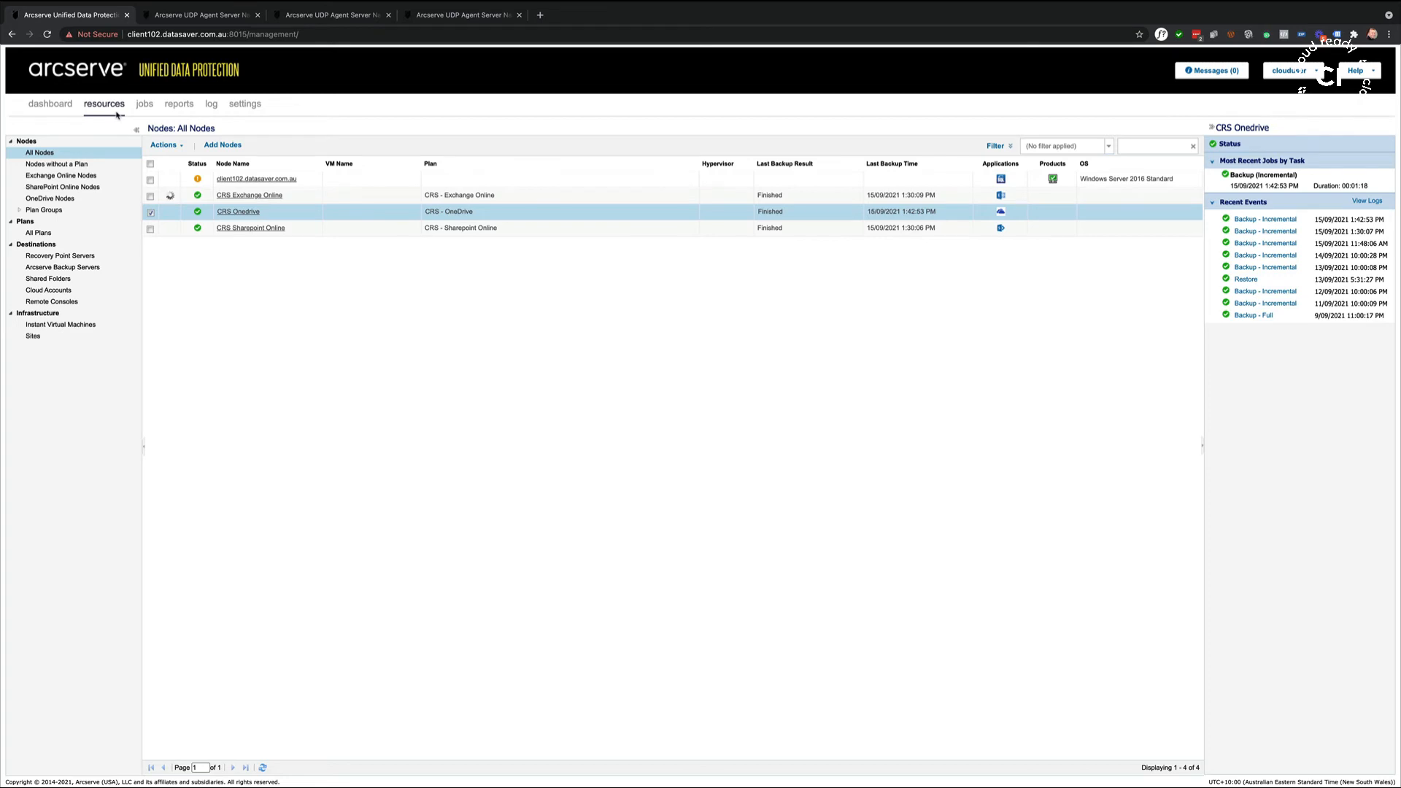
{"action": "left_click", "coordinate": [165, 145]}
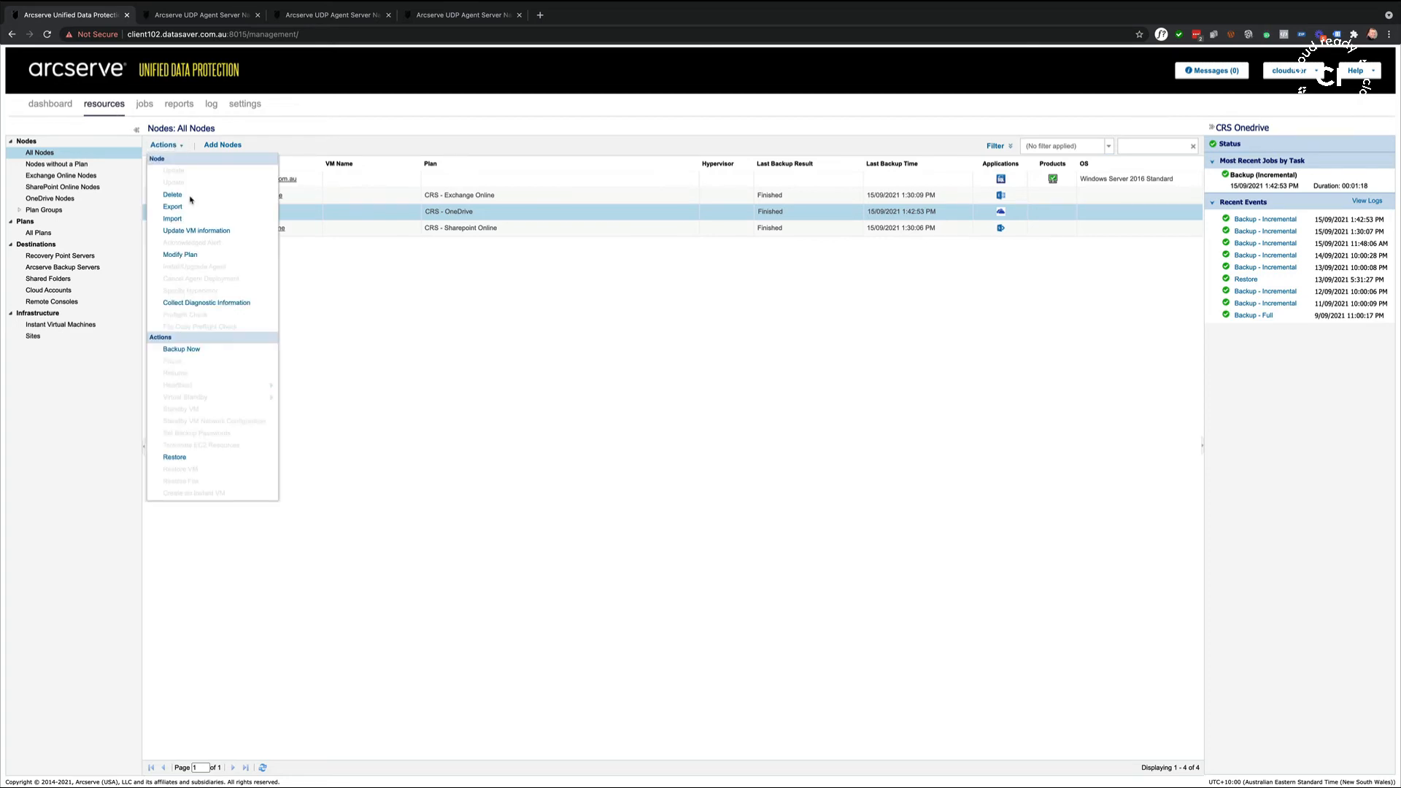
{"action": "mouse_move", "coordinate": [174, 457]}
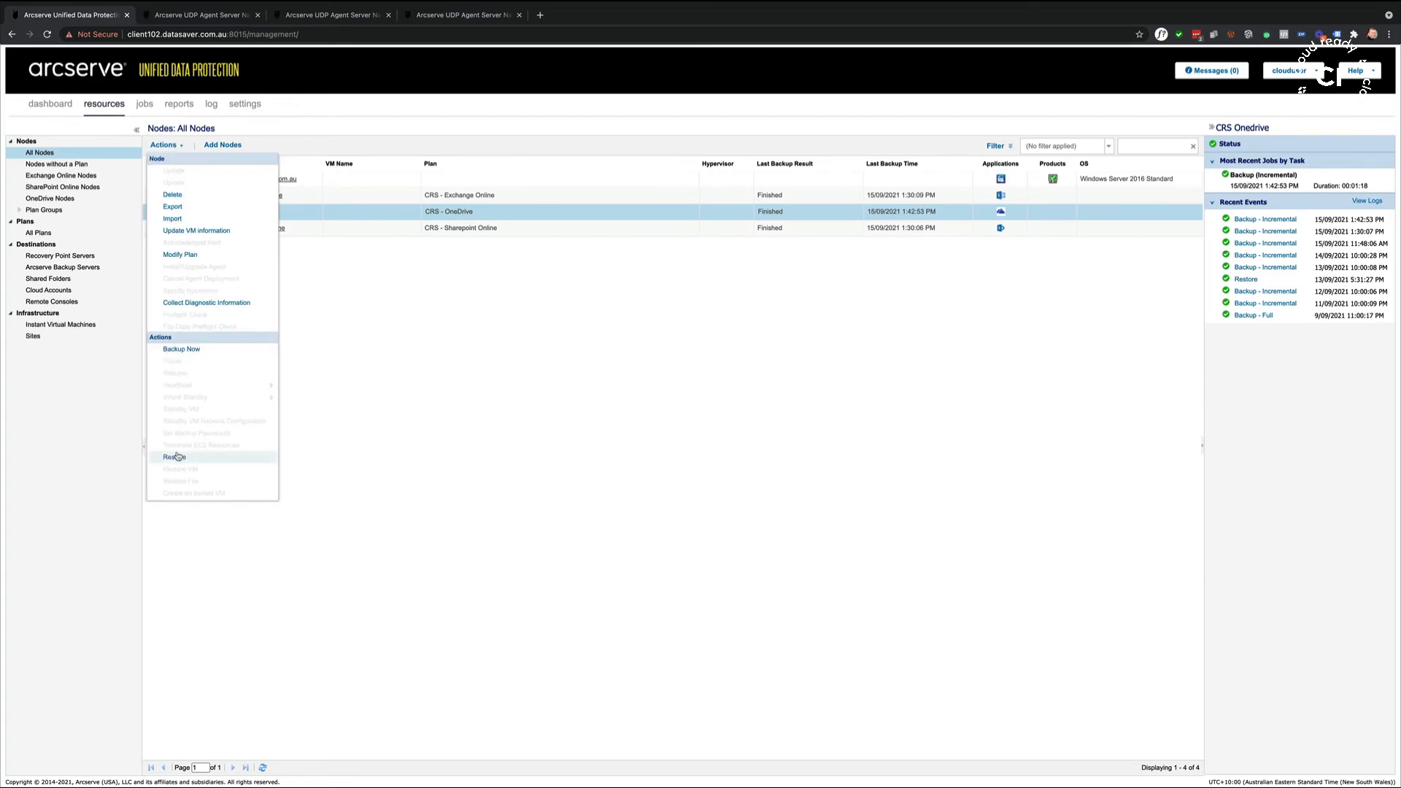
{"action": "left_click", "coordinate": [174, 457]}
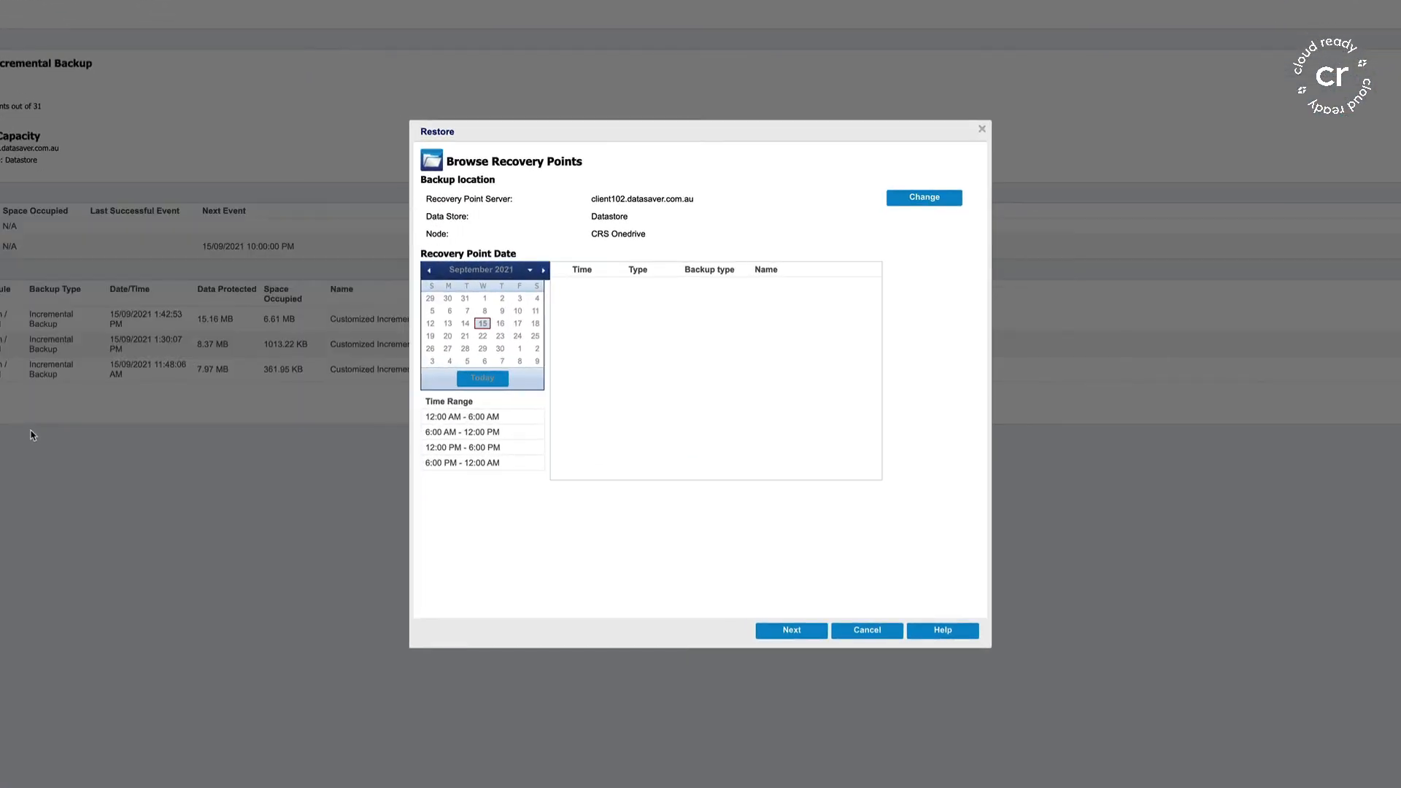
Use the 1:42:53 PM recovery point and mark George The Super Dog.docx for restore
{"action": "left_click", "coordinate": [462, 446]}
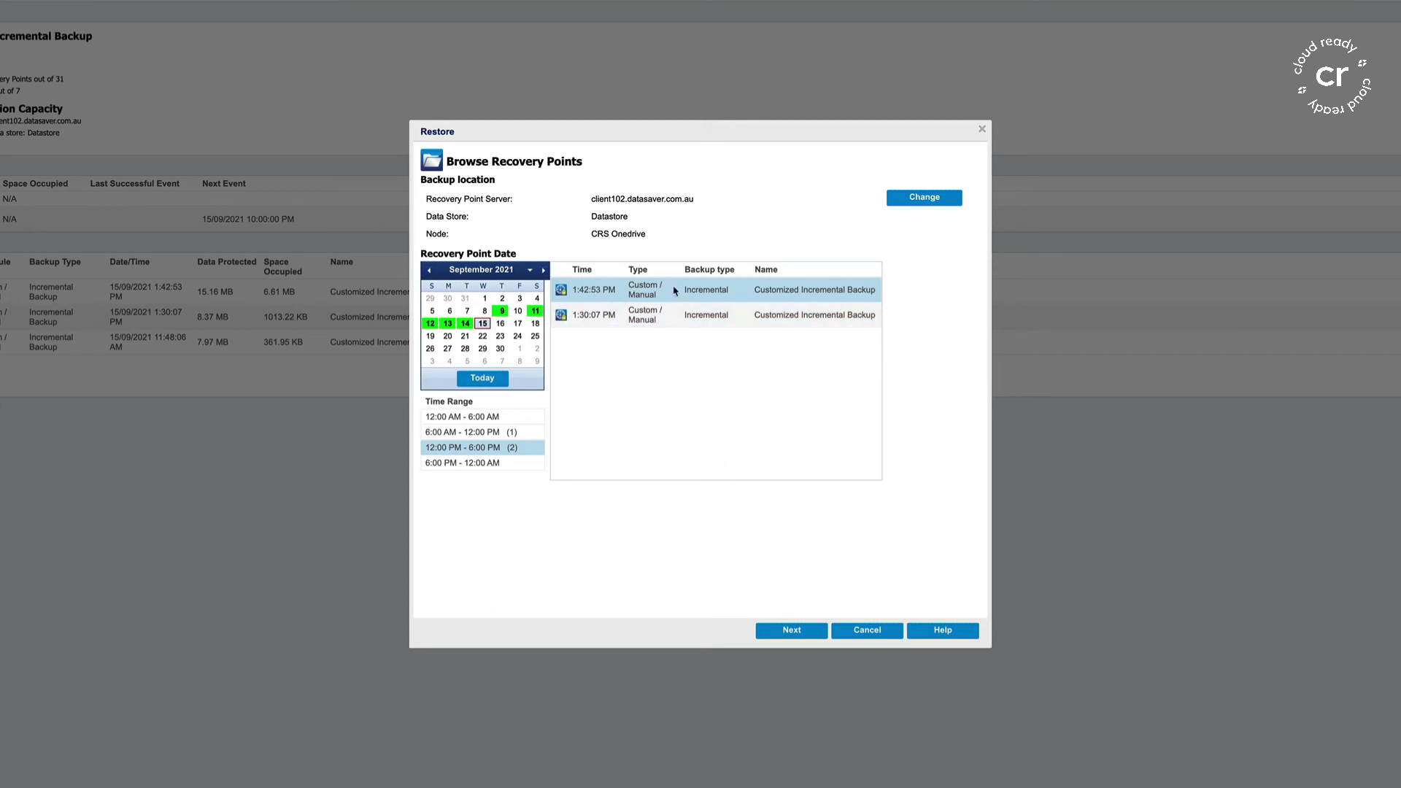
{"action": "left_click", "coordinate": [790, 630]}
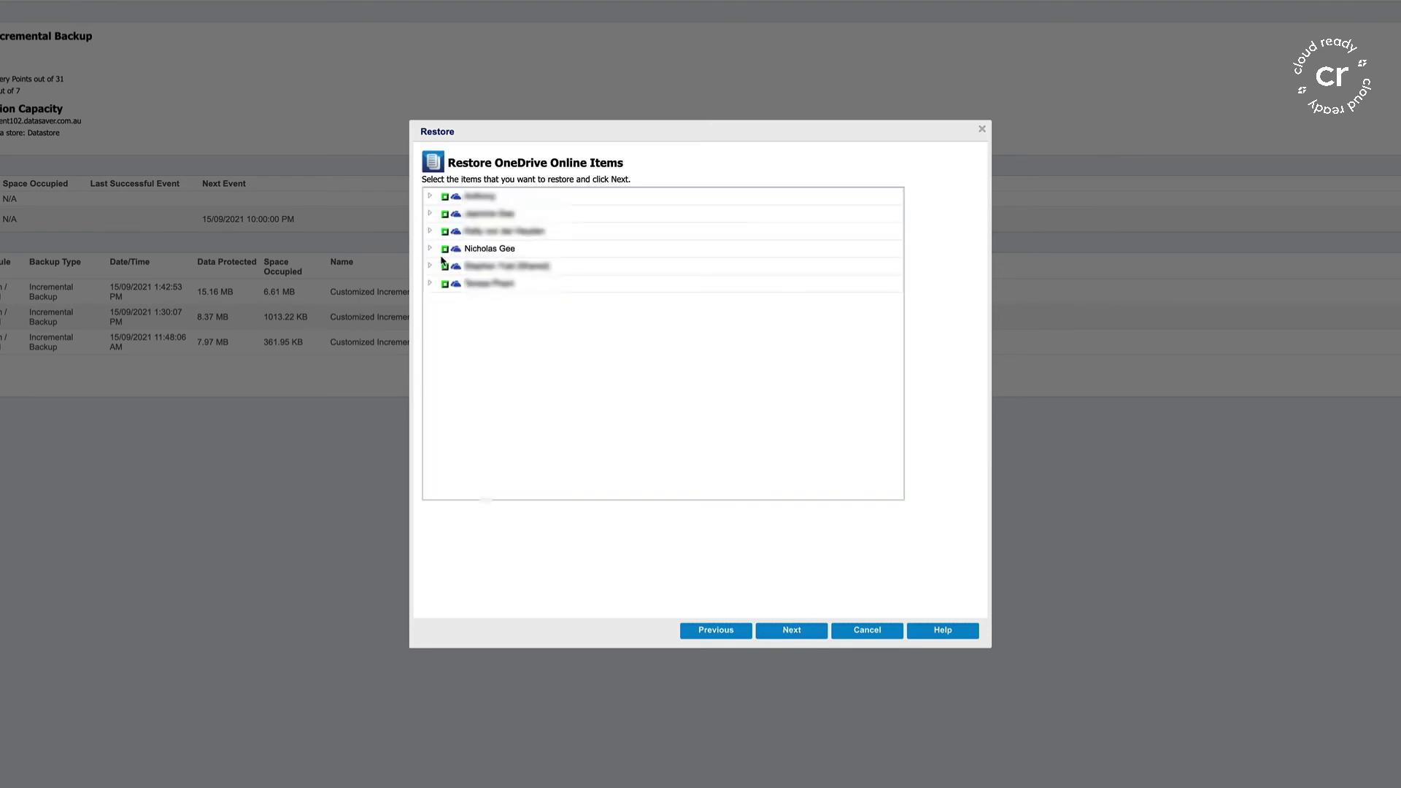
{"action": "left_click", "coordinate": [430, 248]}
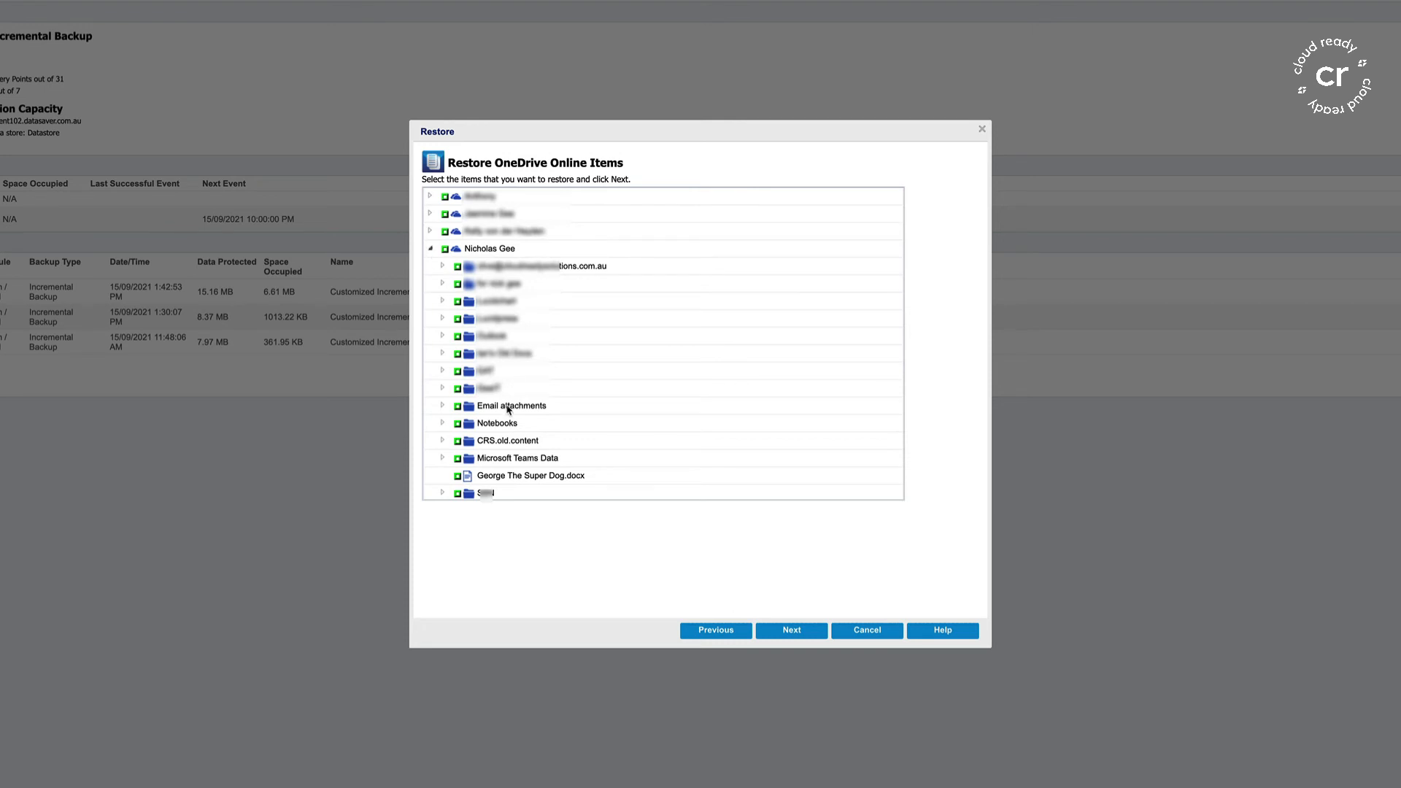
{"action": "left_click", "coordinate": [529, 475]}
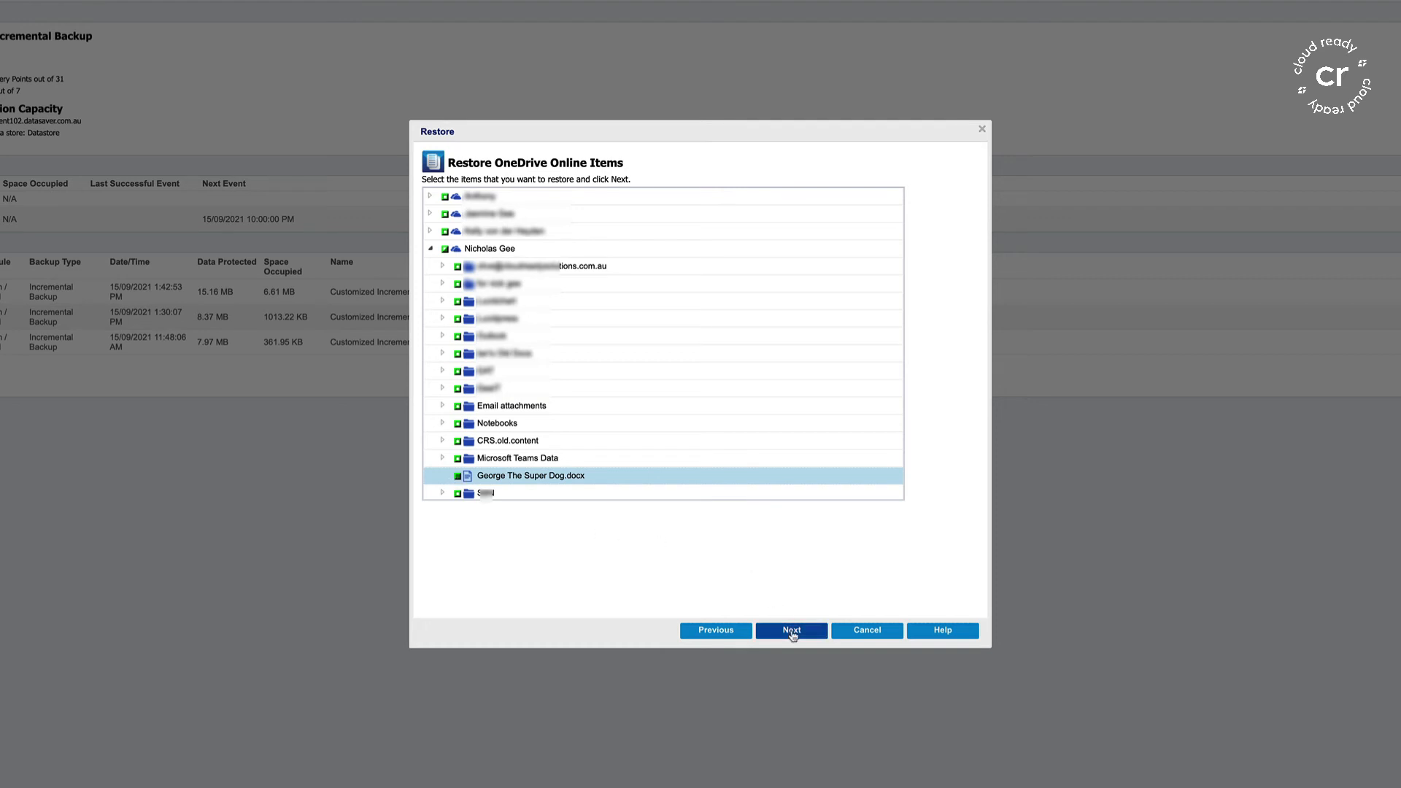
{"action": "left_click", "coordinate": [789, 630]}
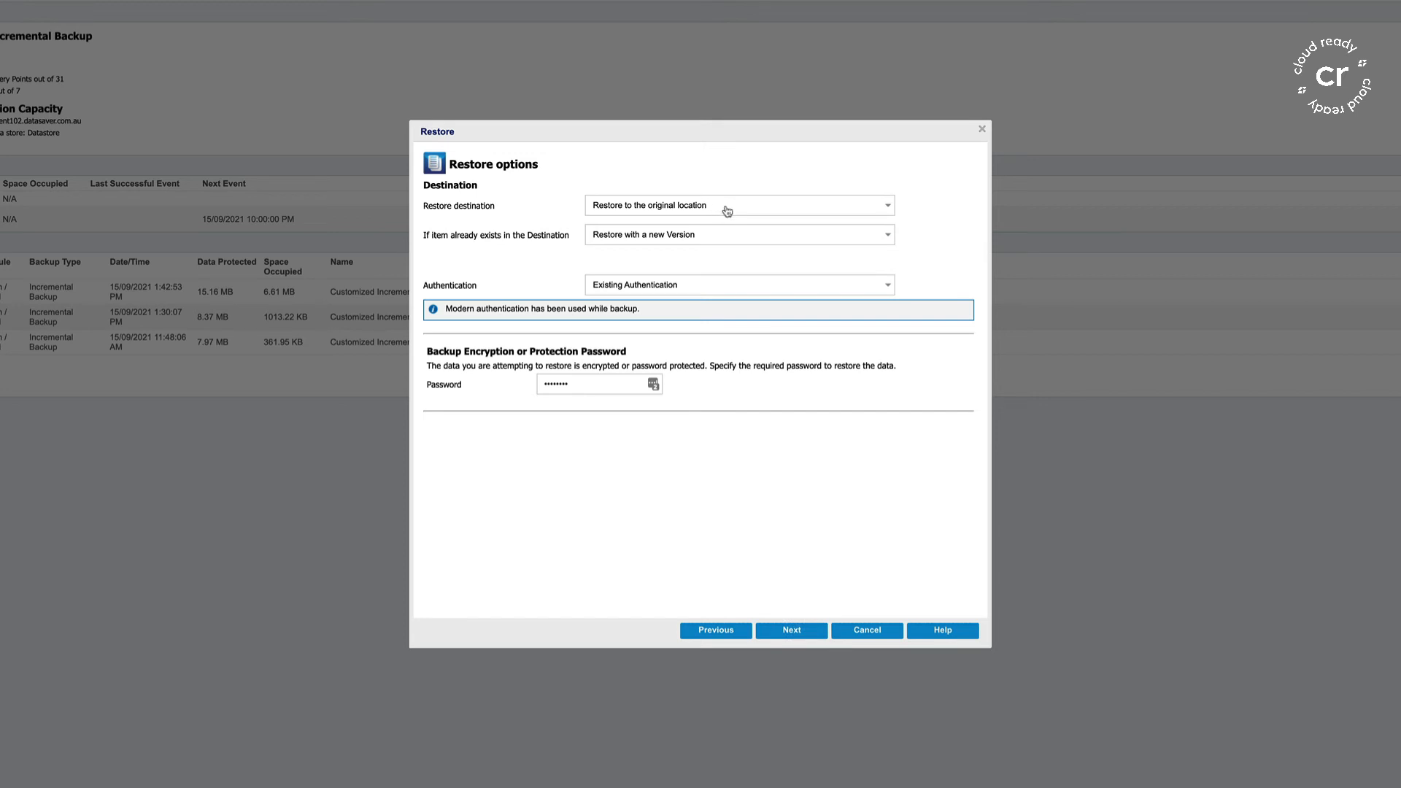
{"action": "mouse_move", "coordinate": [695, 236]}
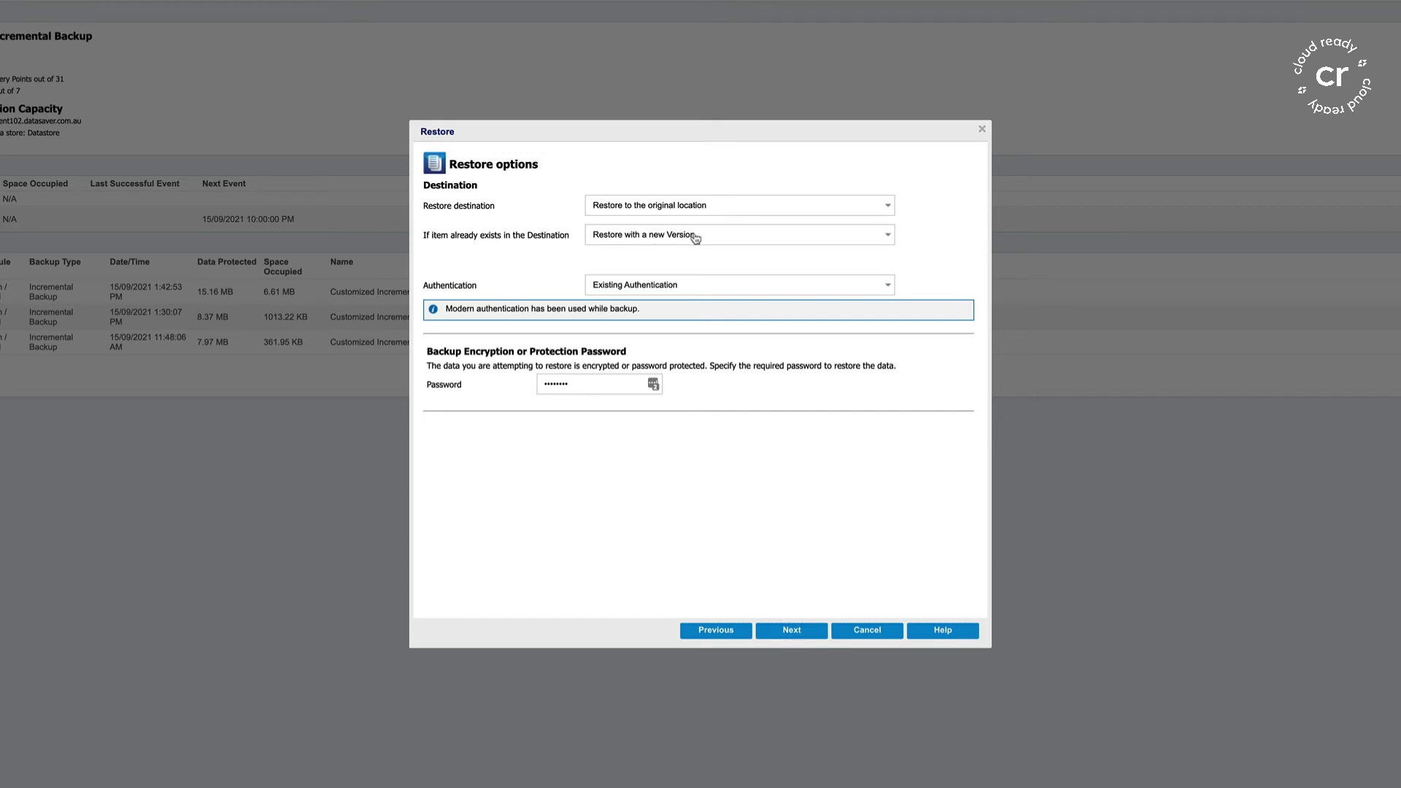
Keep the original-location destination and 'Restore with a new Version', then validate the options
{"action": "left_click", "coordinate": [737, 234]}
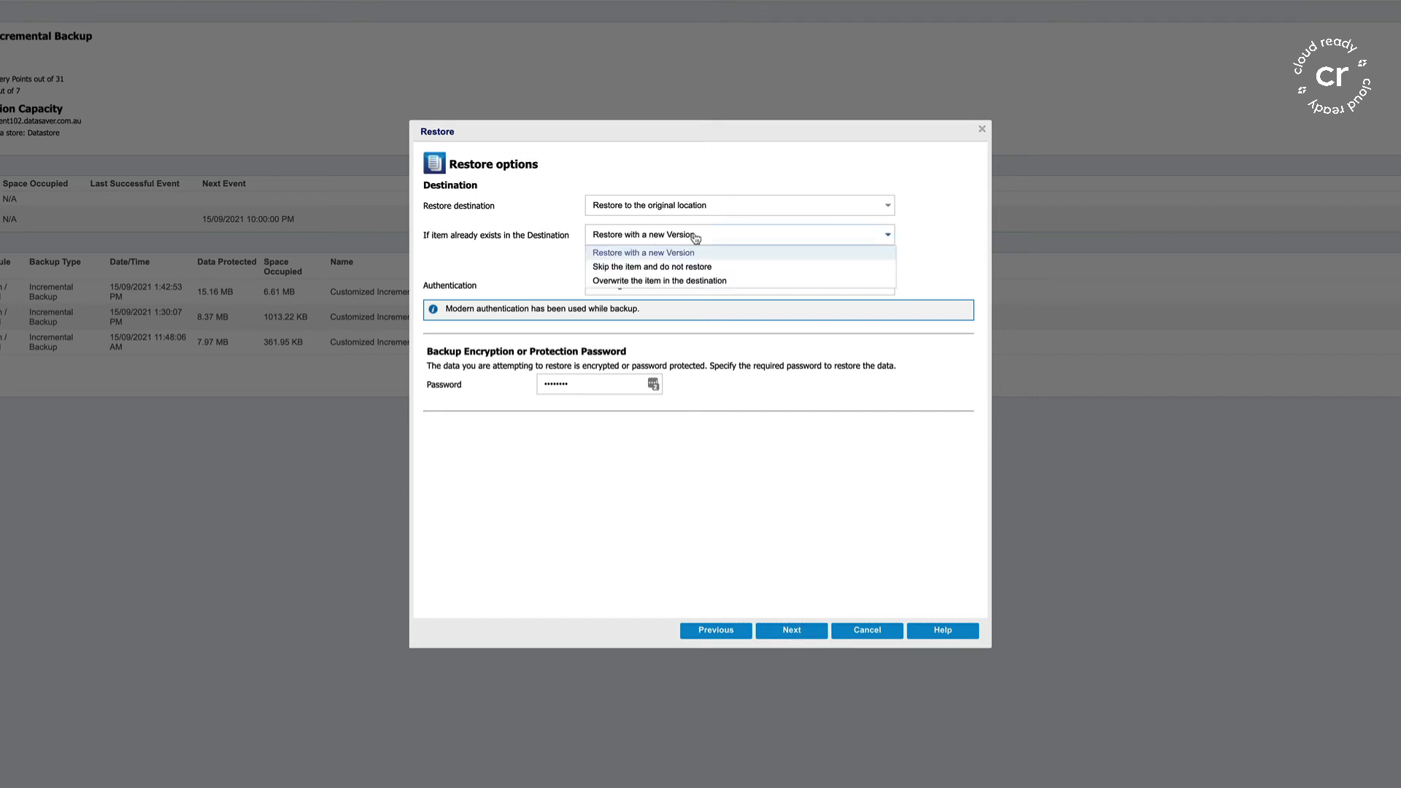
{"action": "left_click", "coordinate": [737, 204]}
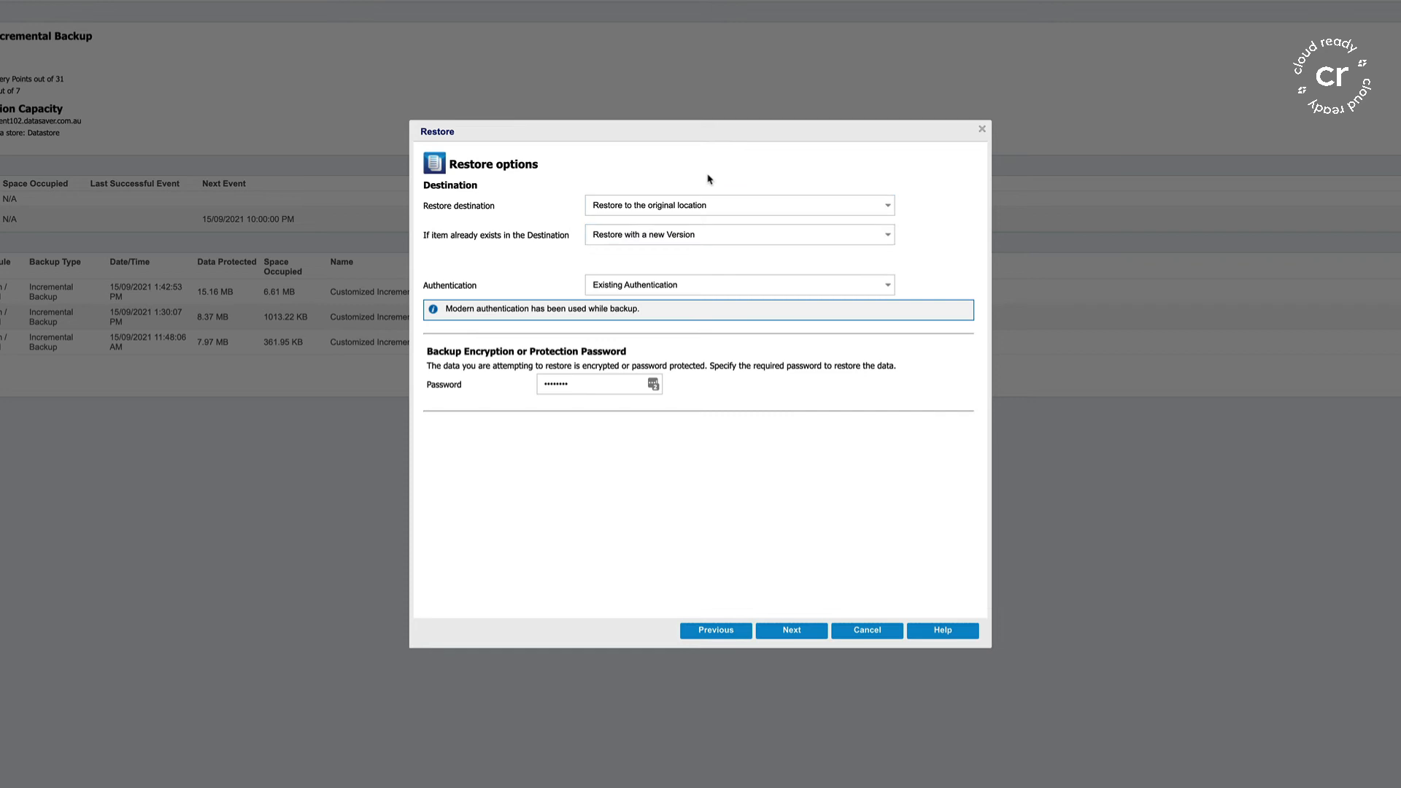
{"action": "mouse_move", "coordinate": [743, 238]}
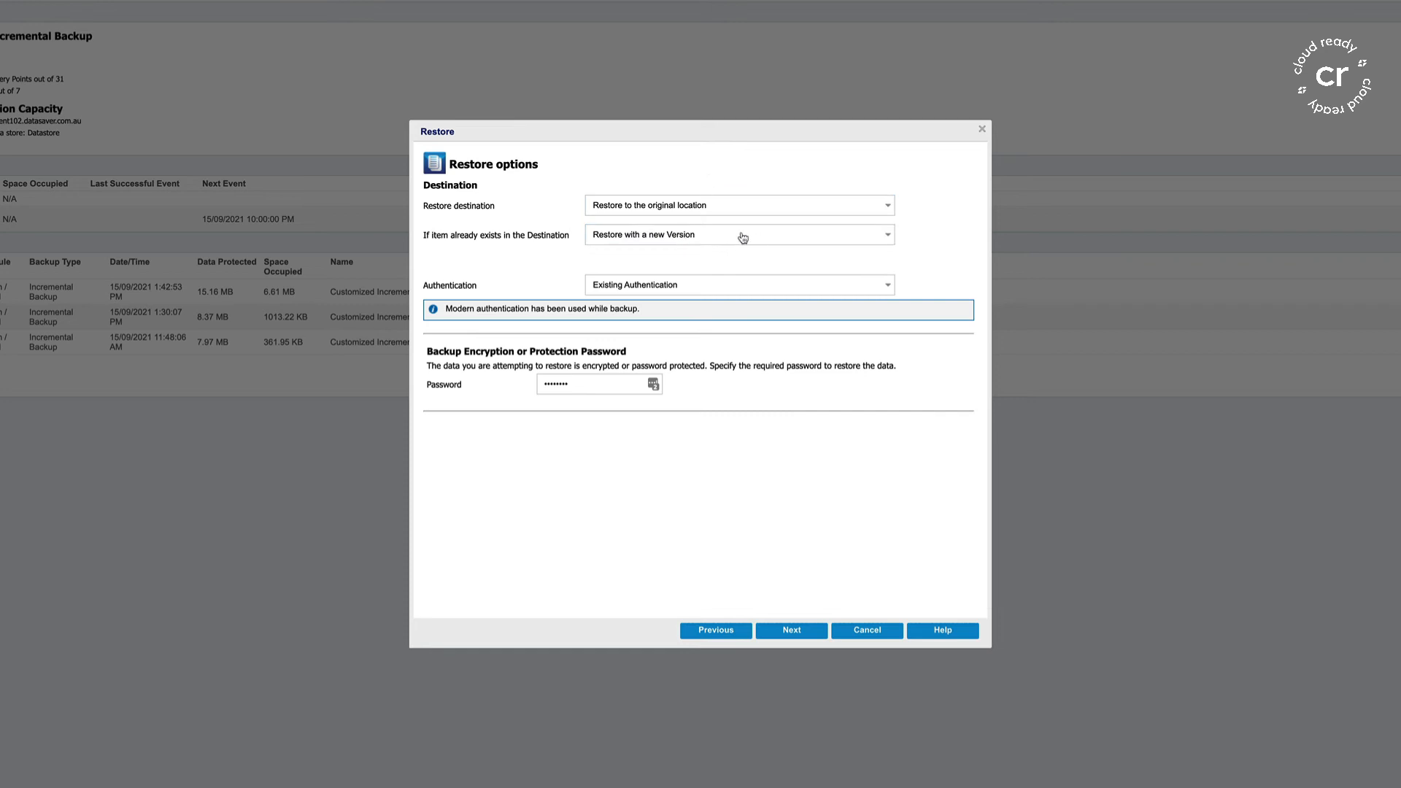
{"action": "mouse_move", "coordinate": [708, 246]}
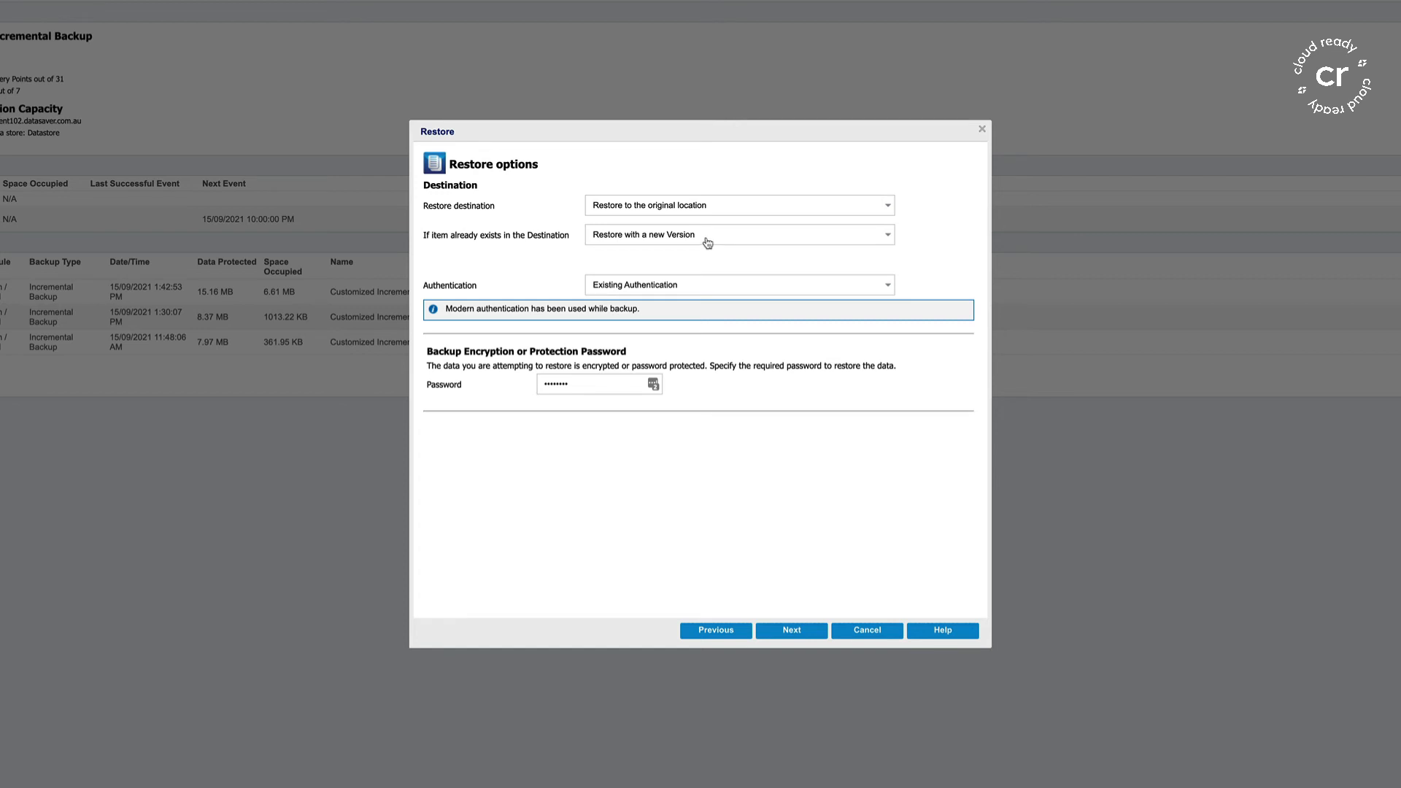
{"action": "left_click", "coordinate": [738, 234]}
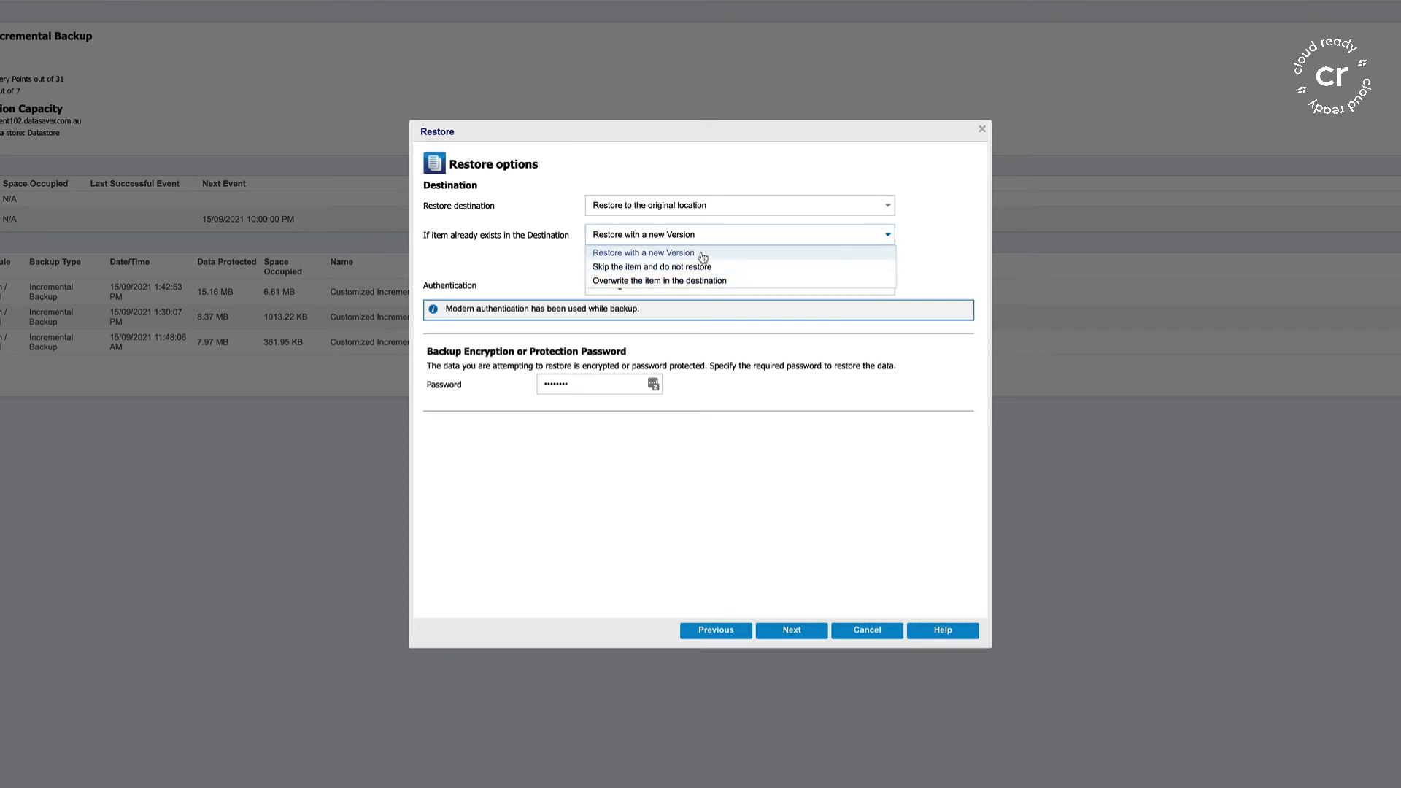
{"action": "left_click", "coordinate": [643, 251]}
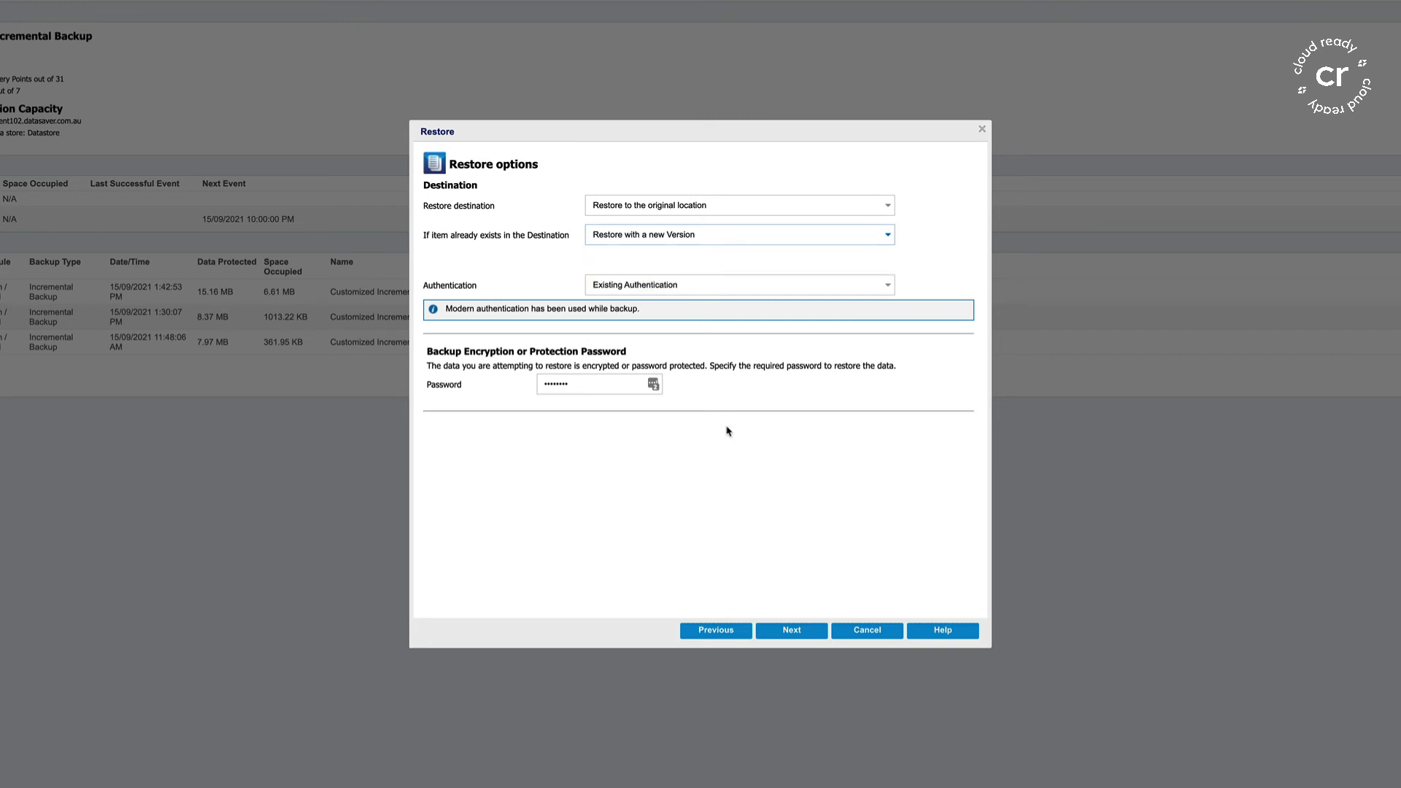
{"action": "left_click", "coordinate": [789, 630]}
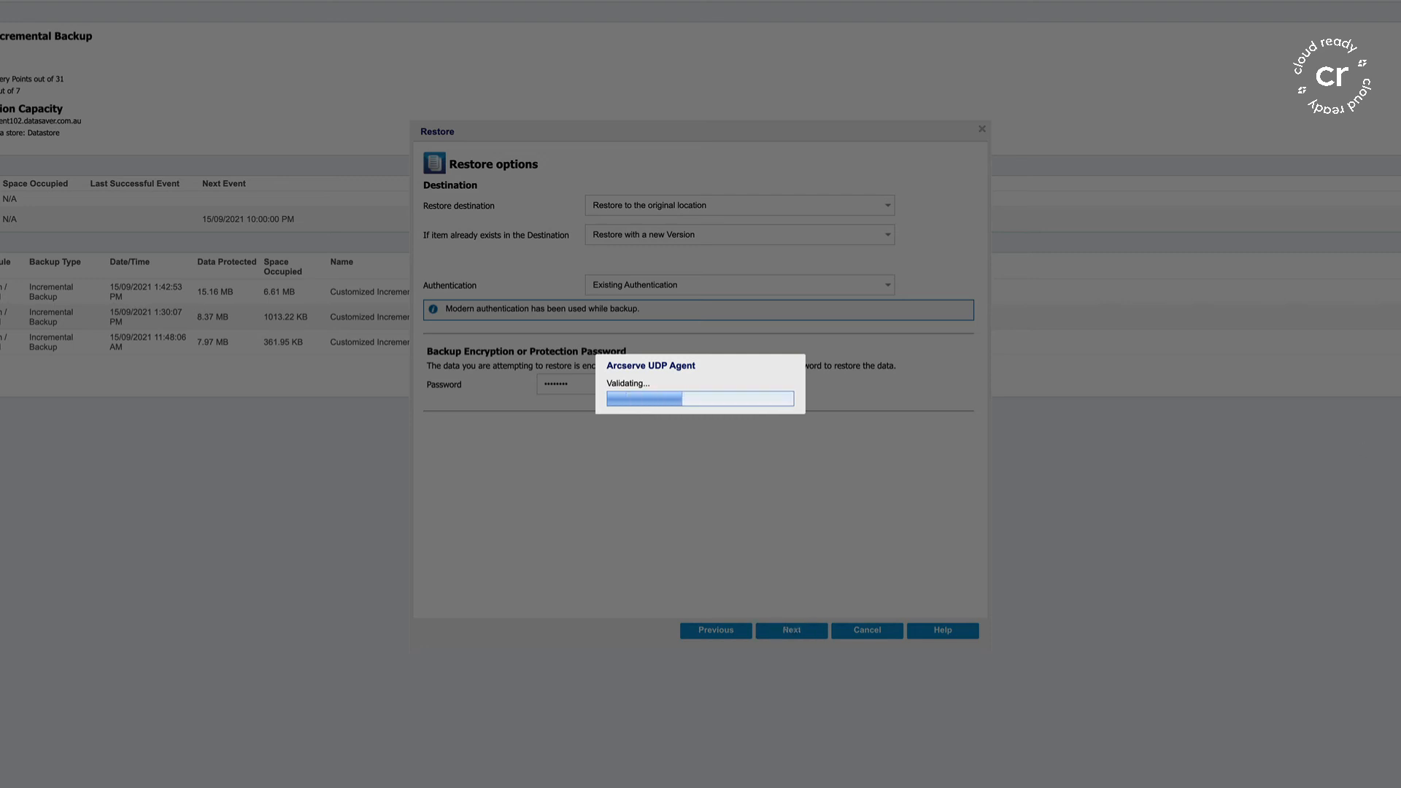
{"action": "left_click", "coordinate": [789, 629]}
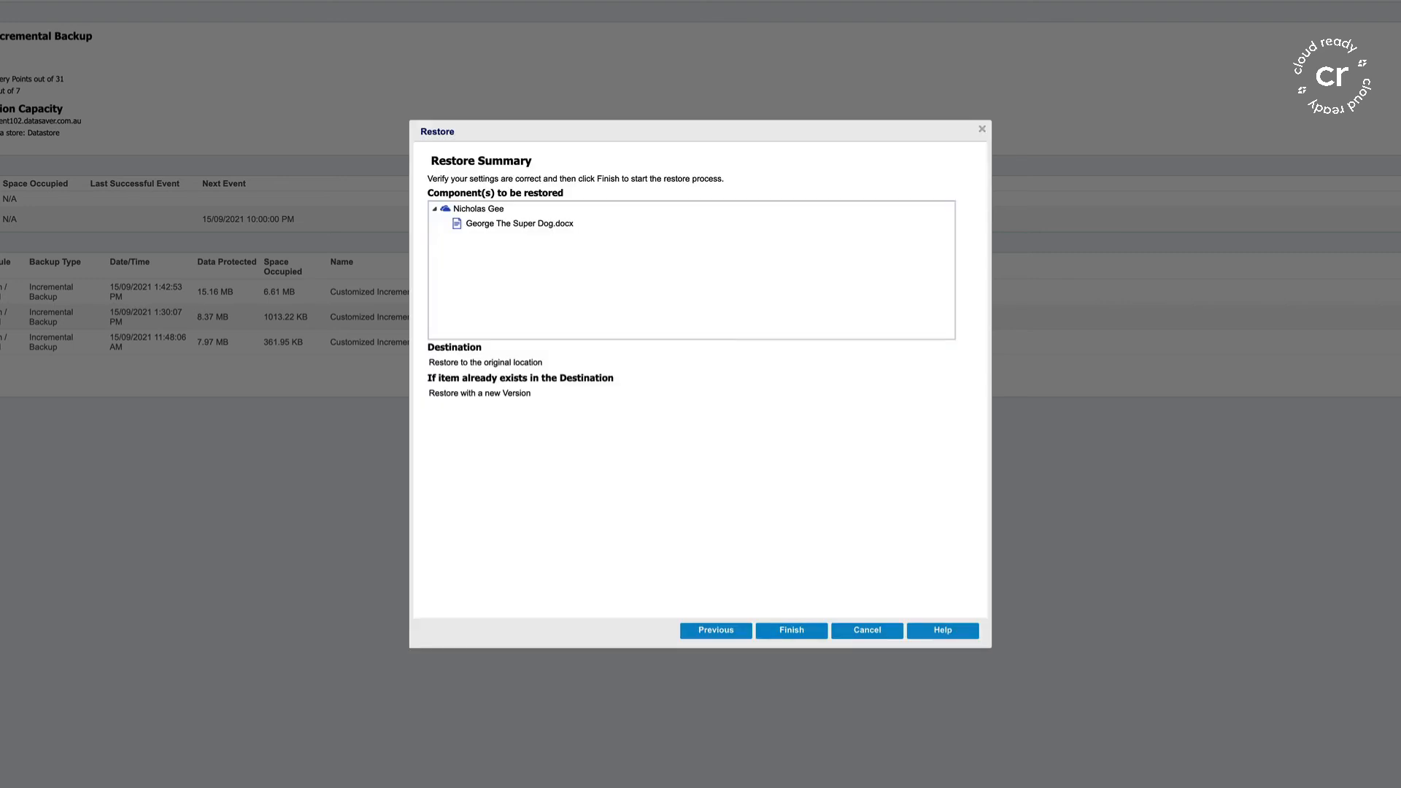
{"action": "mouse_move", "coordinate": [488, 262]}
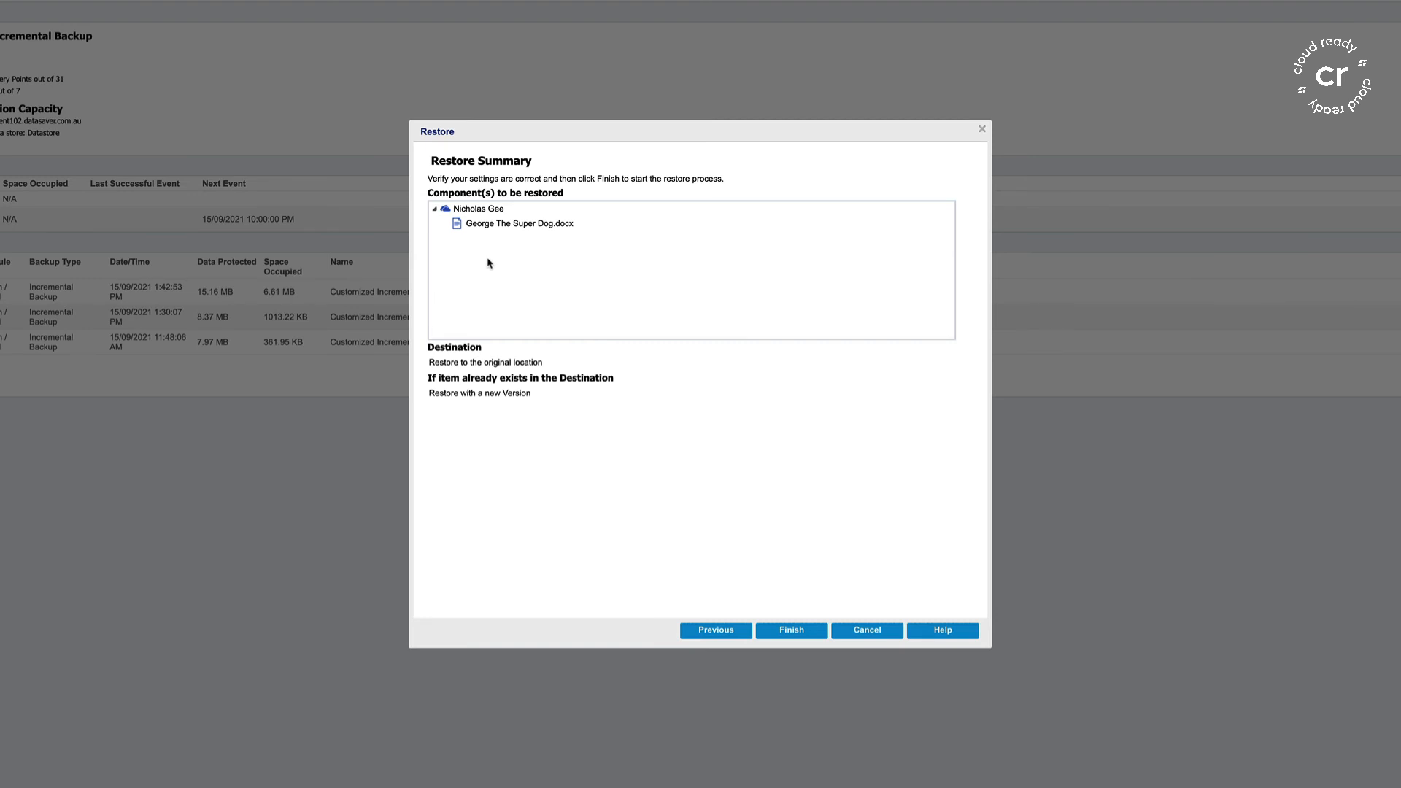
{"action": "mouse_move", "coordinate": [556, 332]}
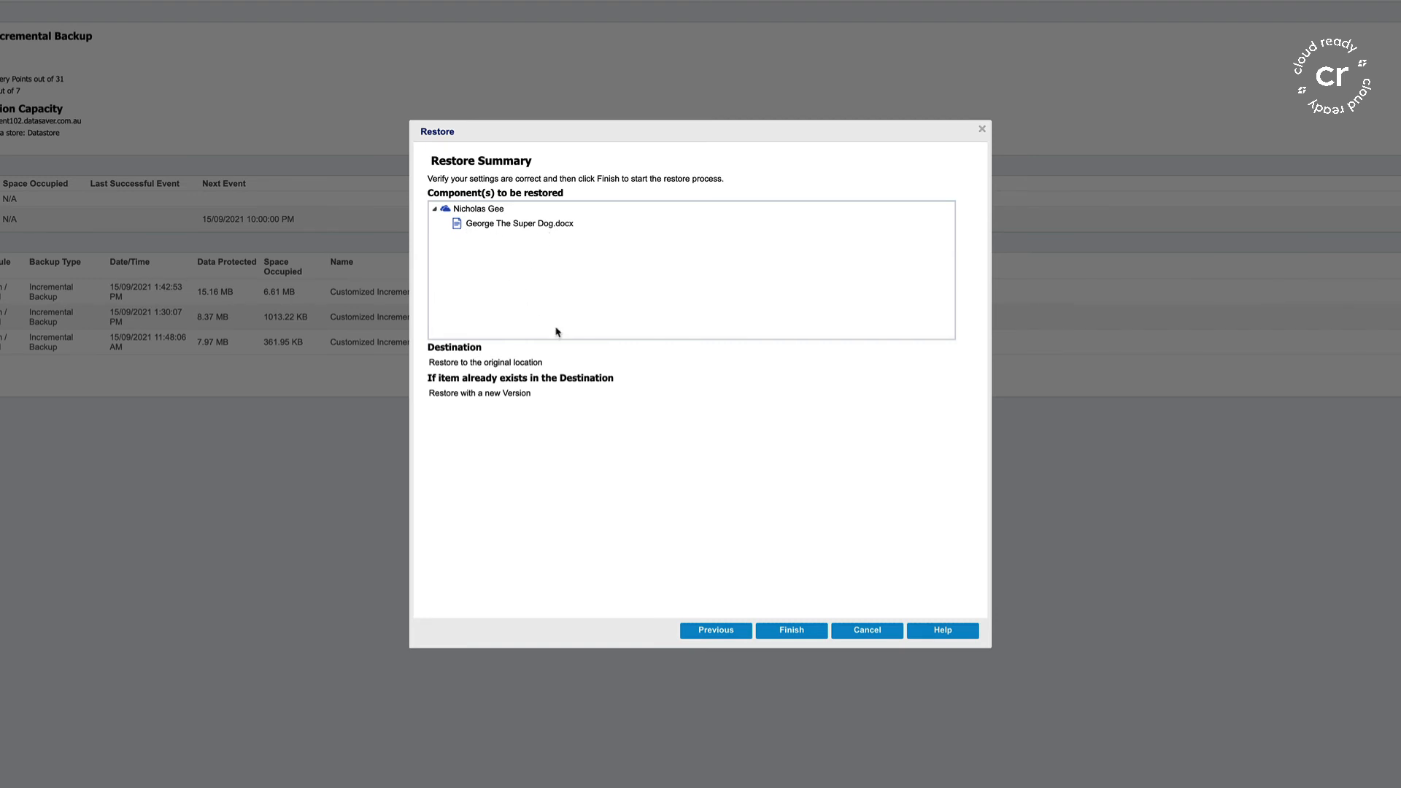
{"action": "mouse_move", "coordinate": [812, 640]}
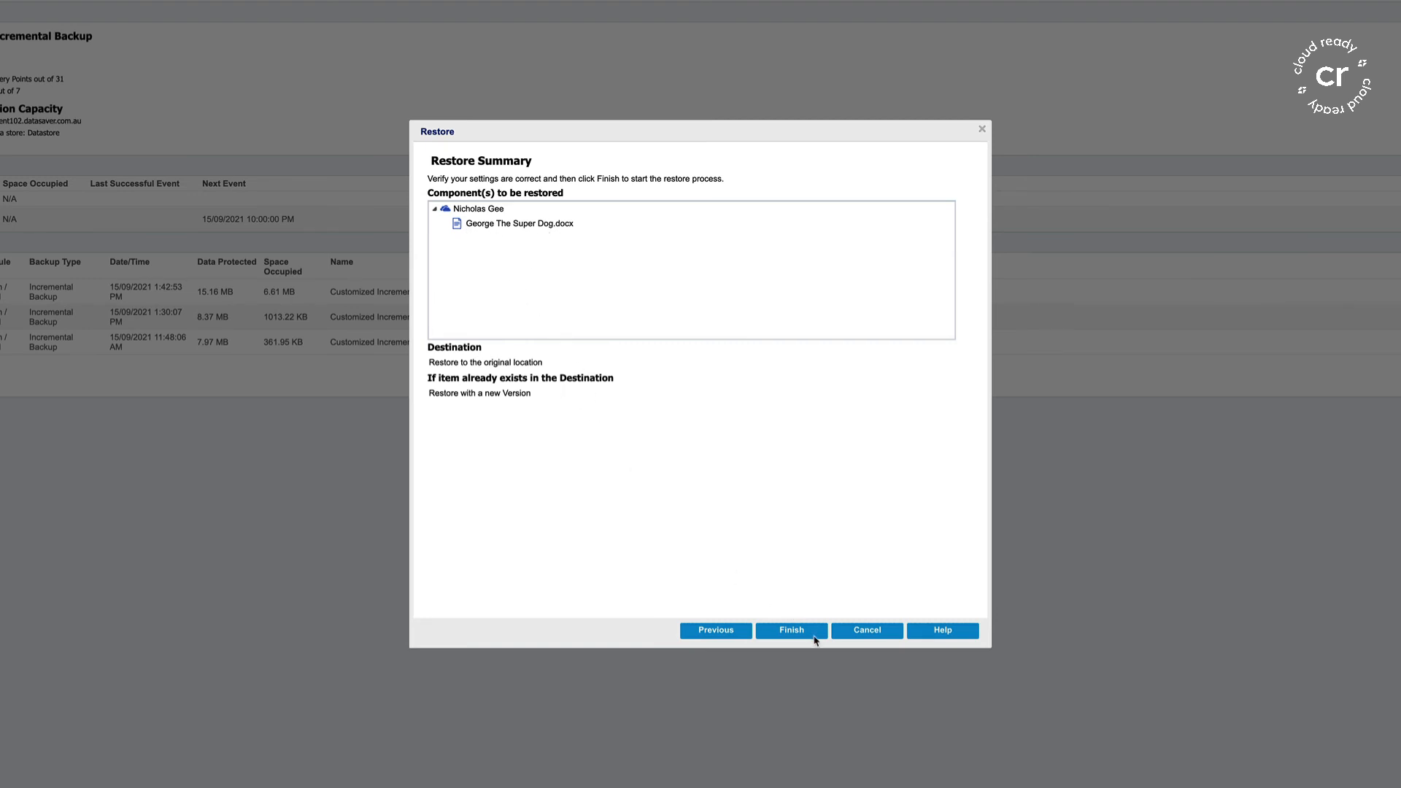
Finish the summary to start restoring George The Super Dog.docx to OneDrive
{"action": "left_click", "coordinate": [789, 629]}
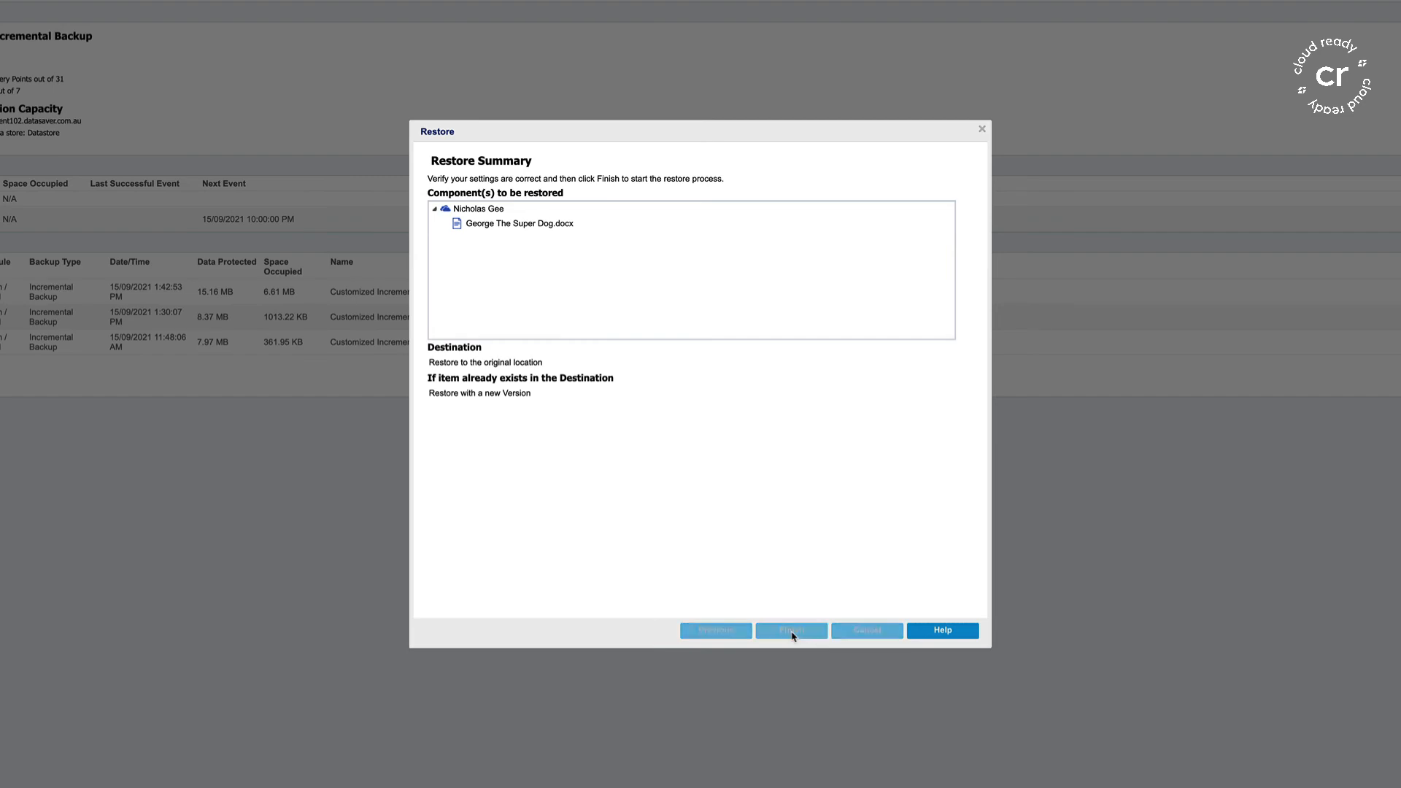
{"action": "left_click", "coordinate": [790, 629]}
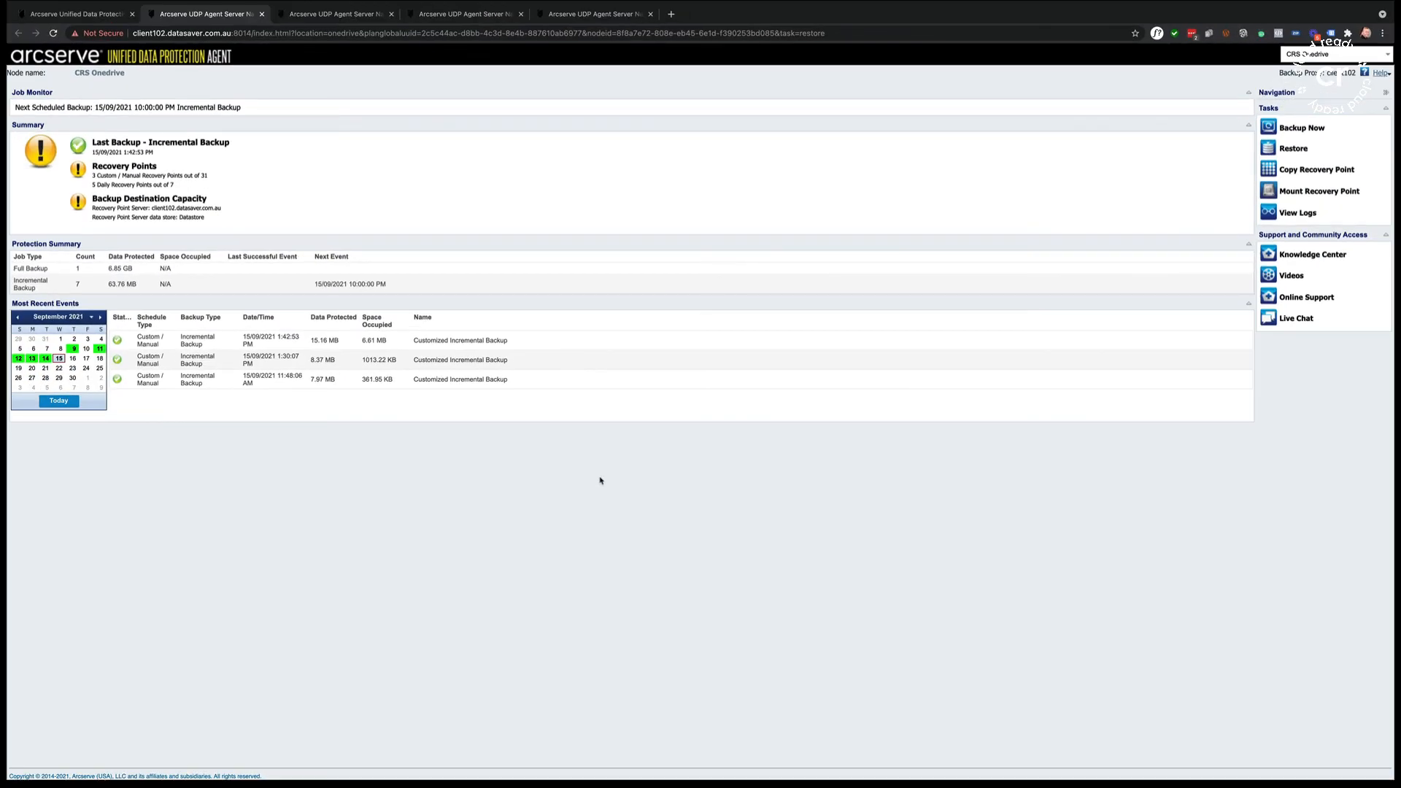
From All Nodes, start a Restore of CRS Sharepoint Online using the 1:30:06 PM recovery point
{"action": "left_click", "coordinate": [1292, 148]}
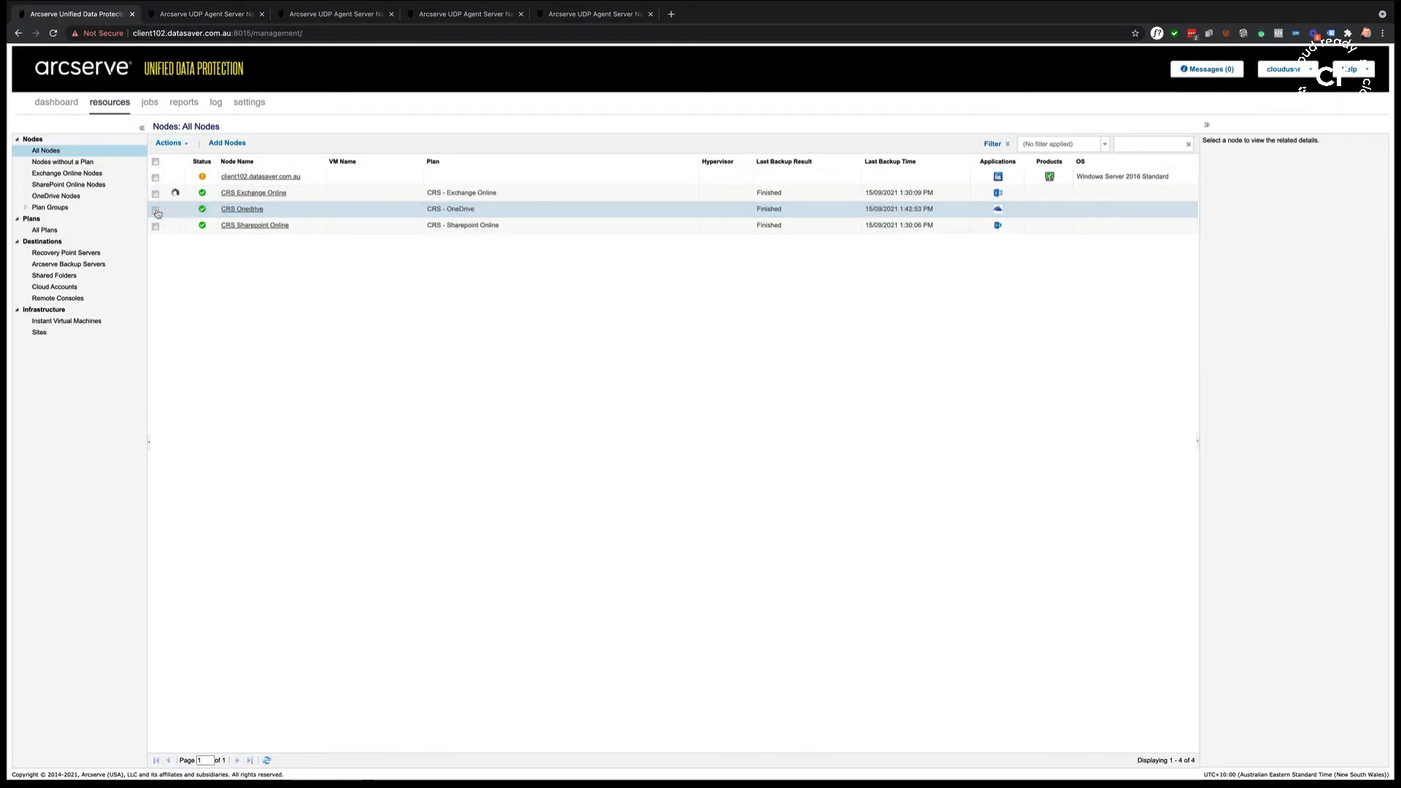
{"action": "left_click", "coordinate": [254, 224]}
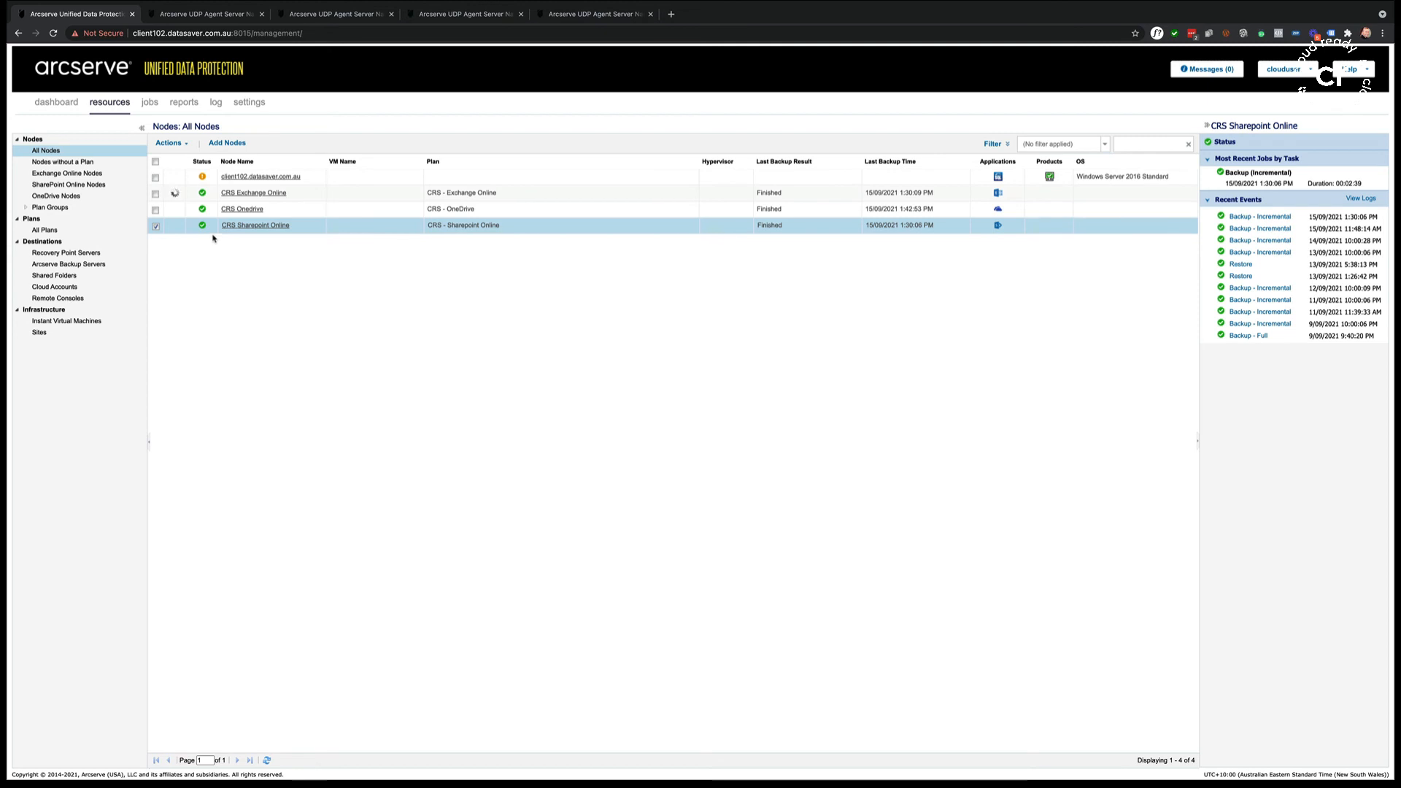
{"action": "left_click", "coordinate": [169, 143]}
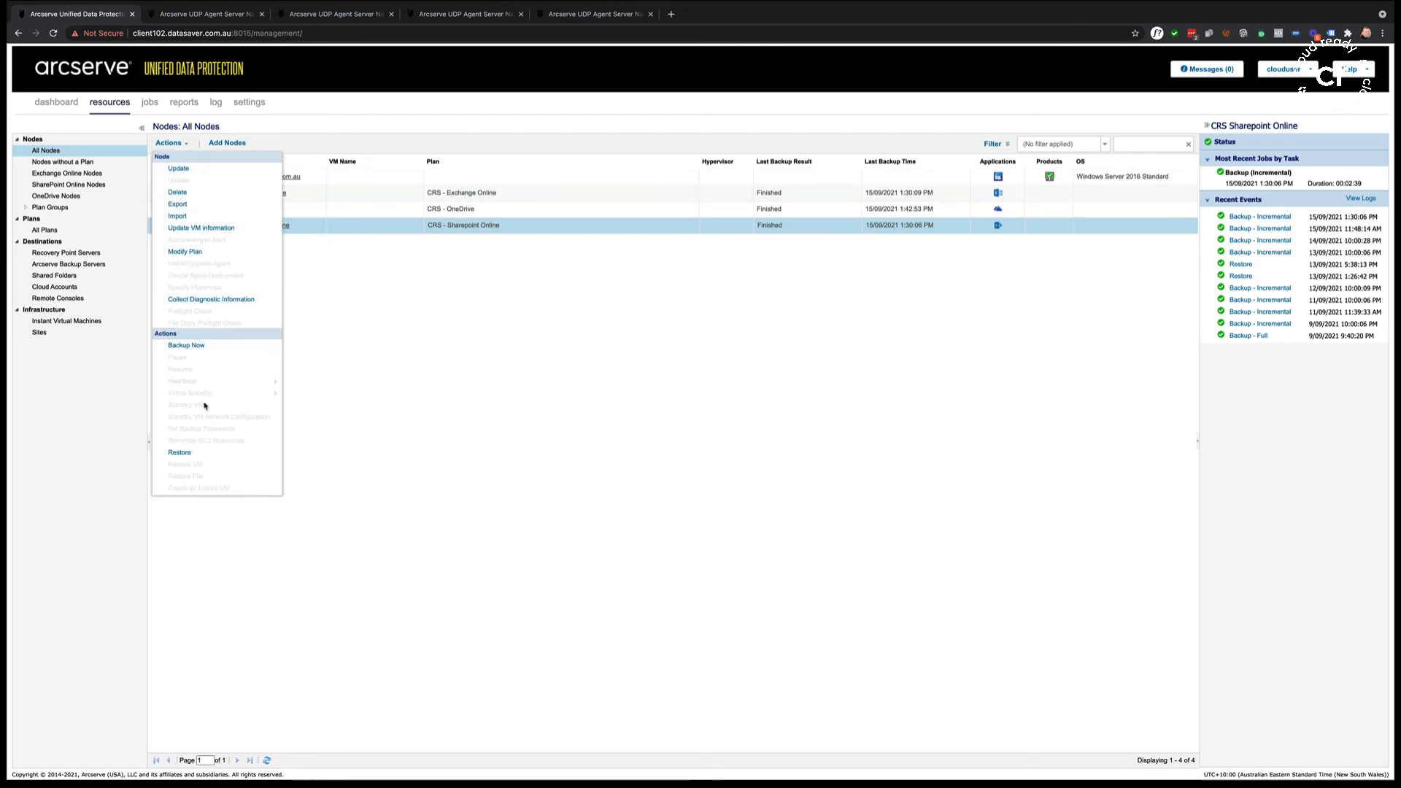
{"action": "left_click", "coordinate": [179, 452]}
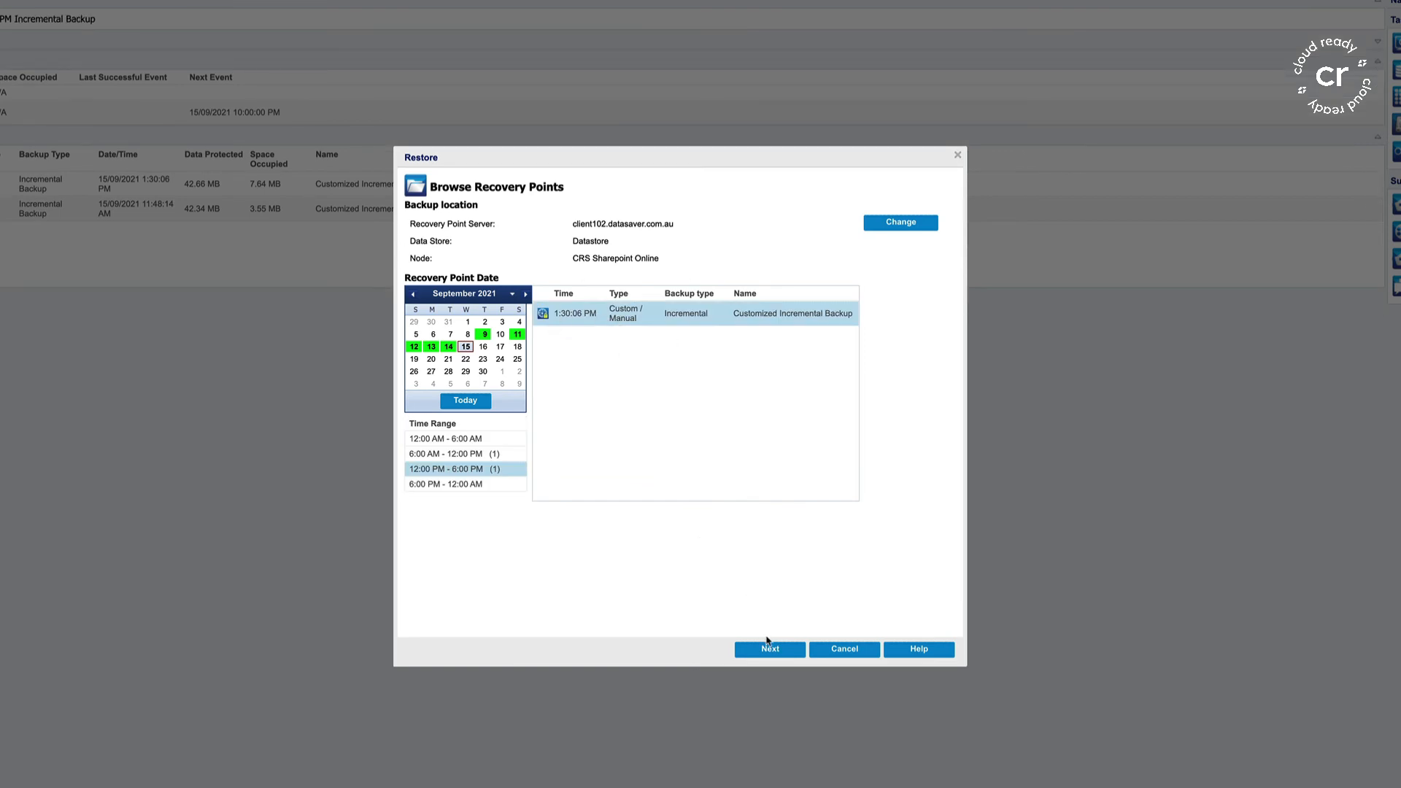
{"action": "left_click", "coordinate": [769, 649]}
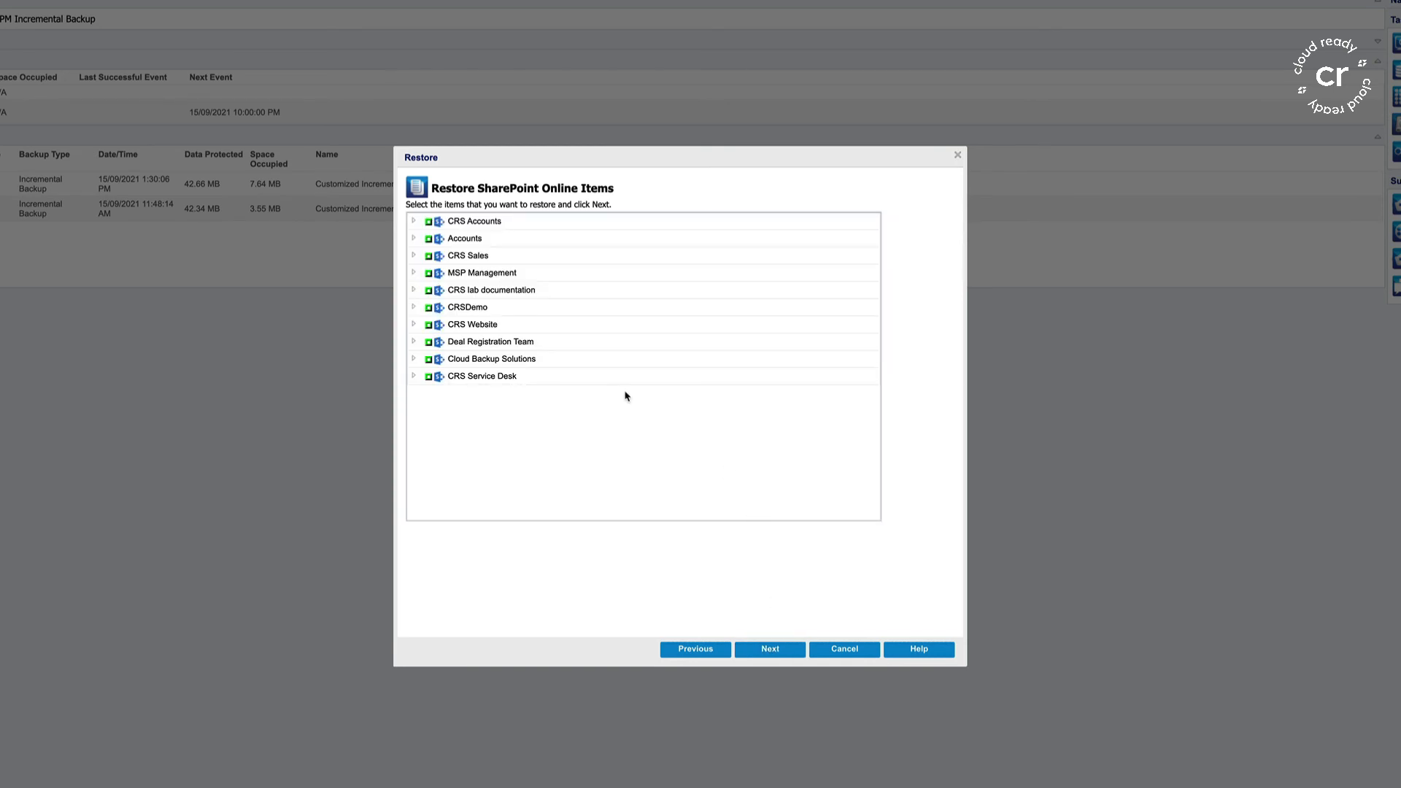
{"action": "mouse_move", "coordinate": [486, 430]}
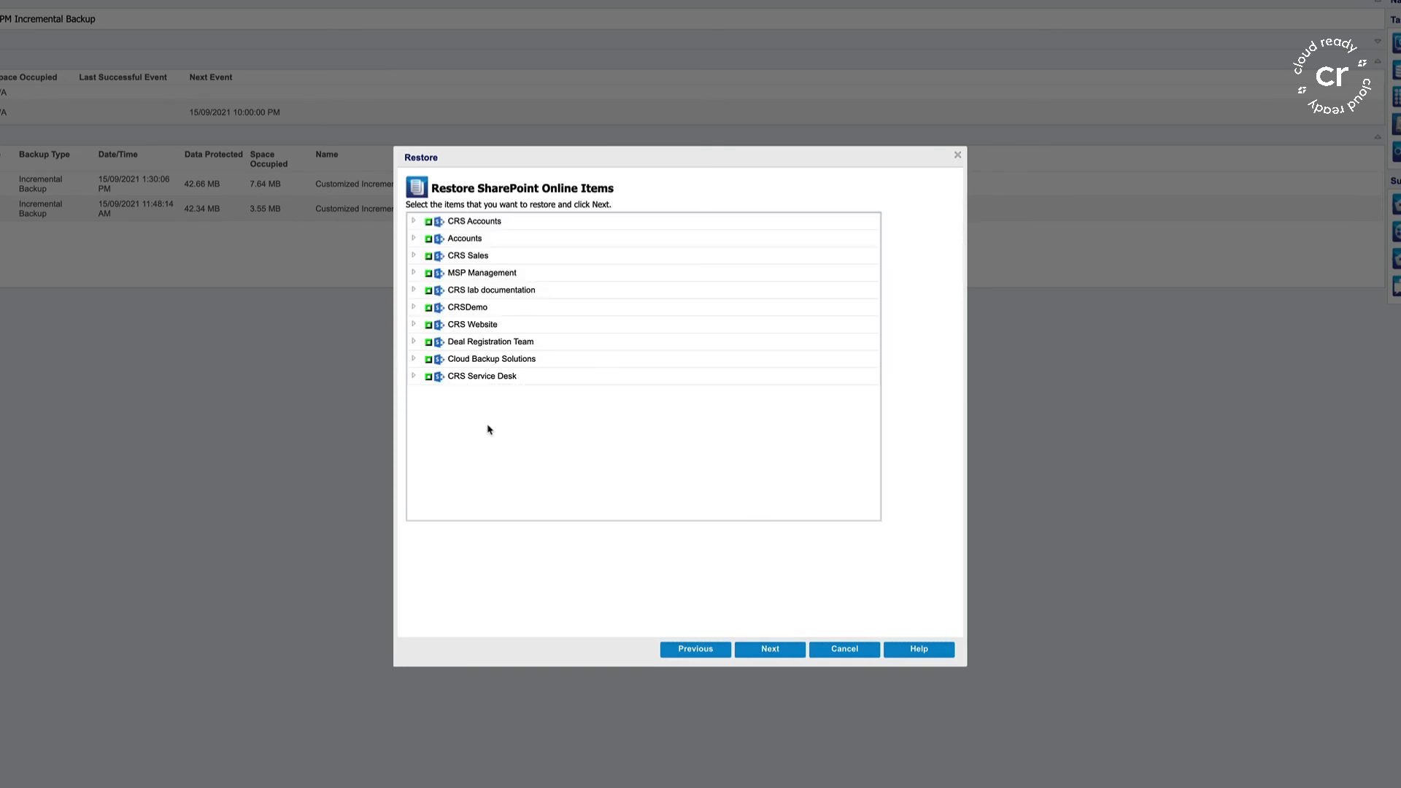
{"action": "mouse_move", "coordinate": [564, 399]}
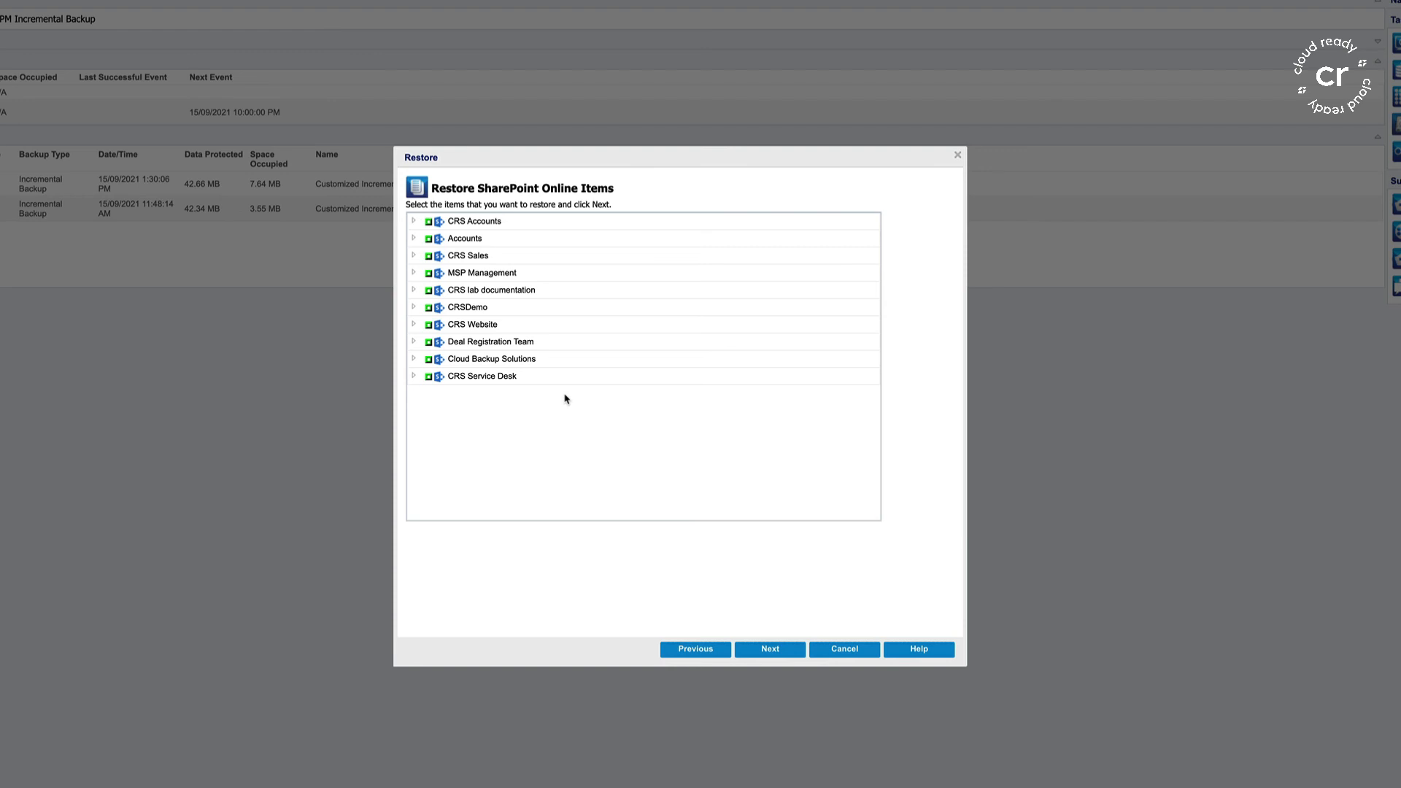
{"action": "mouse_move", "coordinate": [456, 362]}
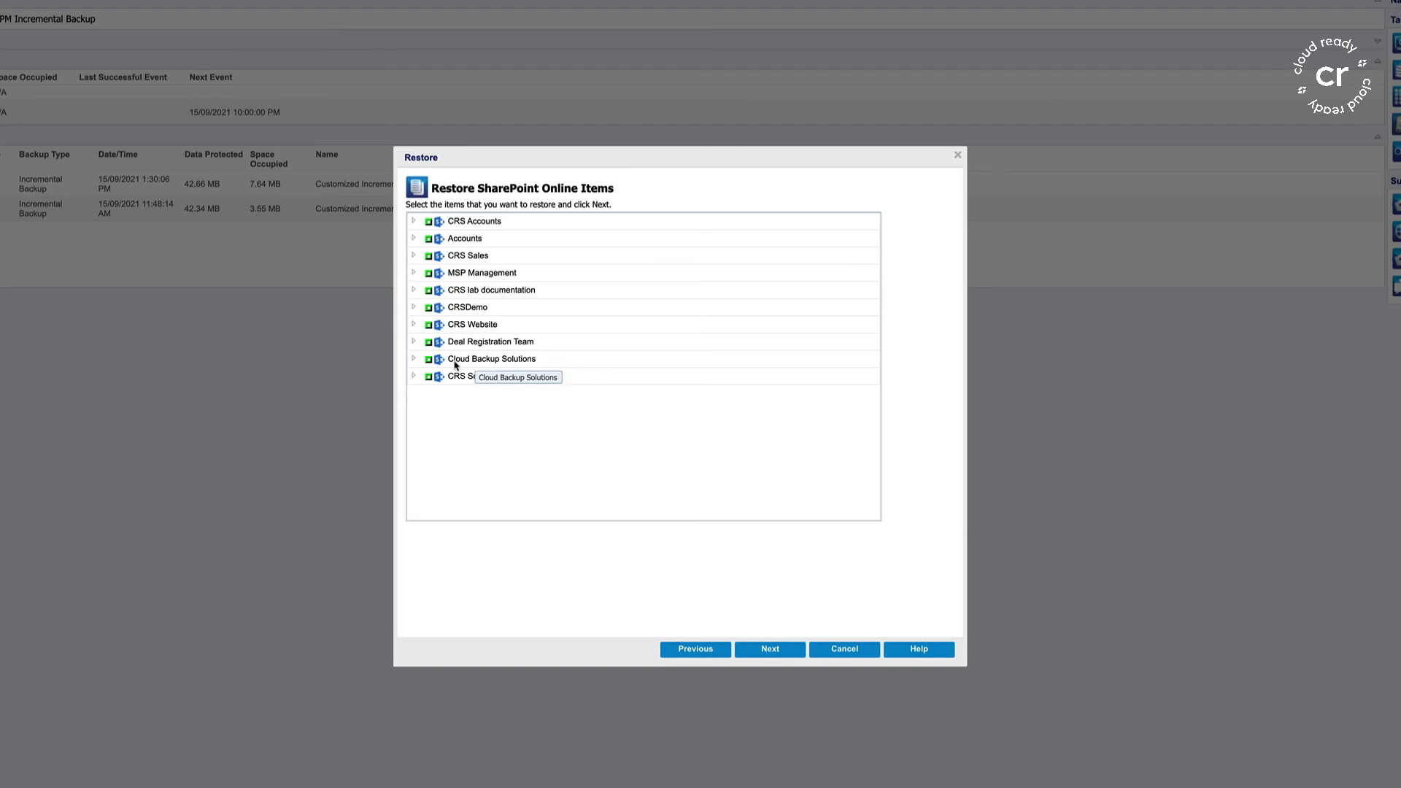
In Cloud Backup Solutions, mark the Cloud Backup Options .mht and CLOUD DATASAVER GATEWAY APPLIANCE.png
{"action": "left_click", "coordinate": [413, 358]}
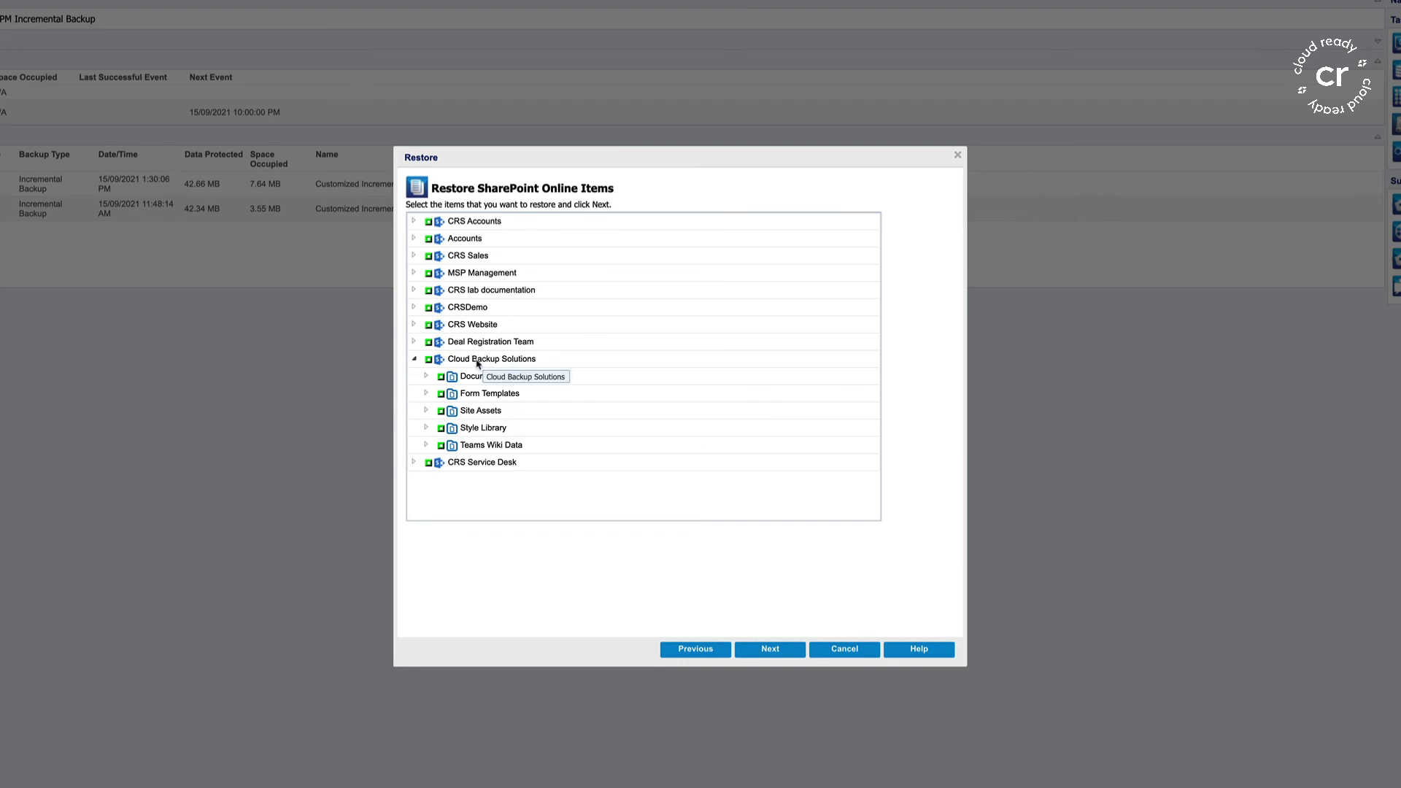
{"action": "left_click", "coordinate": [490, 445]}
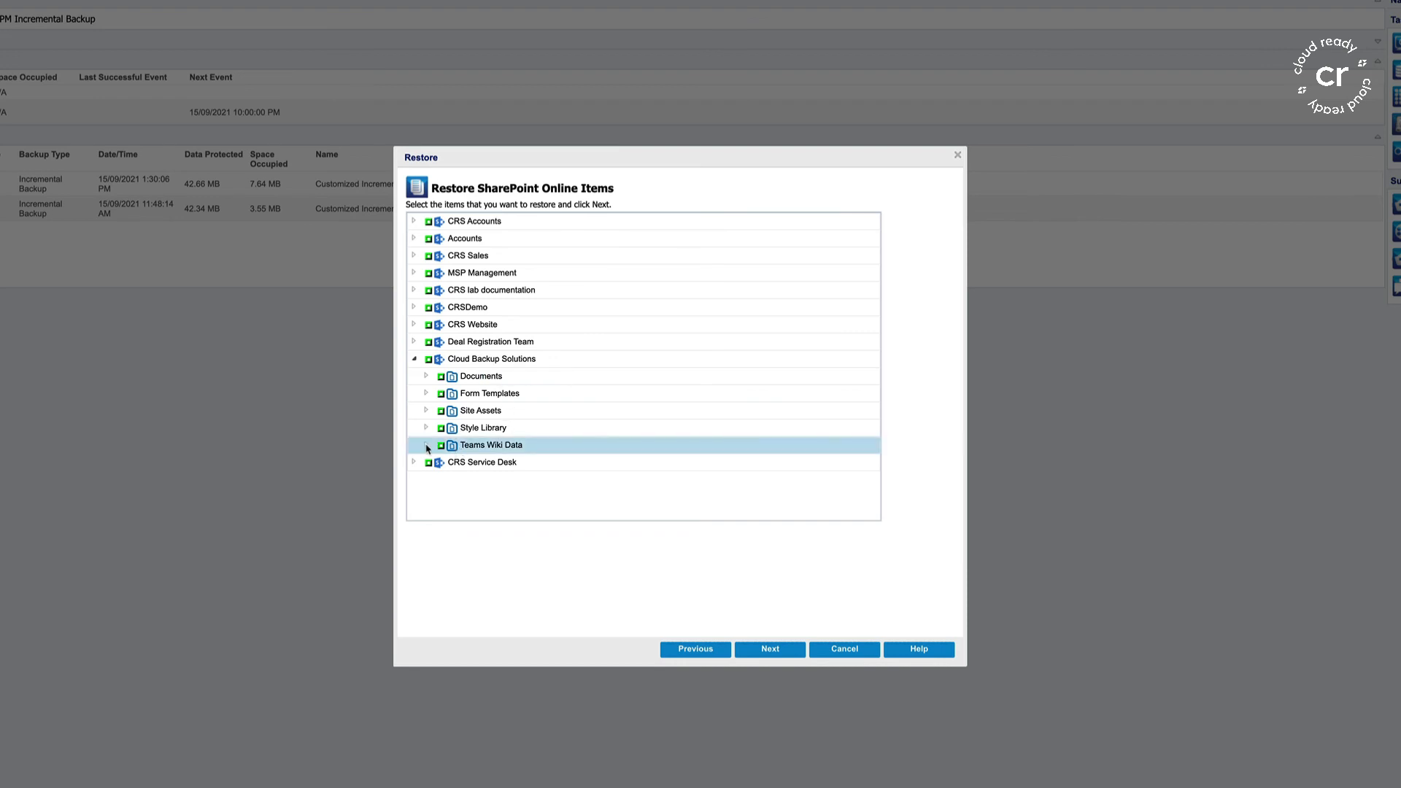
{"action": "left_click", "coordinate": [426, 445]}
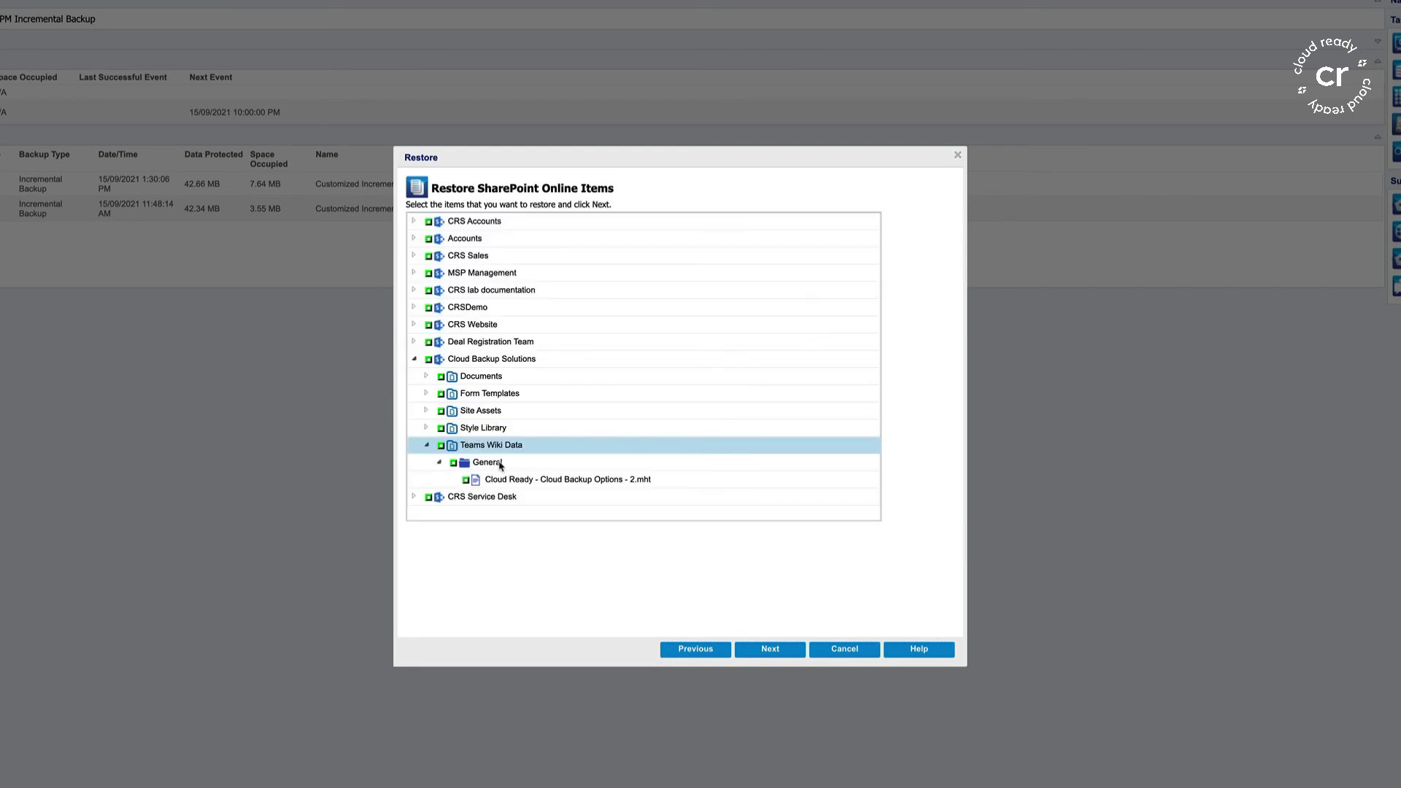
{"action": "mouse_move", "coordinate": [543, 482]}
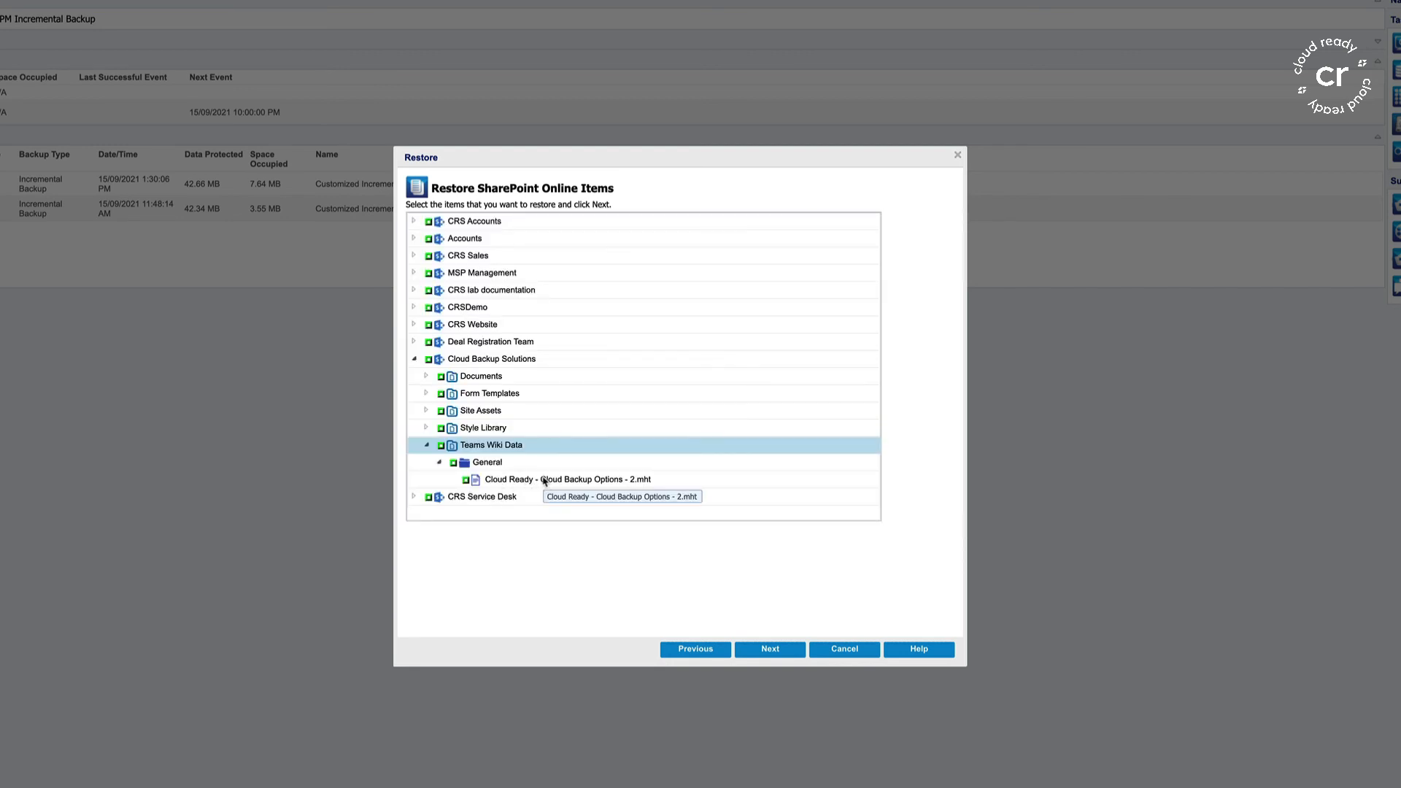
{"action": "left_click", "coordinate": [466, 479]}
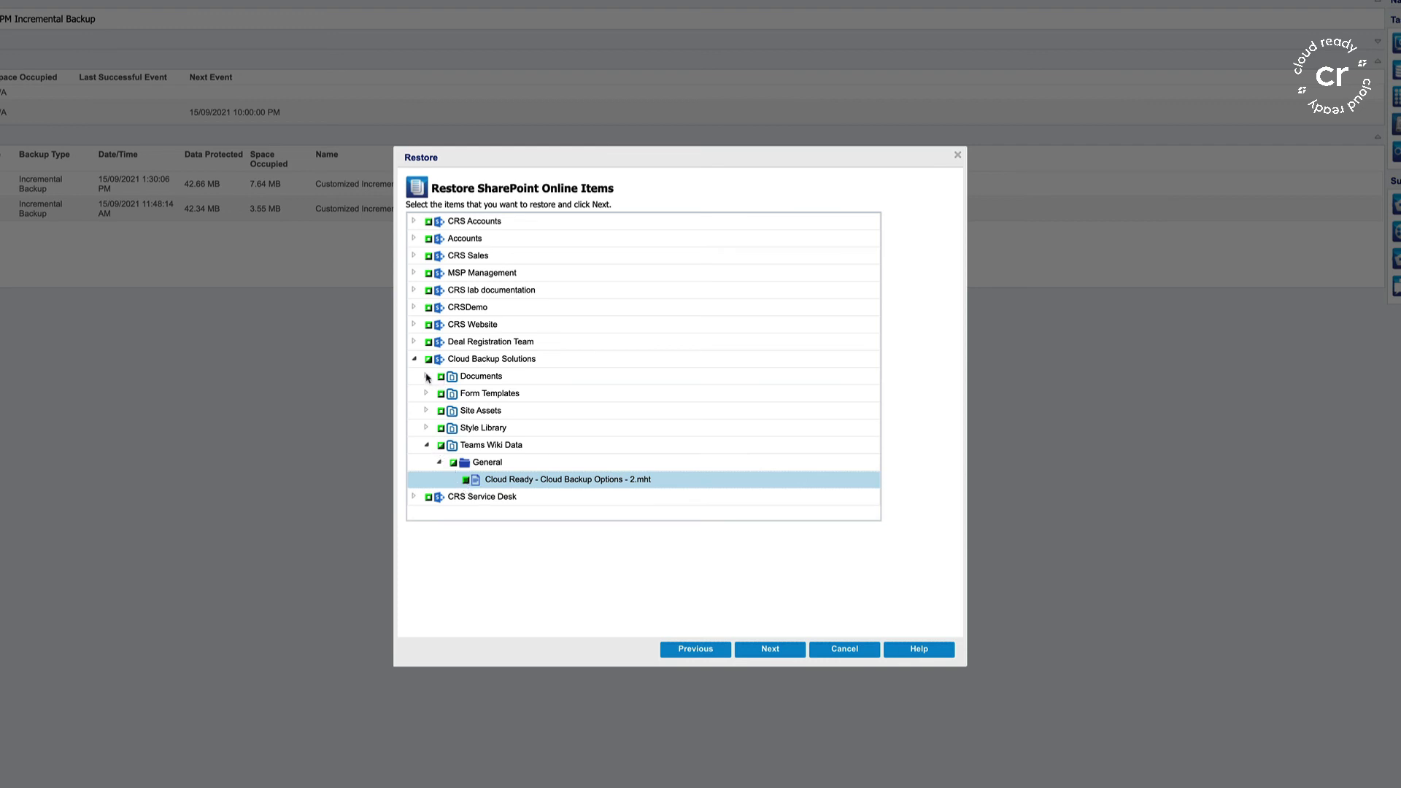
{"action": "left_click", "coordinate": [427, 377]}
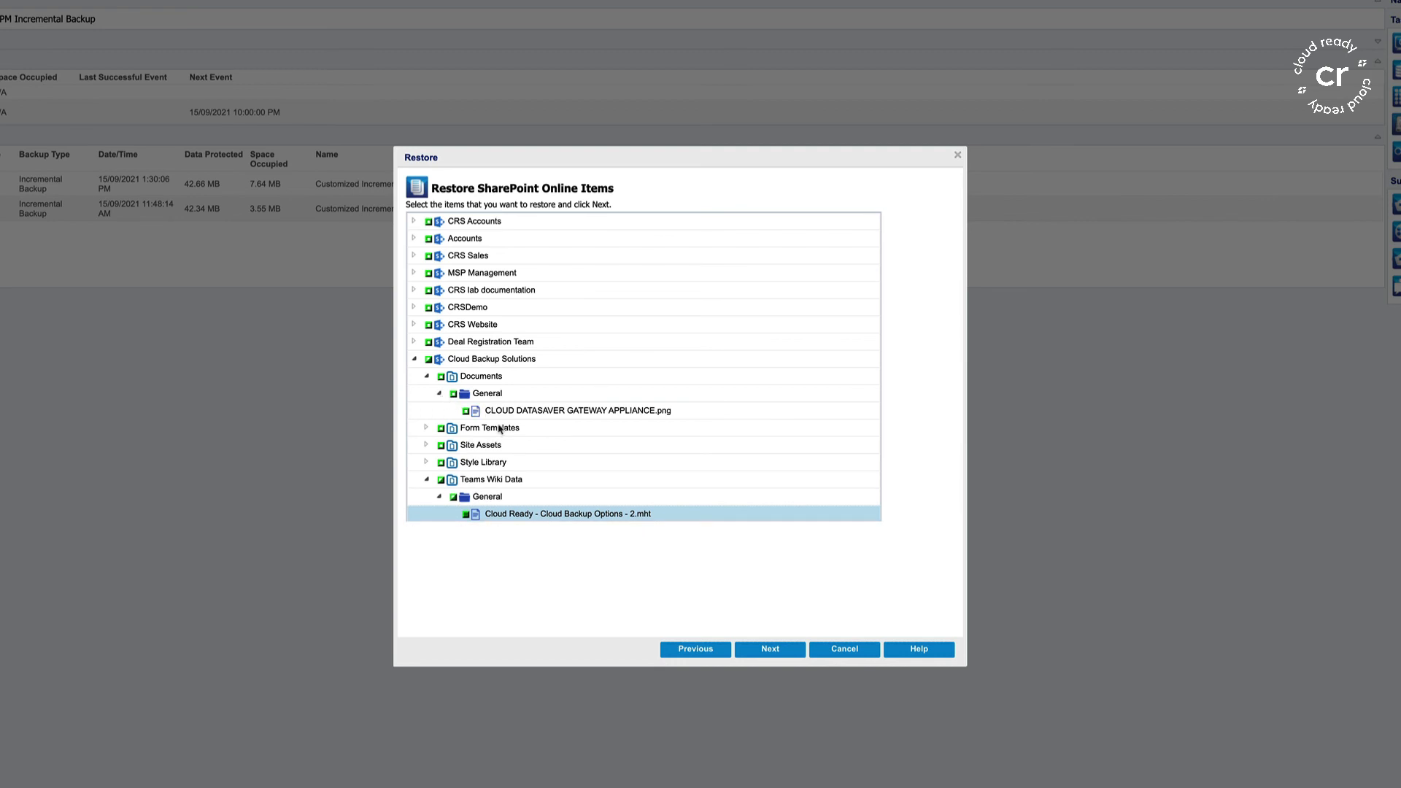
{"action": "left_click", "coordinate": [576, 410]}
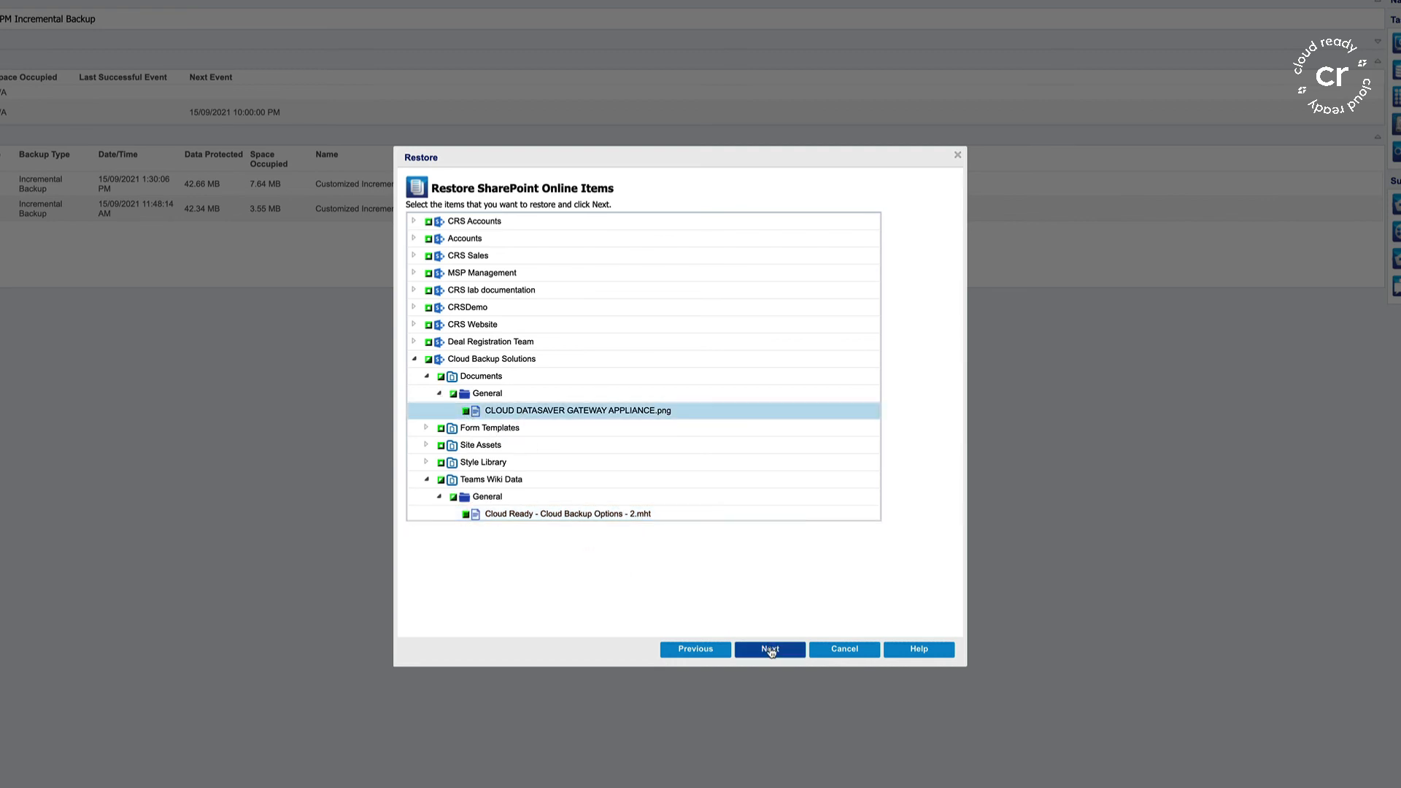
{"action": "left_click", "coordinate": [768, 649]}
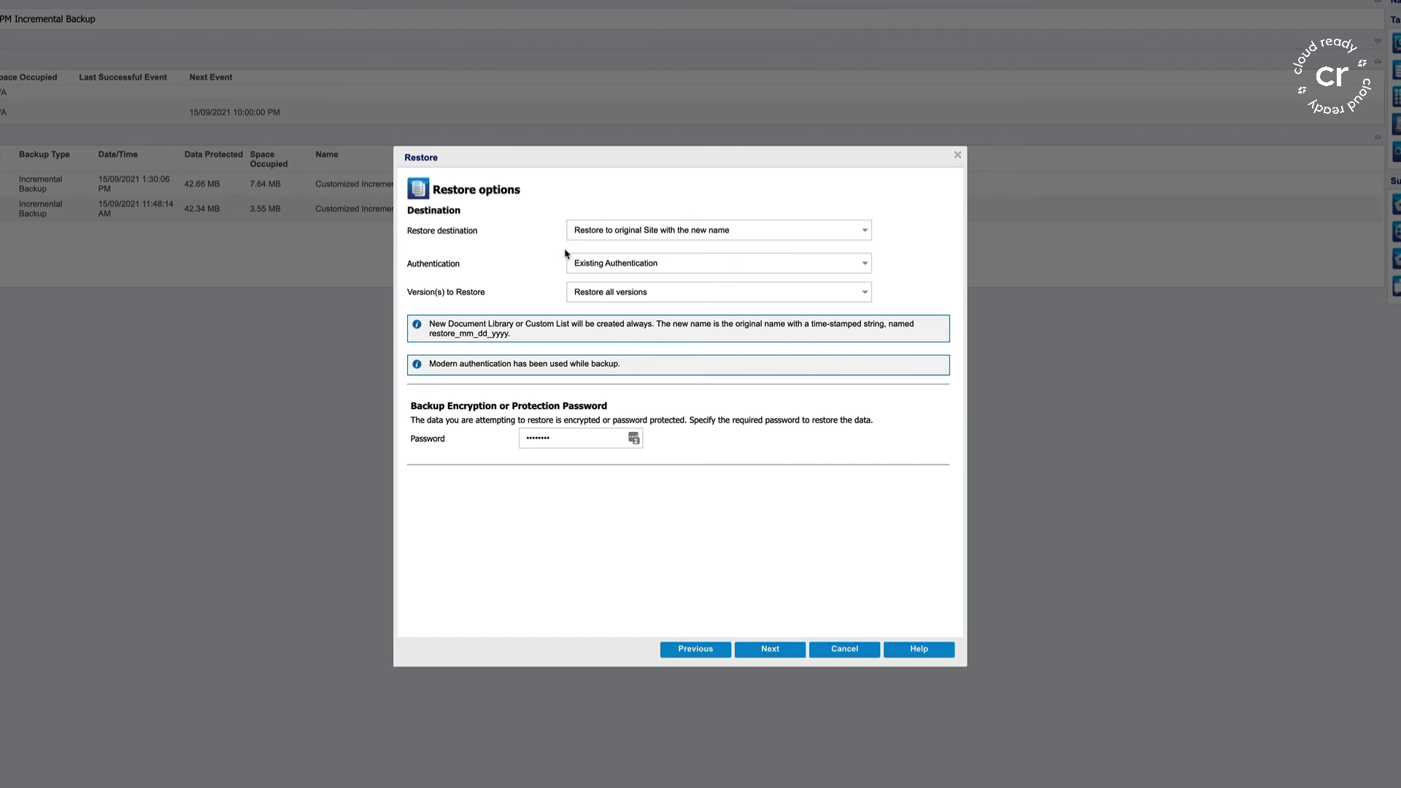
{"action": "mouse_move", "coordinate": [743, 234]}
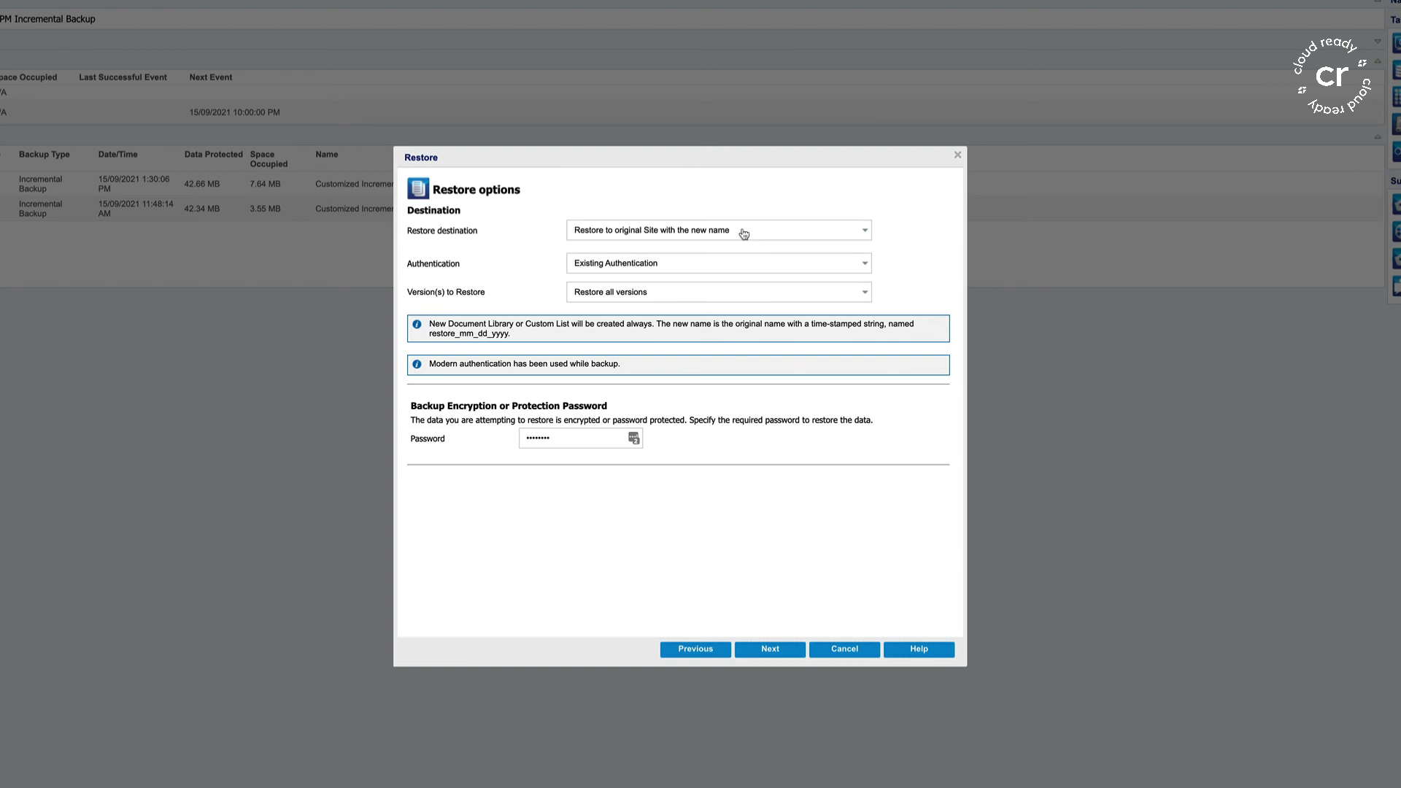
Set the restore destination to 'Restore to the original location' and validate the options
{"action": "left_click", "coordinate": [717, 229]}
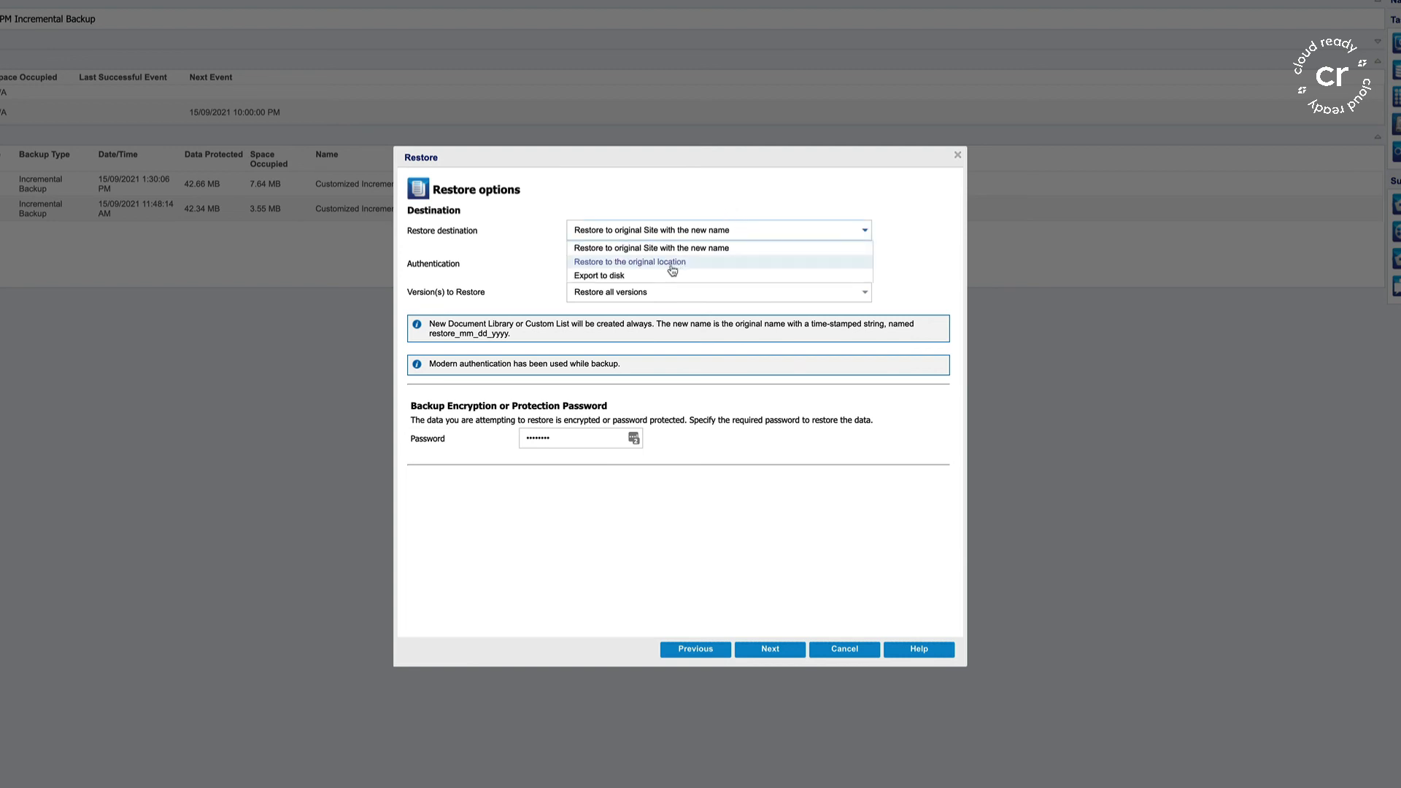
{"action": "mouse_move", "coordinate": [680, 274]}
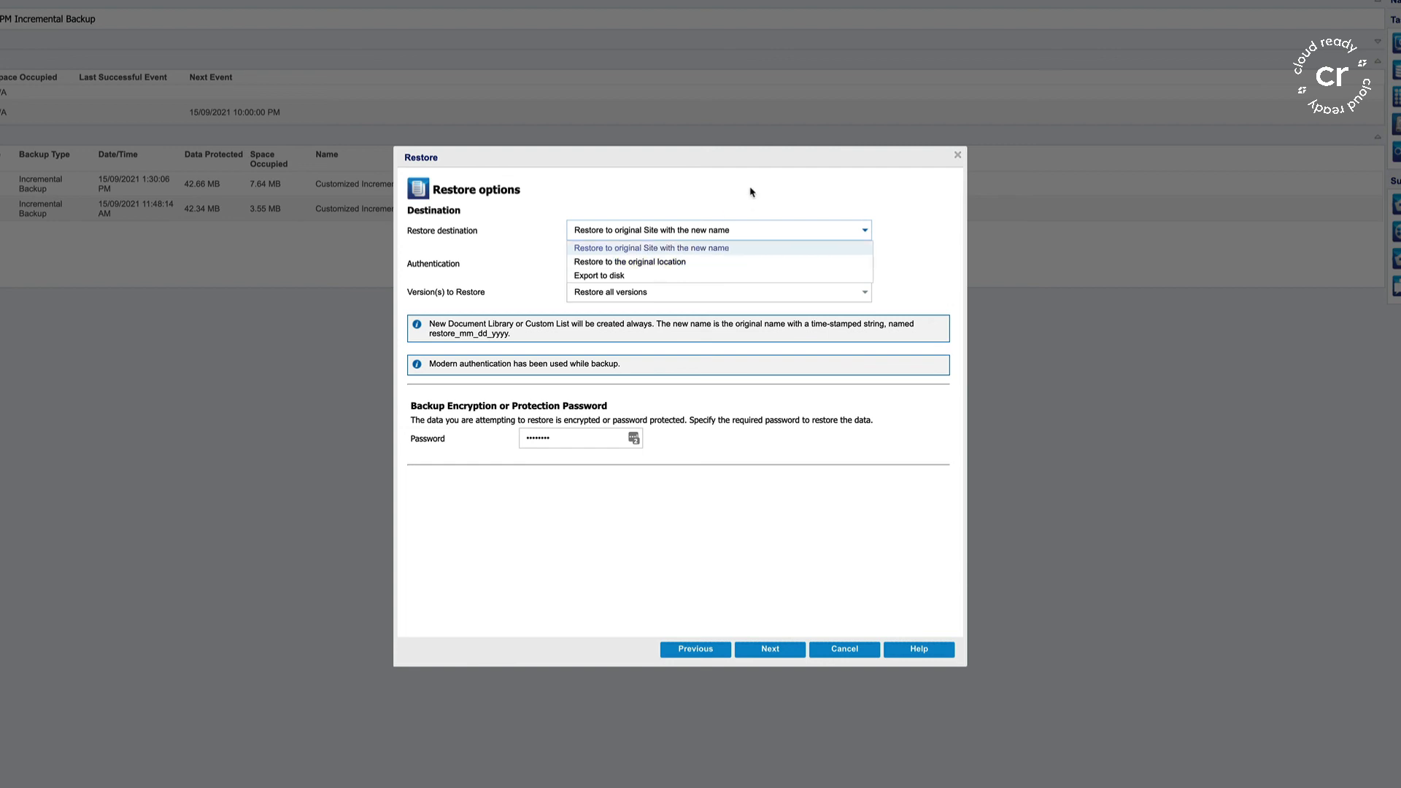
{"action": "left_click", "coordinate": [630, 262]}
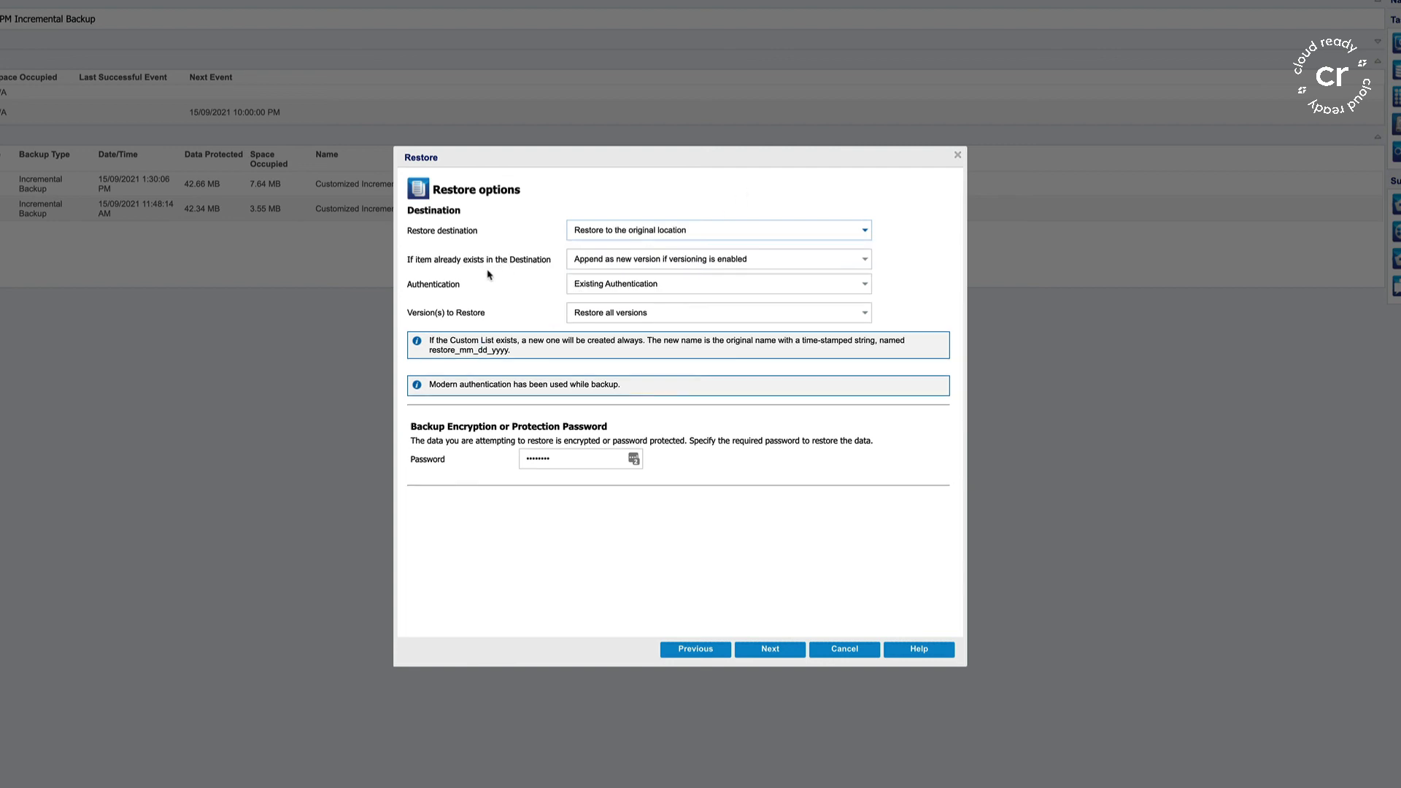
{"action": "mouse_move", "coordinate": [670, 522]}
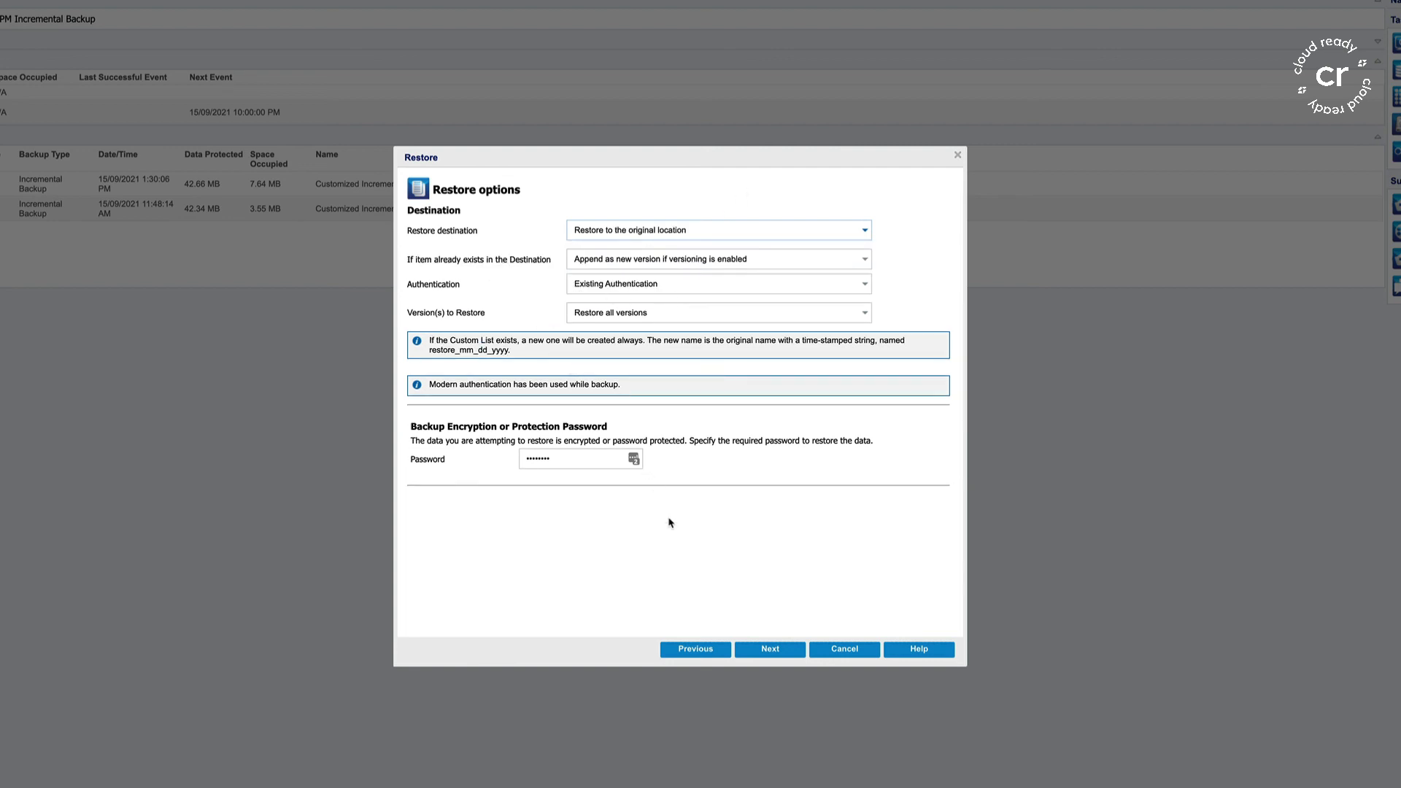
{"action": "left_click", "coordinate": [769, 649]}
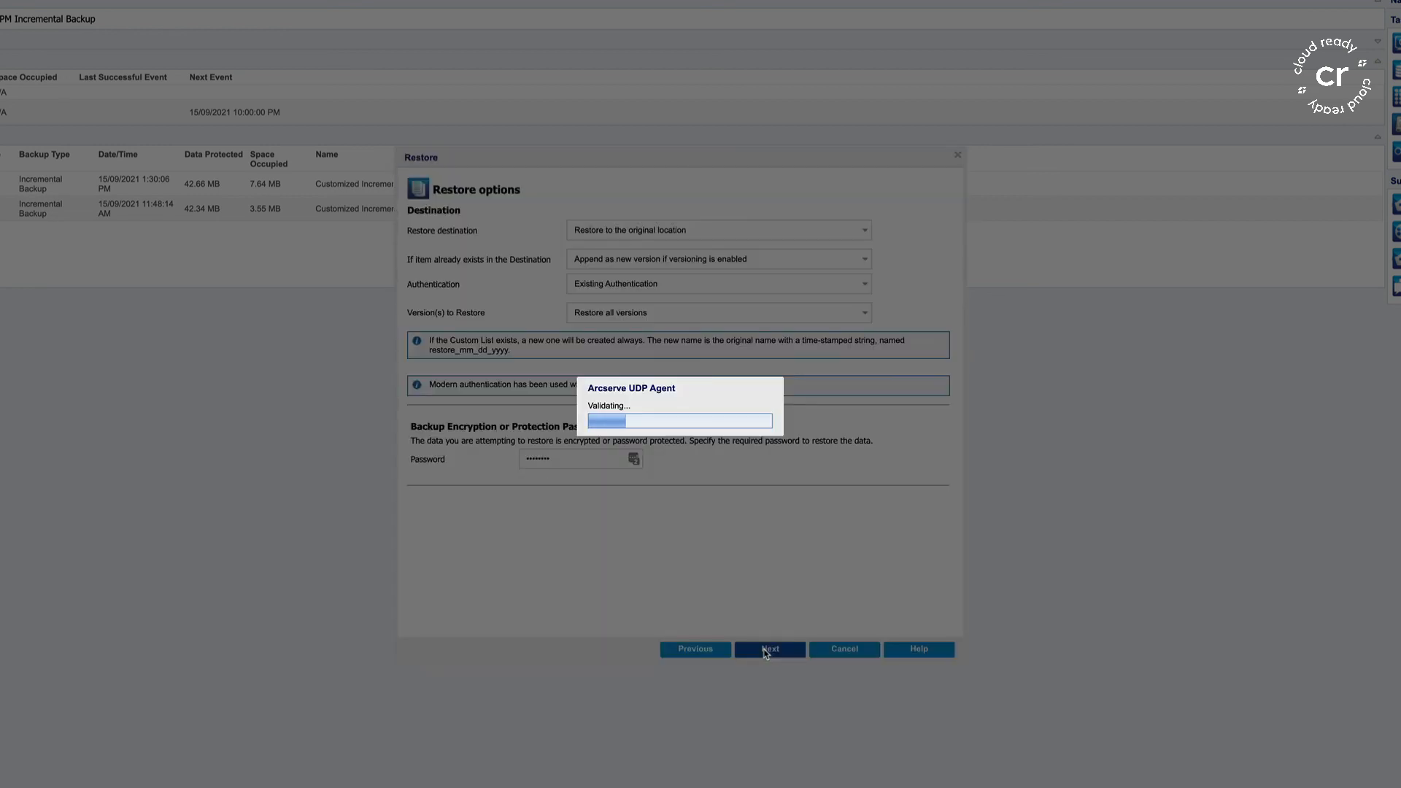
{"action": "left_click", "coordinate": [768, 649]}
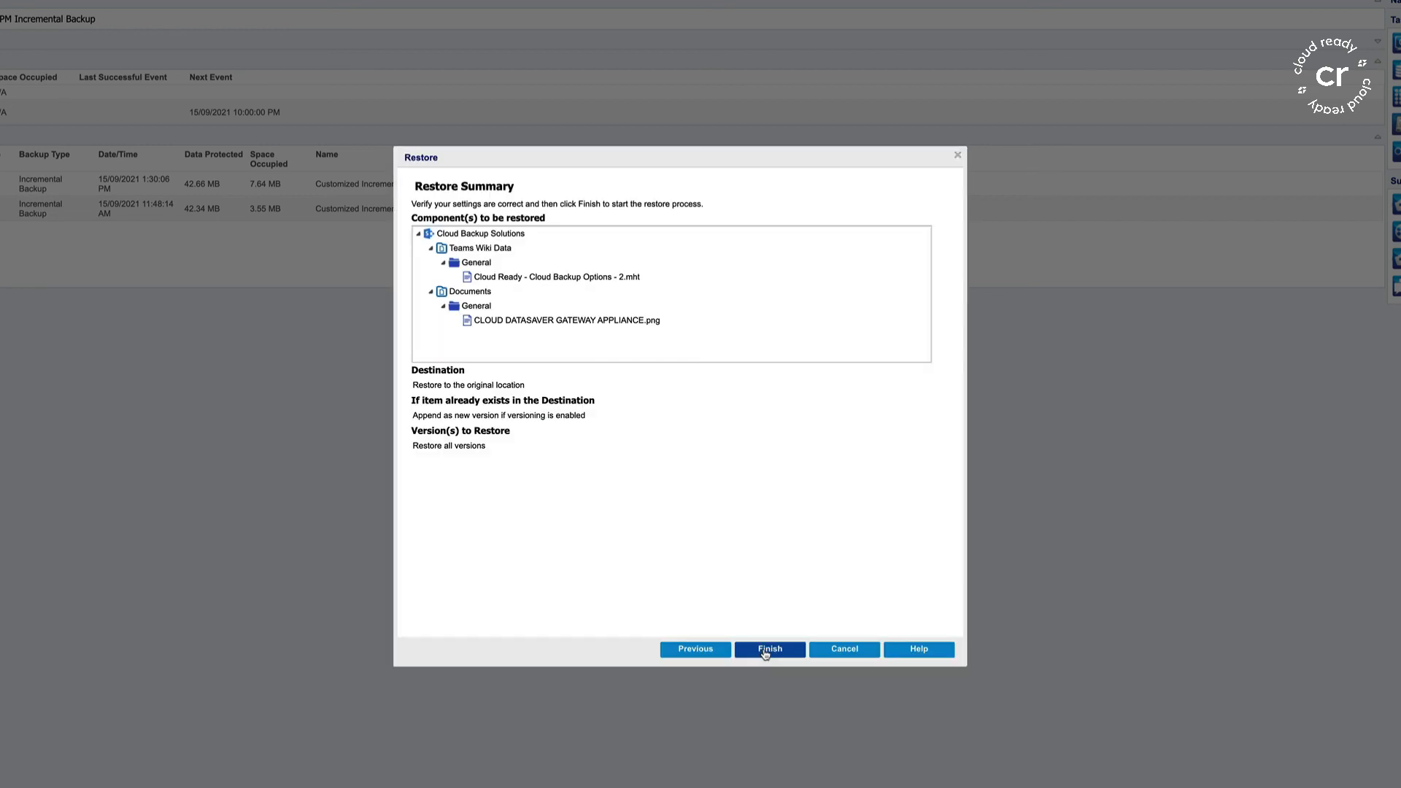
{"action": "left_click", "coordinate": [769, 649]}
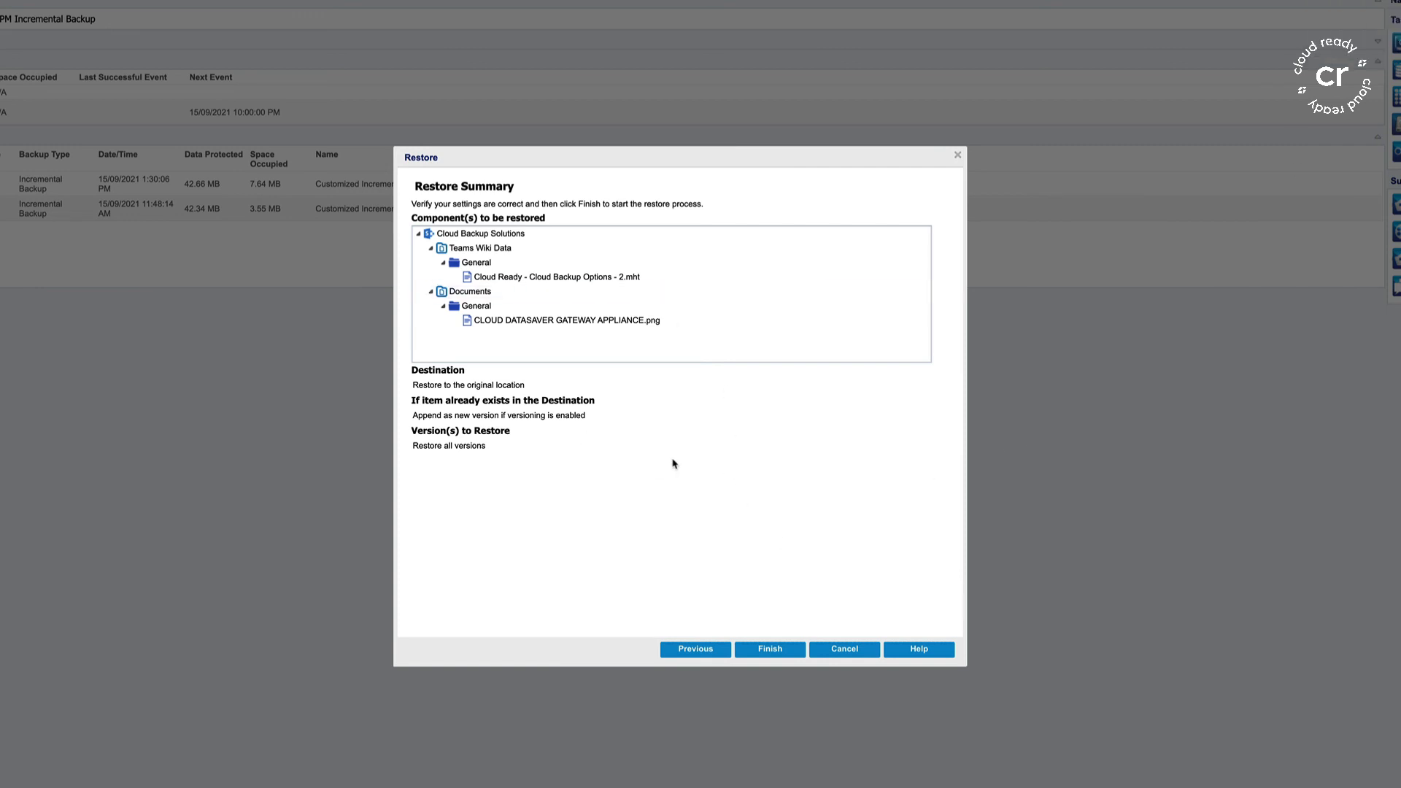
{"action": "left_click", "coordinate": [478, 248]}
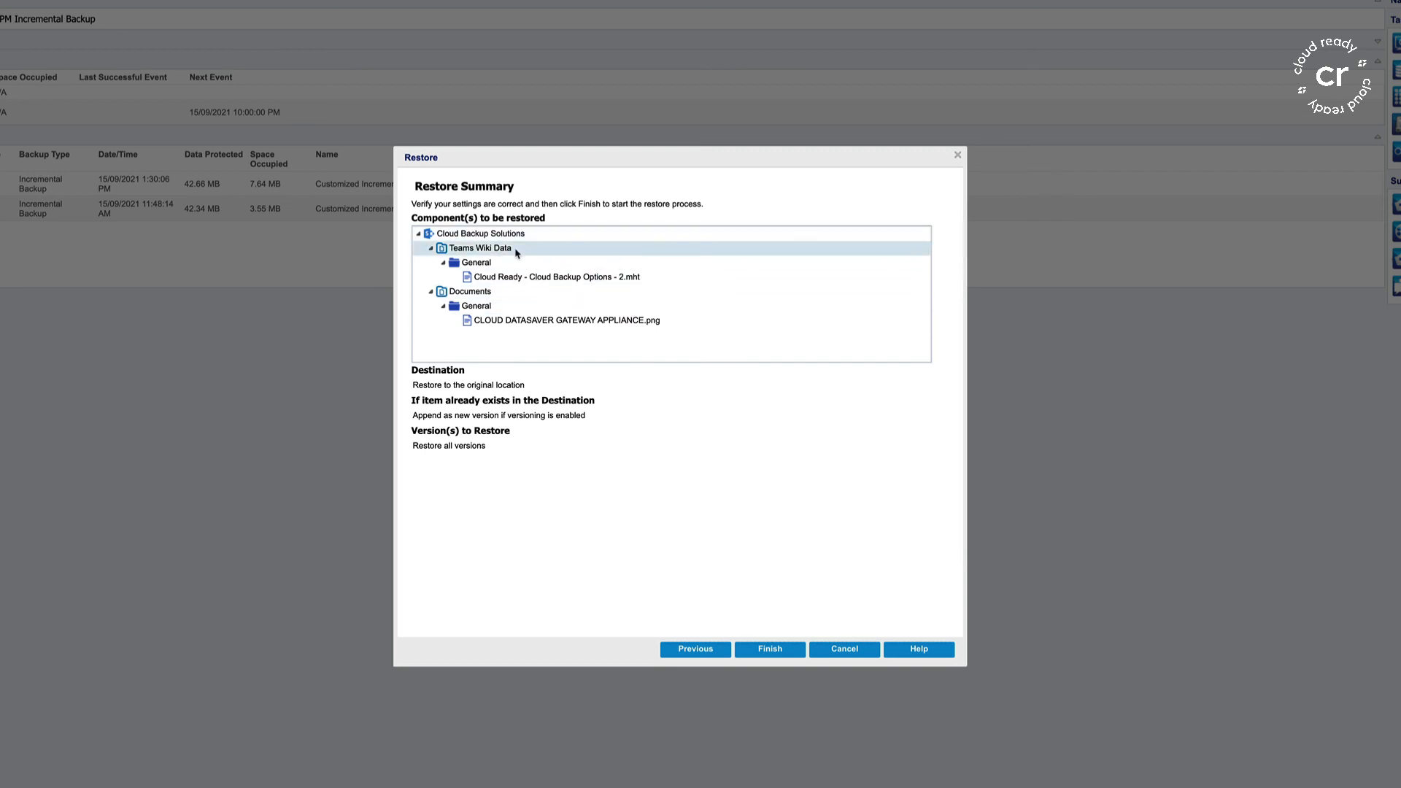